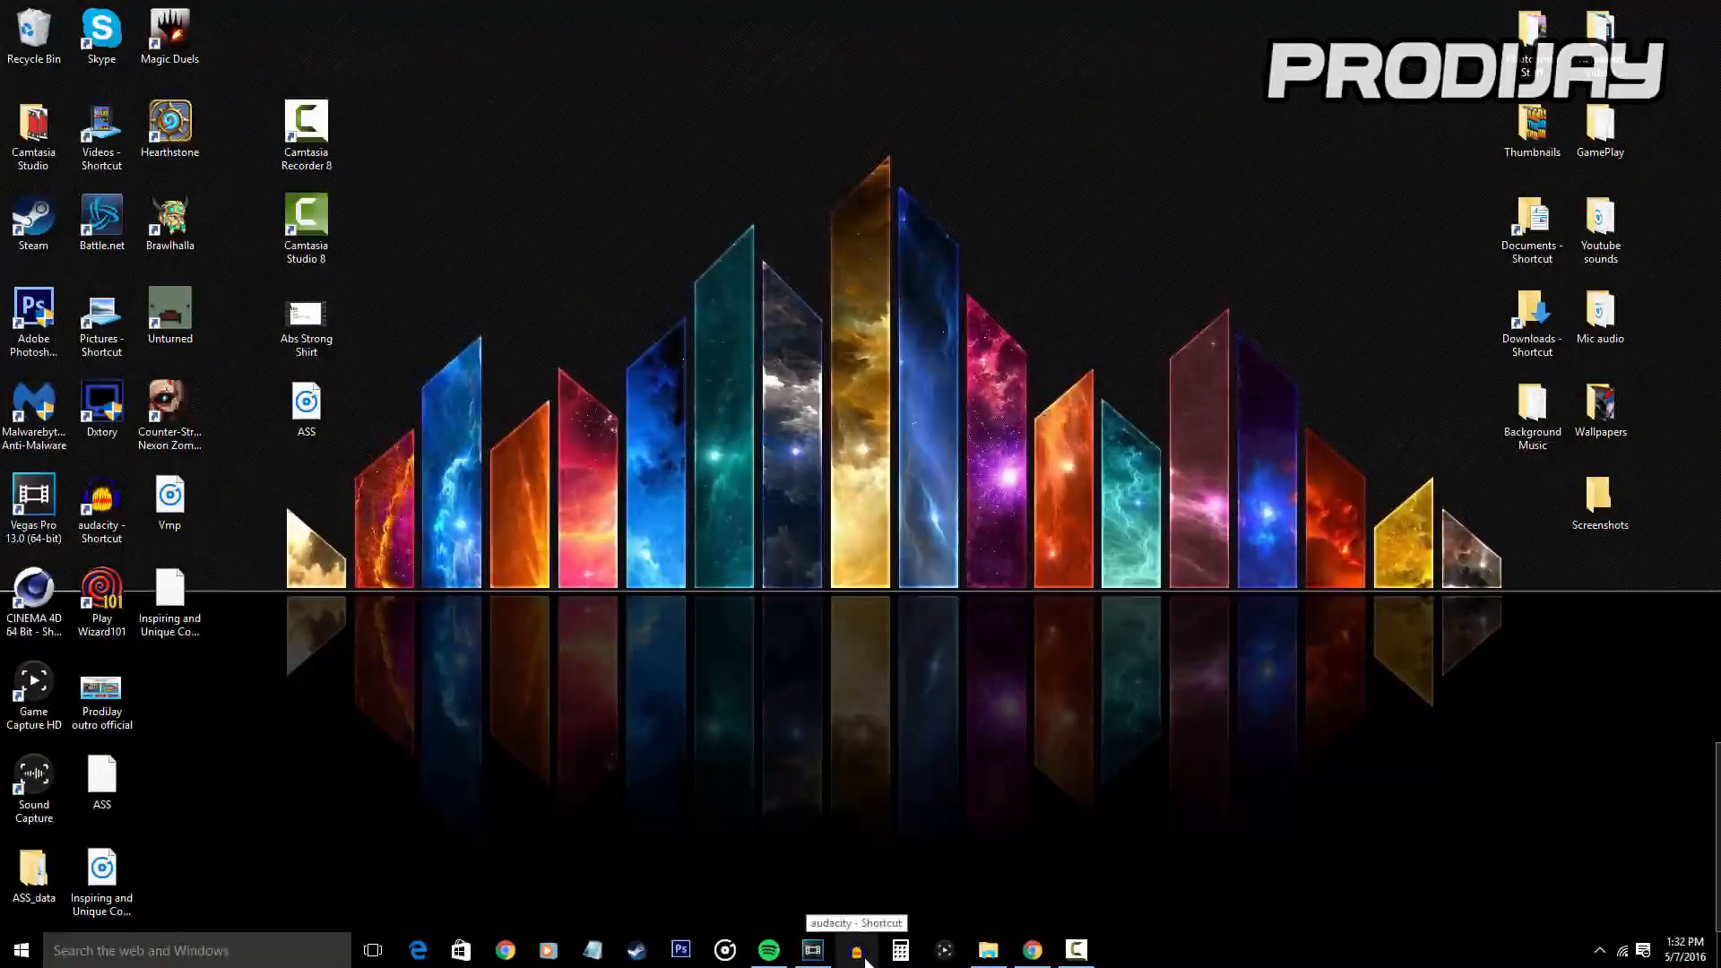
{"action": "mouse_move", "coordinate": [879, 906]}
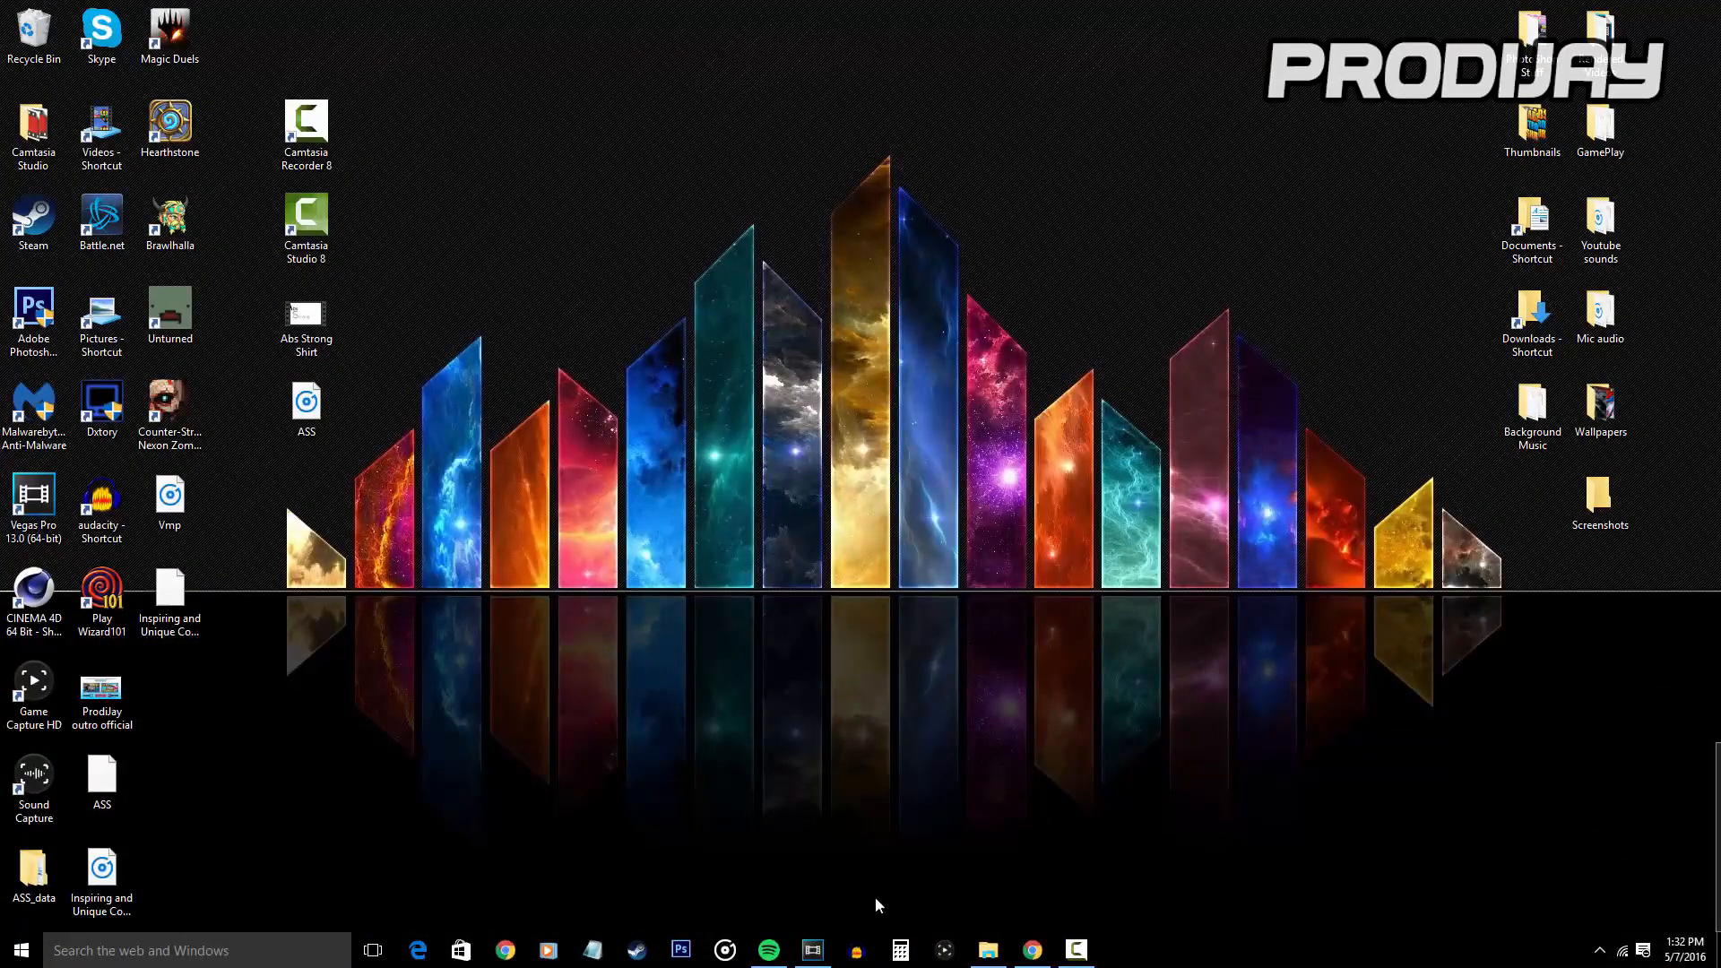
{"action": "mouse_move", "coordinate": [566, 635]}
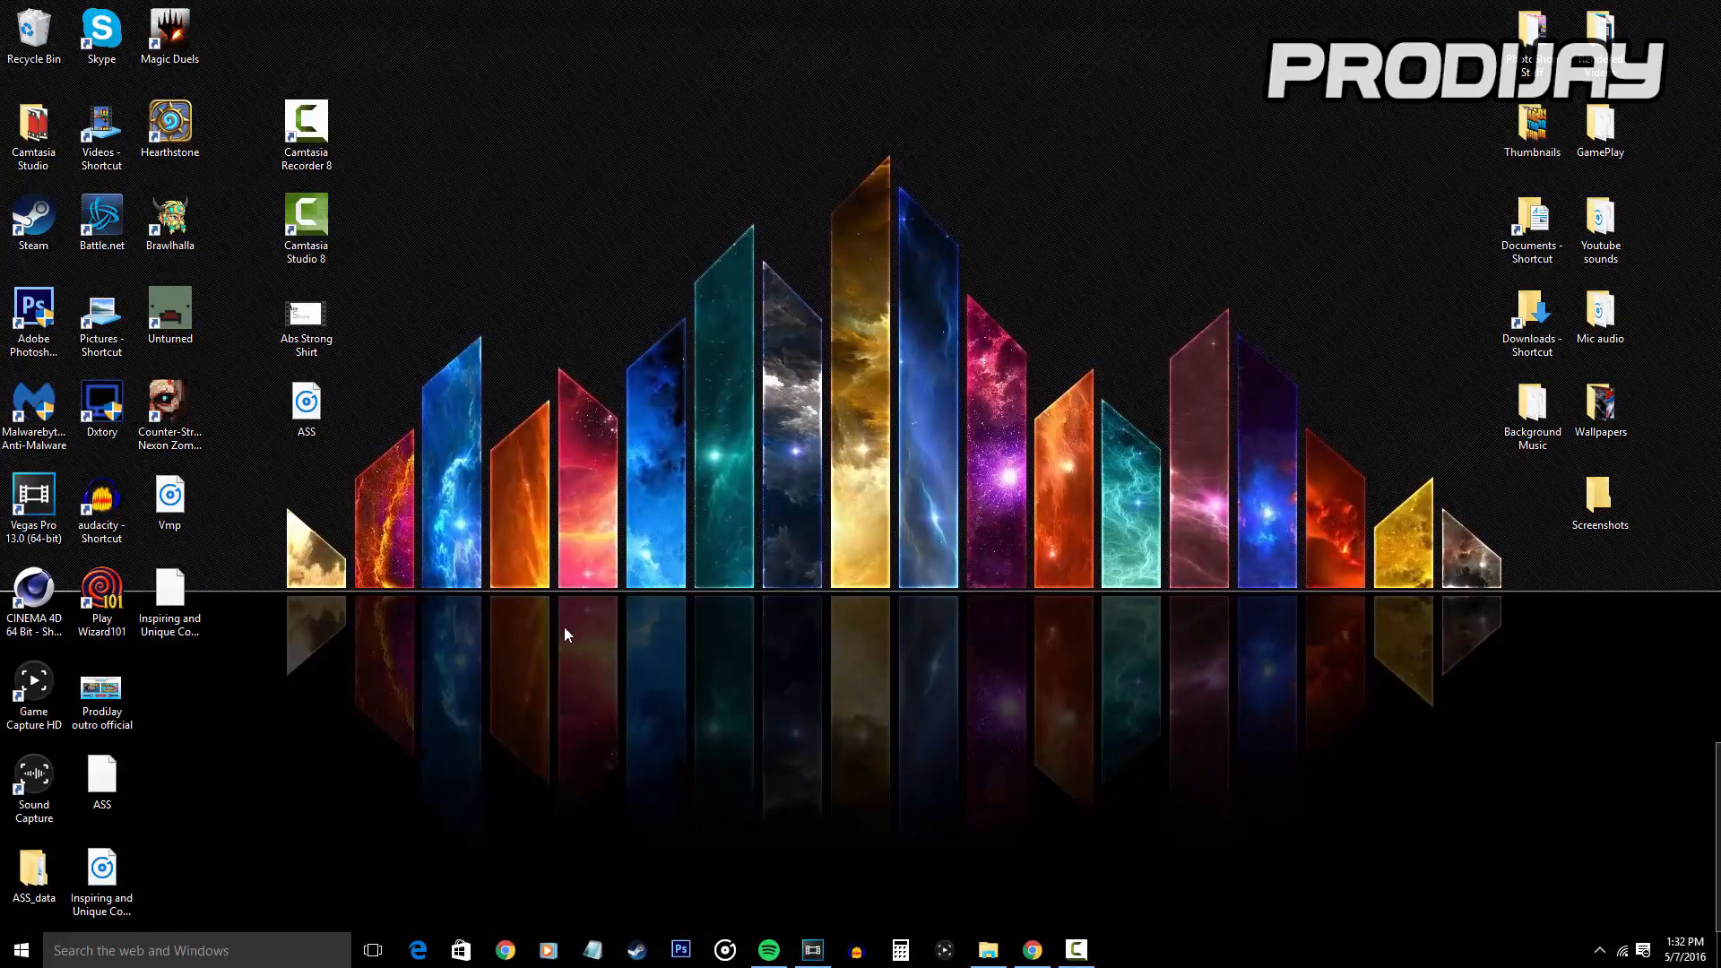
- Launch Vegas Pro 13.0 from the desktop shortcut and browse the Edit and File menus
{"action": "left_click", "coordinate": [32, 501]}
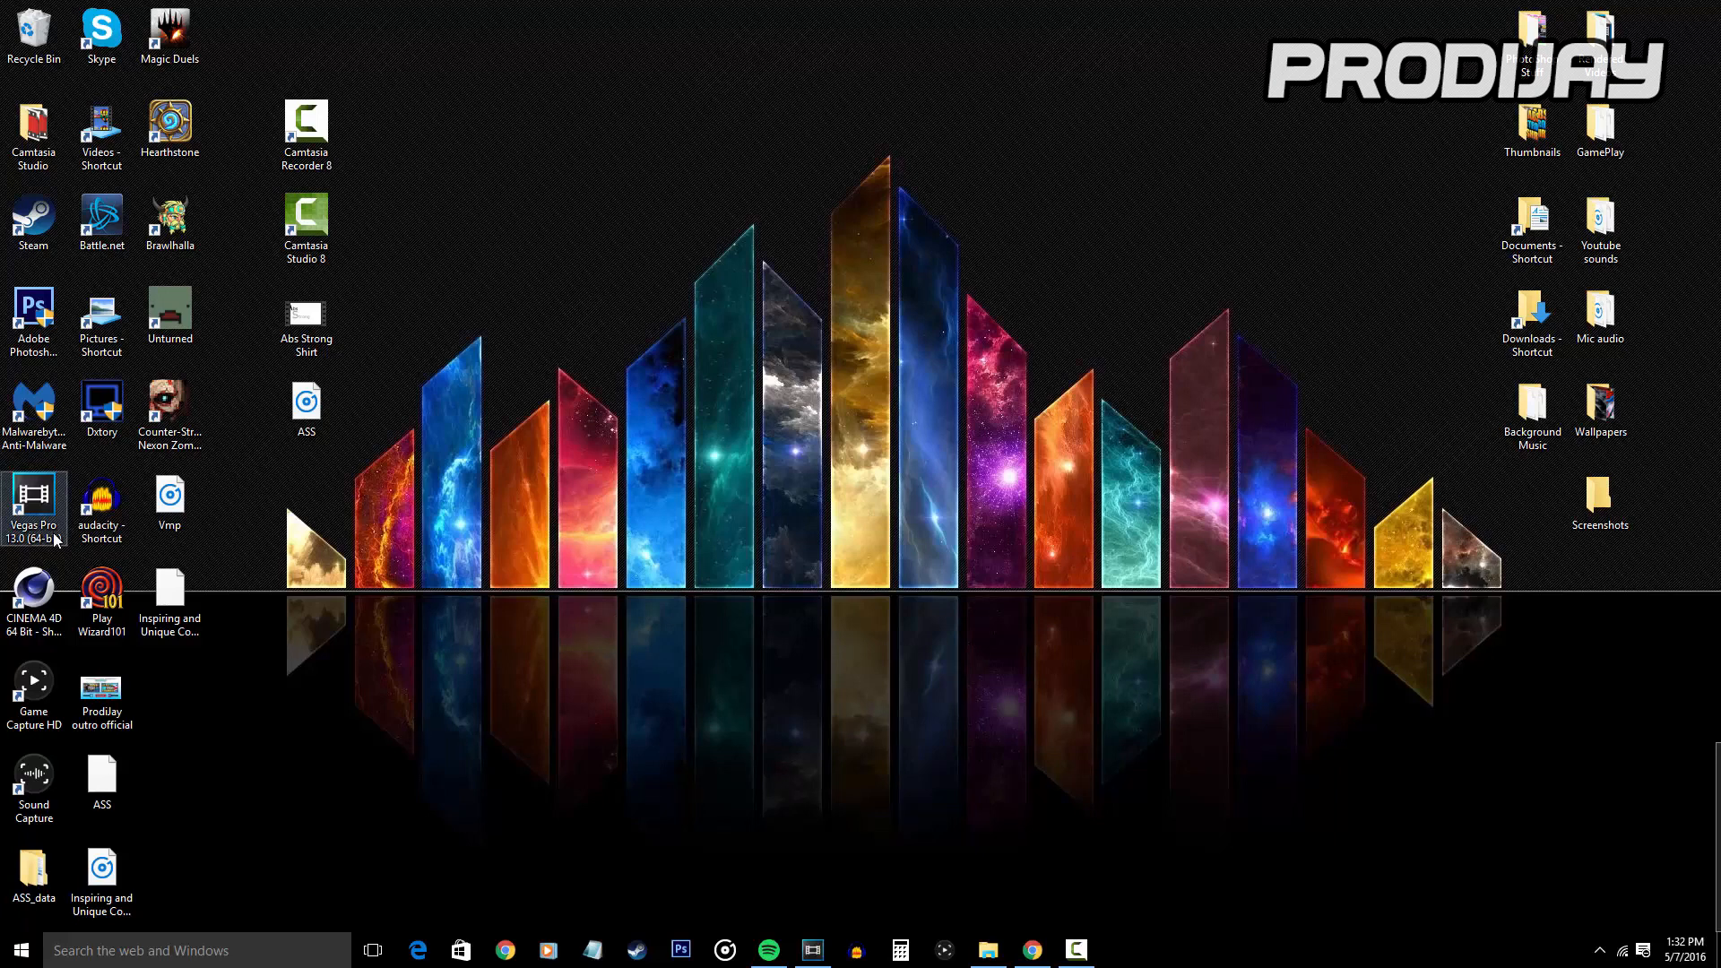
{"action": "left_click", "coordinate": [35, 314]}
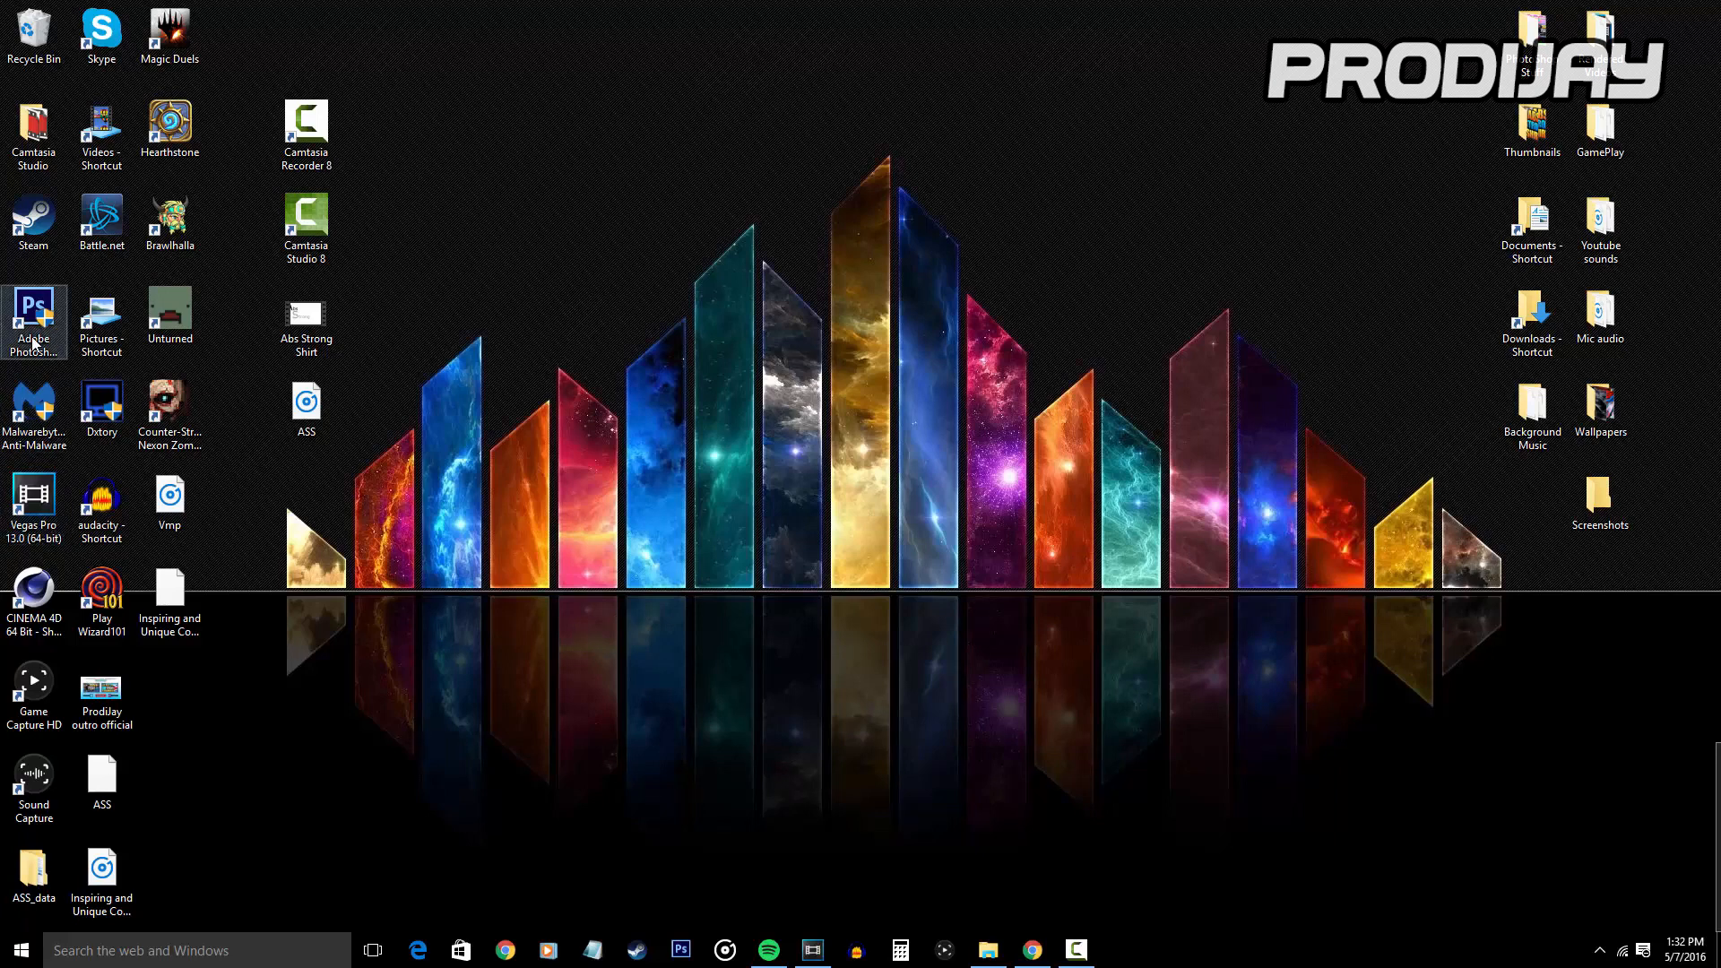
{"action": "mouse_move", "coordinate": [782, 809]}
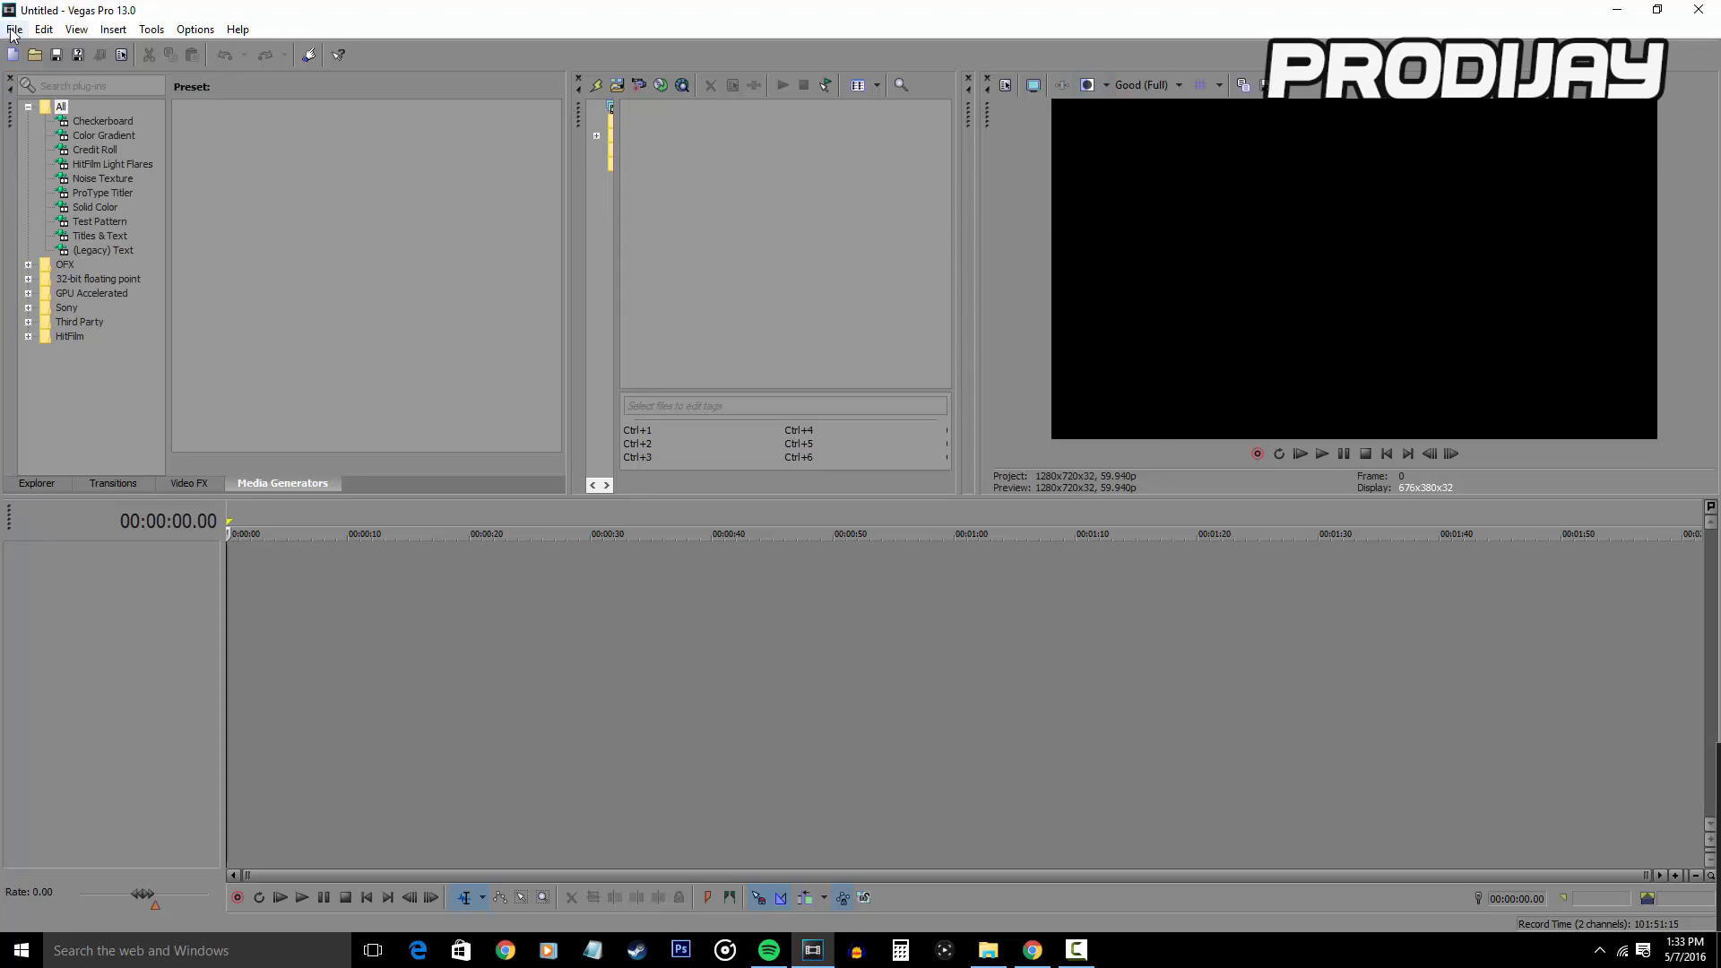
{"action": "left_click", "coordinate": [43, 28]}
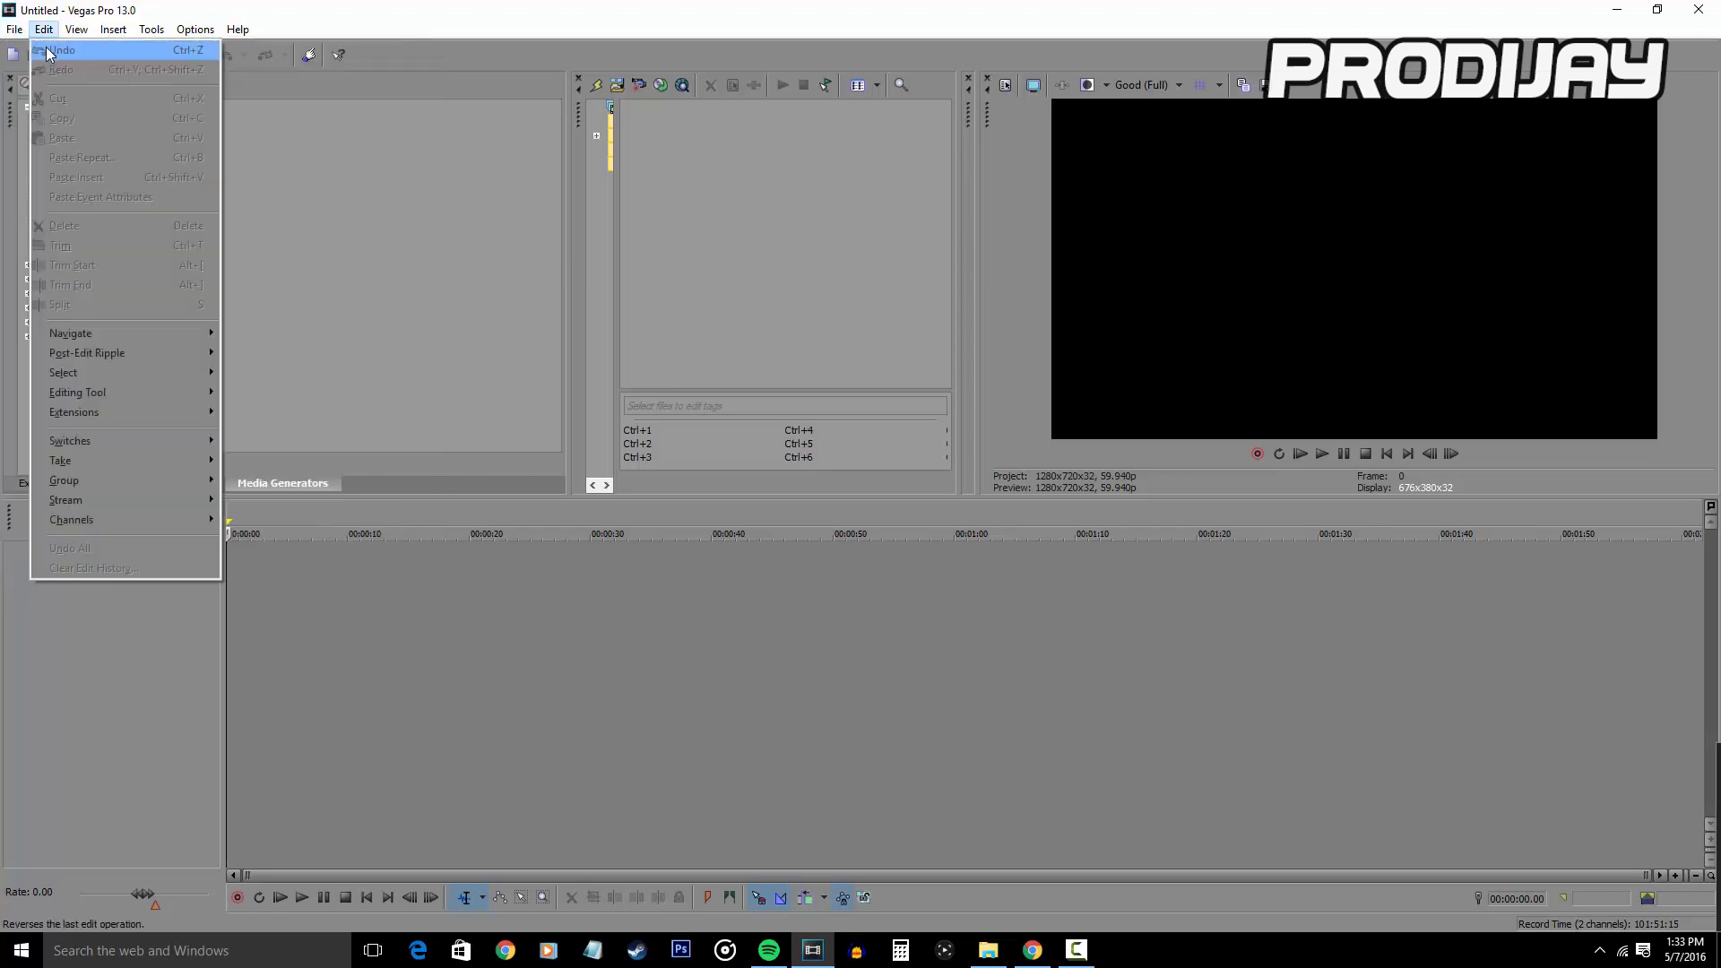
{"action": "left_click", "coordinate": [12, 28]}
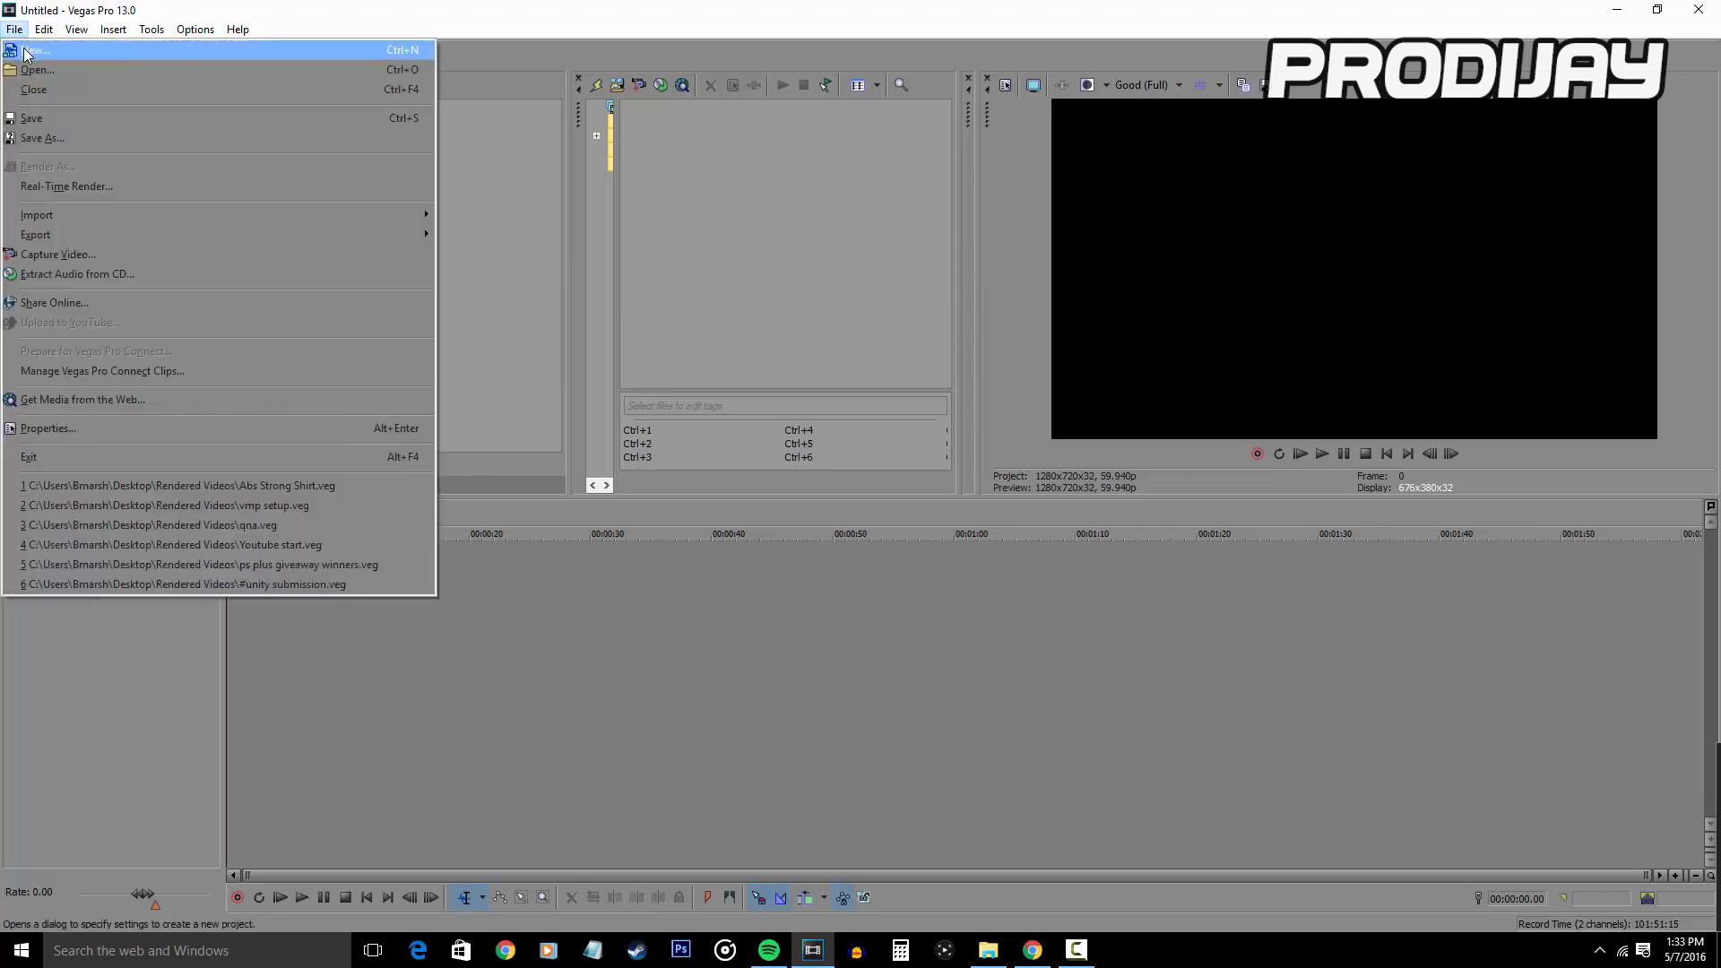
- Start a new project and choose the saved '720p 60fps' video template
{"action": "left_click", "coordinate": [30, 52]}
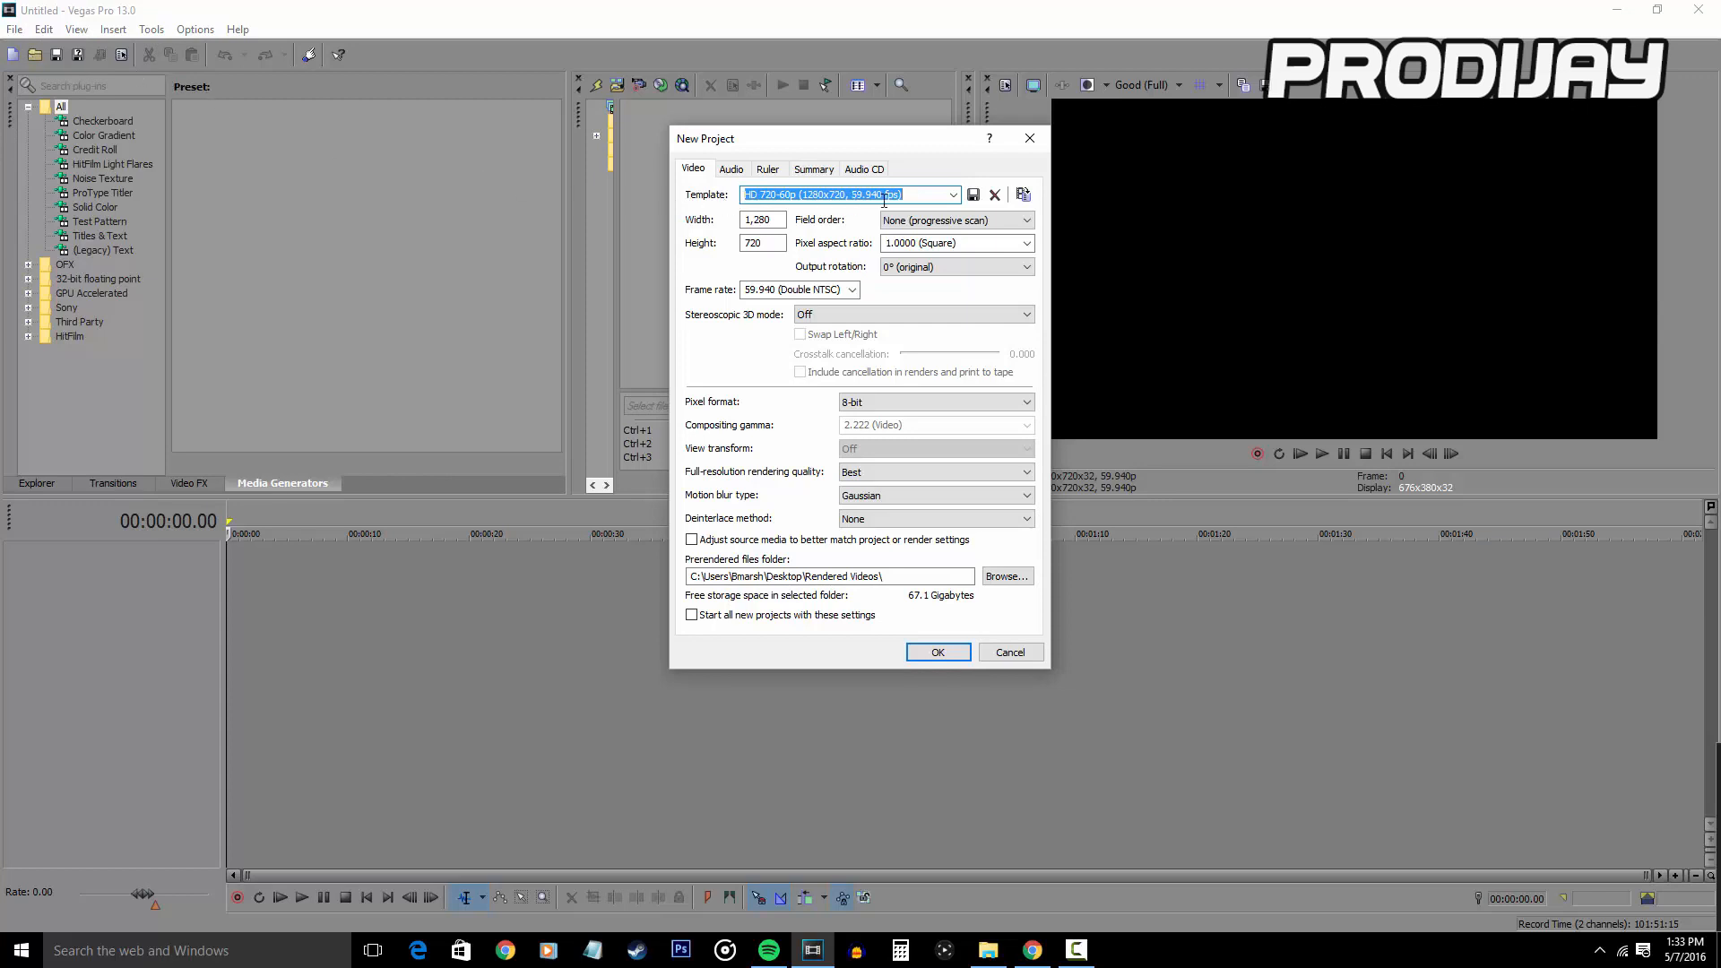
{"action": "mouse_move", "coordinate": [926, 208]}
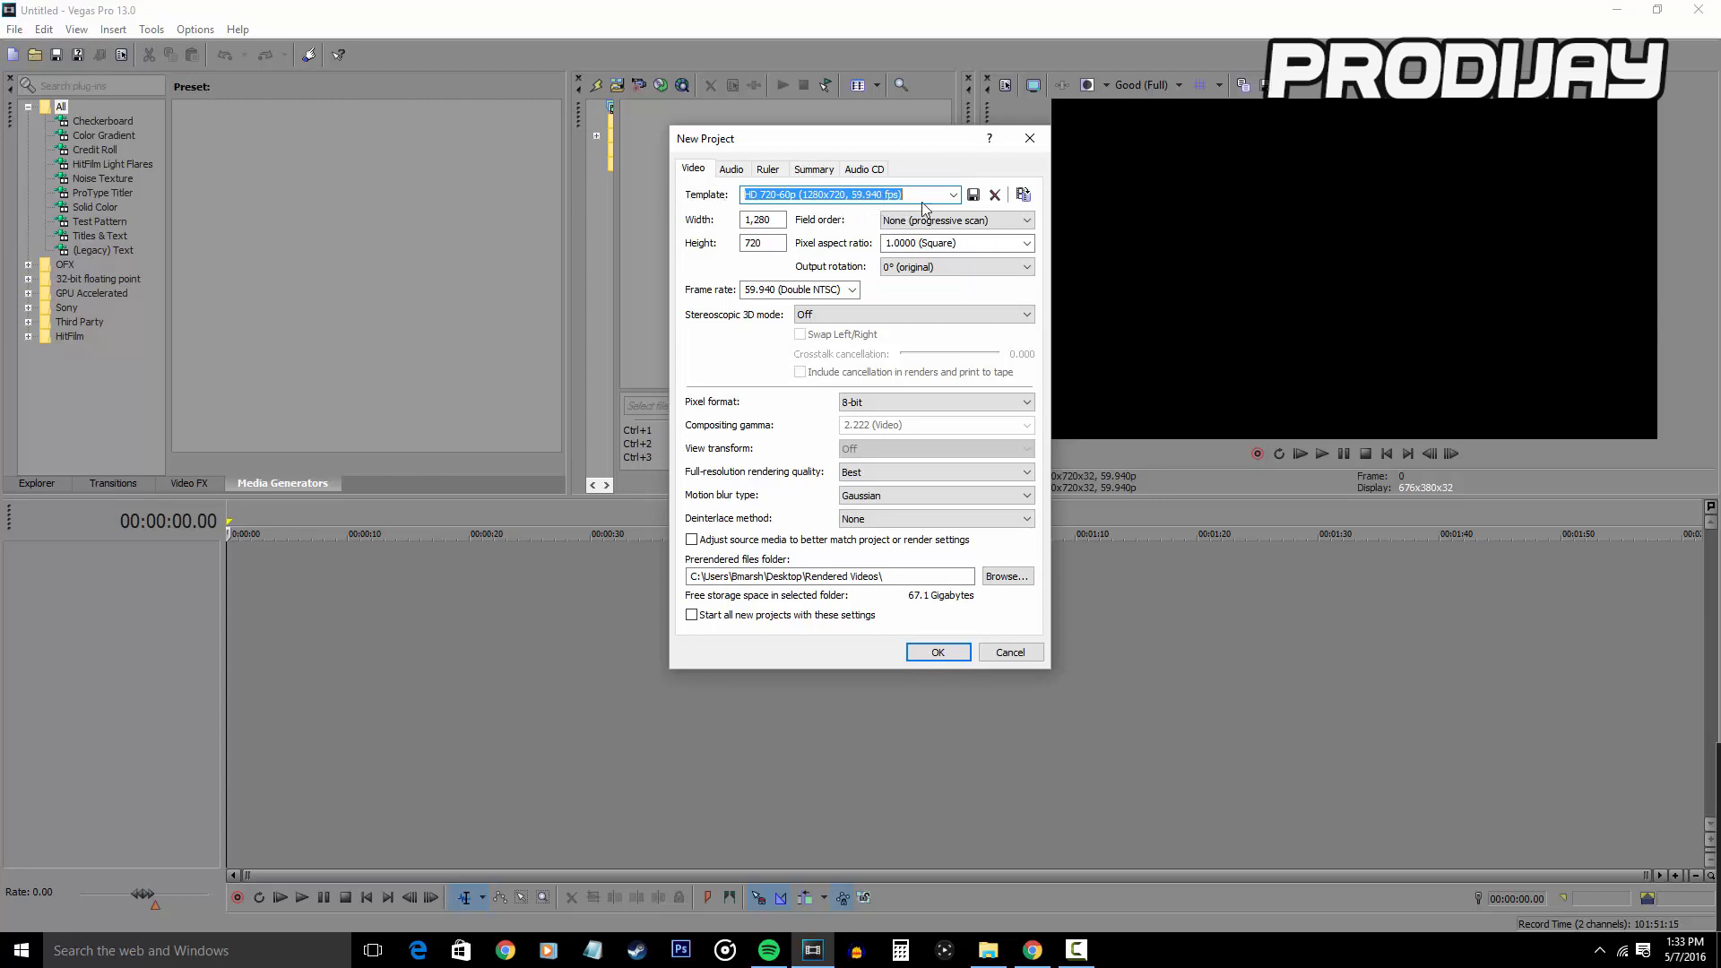
{"action": "left_click", "coordinate": [951, 194]}
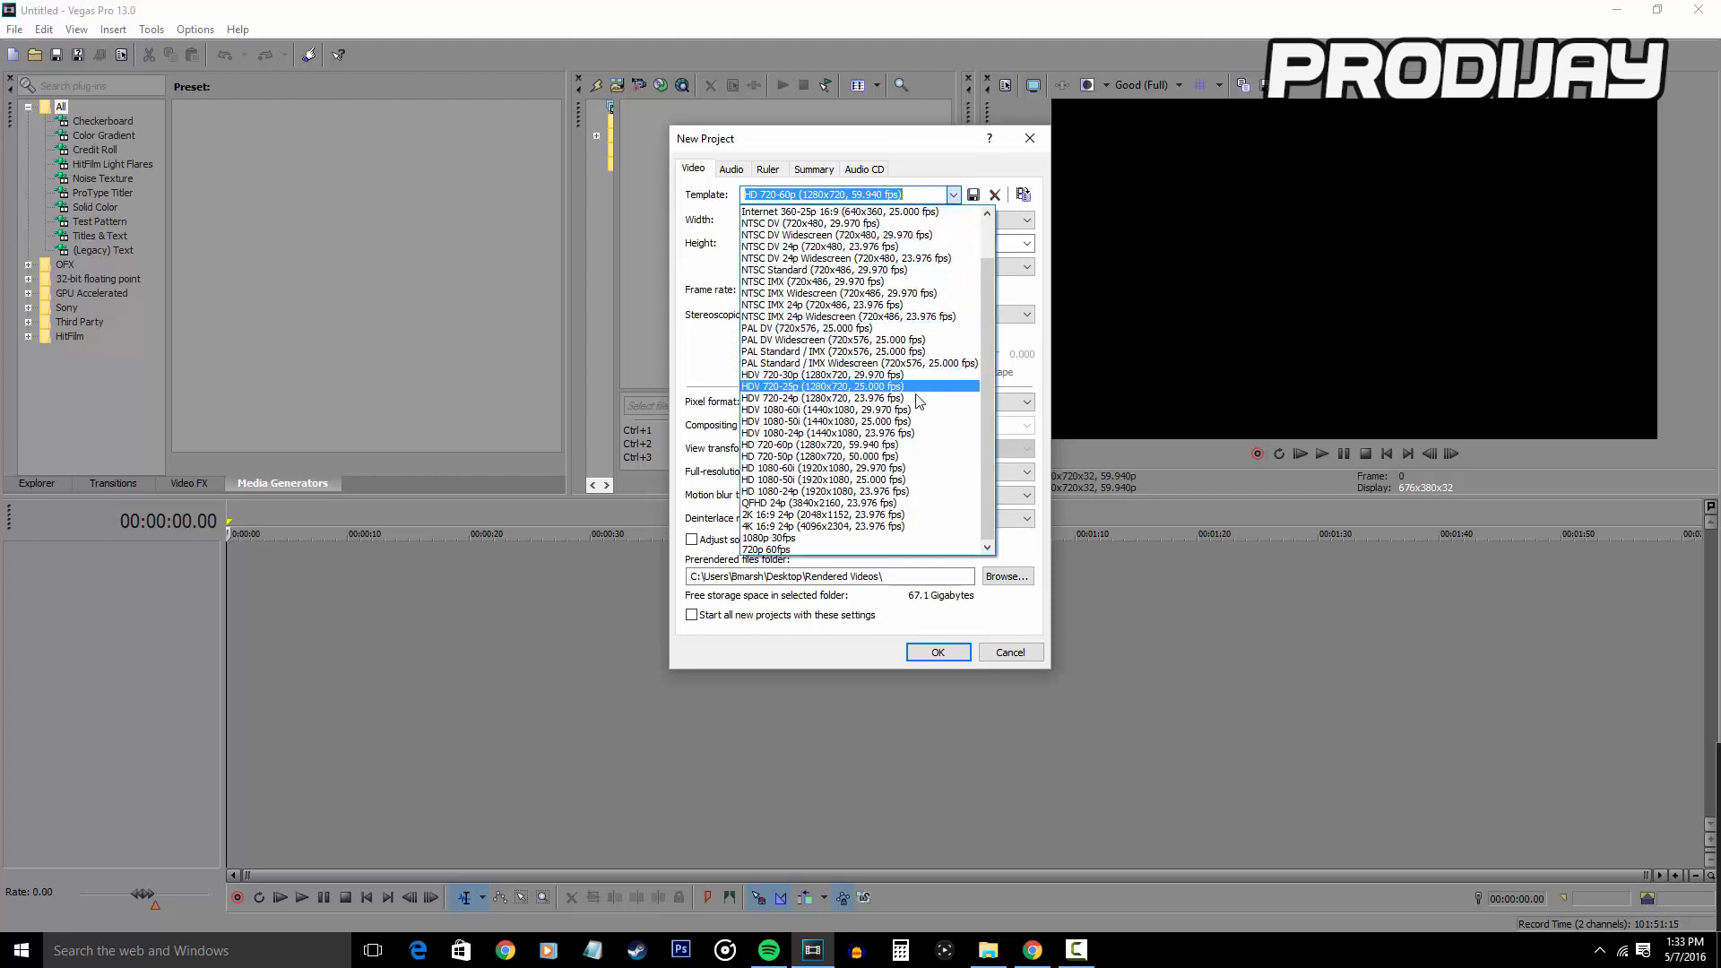
{"action": "mouse_move", "coordinate": [911, 375]}
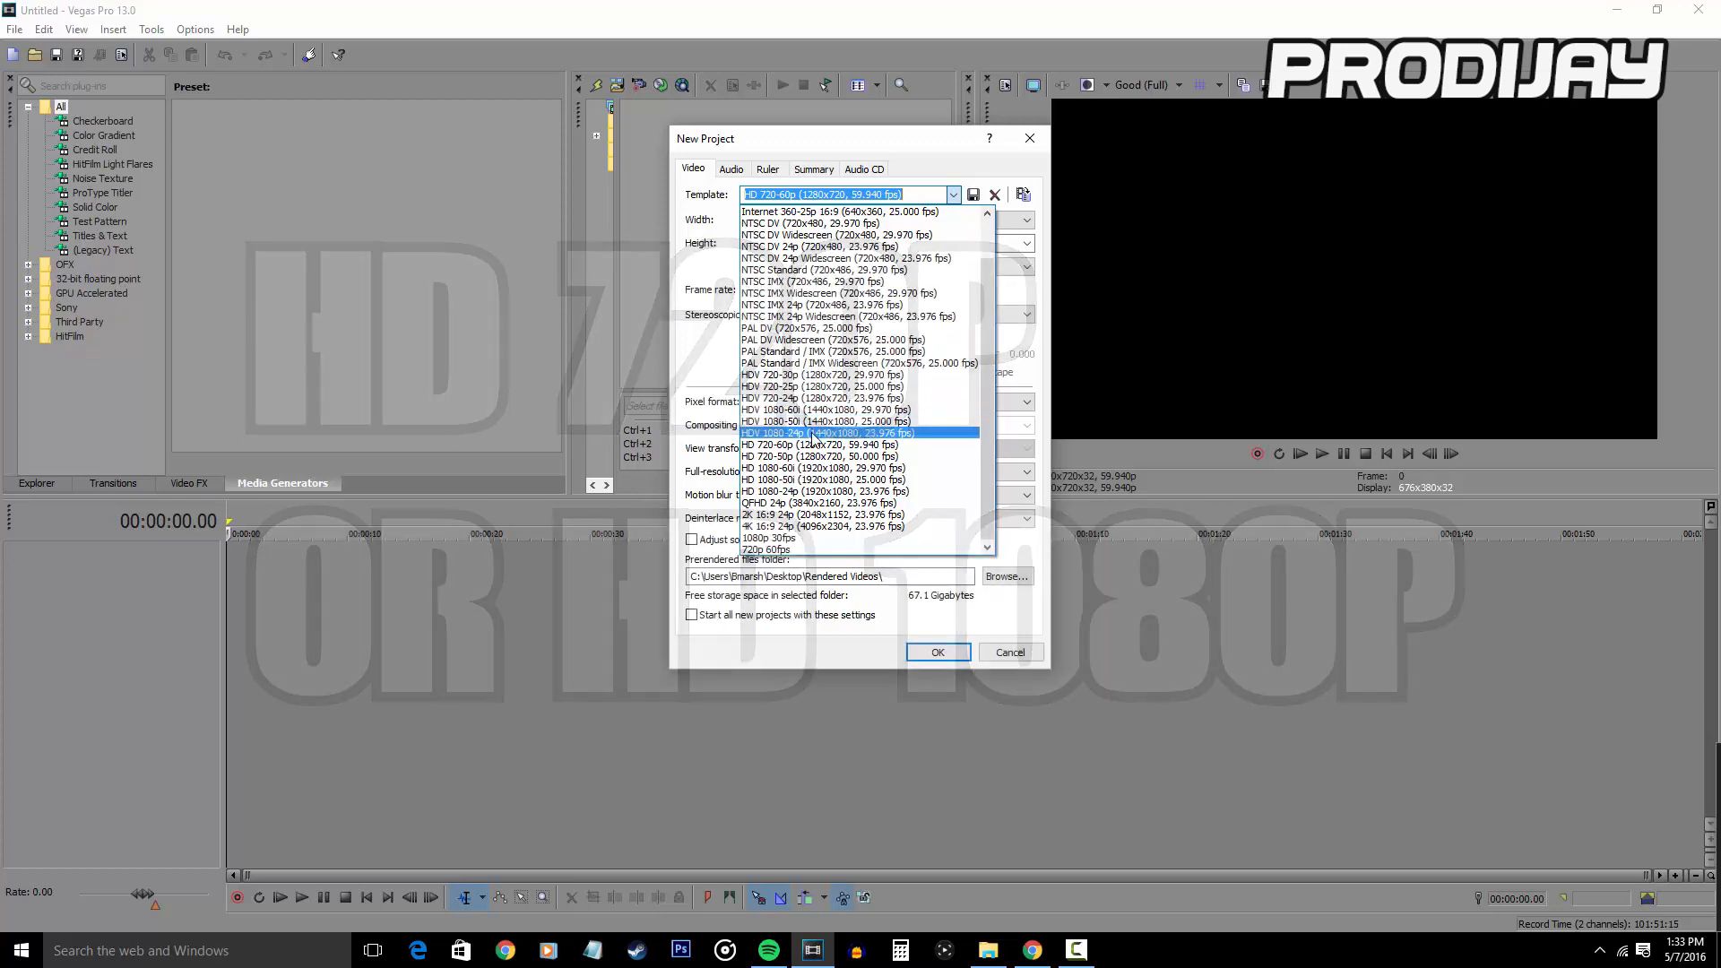
{"action": "left_click", "coordinate": [821, 445]}
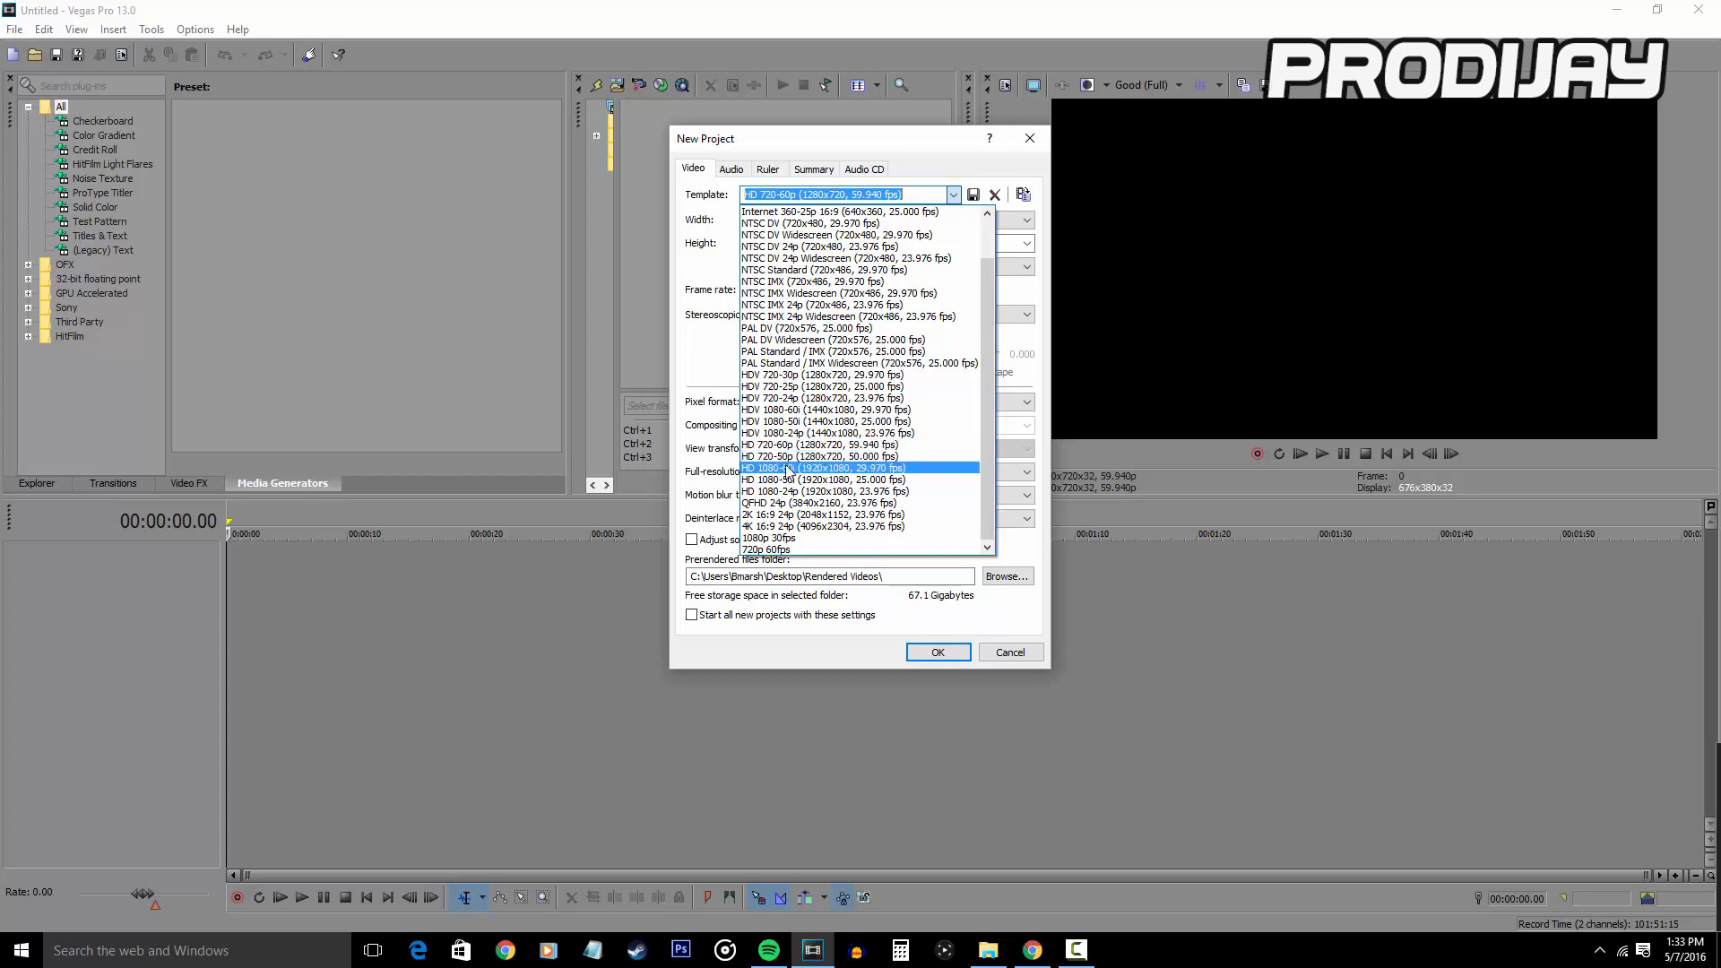
{"action": "mouse_move", "coordinate": [791, 432]}
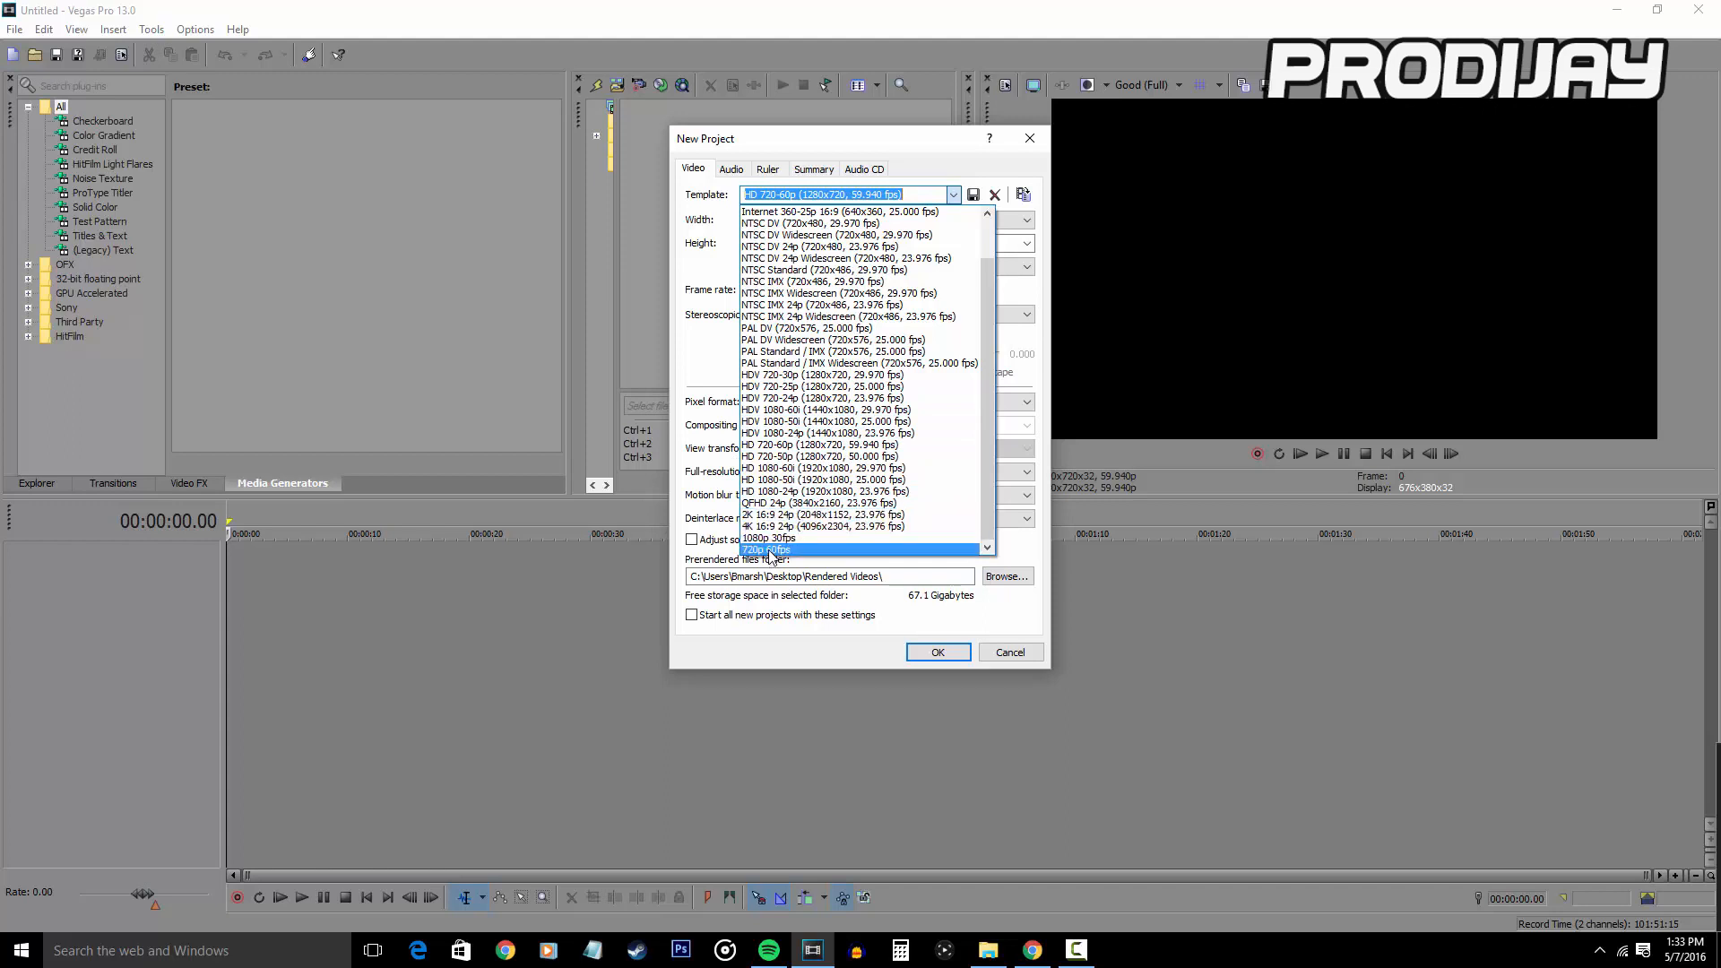
{"action": "left_click", "coordinate": [769, 551]}
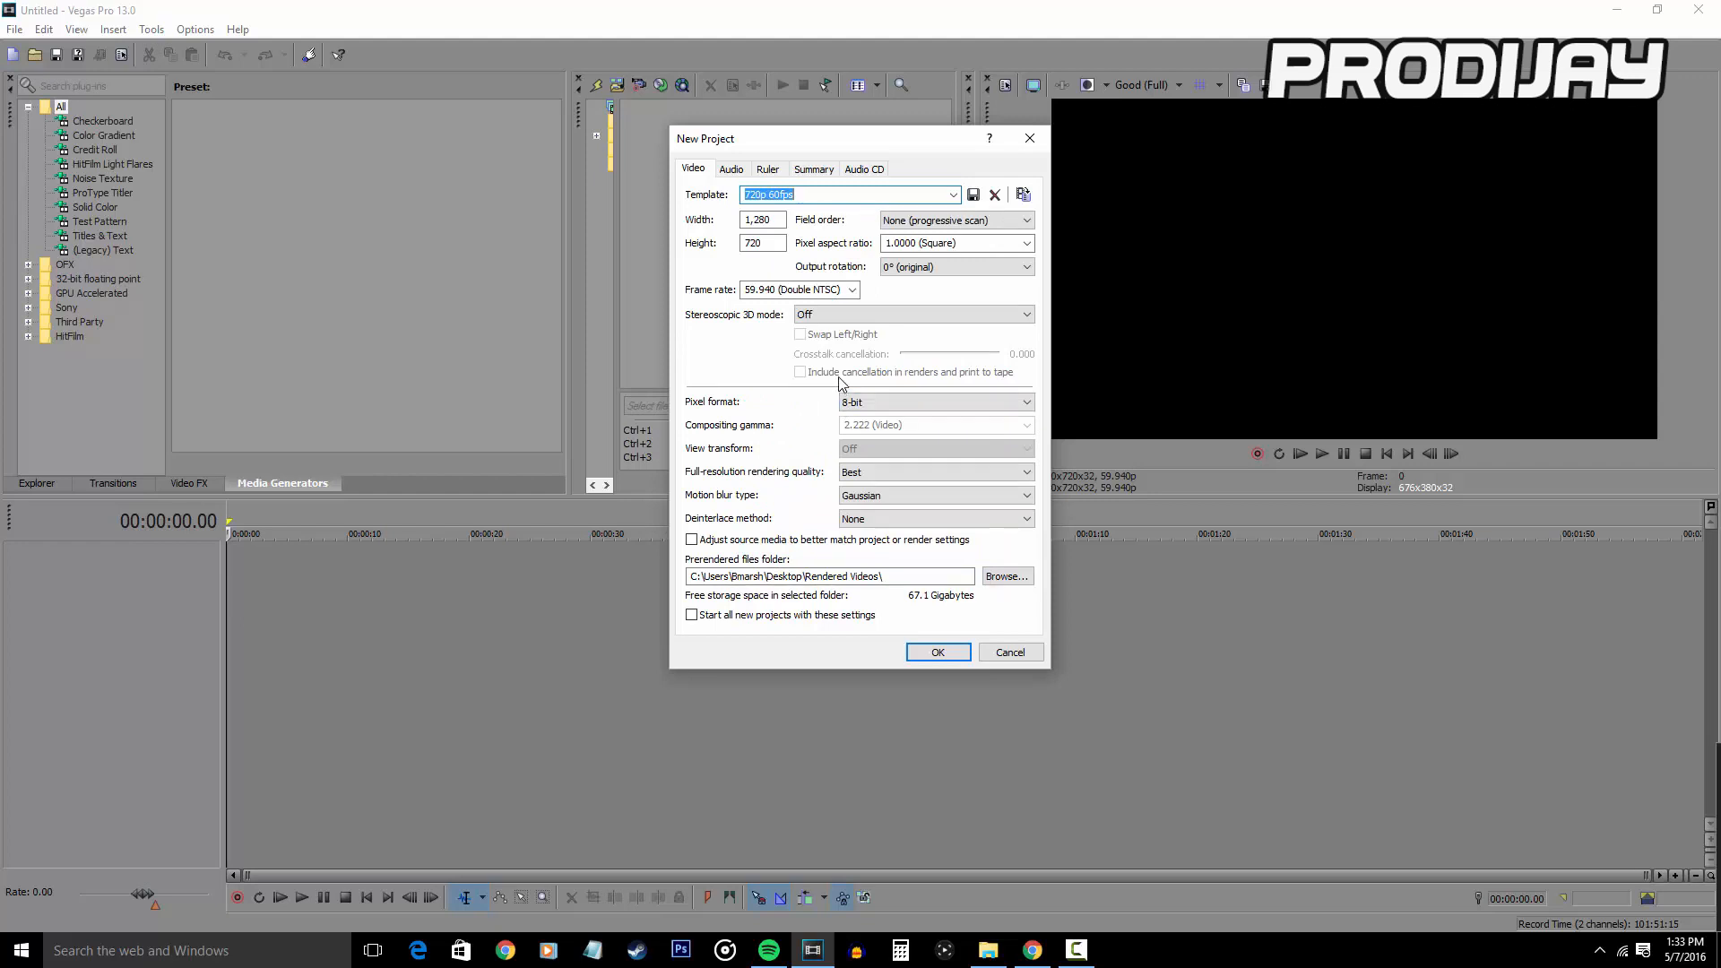
{"action": "mouse_move", "coordinate": [885, 344]}
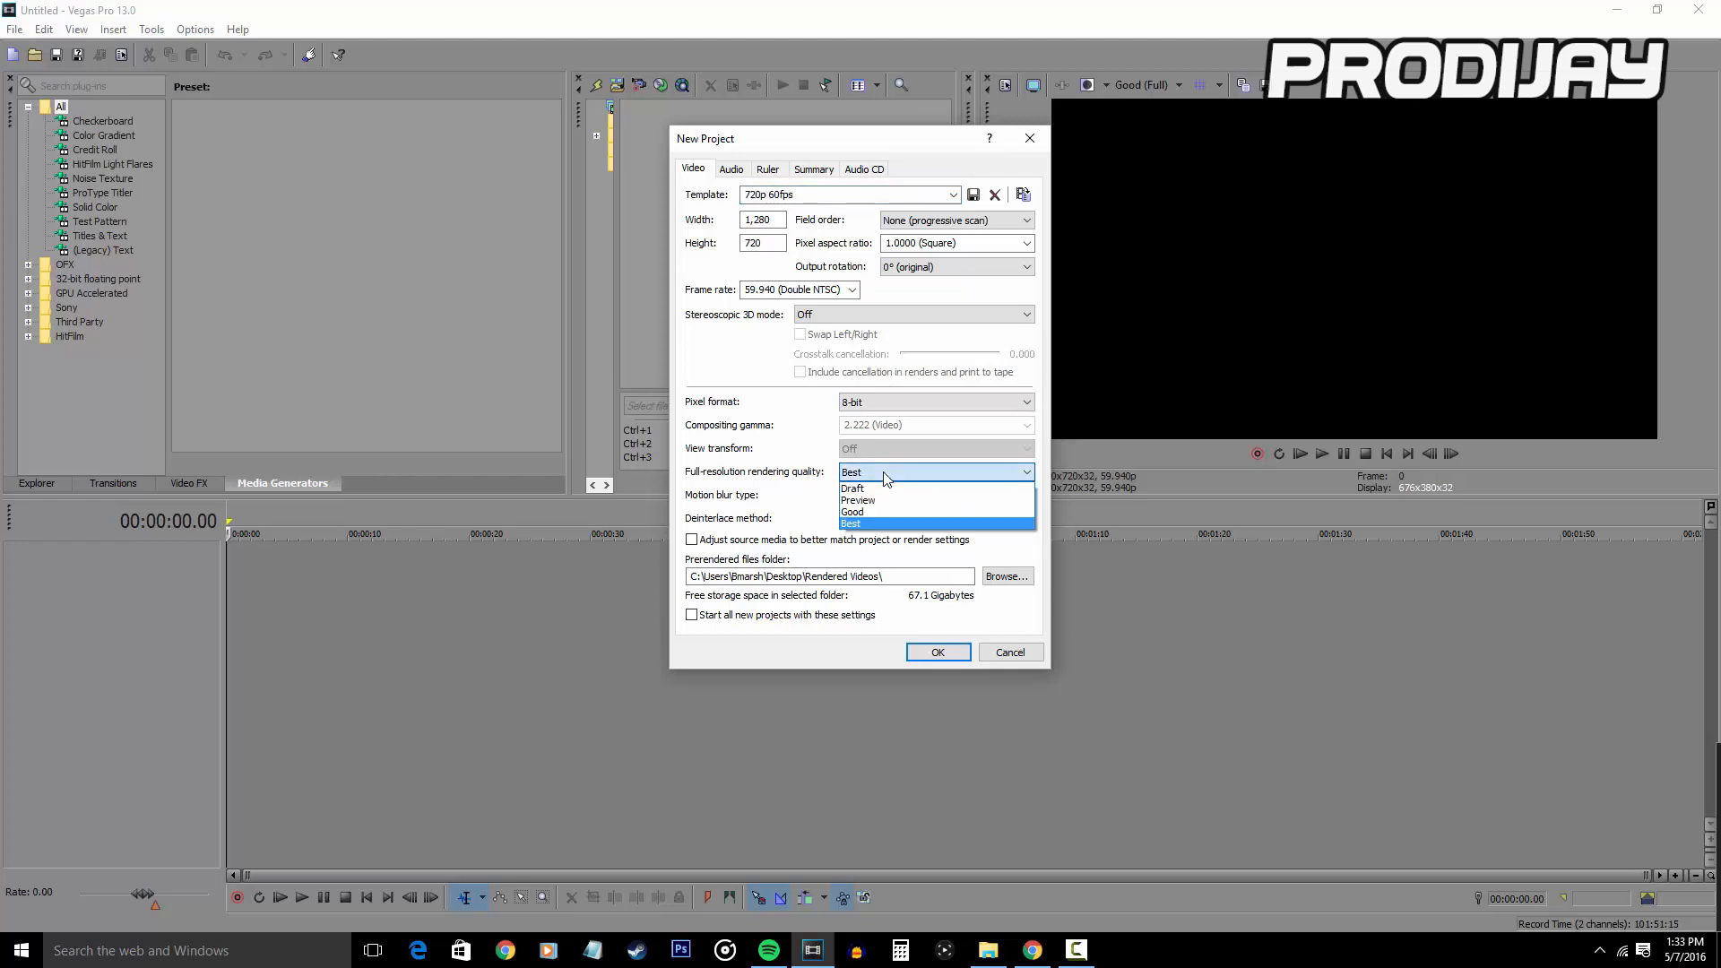
- Keep Best render quality, use Blend fields deinterlacing, adjust source media, apply to all new projects
{"action": "left_click", "coordinate": [934, 495]}
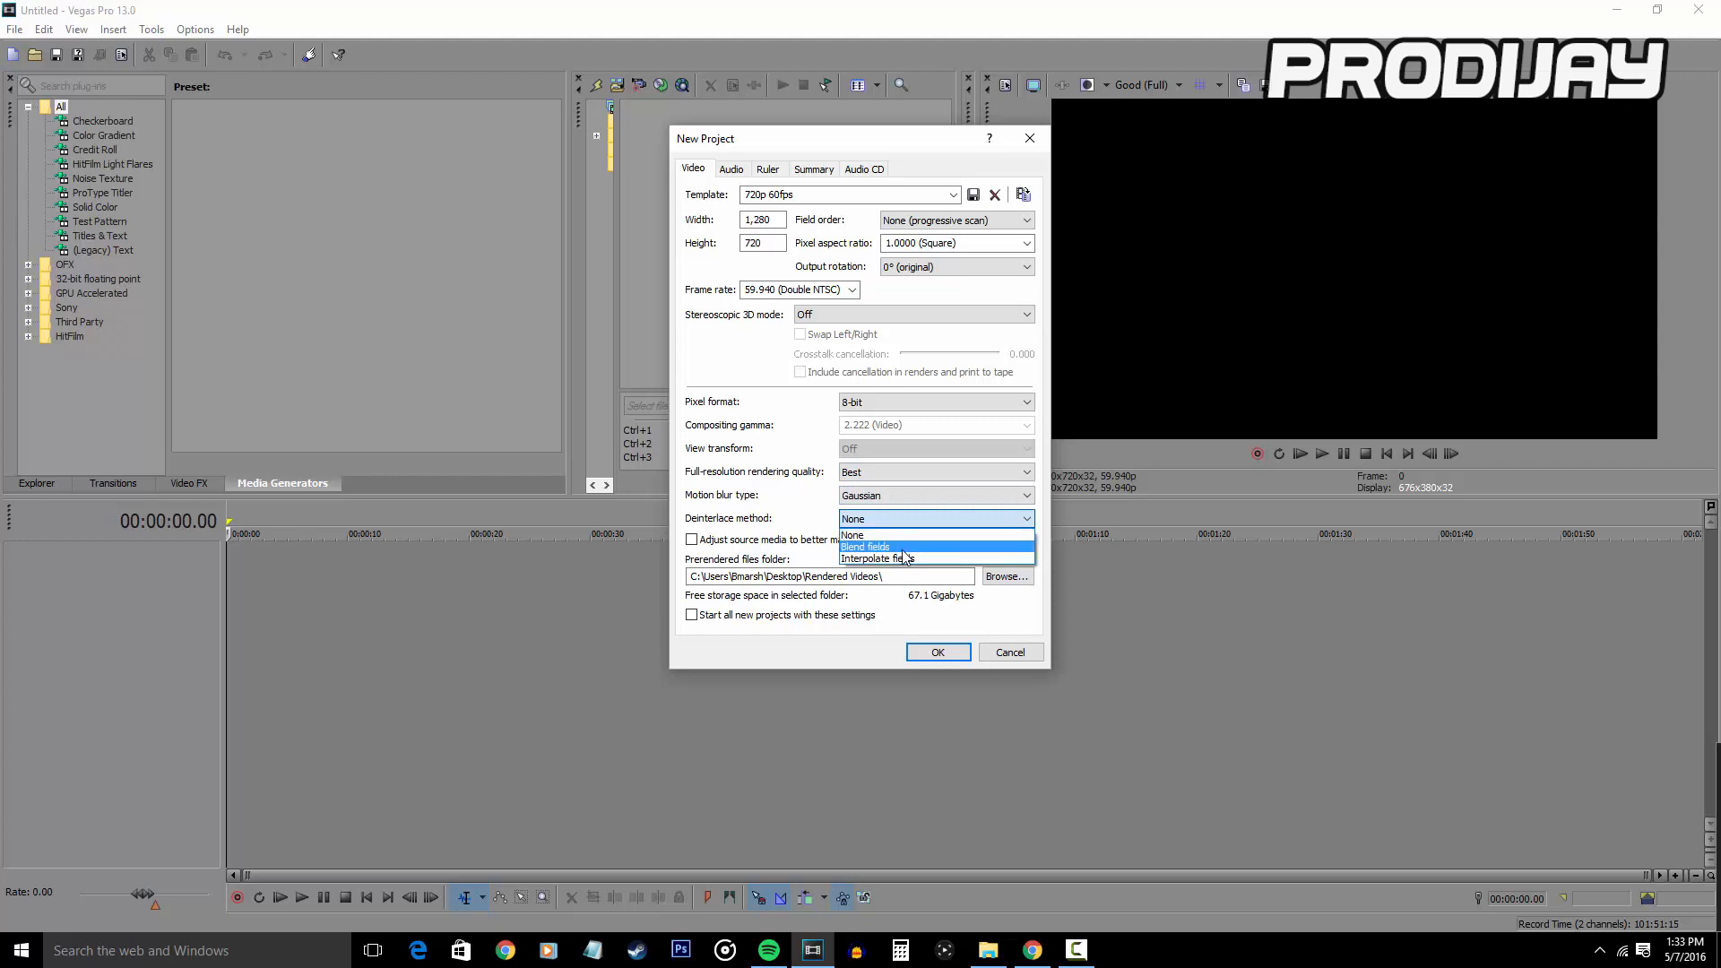
{"action": "left_click", "coordinate": [866, 545]}
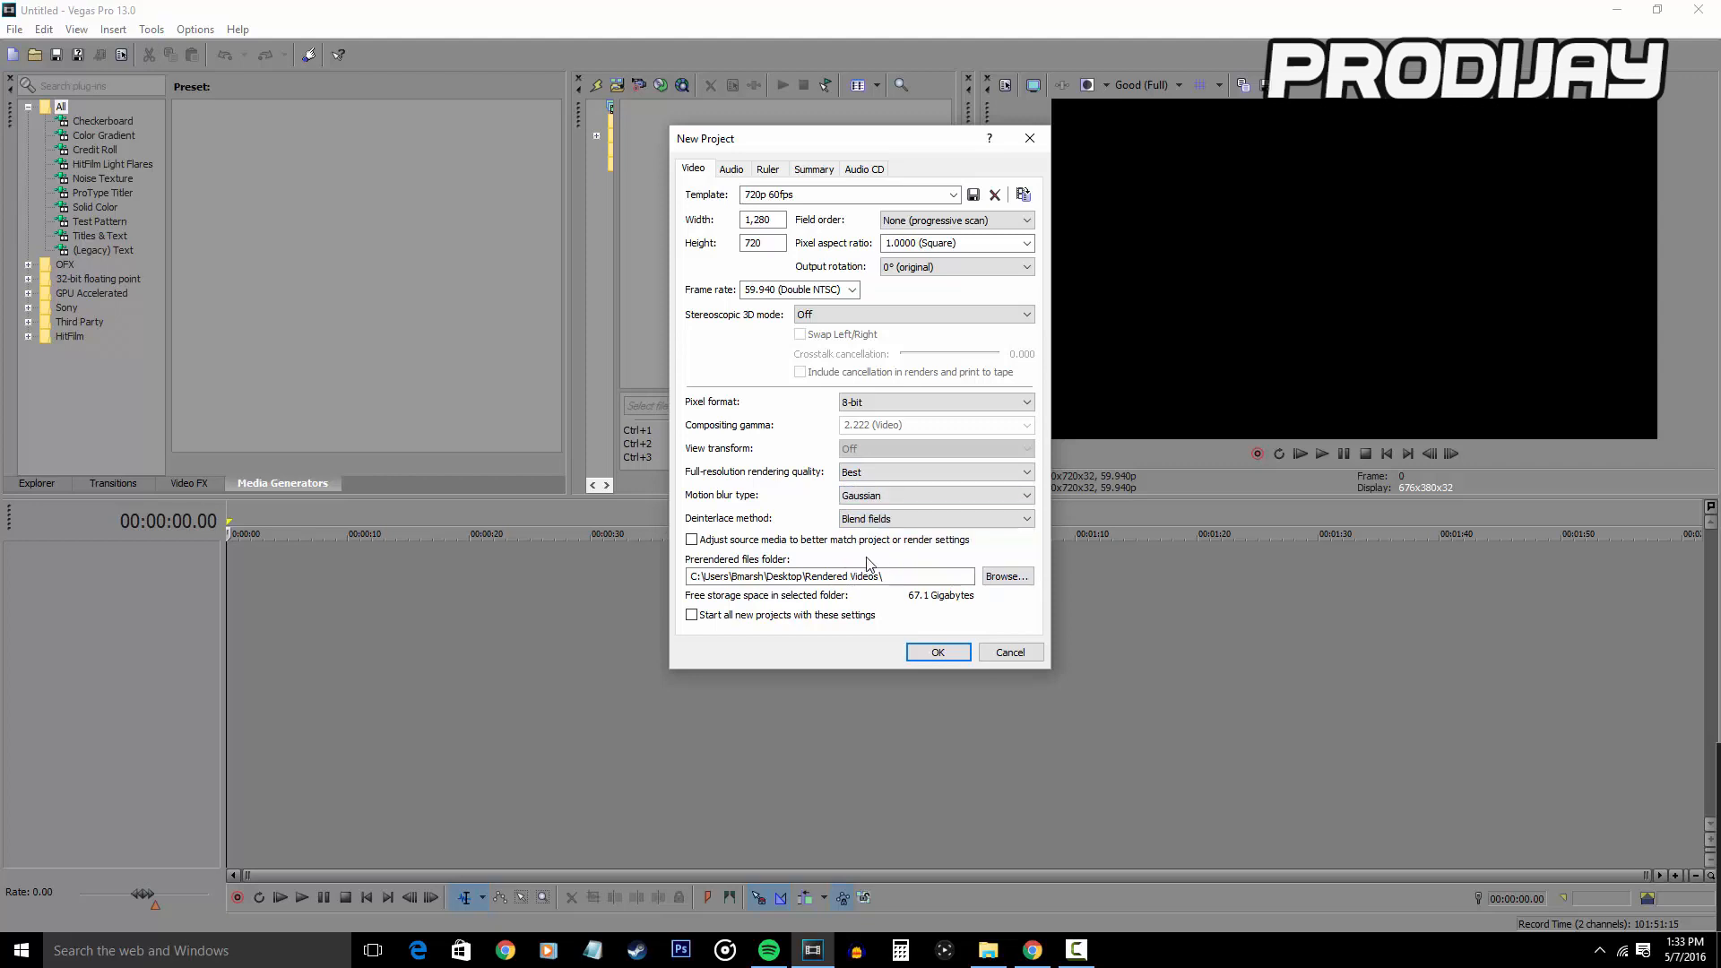
{"action": "left_click", "coordinate": [692, 540]}
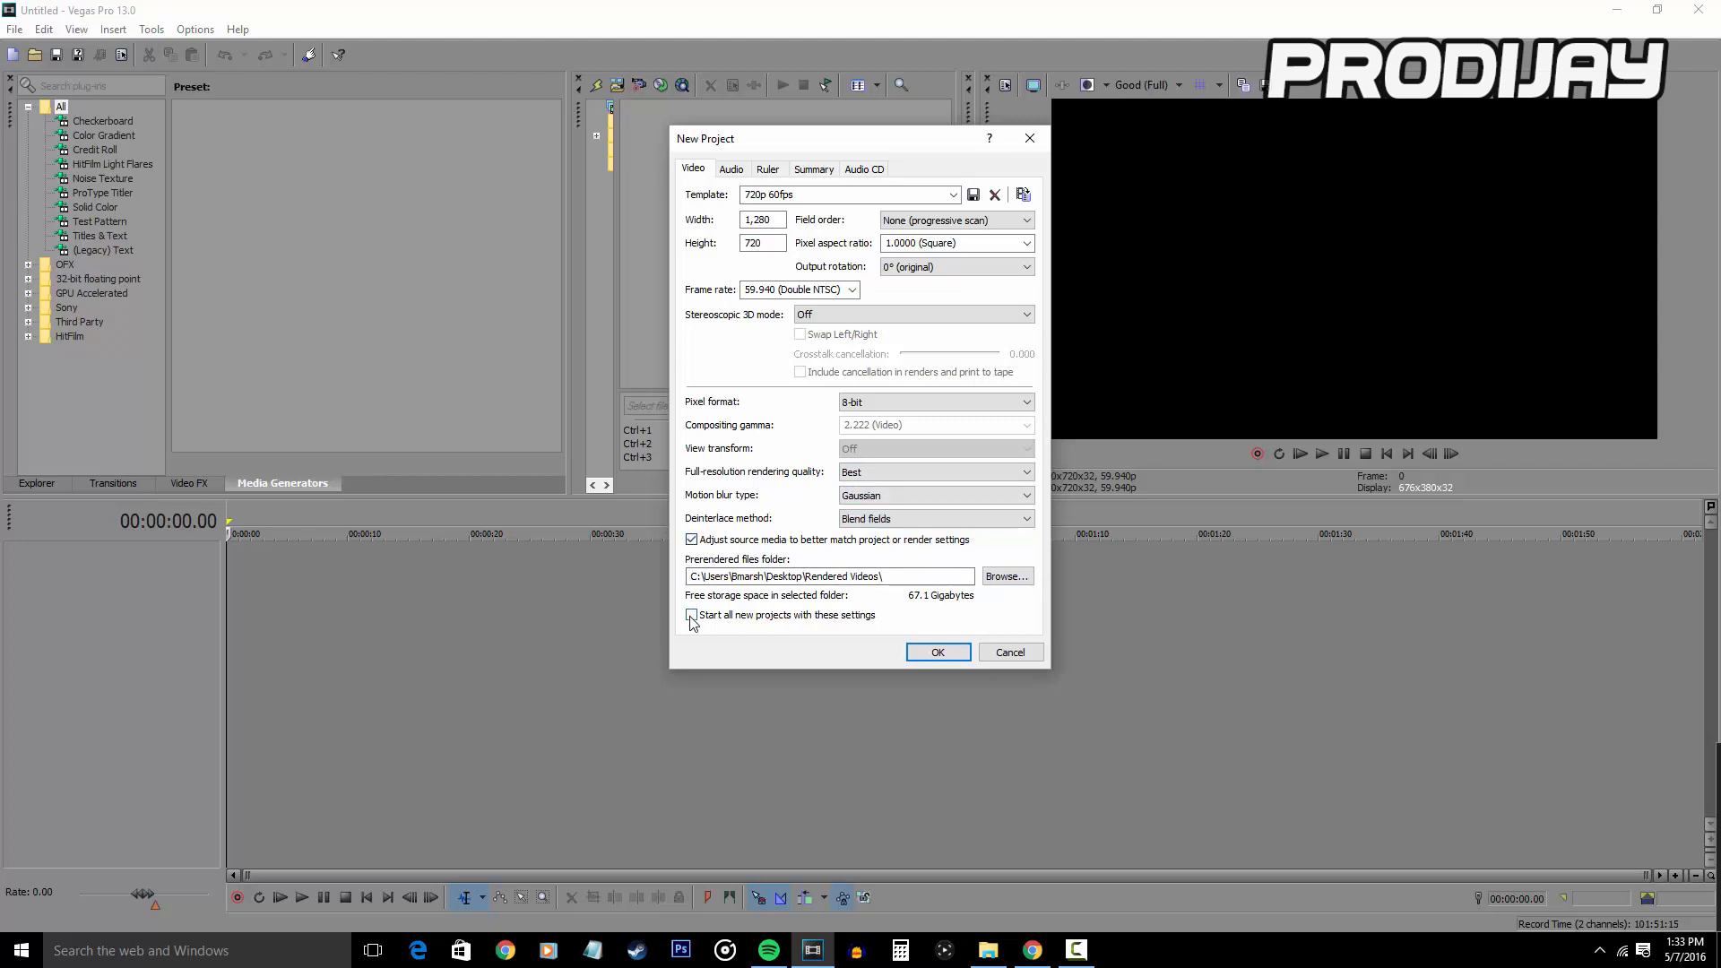
{"action": "left_click", "coordinate": [692, 615]}
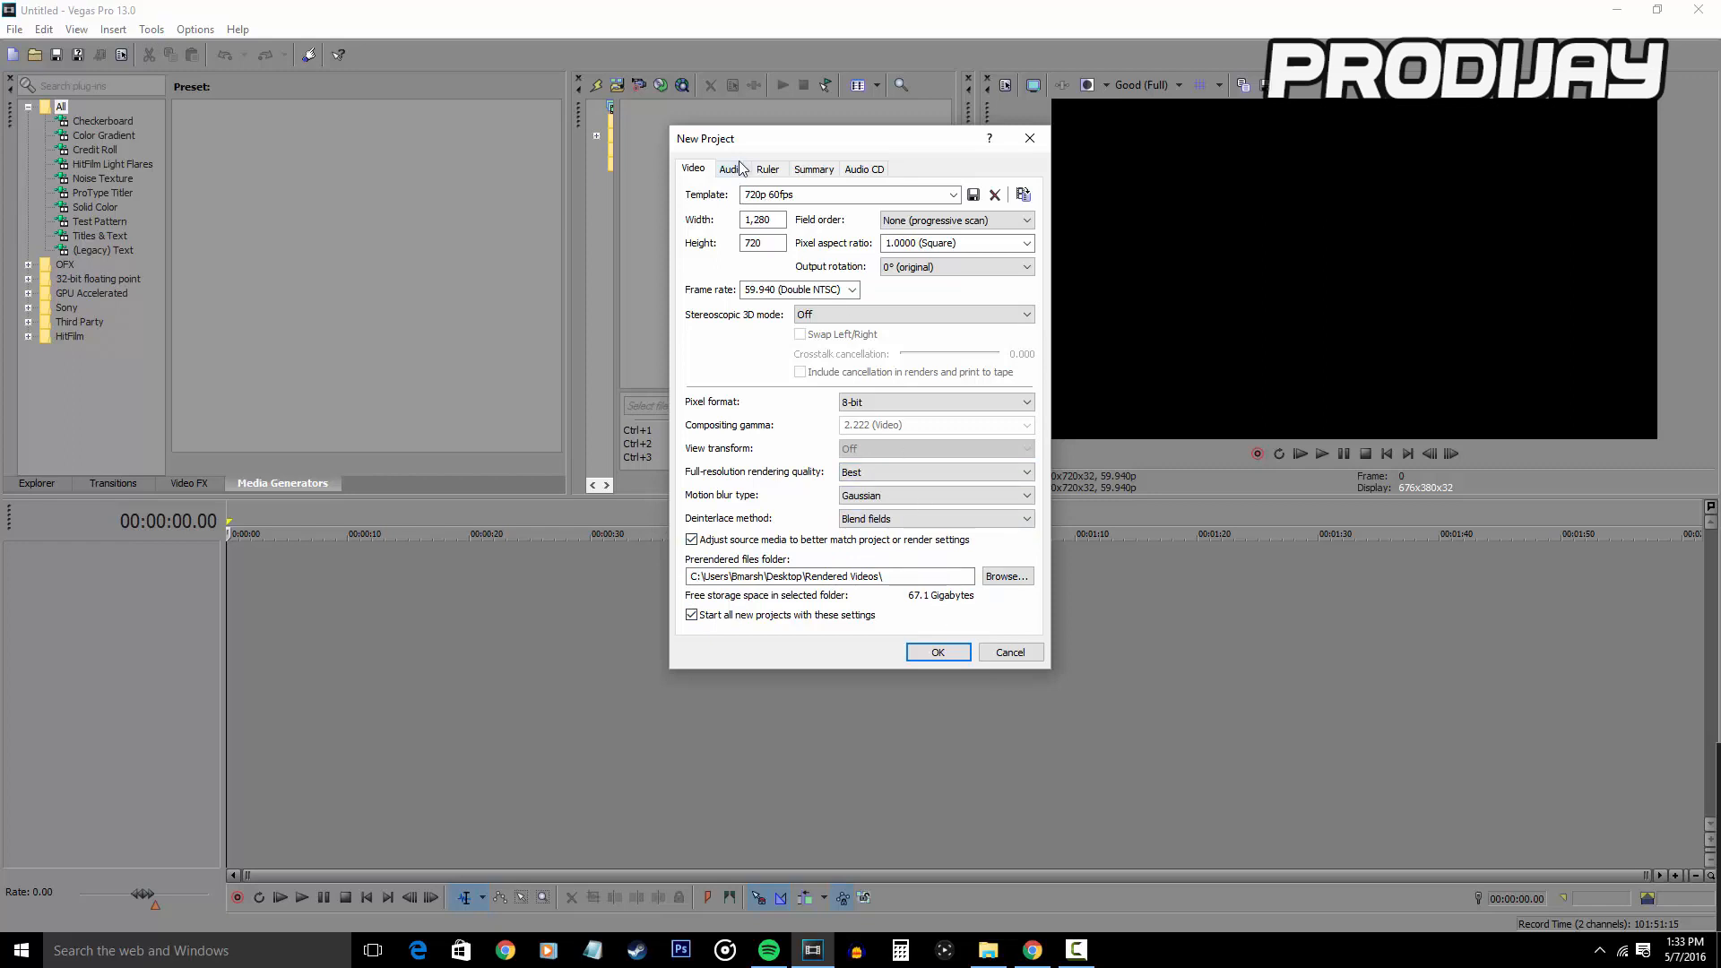
- Keep audio at 16-bit with Best resample quality, glance at Audio CD settings, and confirm the project
{"action": "left_click", "coordinate": [731, 169]}
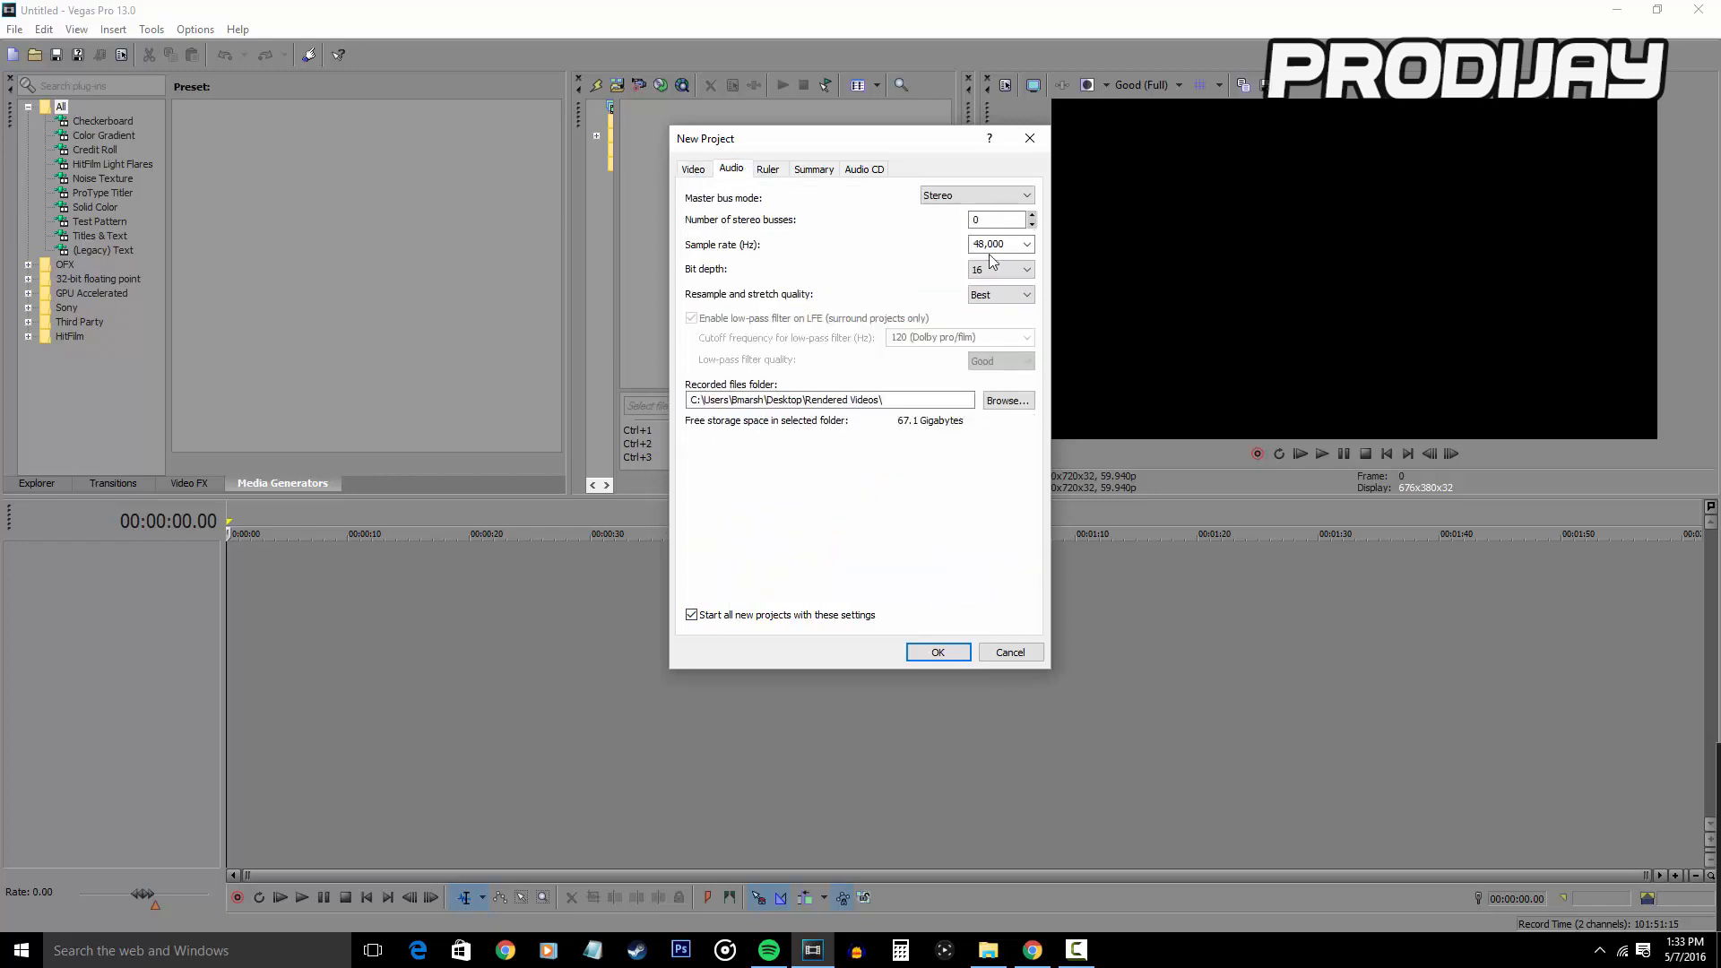
{"action": "left_click", "coordinate": [1024, 269]}
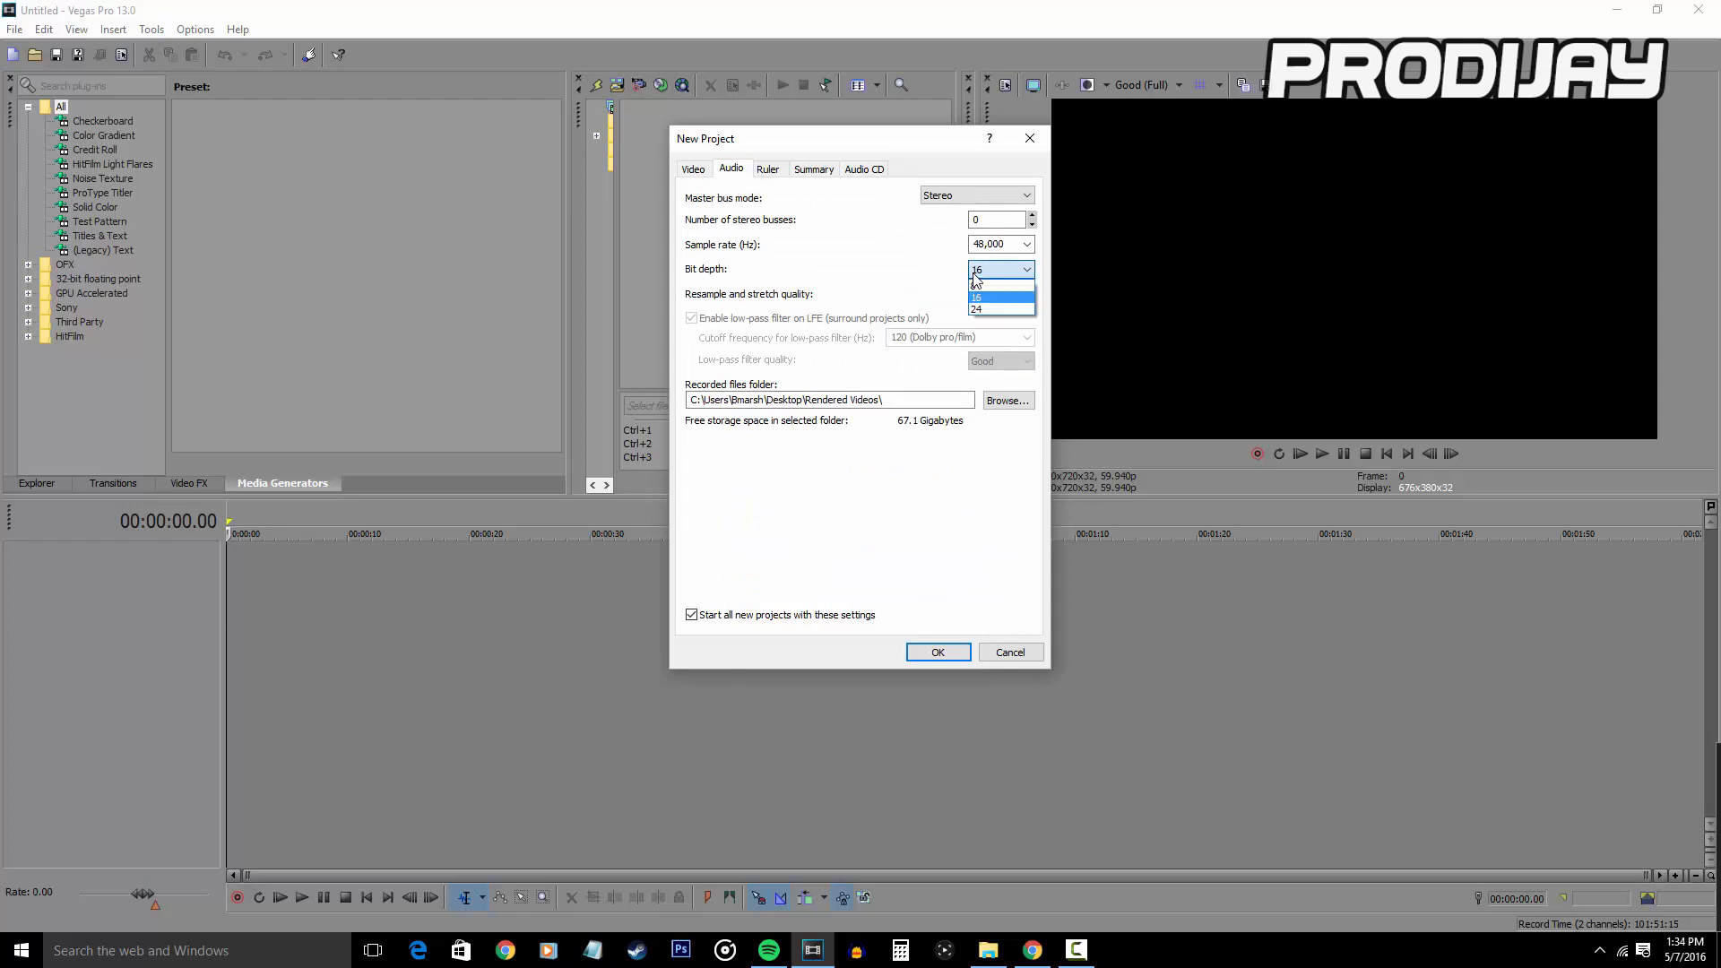
{"action": "left_click", "coordinate": [977, 297]}
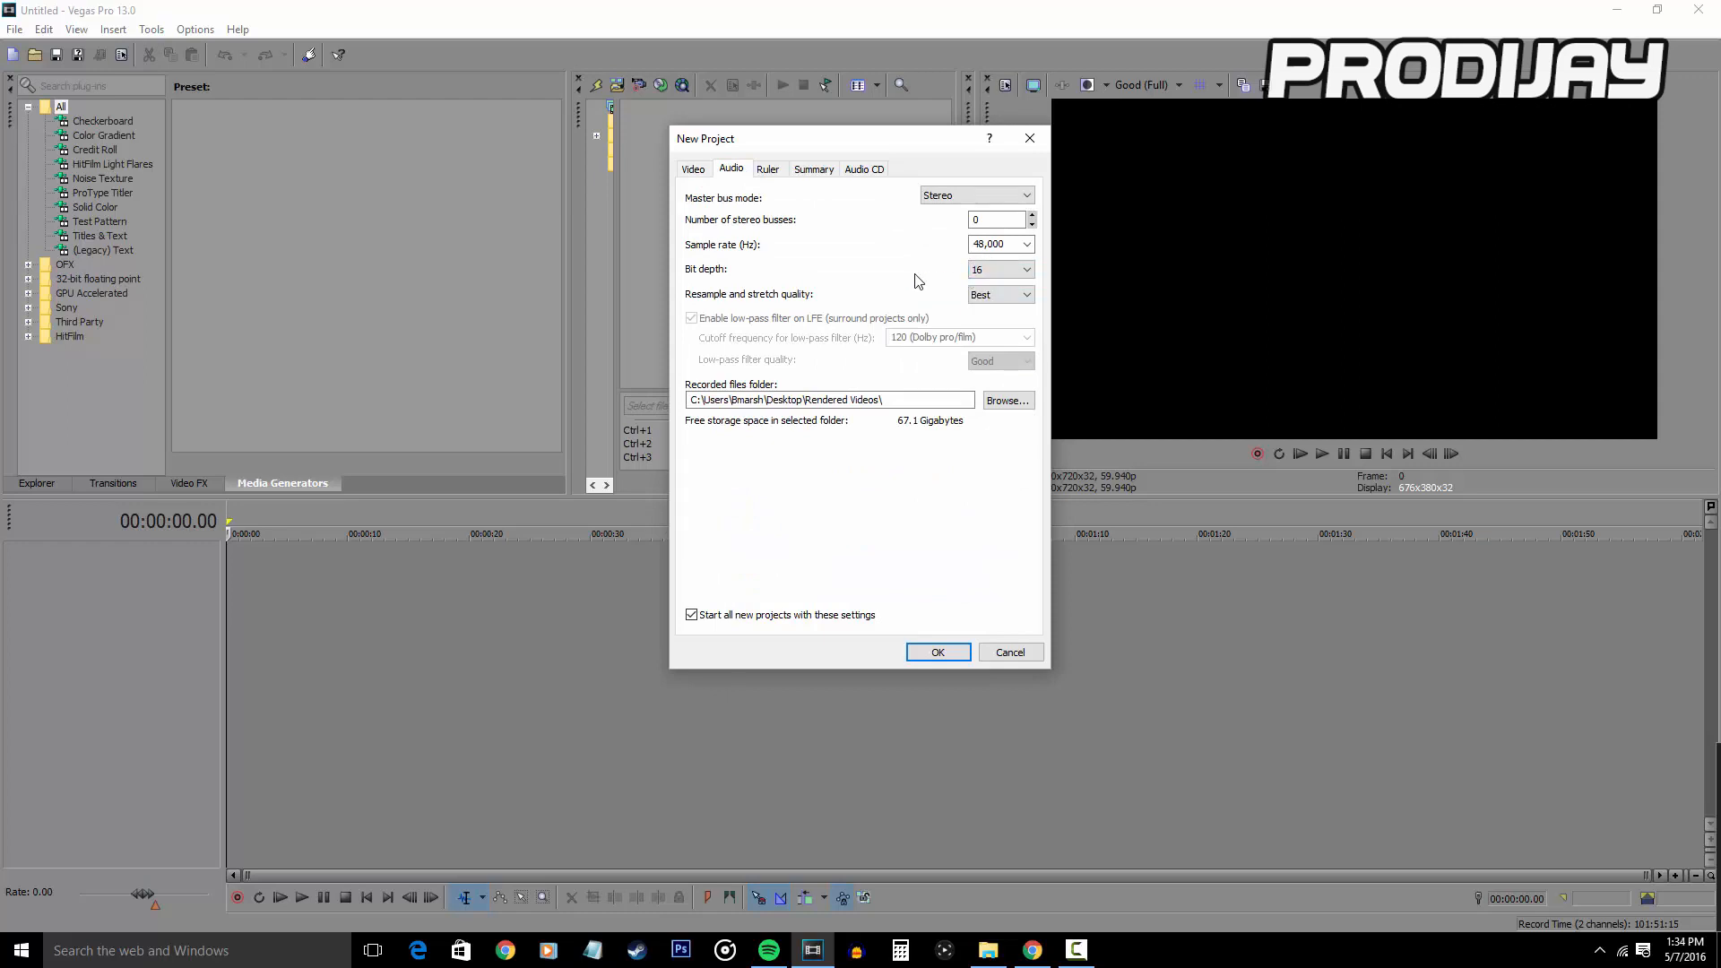
{"action": "left_click", "coordinate": [1026, 294]}
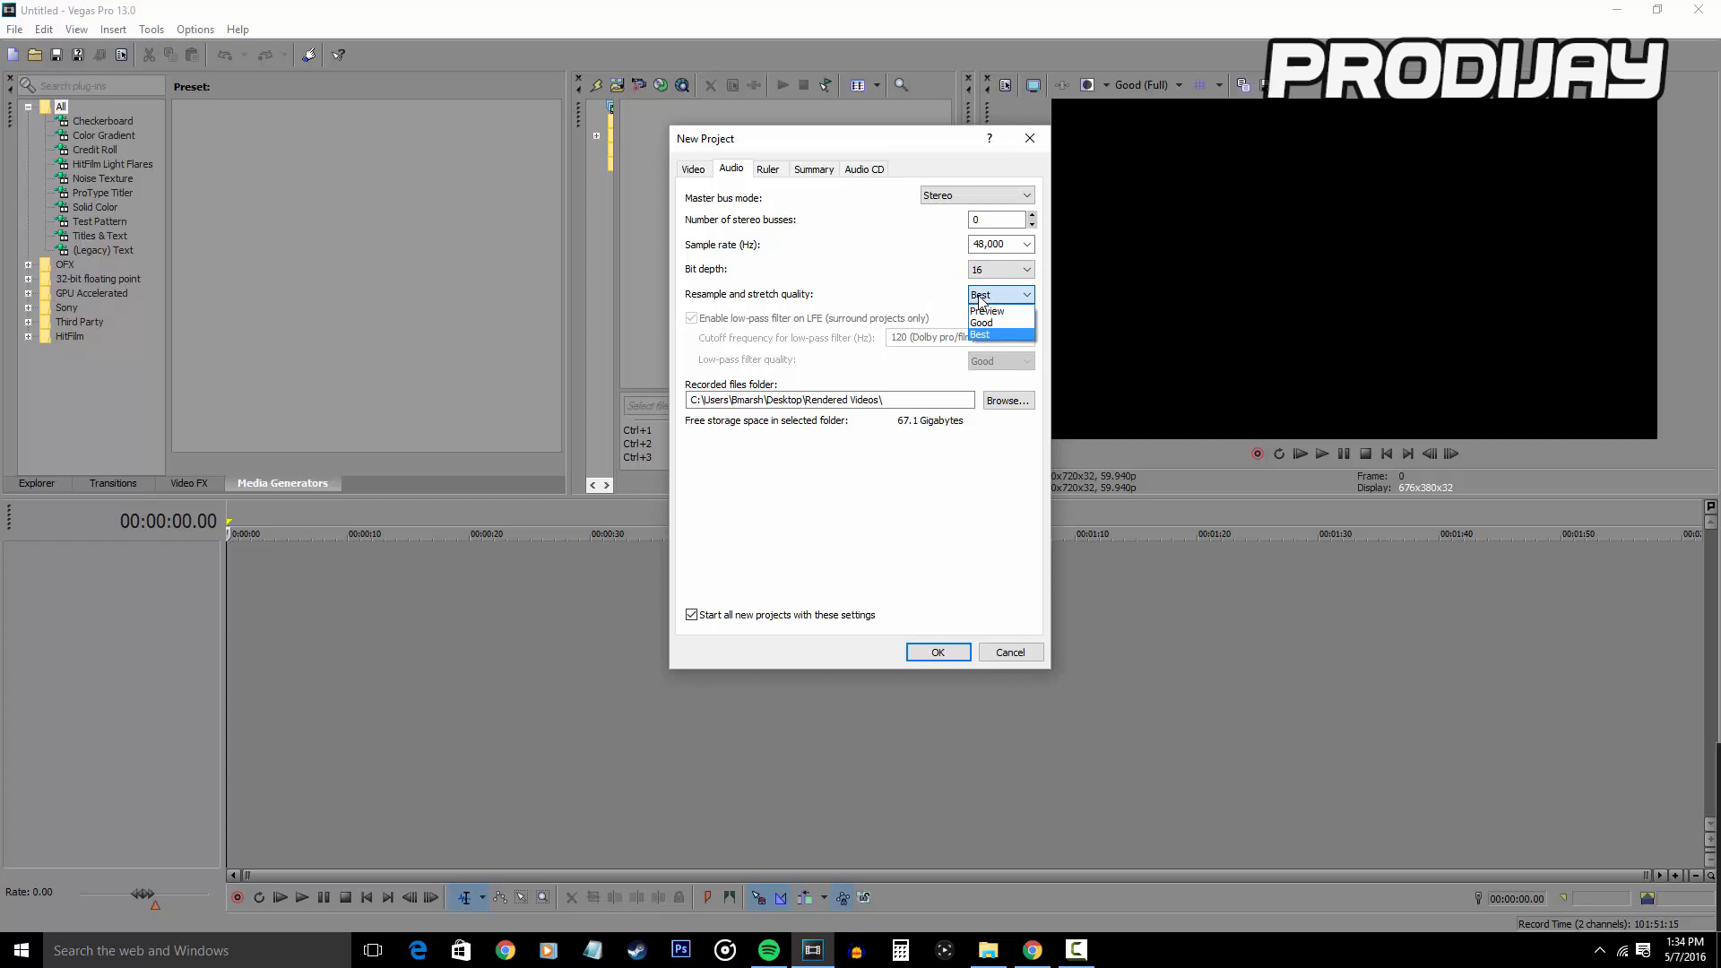
{"action": "left_click", "coordinate": [980, 334]}
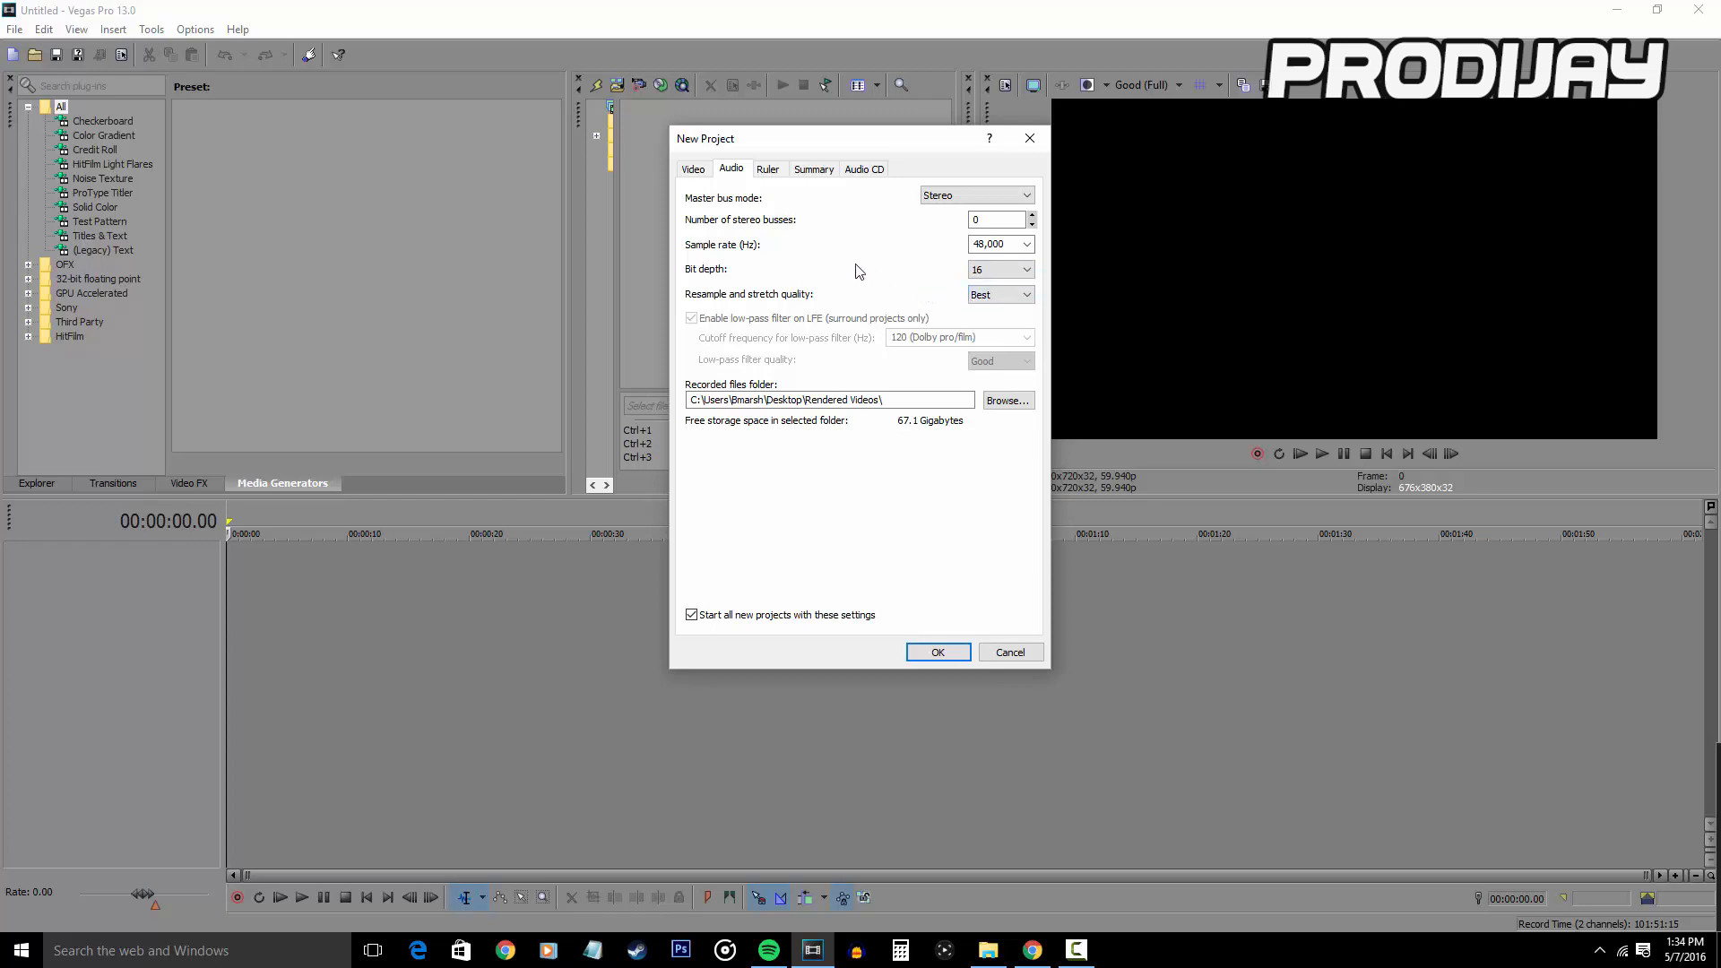
{"action": "left_click", "coordinate": [864, 169]}
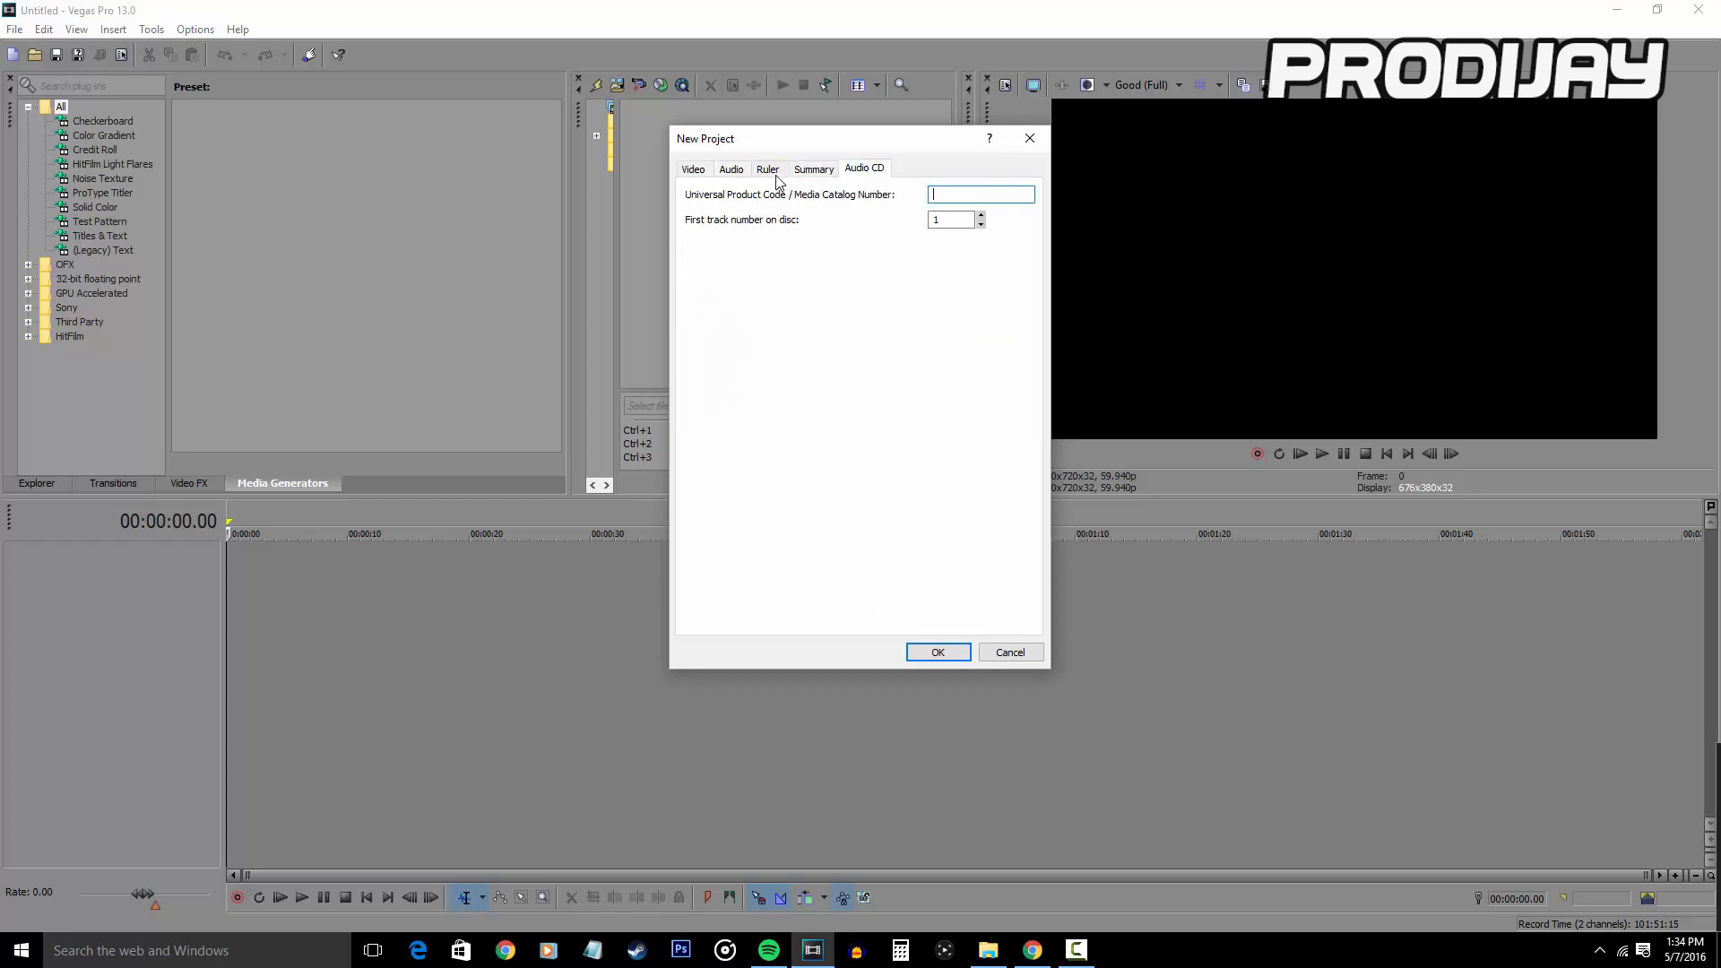
{"action": "left_click", "coordinate": [731, 168]}
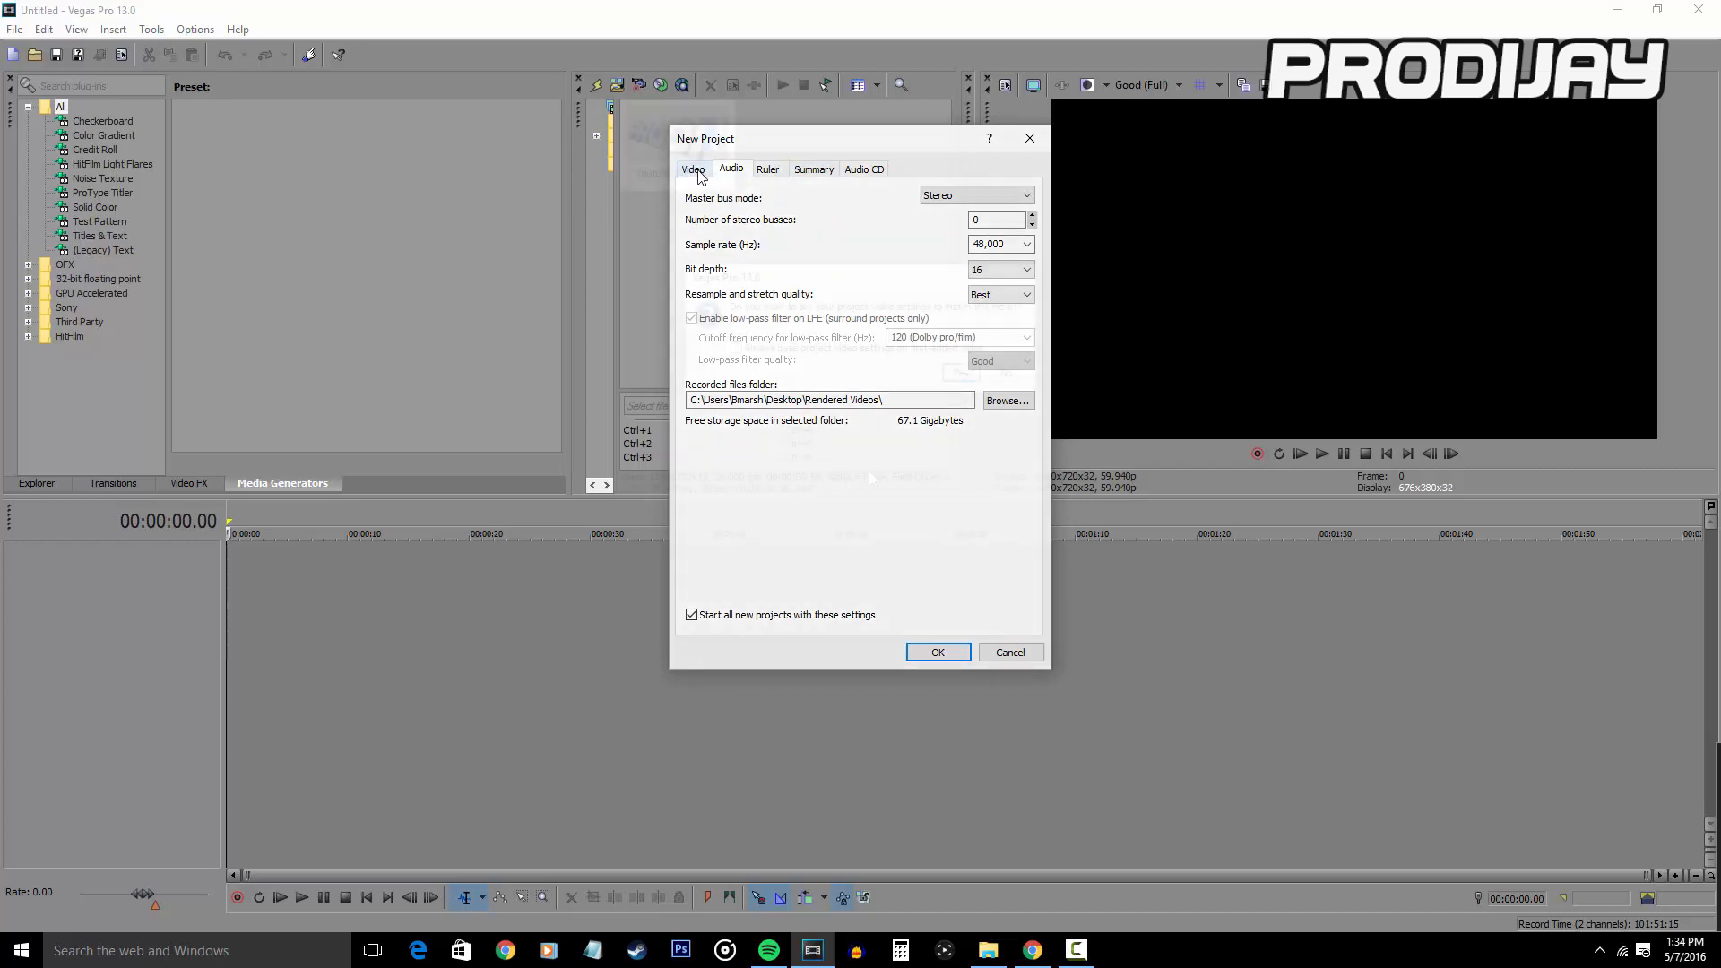
{"action": "left_click", "coordinate": [938, 653]}
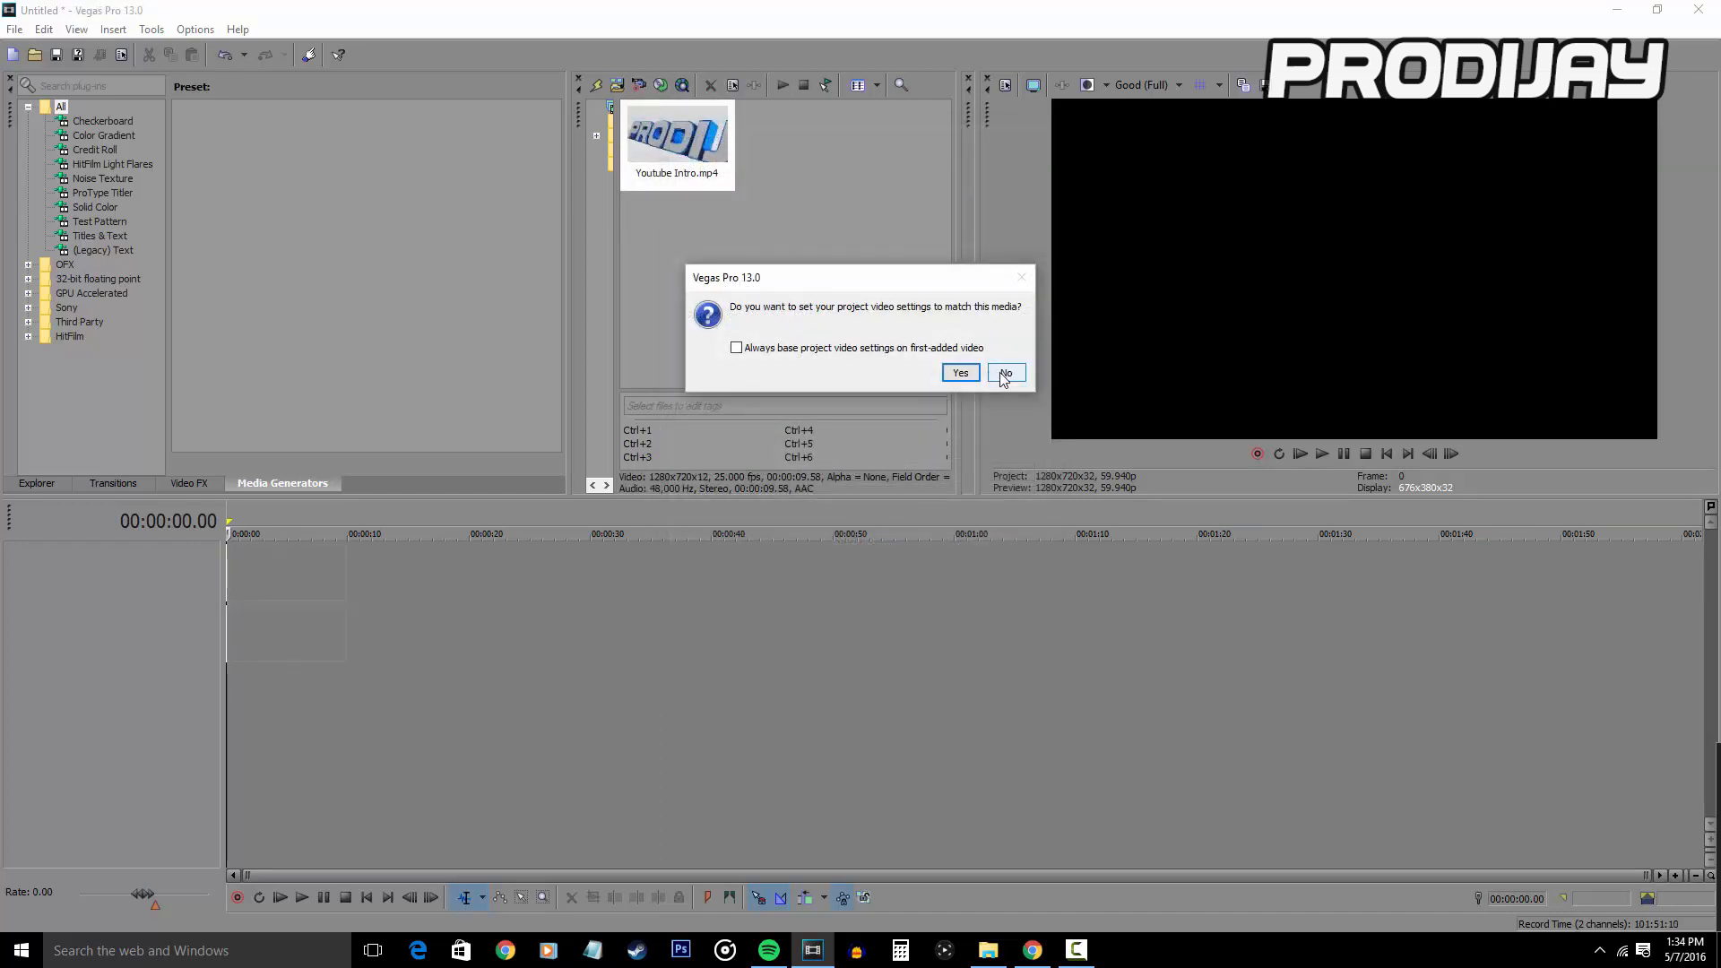
- Keep project settings for Youtube Intro.mp4, preview the intro, and start picking a gameplay clip
{"action": "left_click", "coordinate": [1004, 373]}
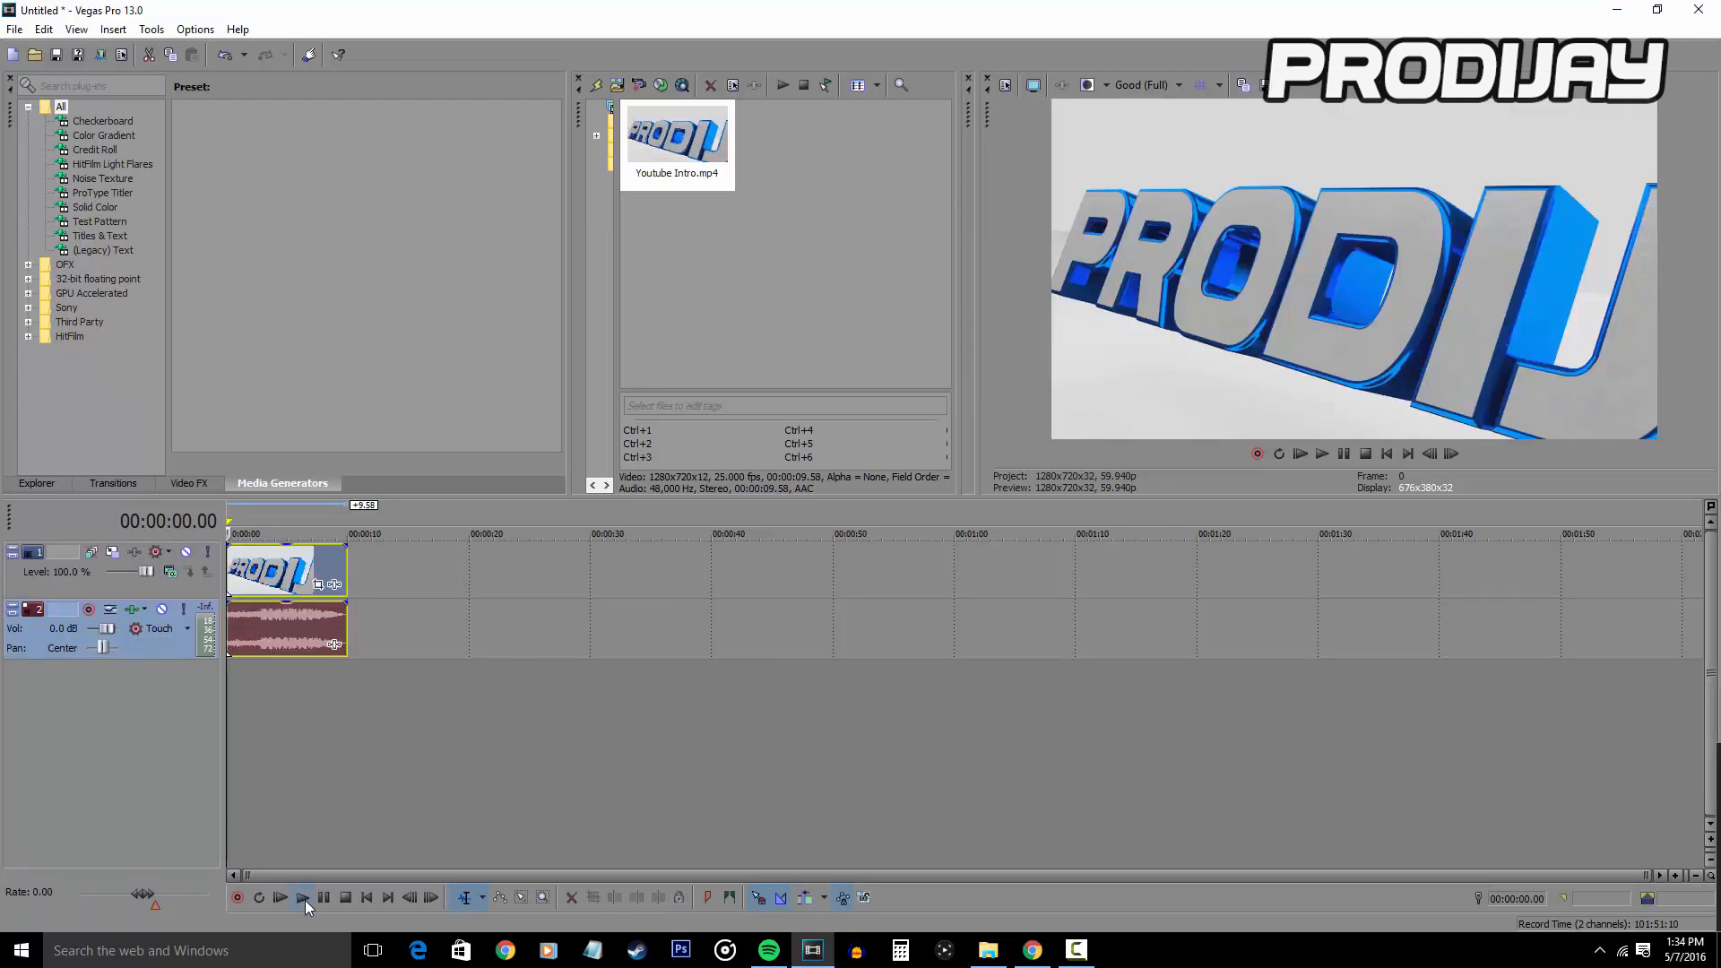
{"action": "left_click", "coordinate": [301, 897]}
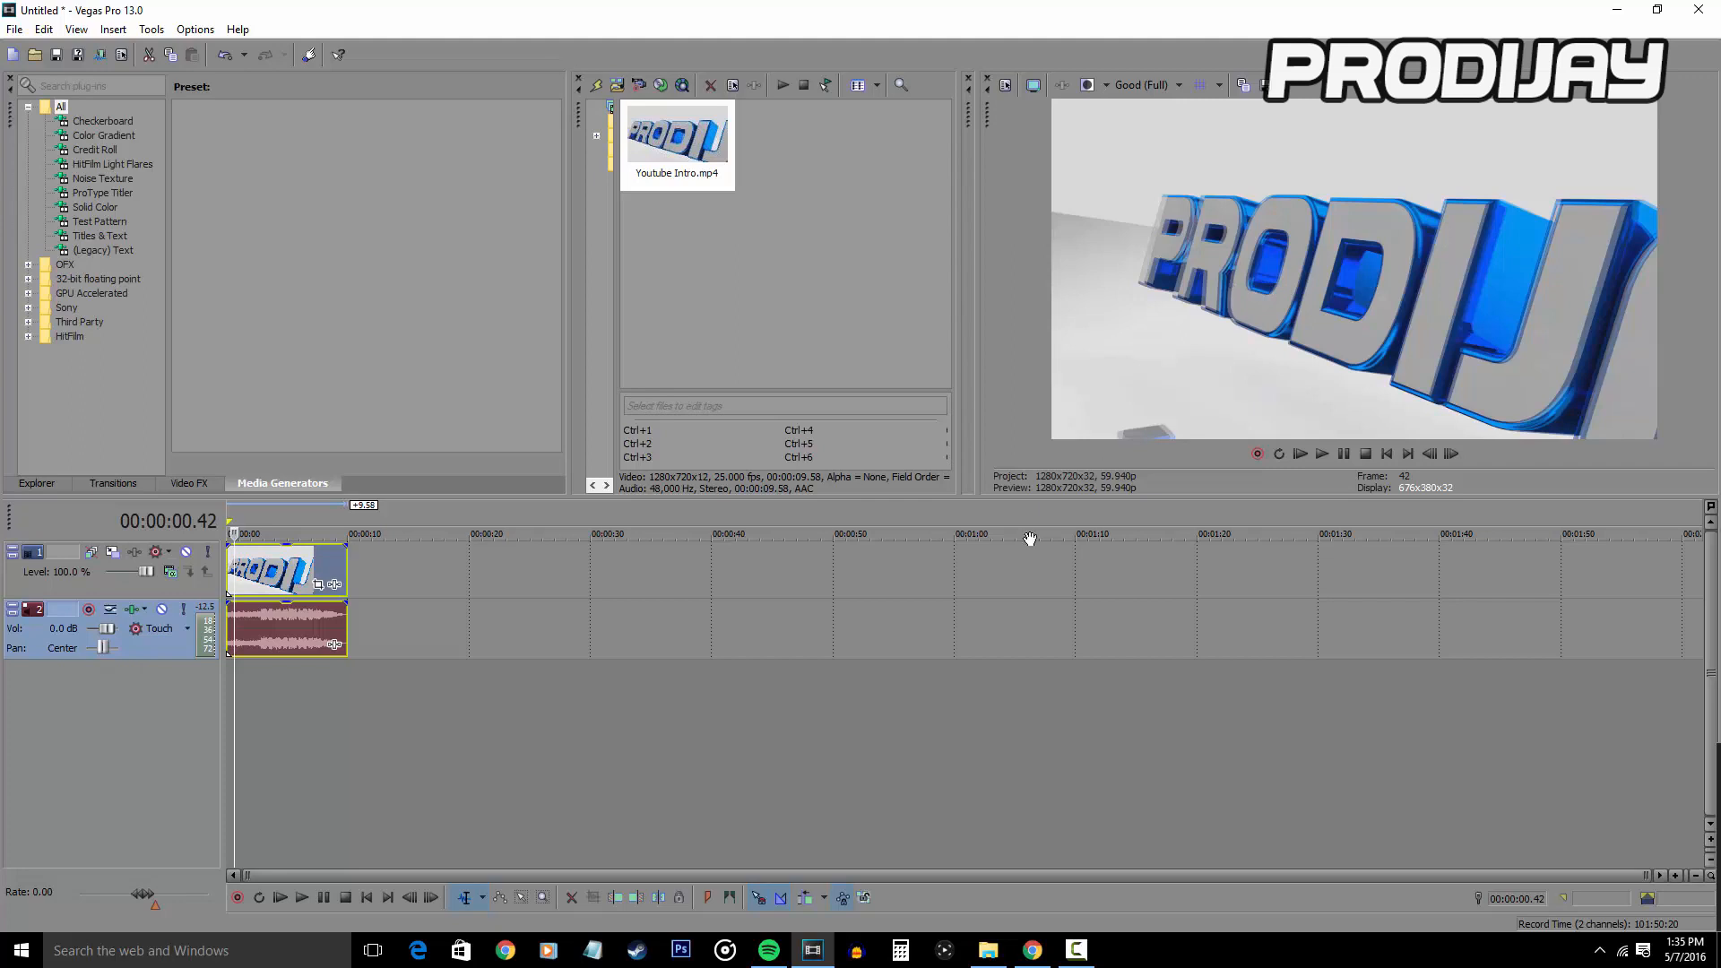
{"action": "right_click", "coordinate": [269, 570]}
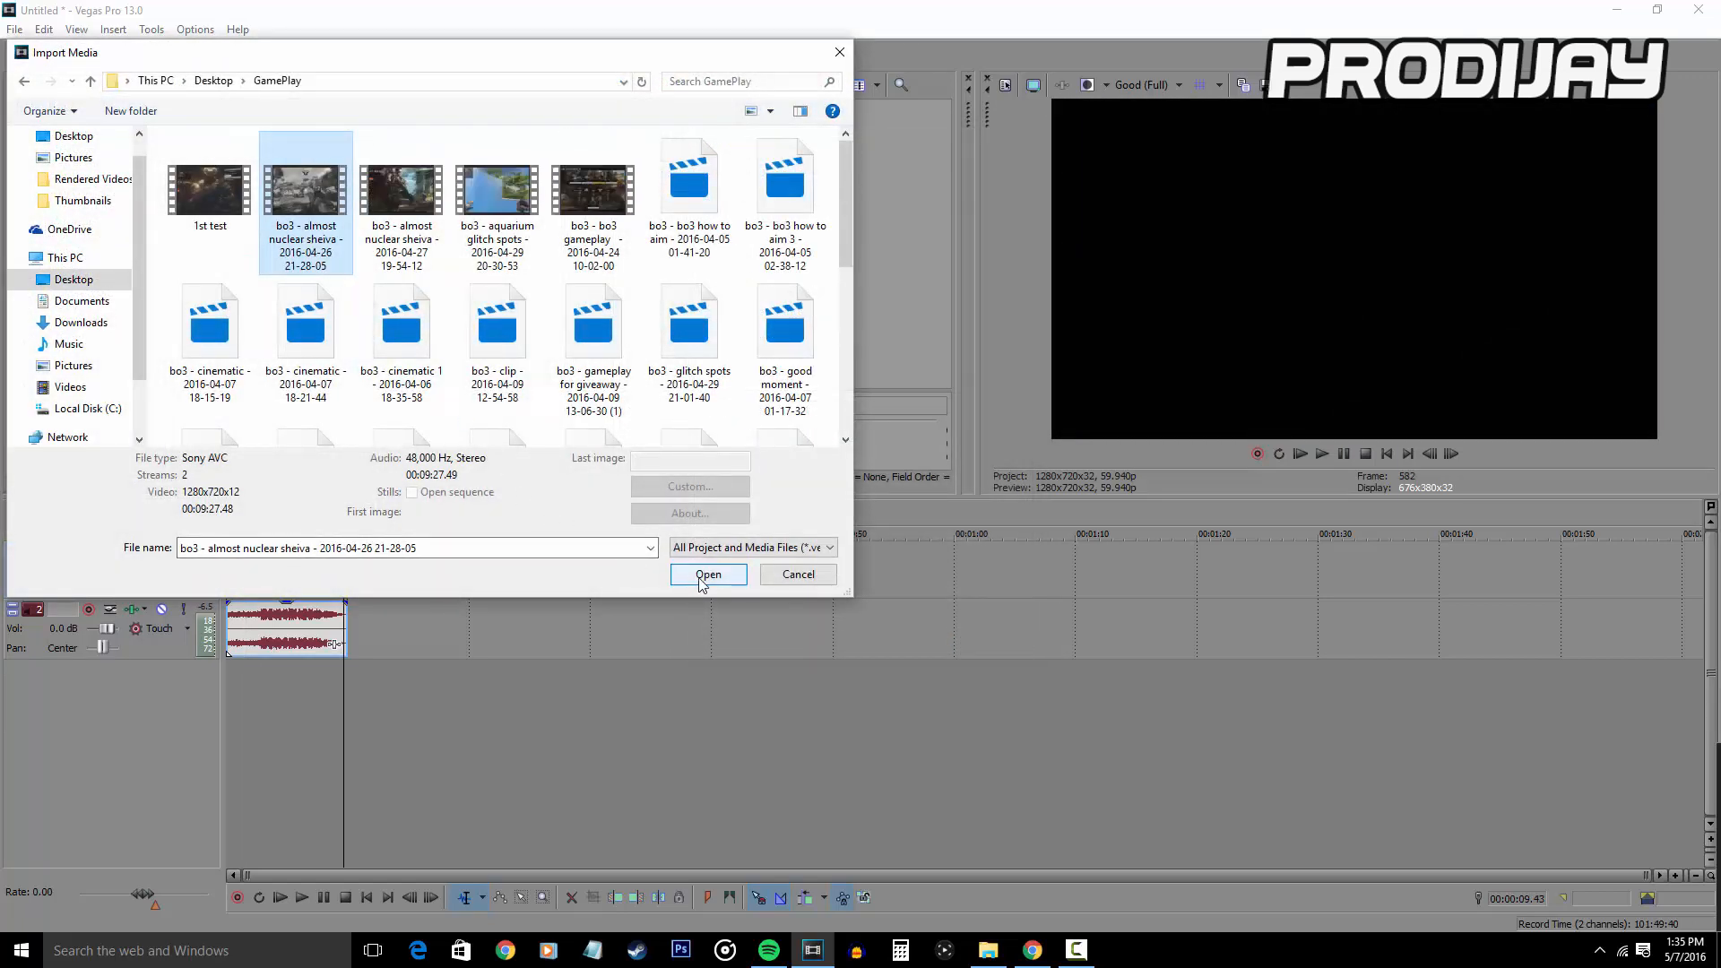
- Import the almost nuclear sheiva gameplay recording and play the project back from the intro
{"action": "left_click", "coordinate": [709, 573]}
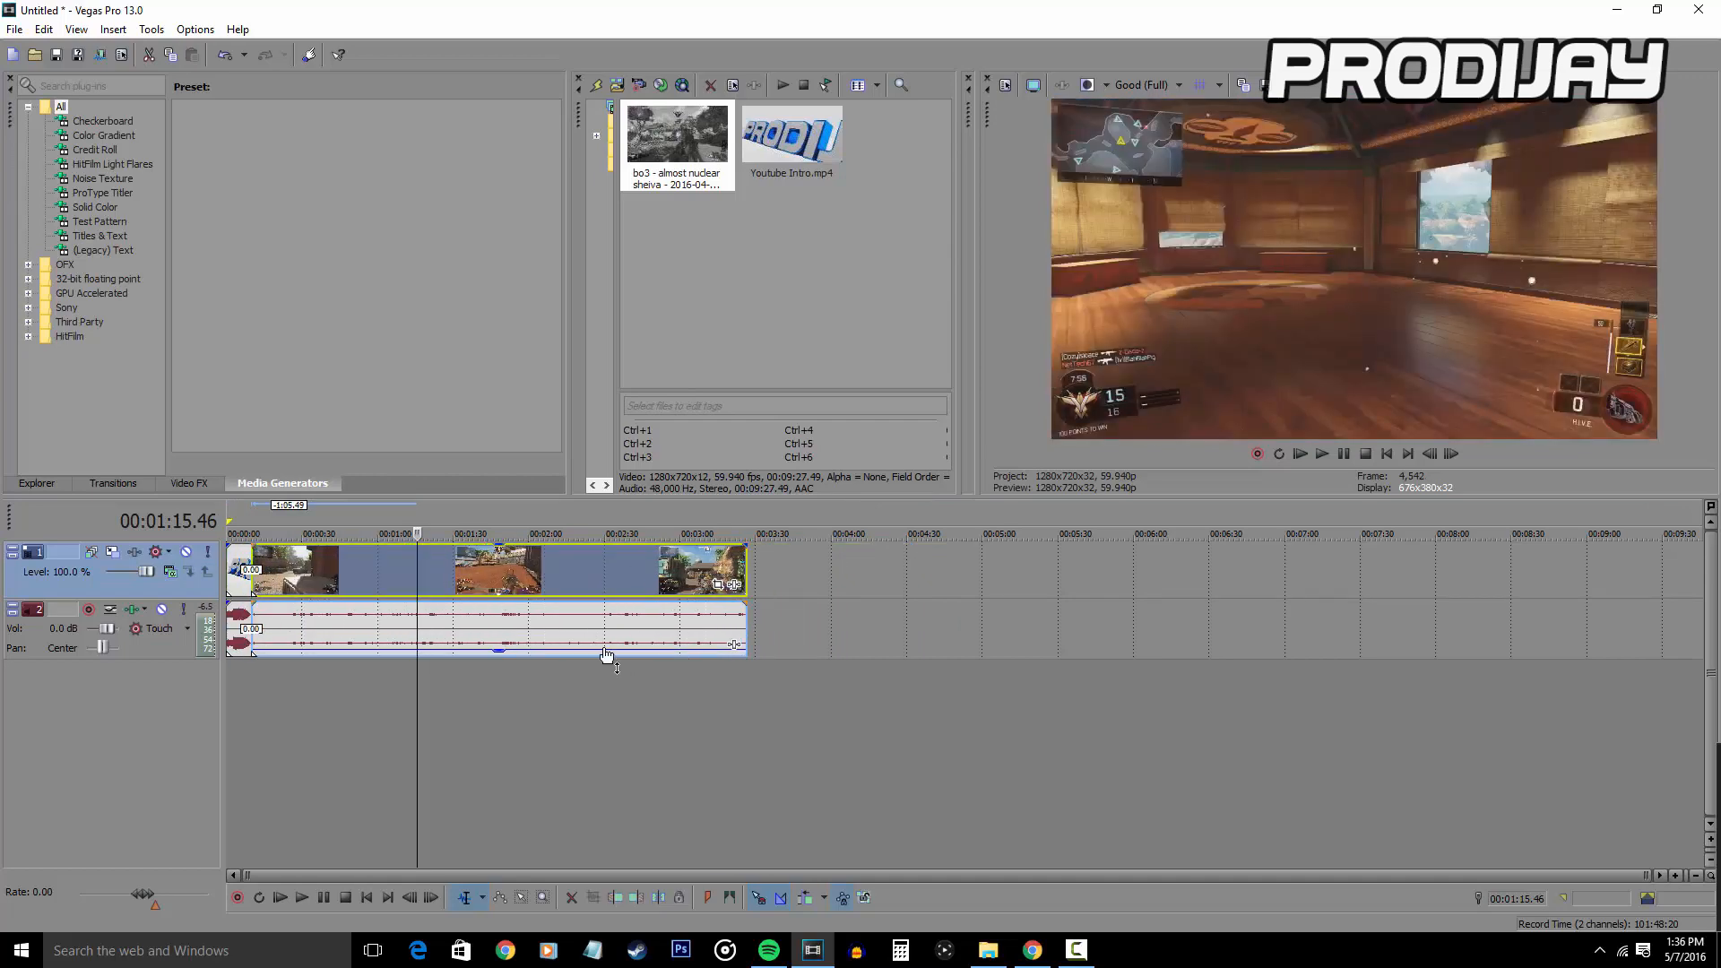
{"action": "left_click", "coordinate": [301, 897]}
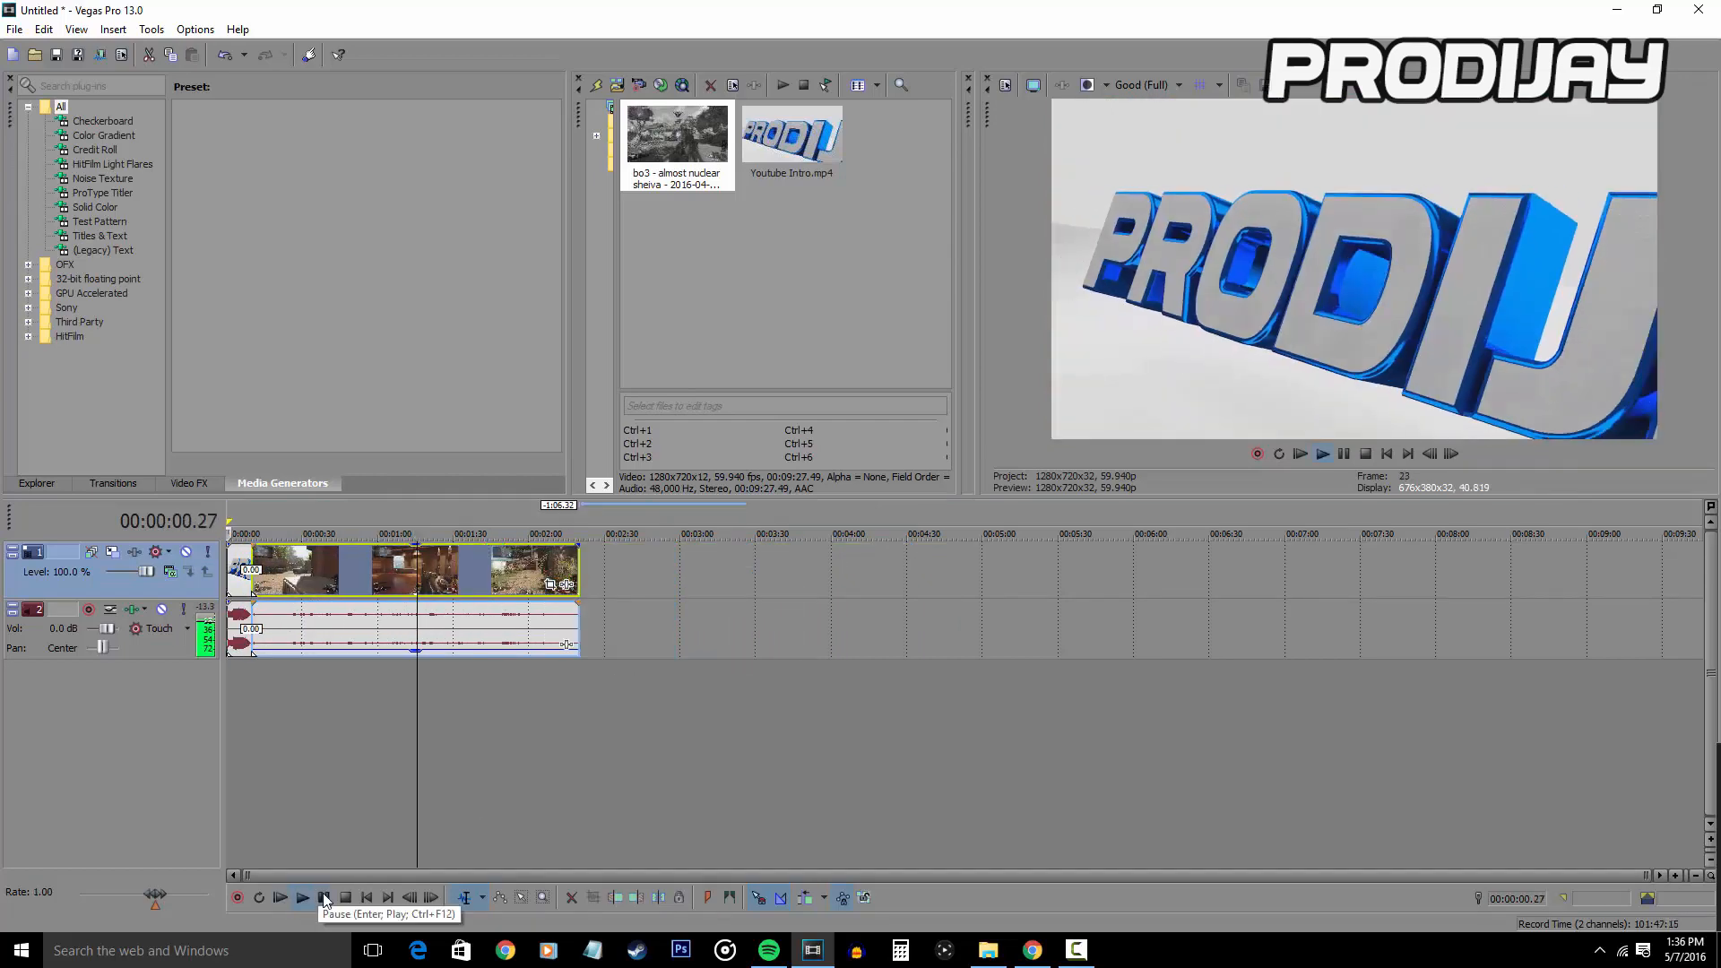
{"action": "left_click", "coordinate": [324, 897]}
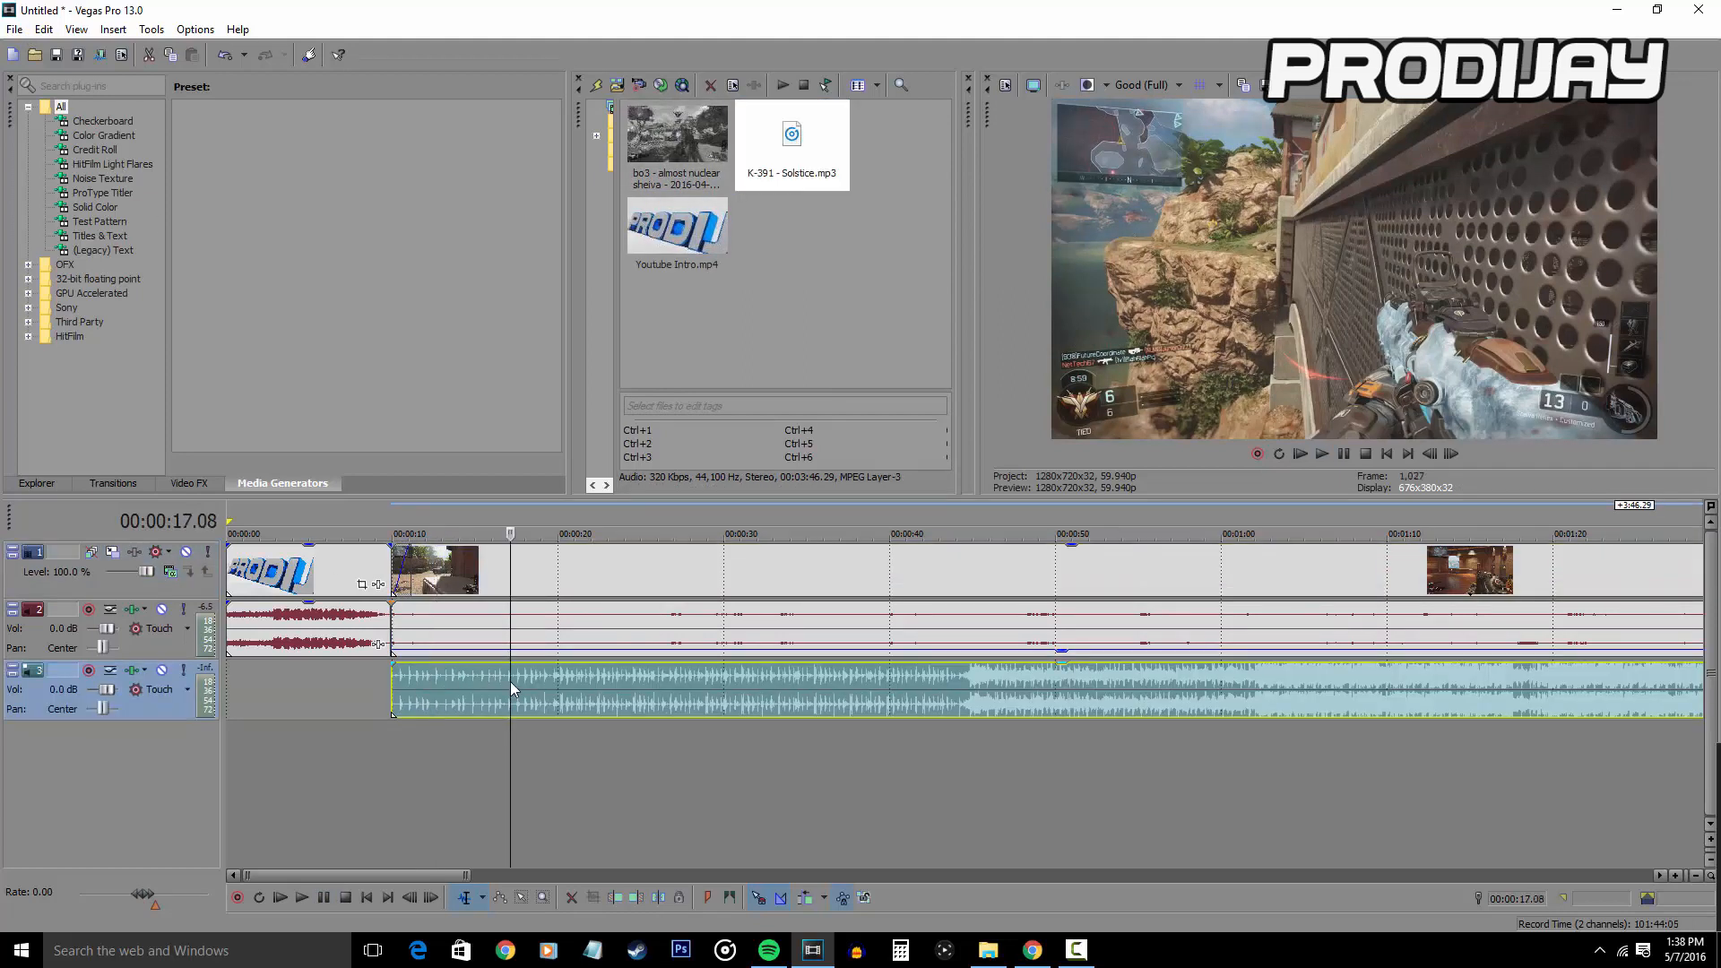
- Line the Solstice music up after the intro, fade it in, and return to the start
{"action": "left_click_drag", "start_coordinate": [511, 678], "coordinate": [549, 686]}
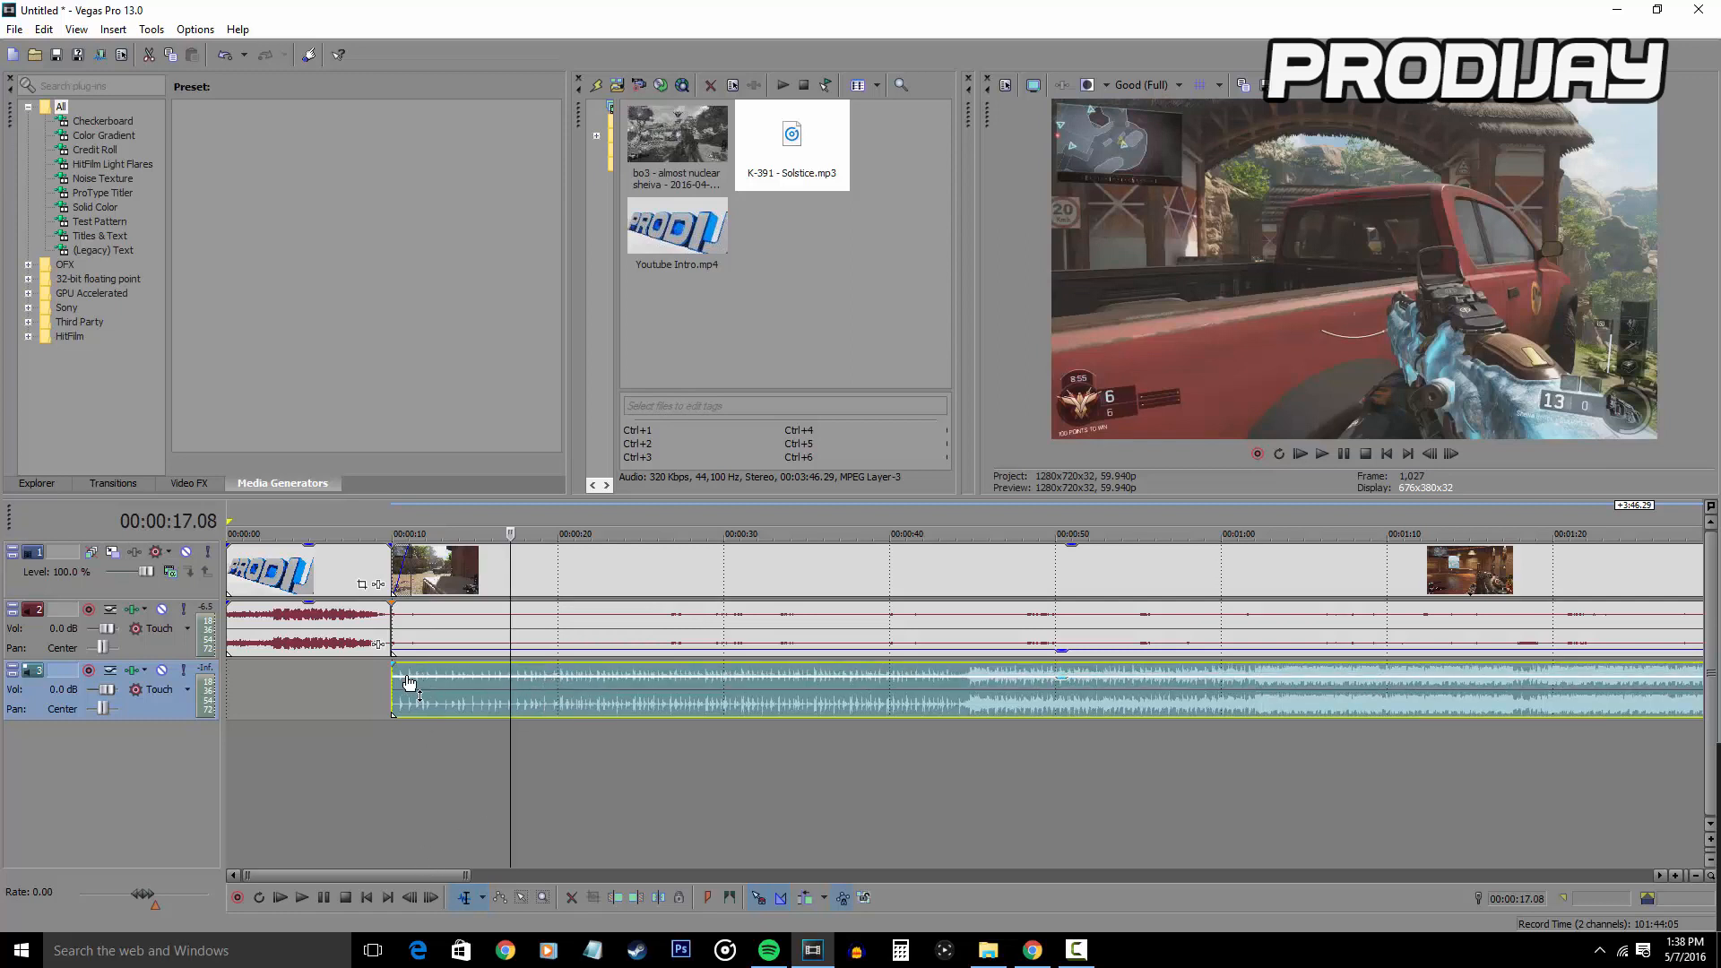
{"action": "left_click_drag", "start_coordinate": [393, 675], "coordinate": [419, 674]}
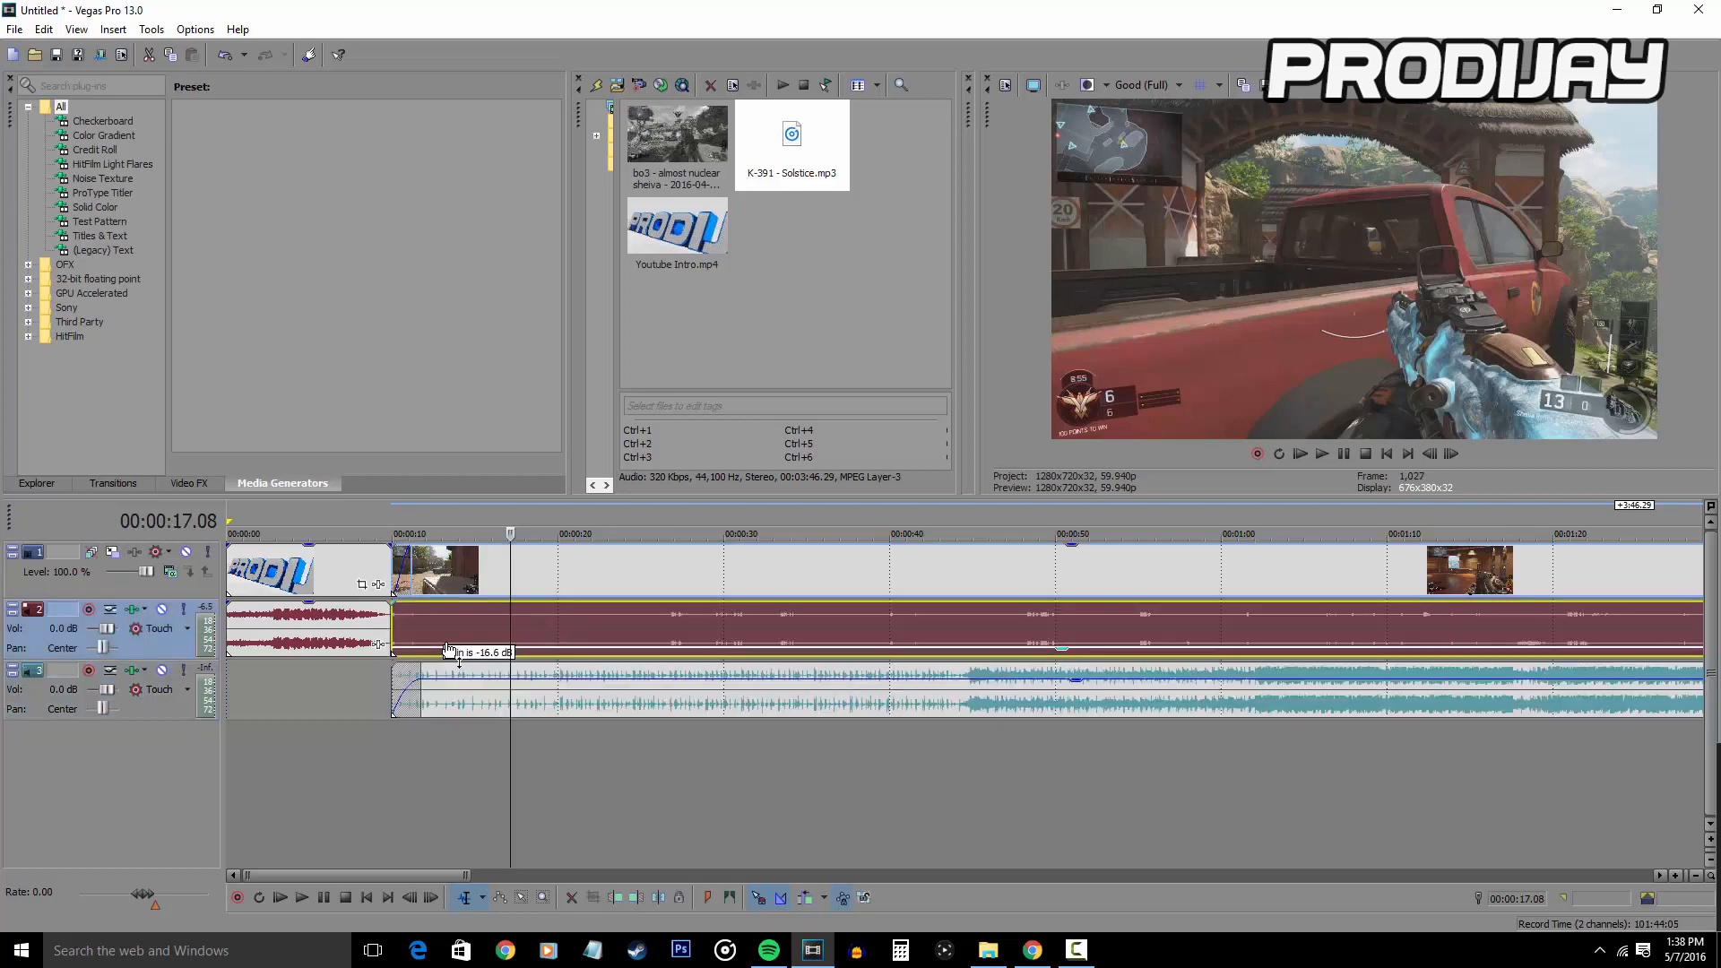
{"action": "left_click", "coordinate": [278, 896]}
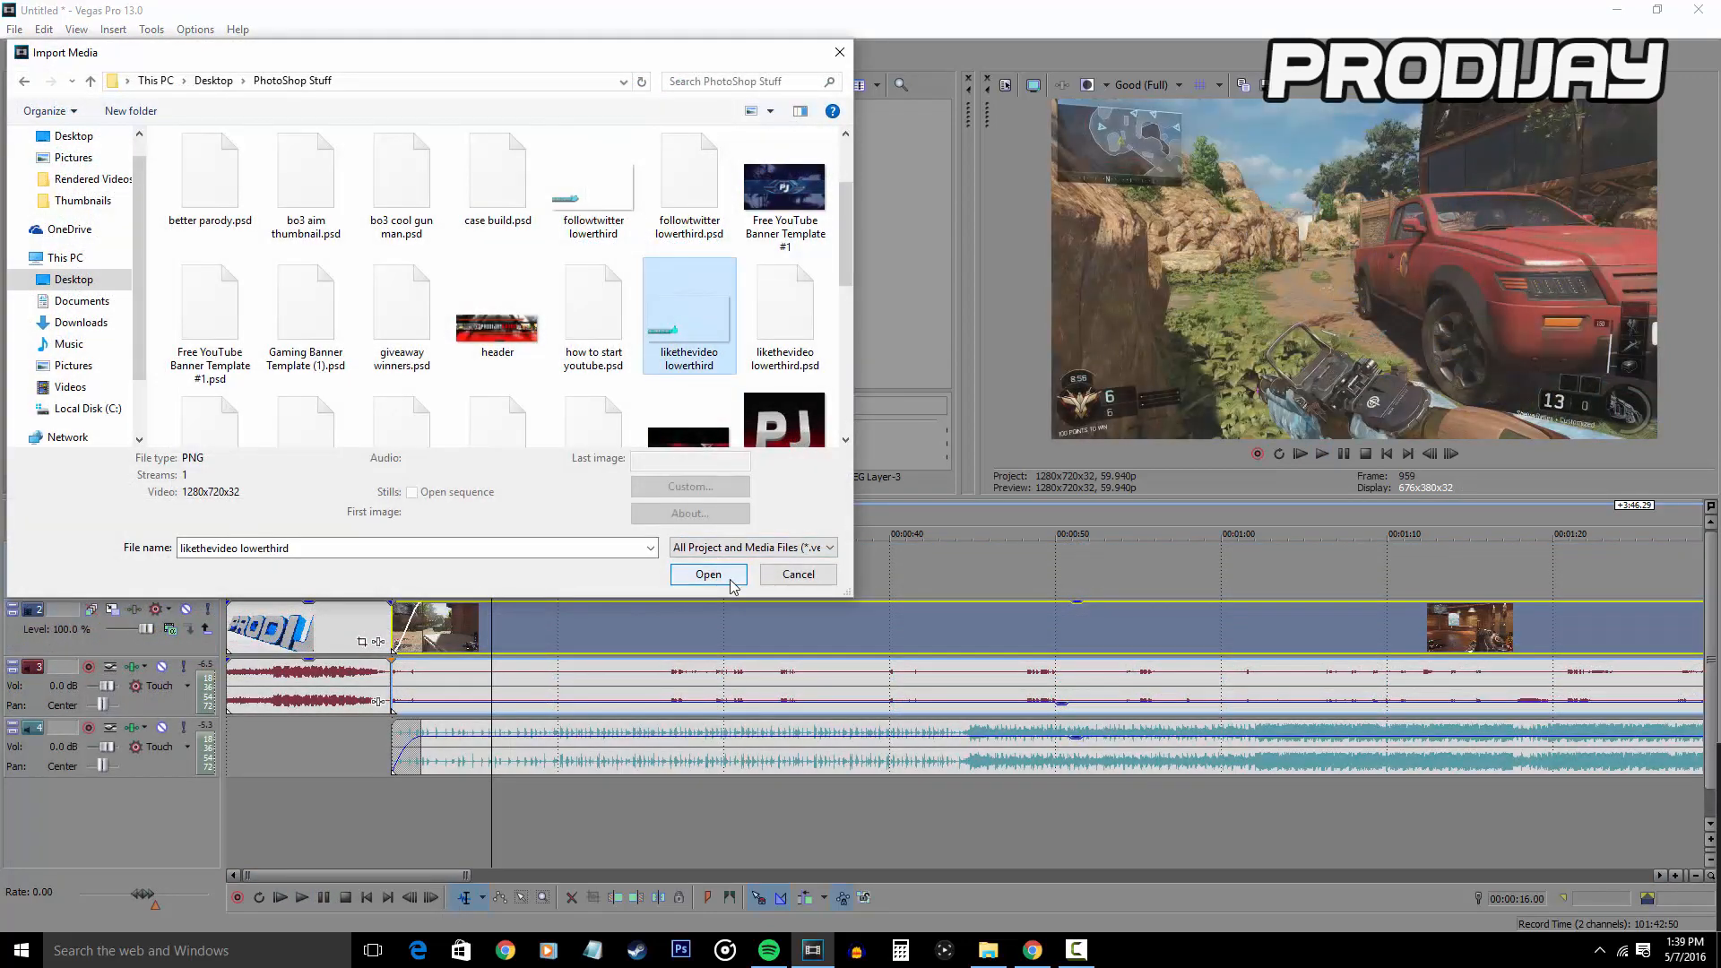
- Import likethevideo lowerthird.png and lay it on a new top track over the gameplay at 16 seconds
{"action": "left_click", "coordinate": [709, 574]}
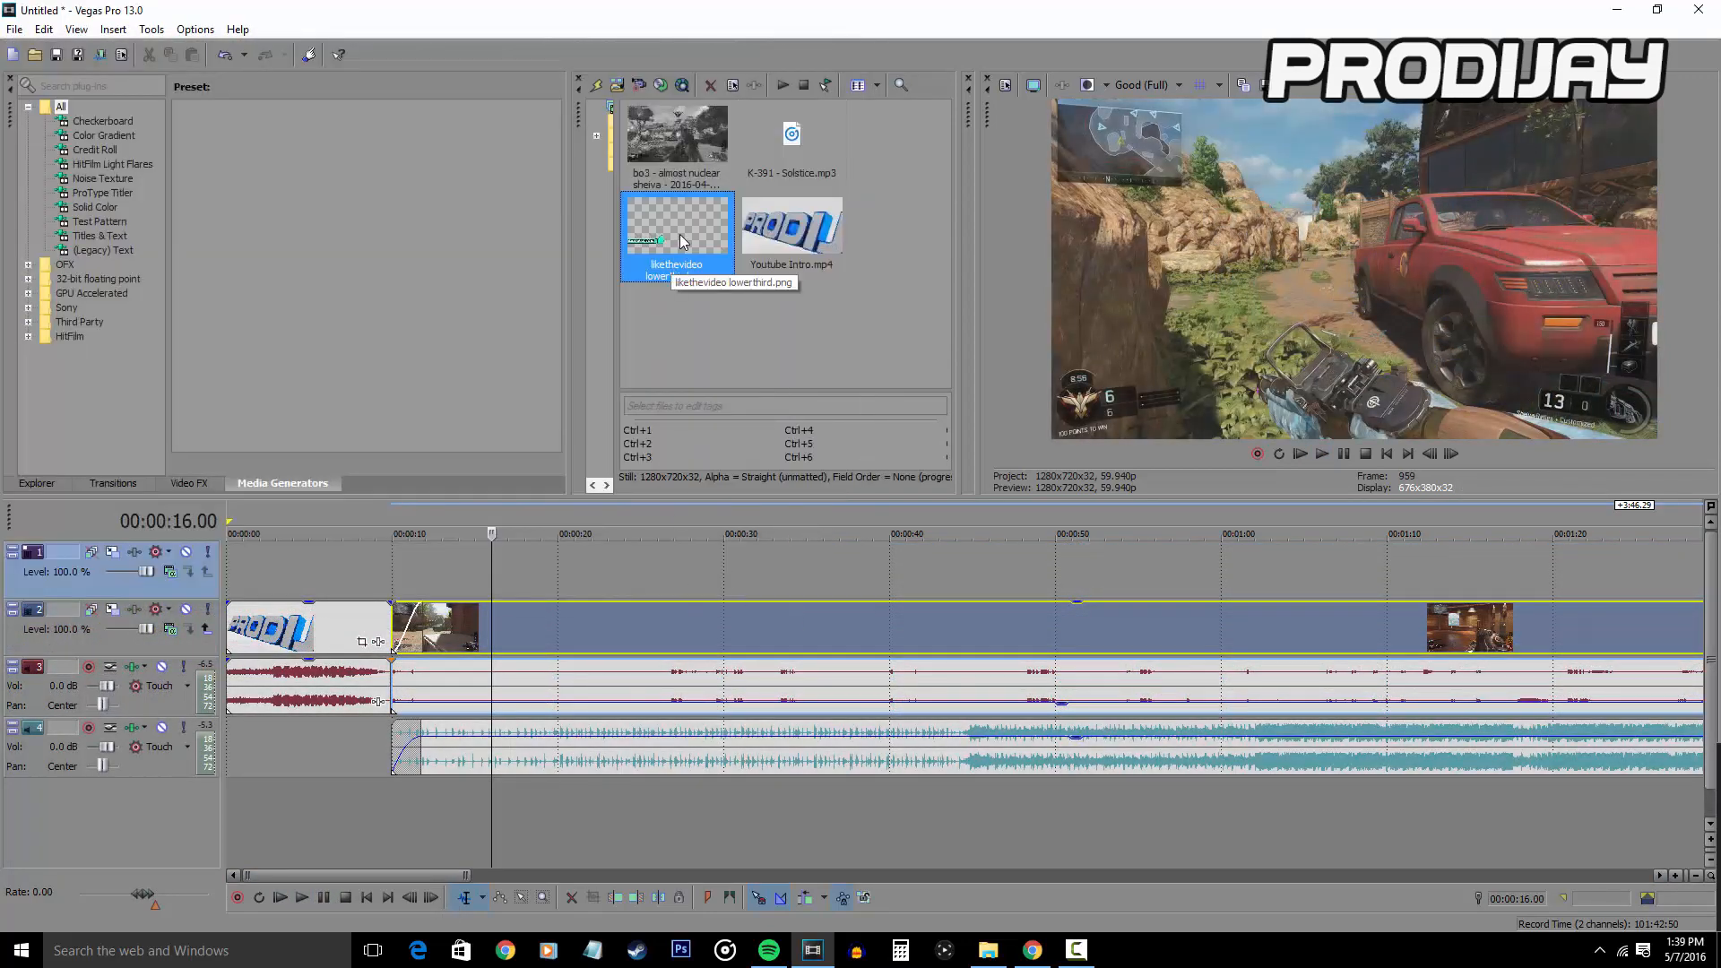
{"action": "left_click_drag", "start_coordinate": [678, 231], "coordinate": [533, 568]}
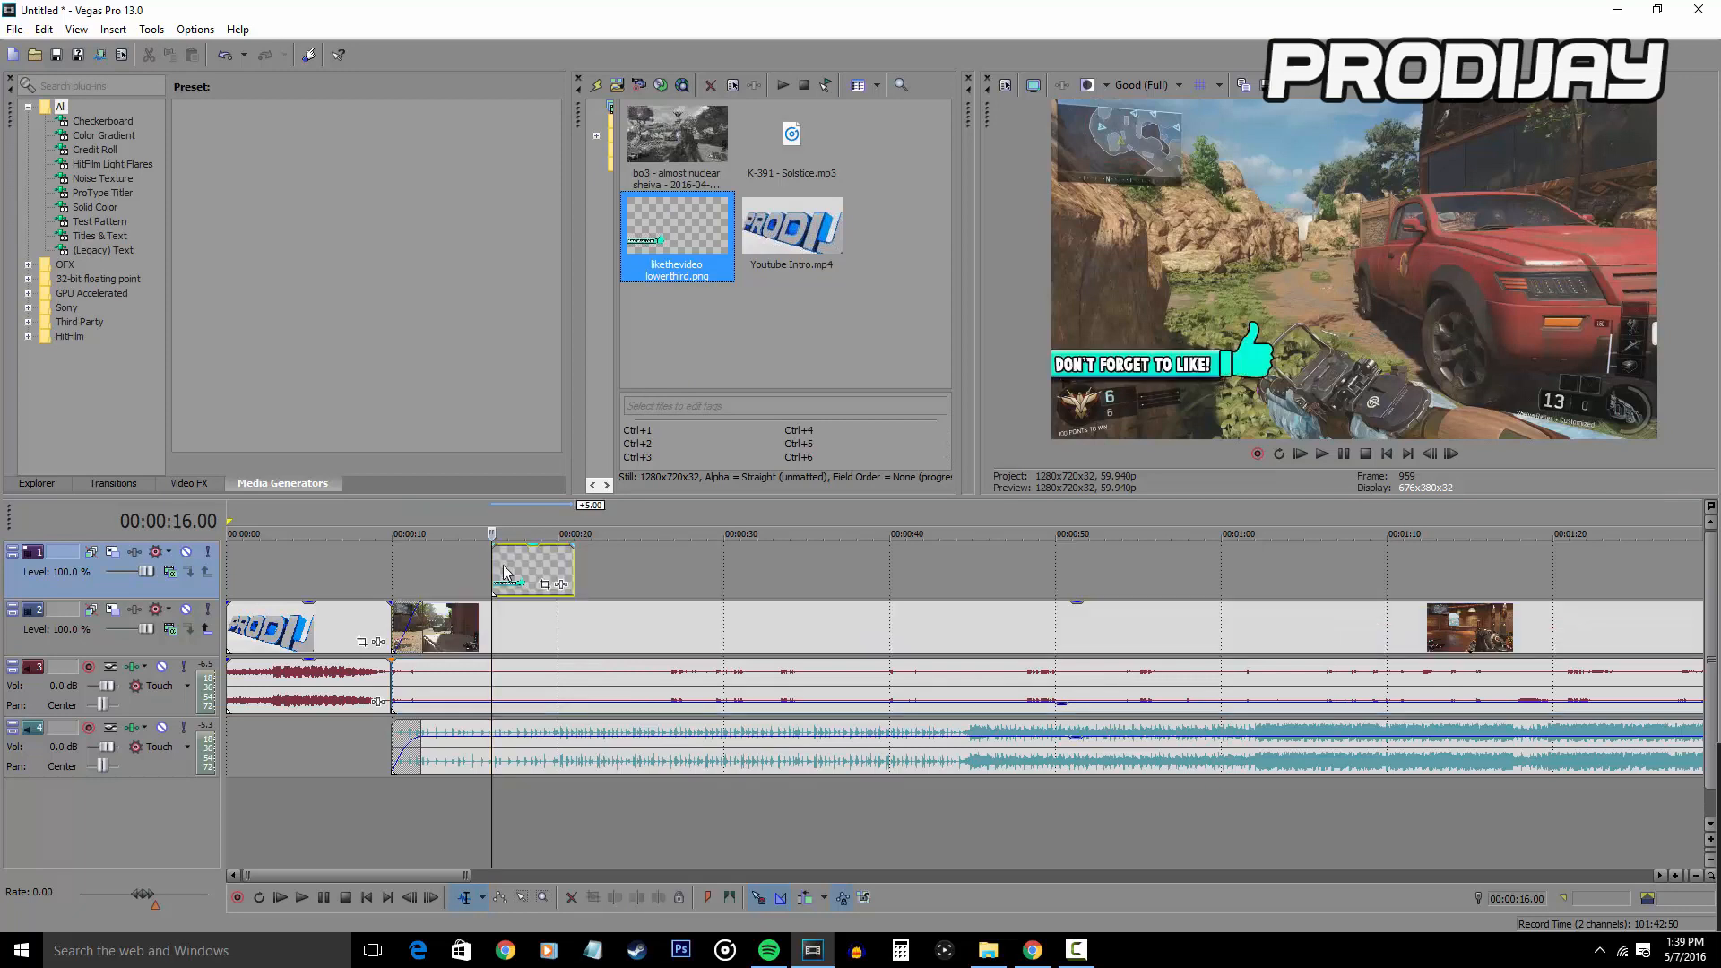
{"action": "mouse_move", "coordinate": [516, 568]}
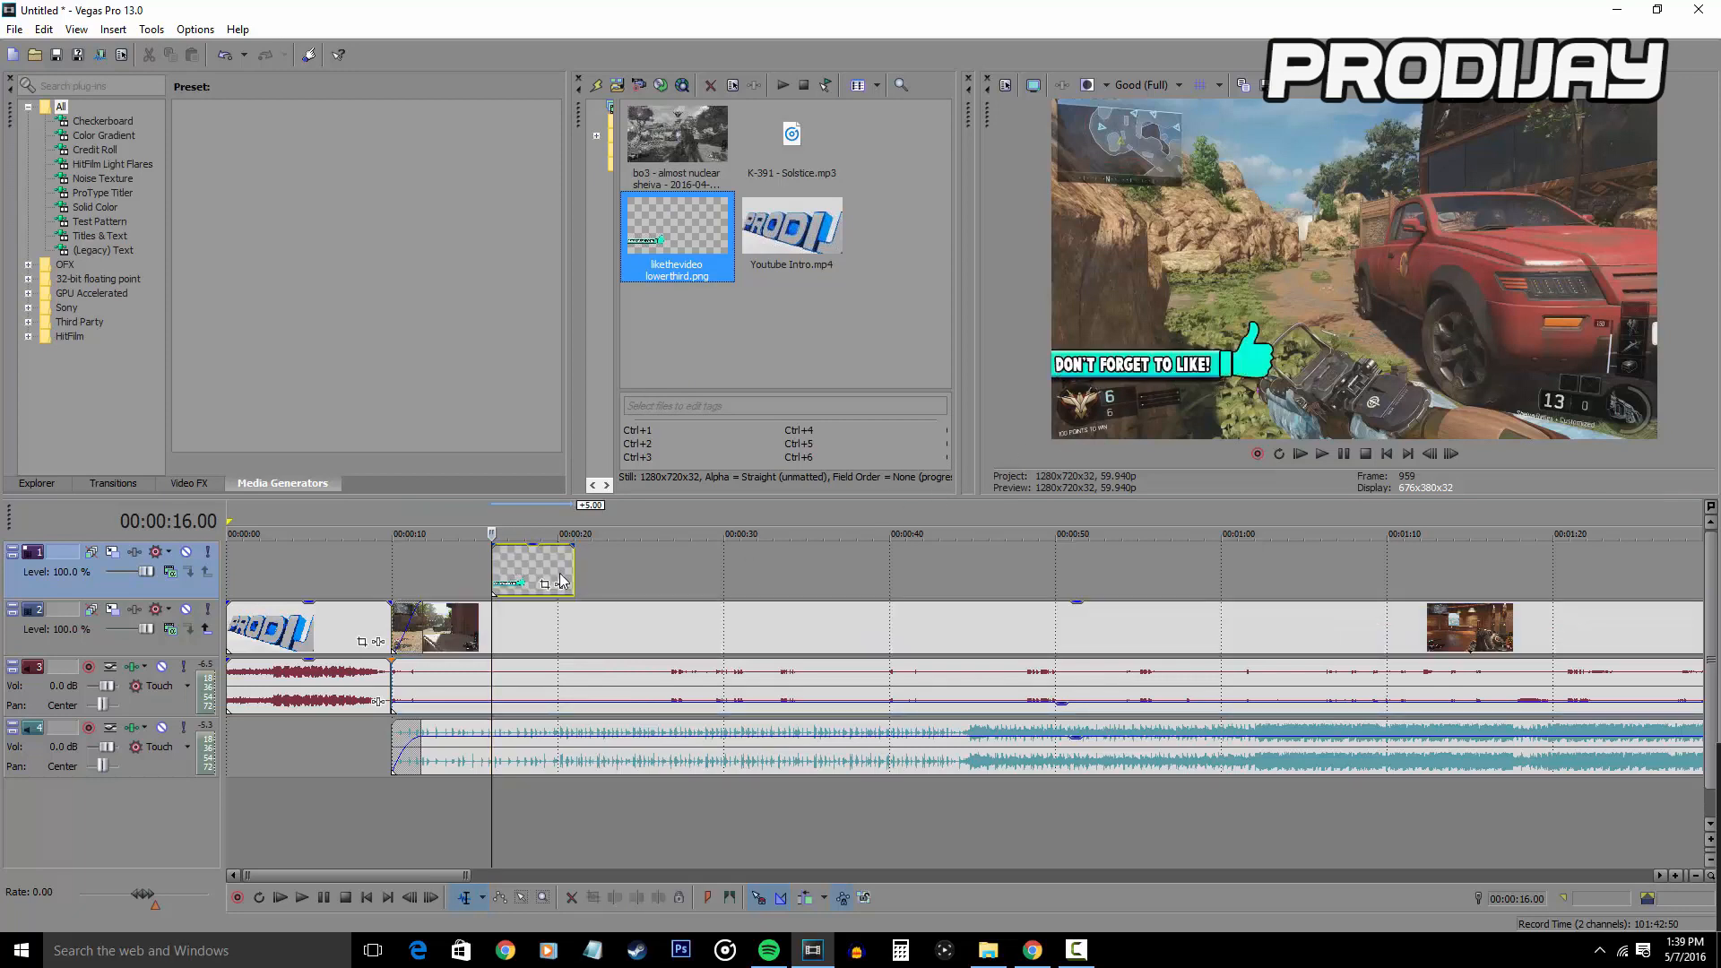
{"action": "left_click", "coordinate": [111, 484]}
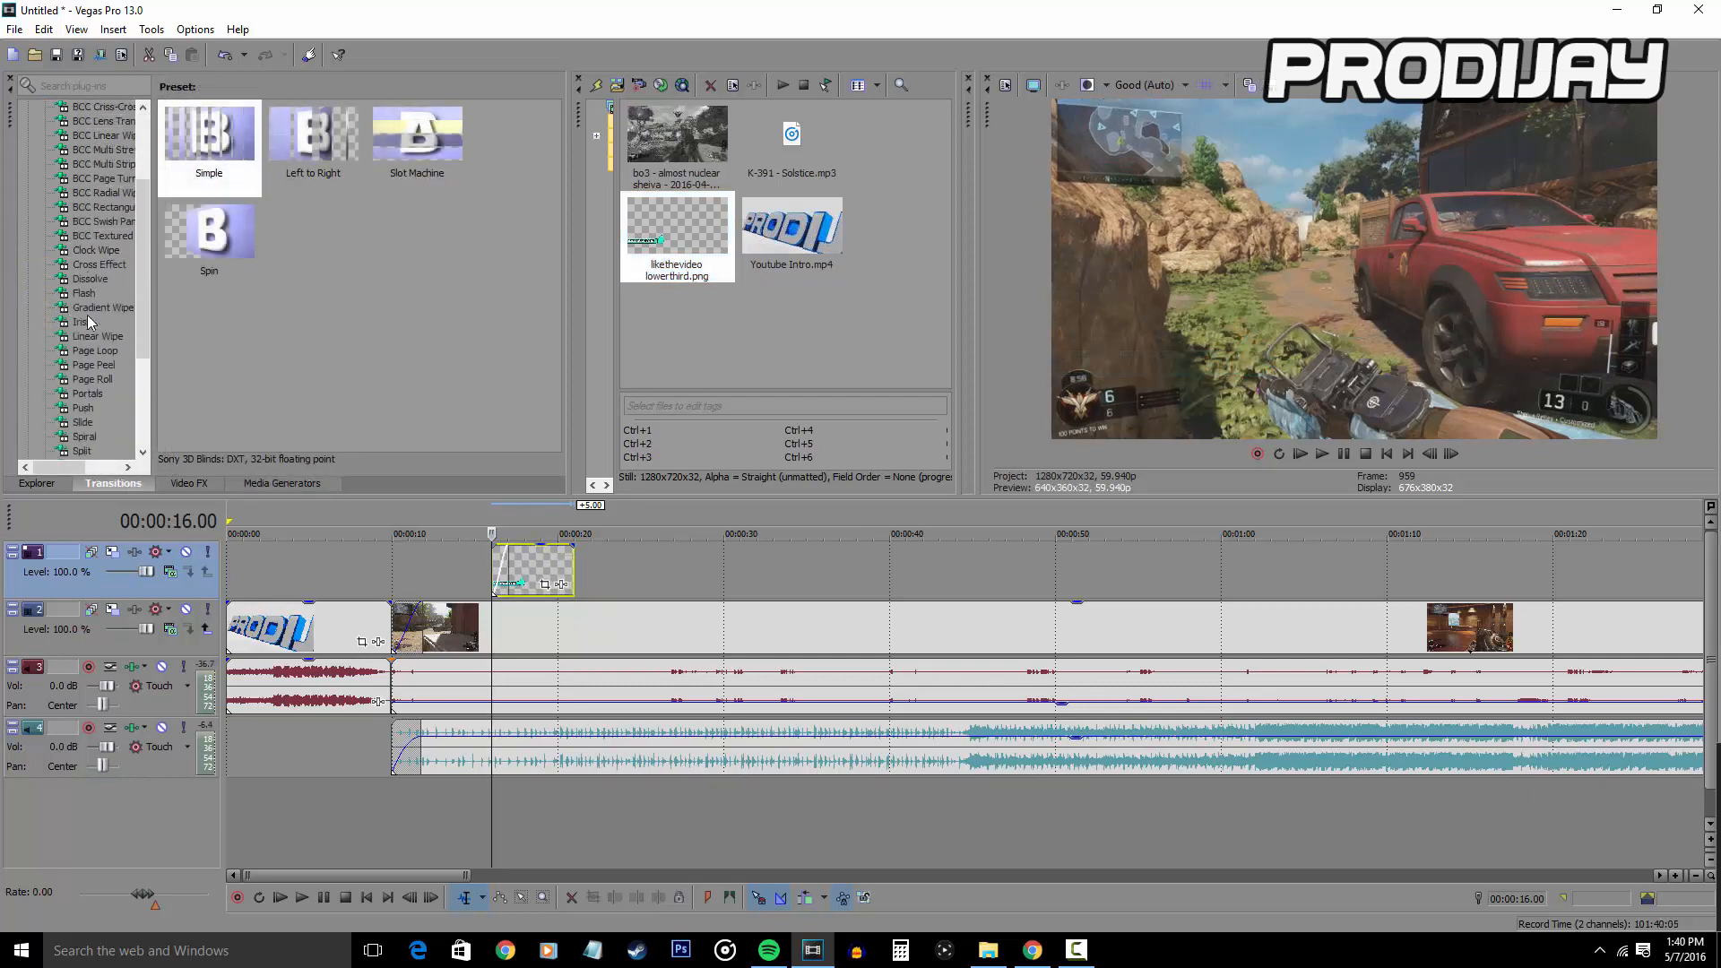
- Browse the Slide and Push transition presets and choose Slide In, Left-Right for the lower third
{"action": "scroll", "scroll_direction": "down", "scroll_amount": 3}
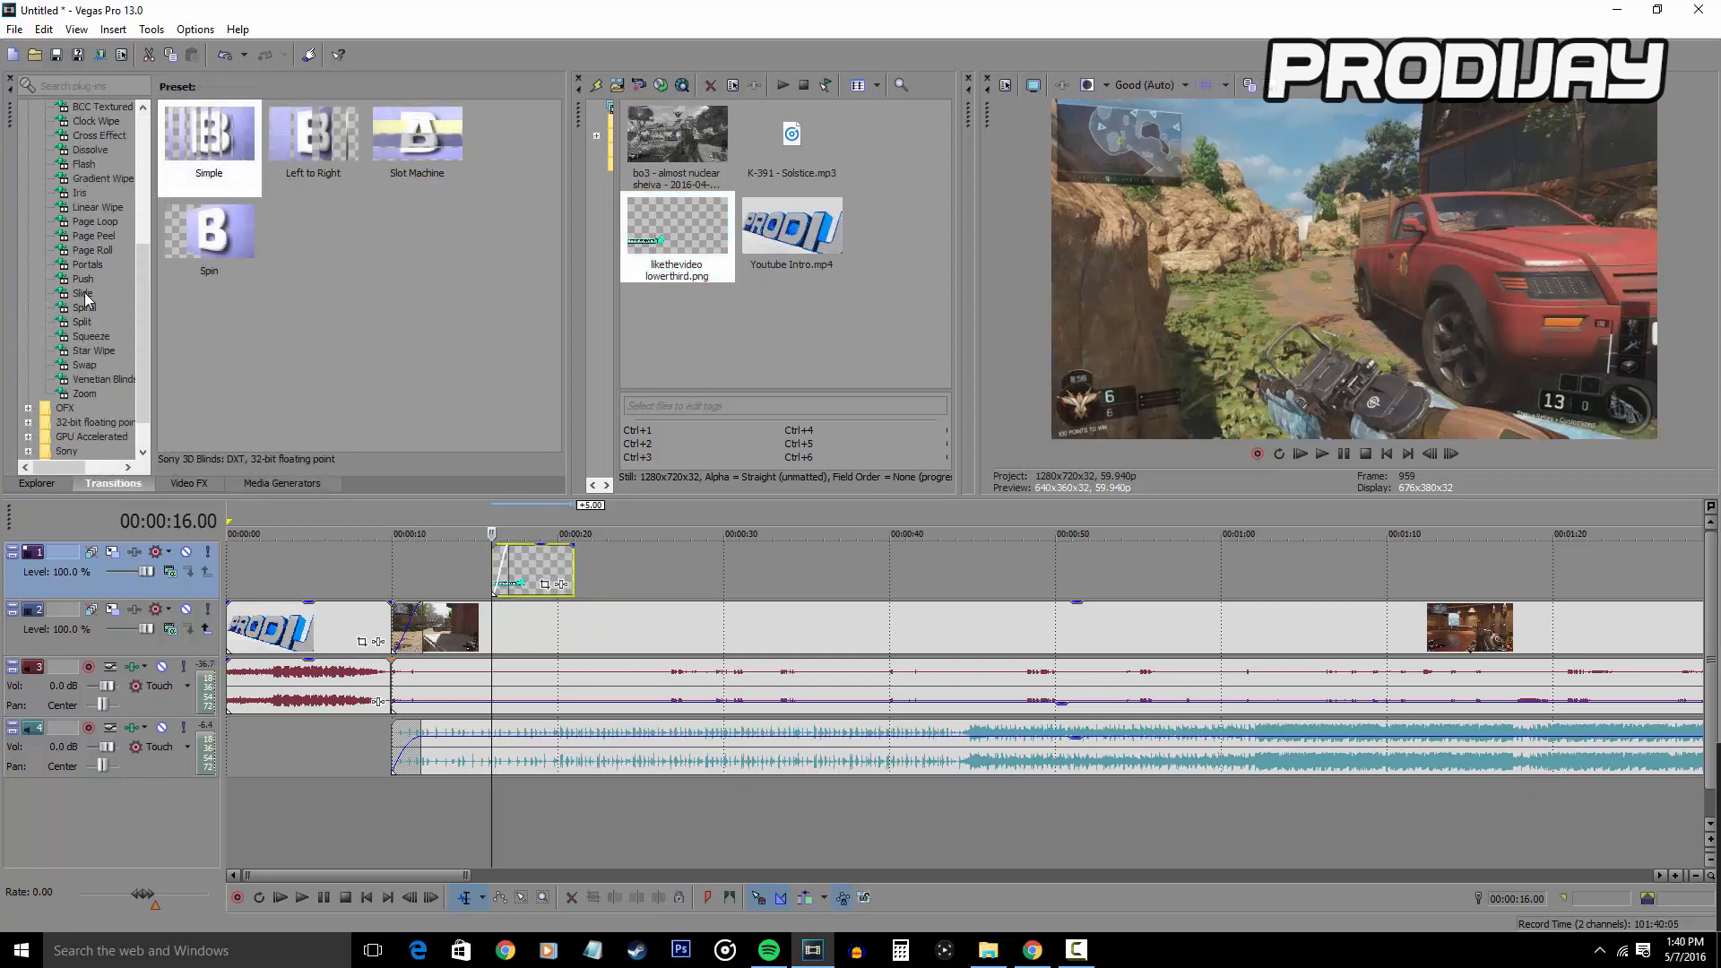
{"action": "left_click", "coordinate": [79, 293]}
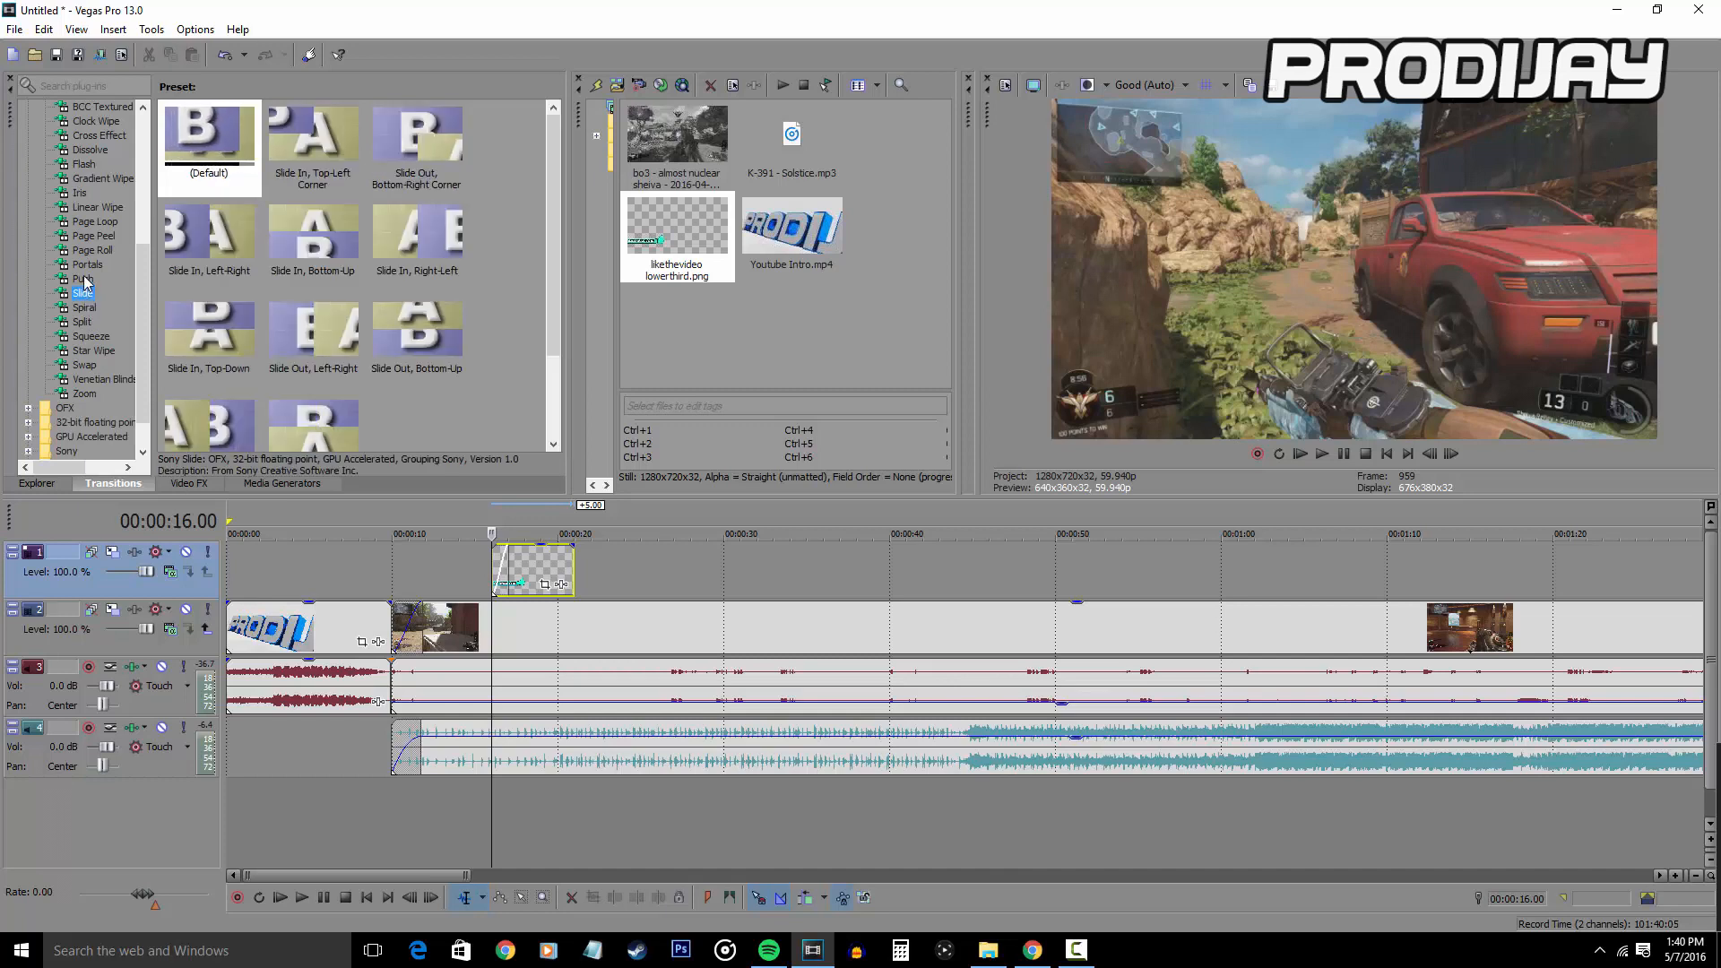
{"action": "left_click", "coordinate": [81, 278]}
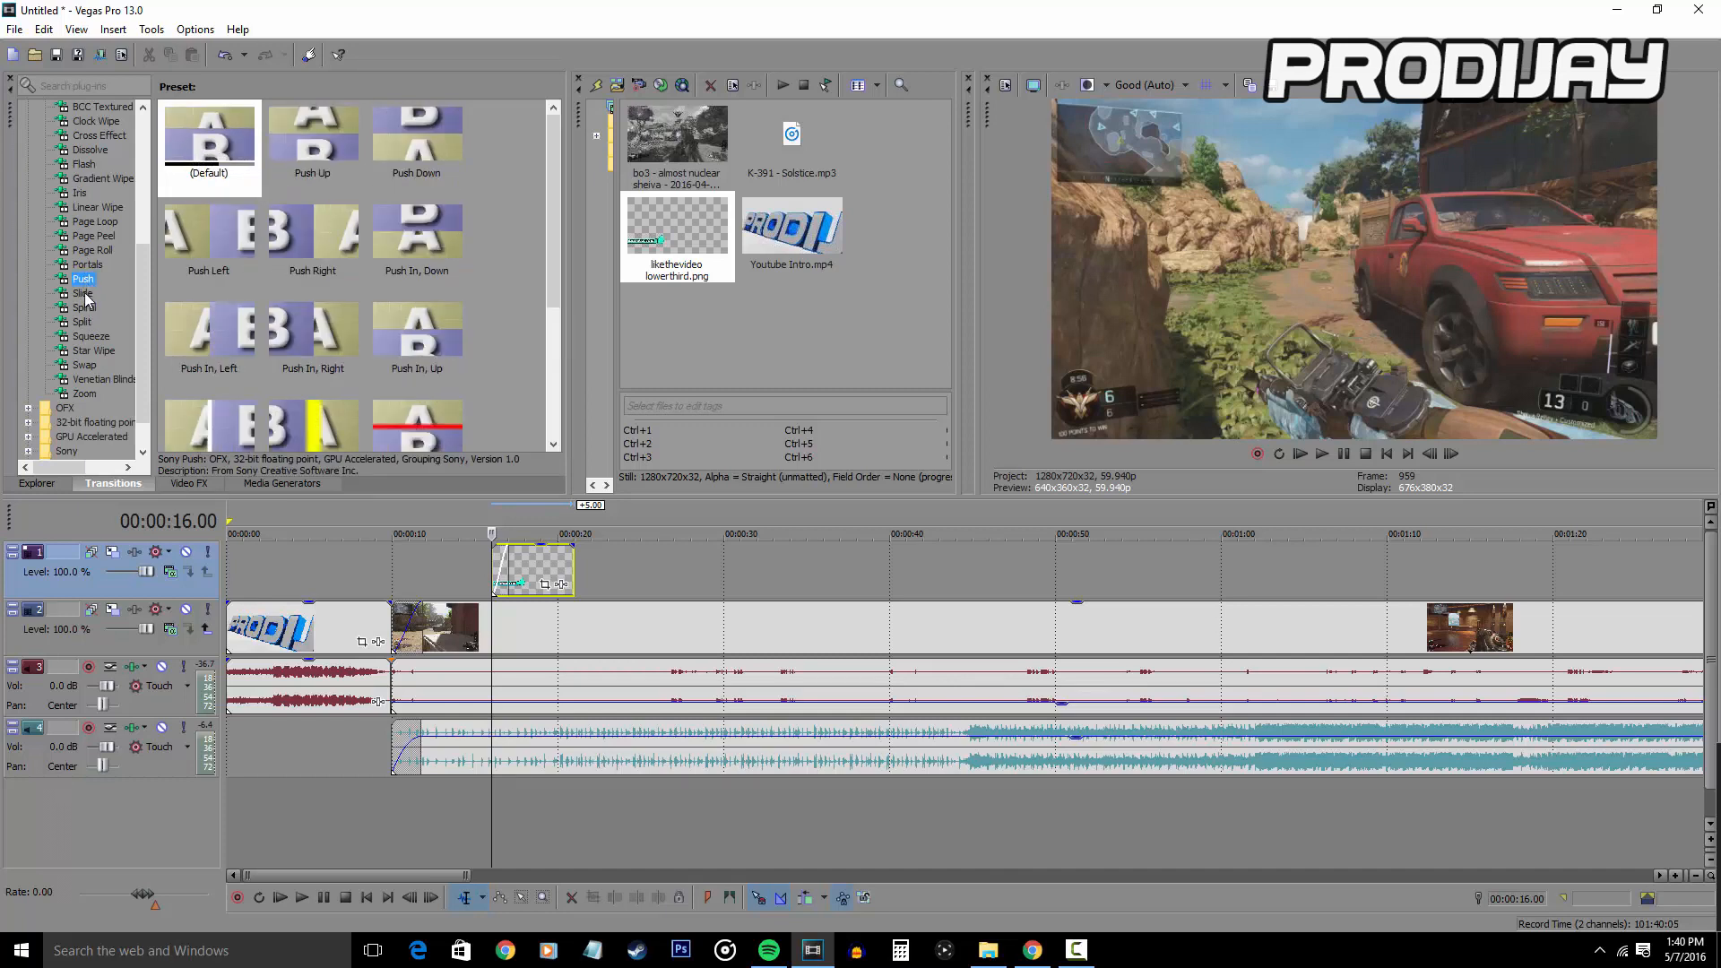
{"action": "left_click", "coordinate": [83, 294]}
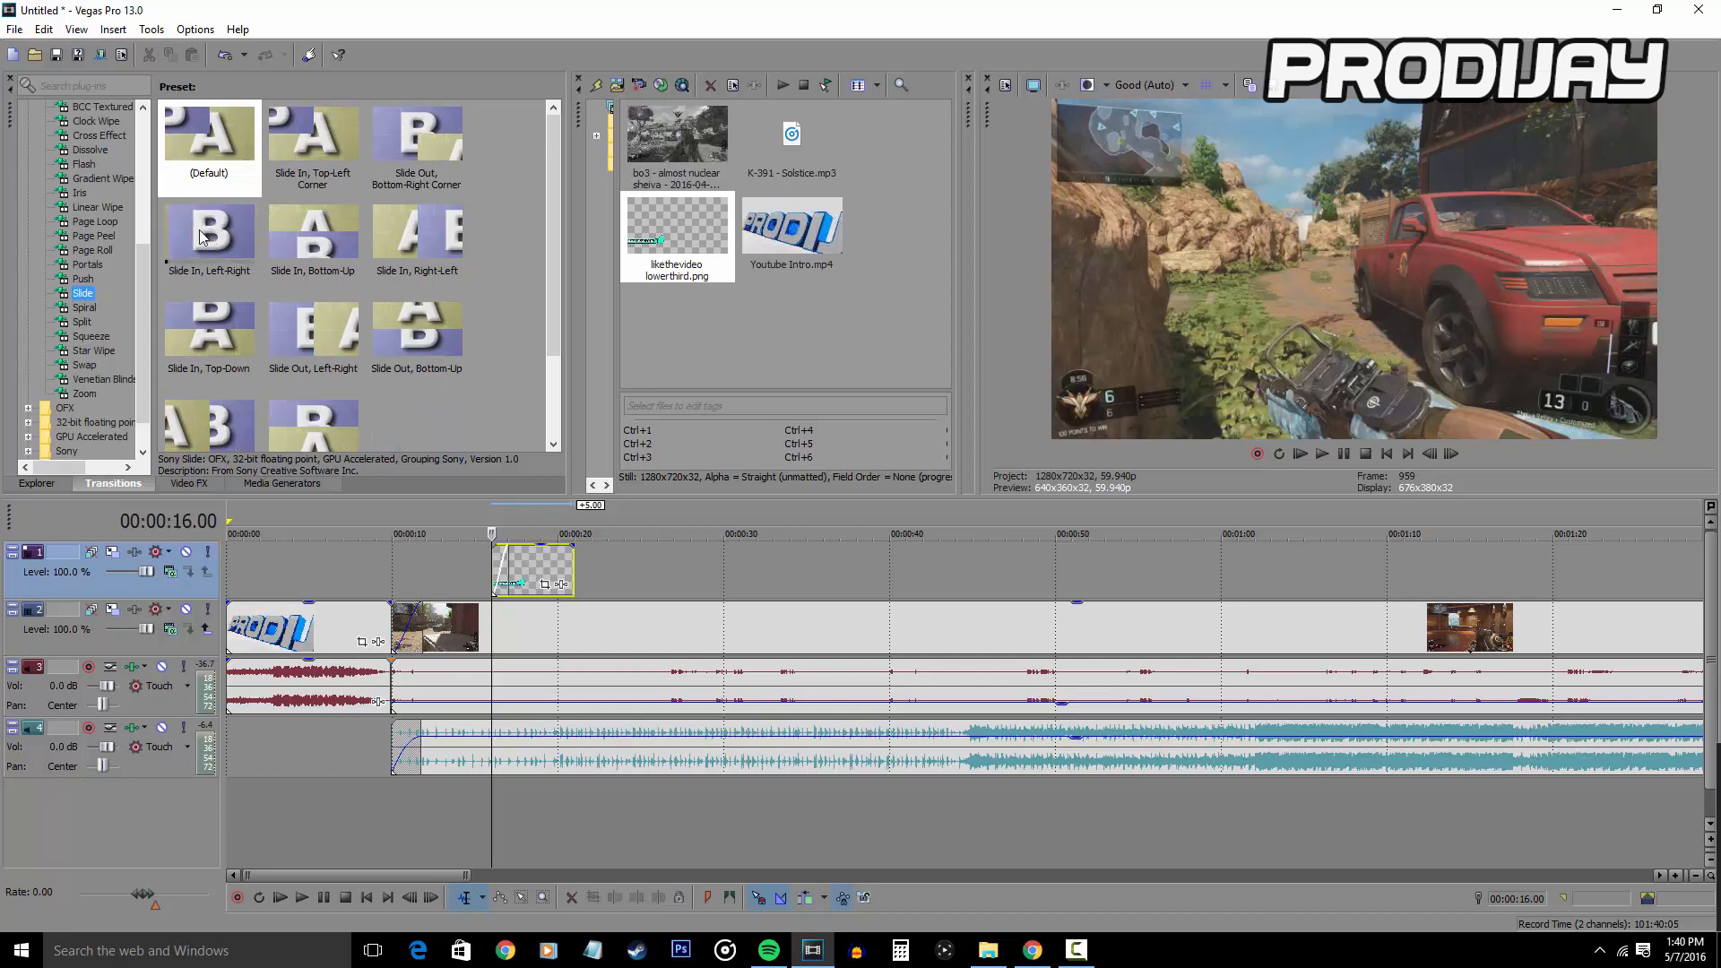
{"action": "left_click", "coordinate": [208, 237]}
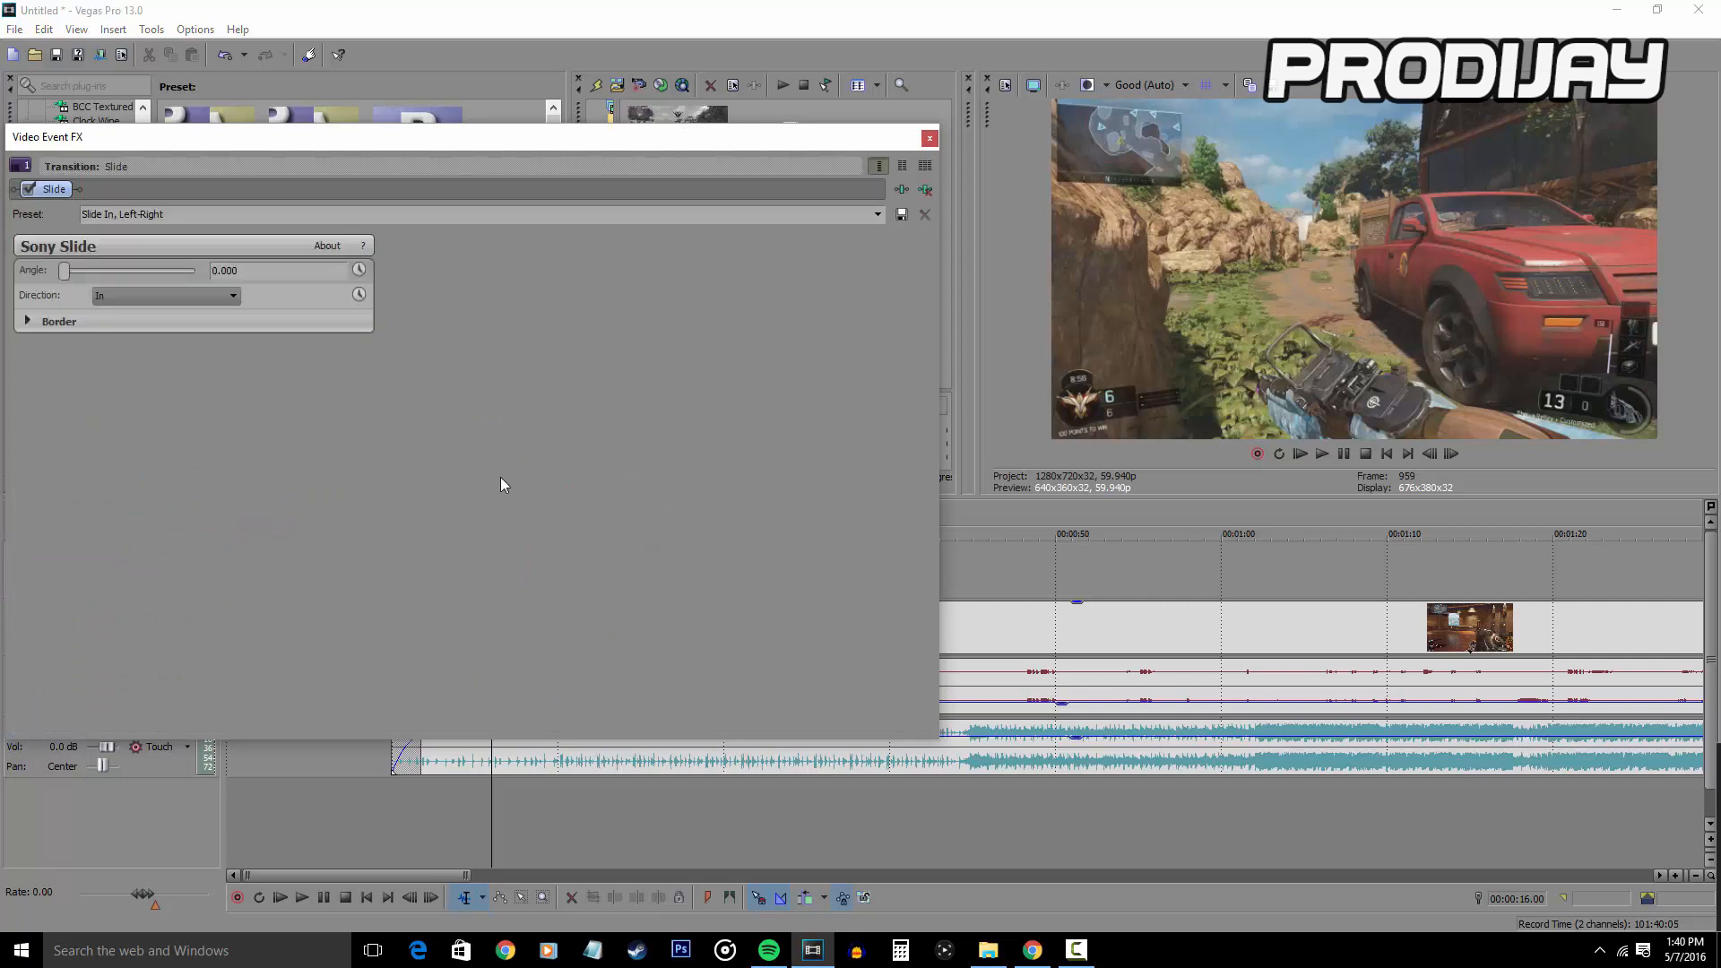
- Confirm the Slide In entrance and Gradient Wipe Right-Left exit, closing both Video Event FX windows
{"action": "left_click", "coordinate": [929, 138]}
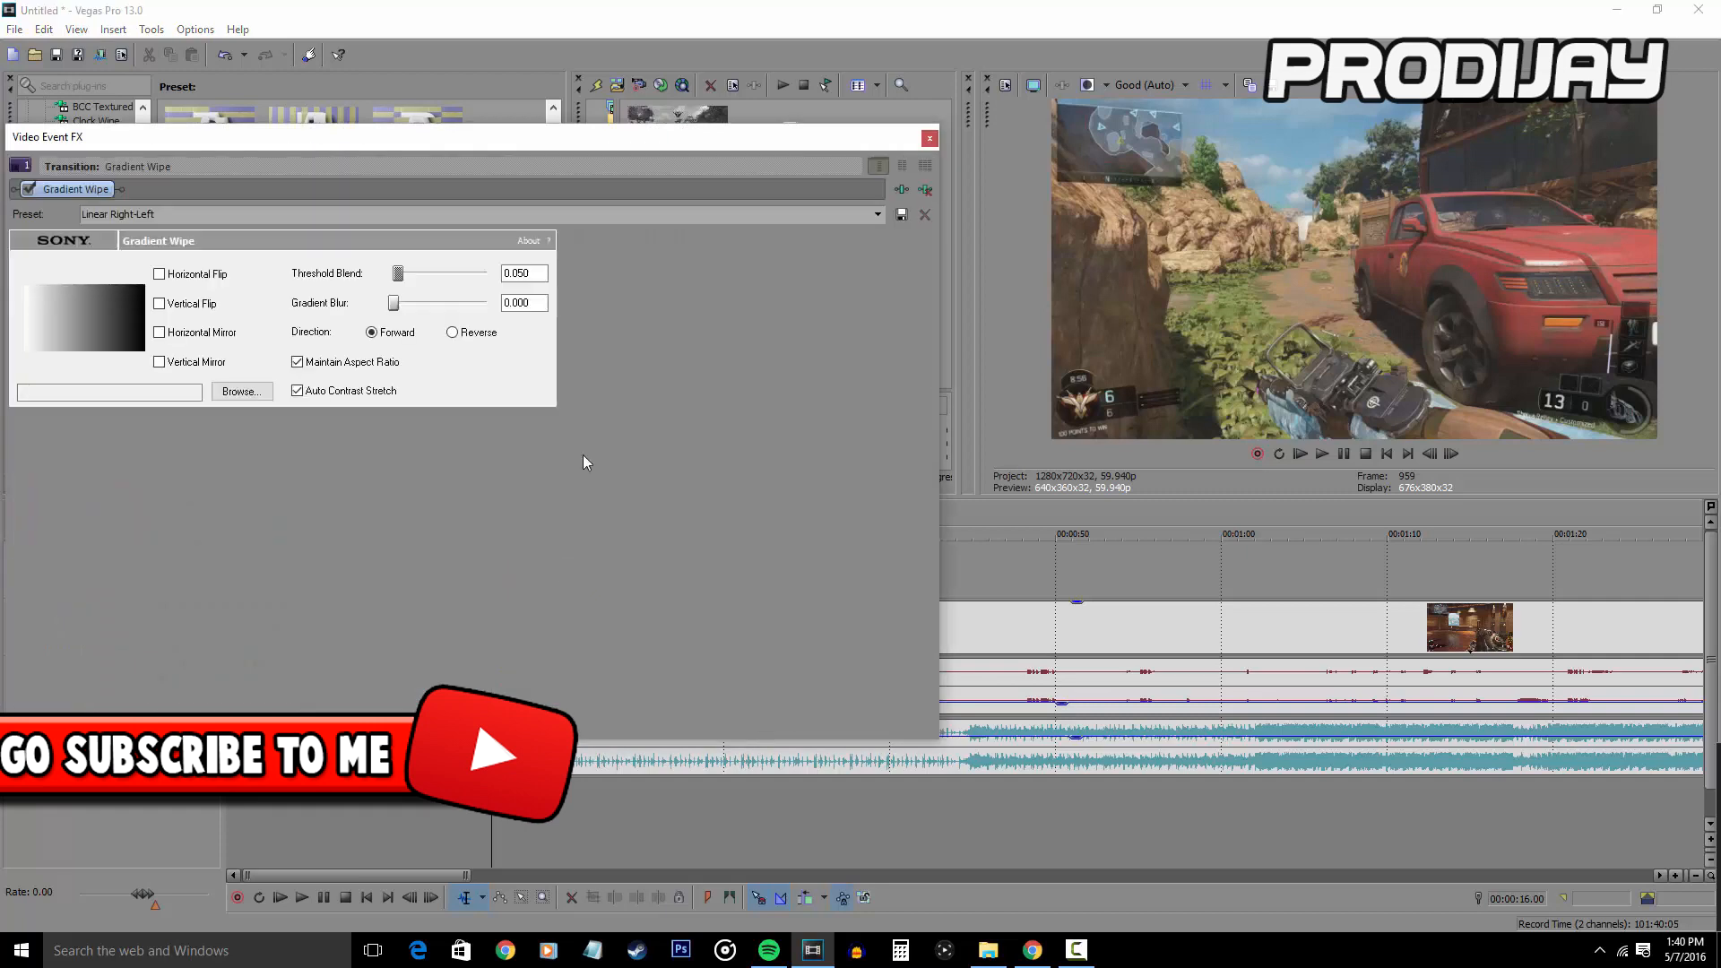
{"action": "left_click", "coordinate": [929, 138]}
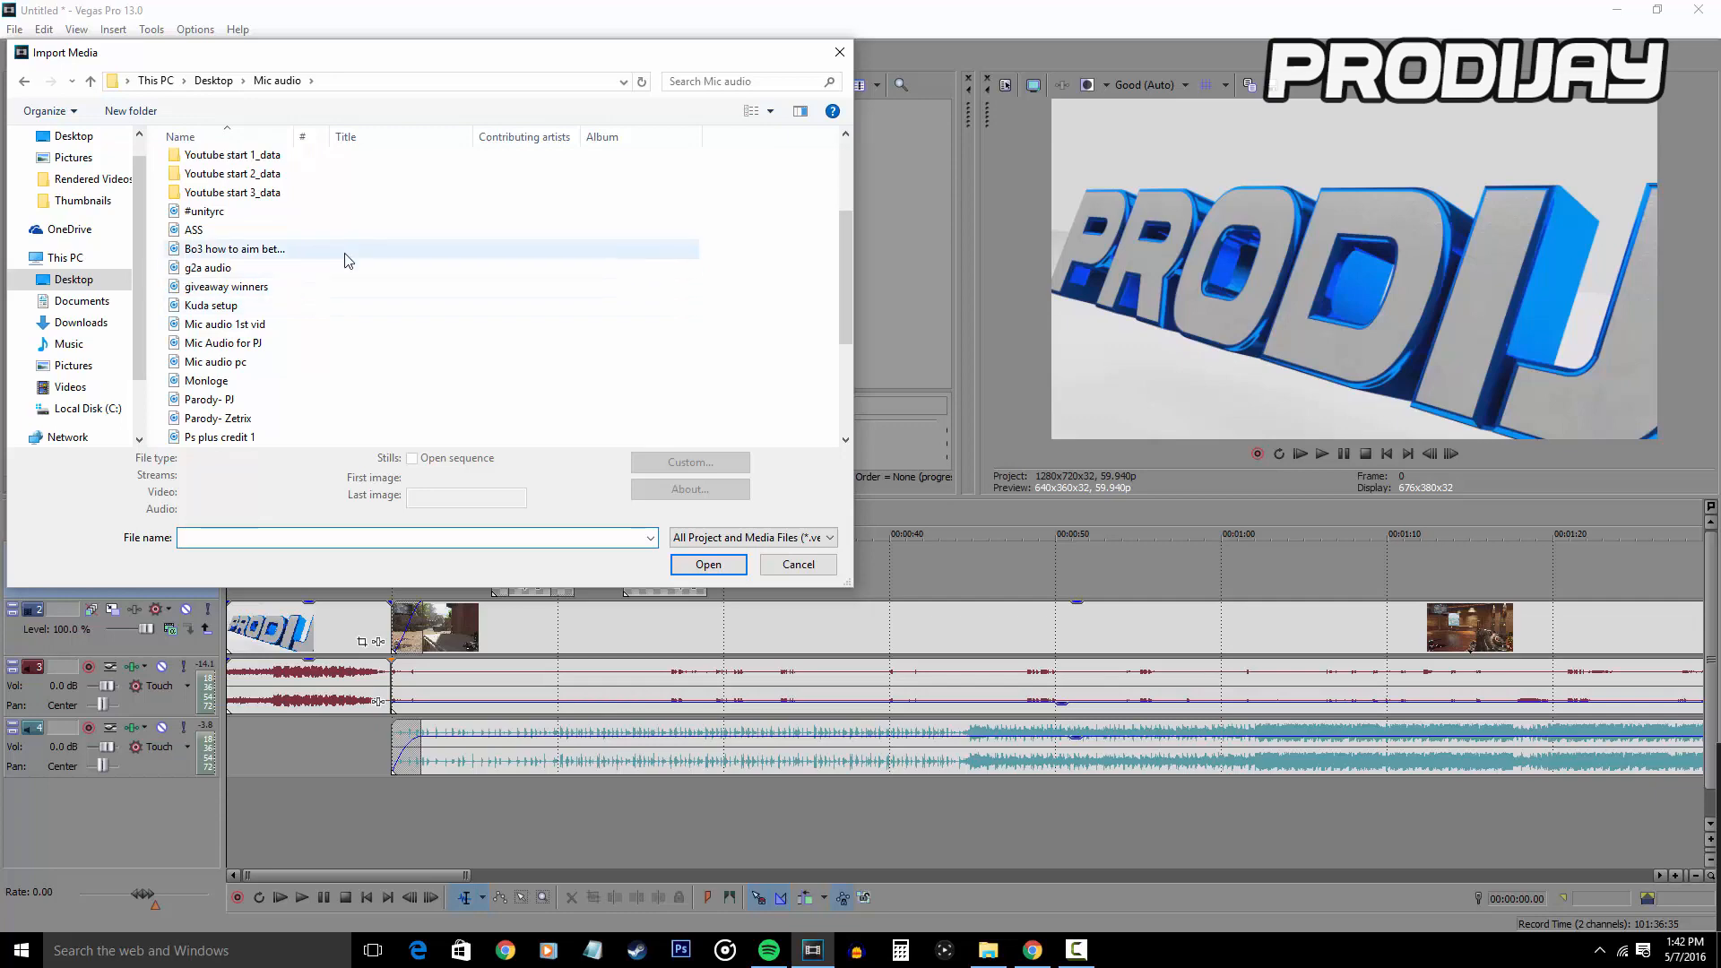
- Import the Bo3 how to aim better.wav commentary and lower the music gain and track volume under it
{"action": "left_click", "coordinate": [233, 247]}
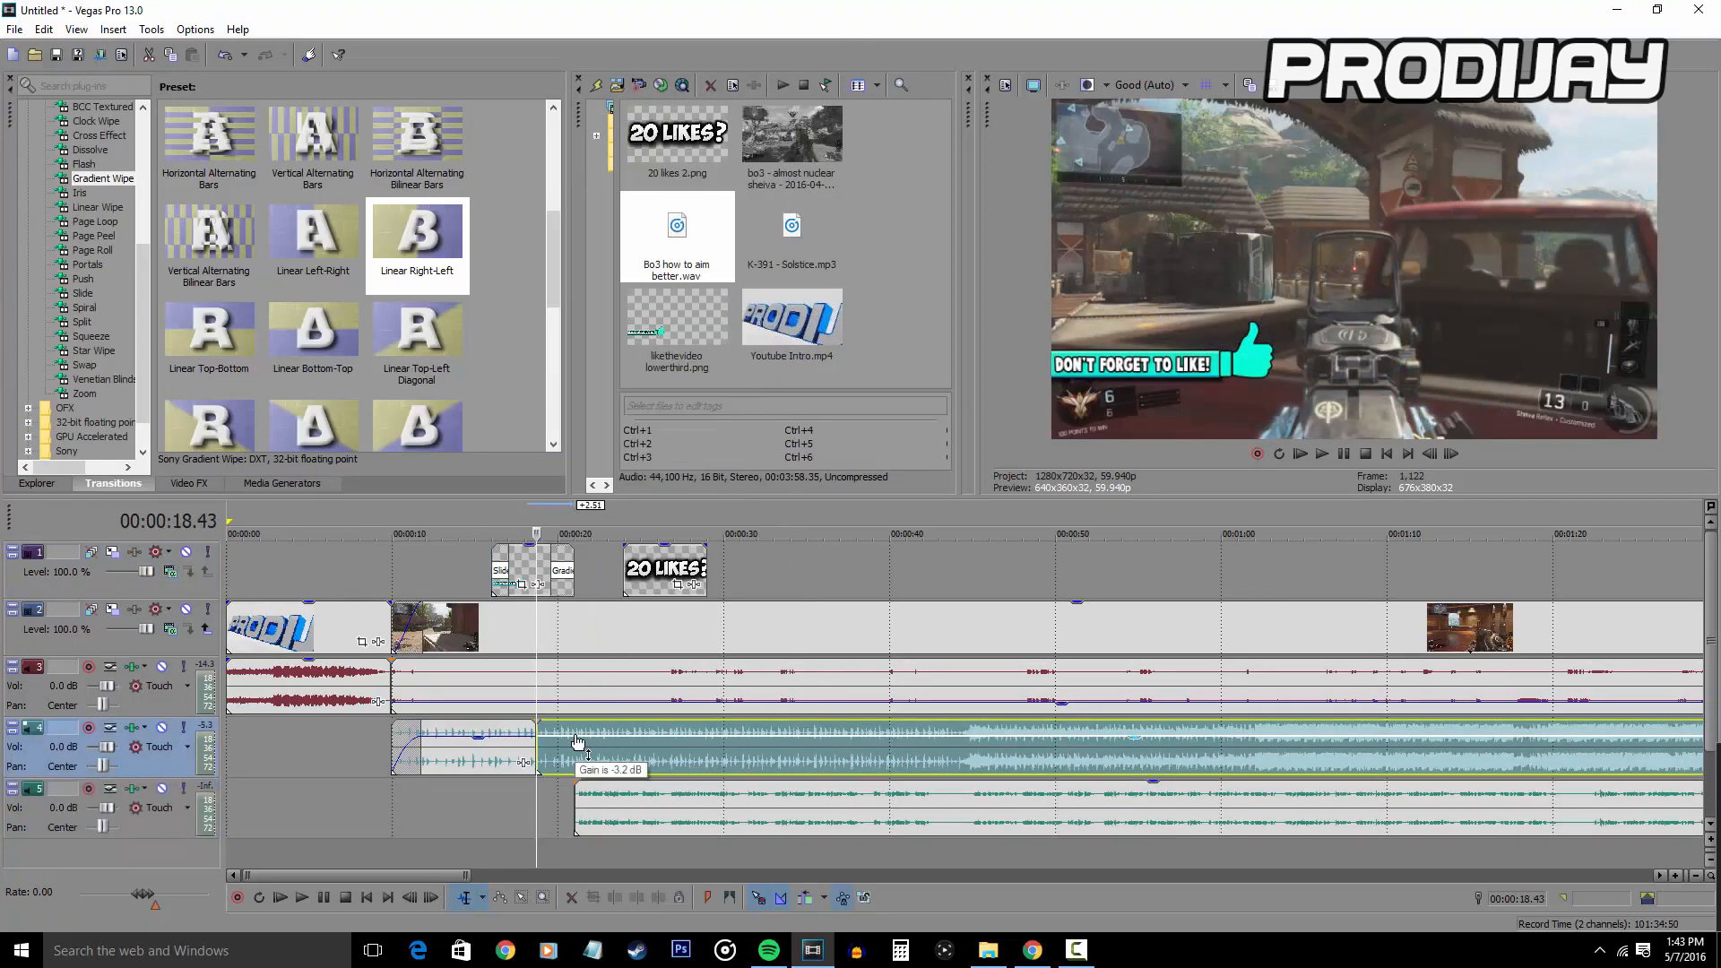
{"action": "left_click_drag", "start_coordinate": [579, 755], "coordinate": [571, 776]}
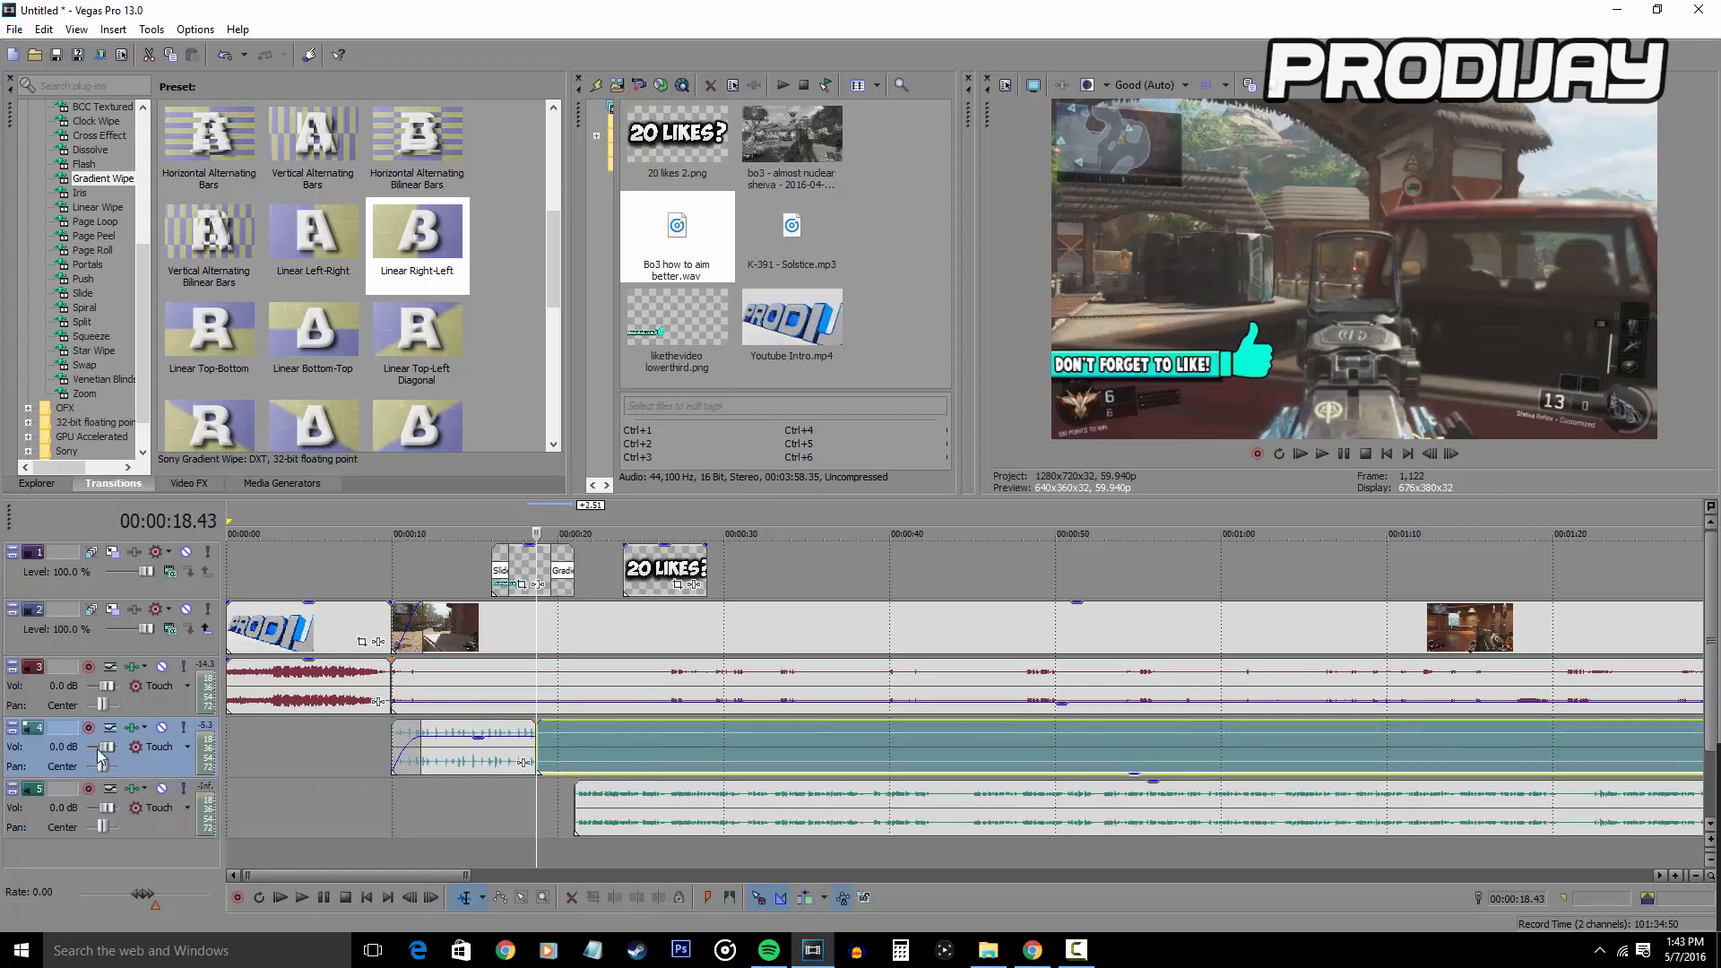
{"action": "left_click_drag", "start_coordinate": [104, 745], "coordinate": [104, 750]}
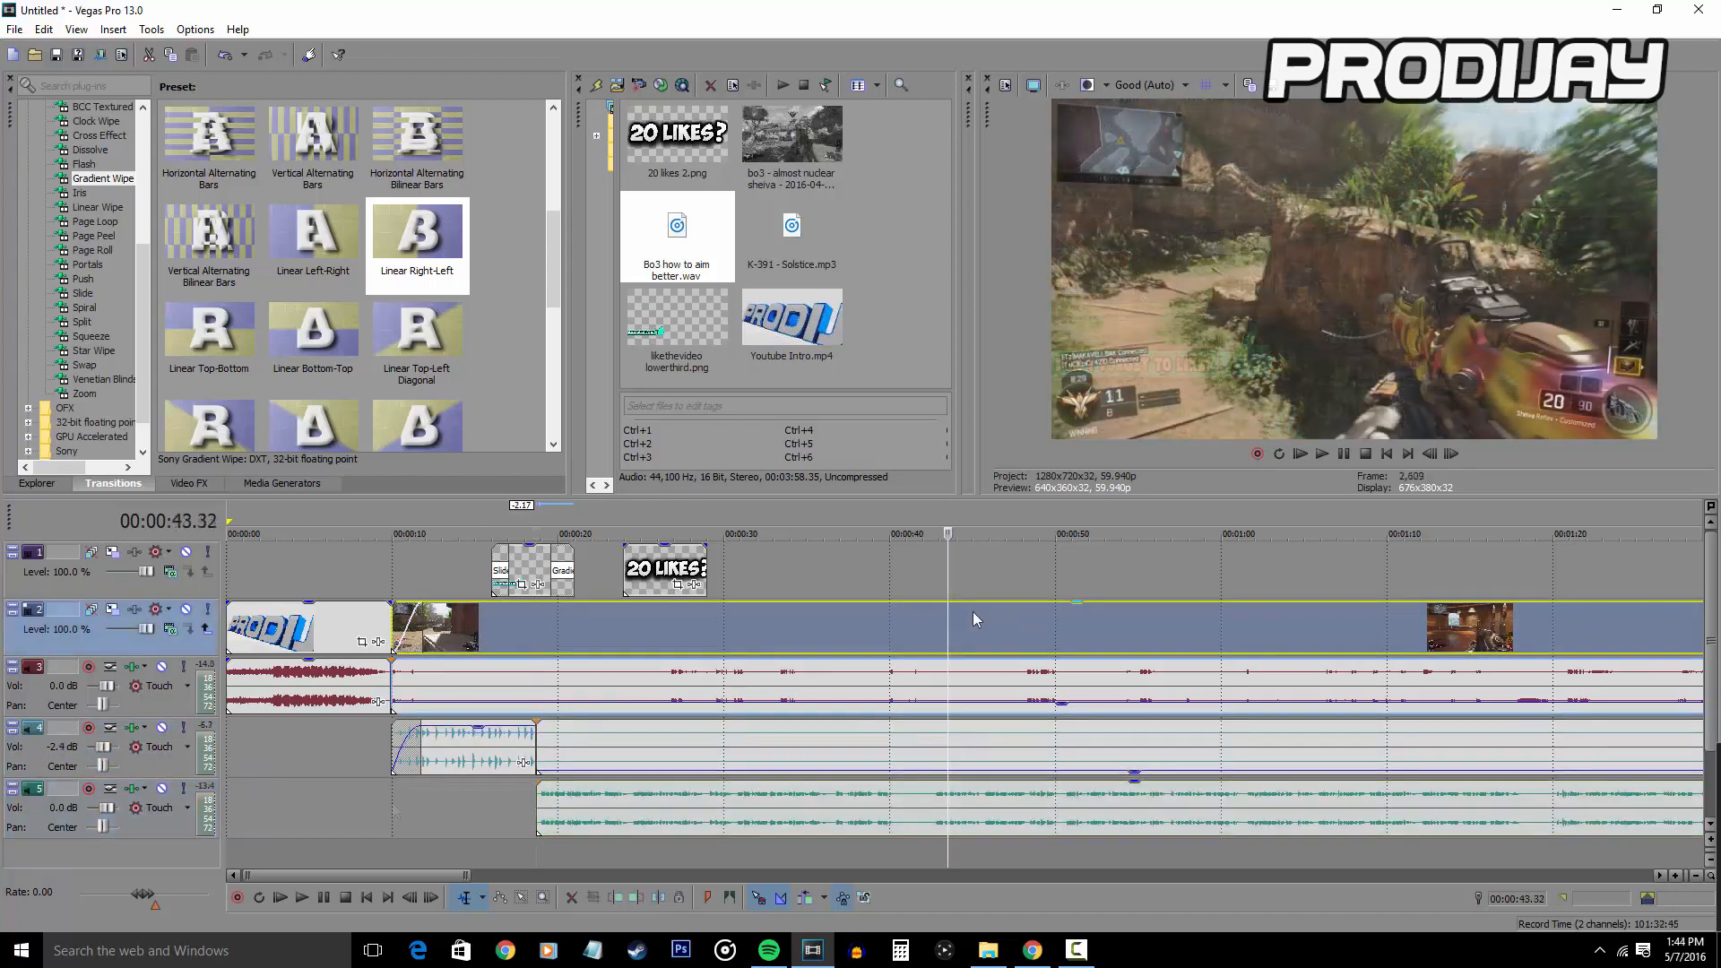
{"action": "mouse_move", "coordinate": [982, 639]}
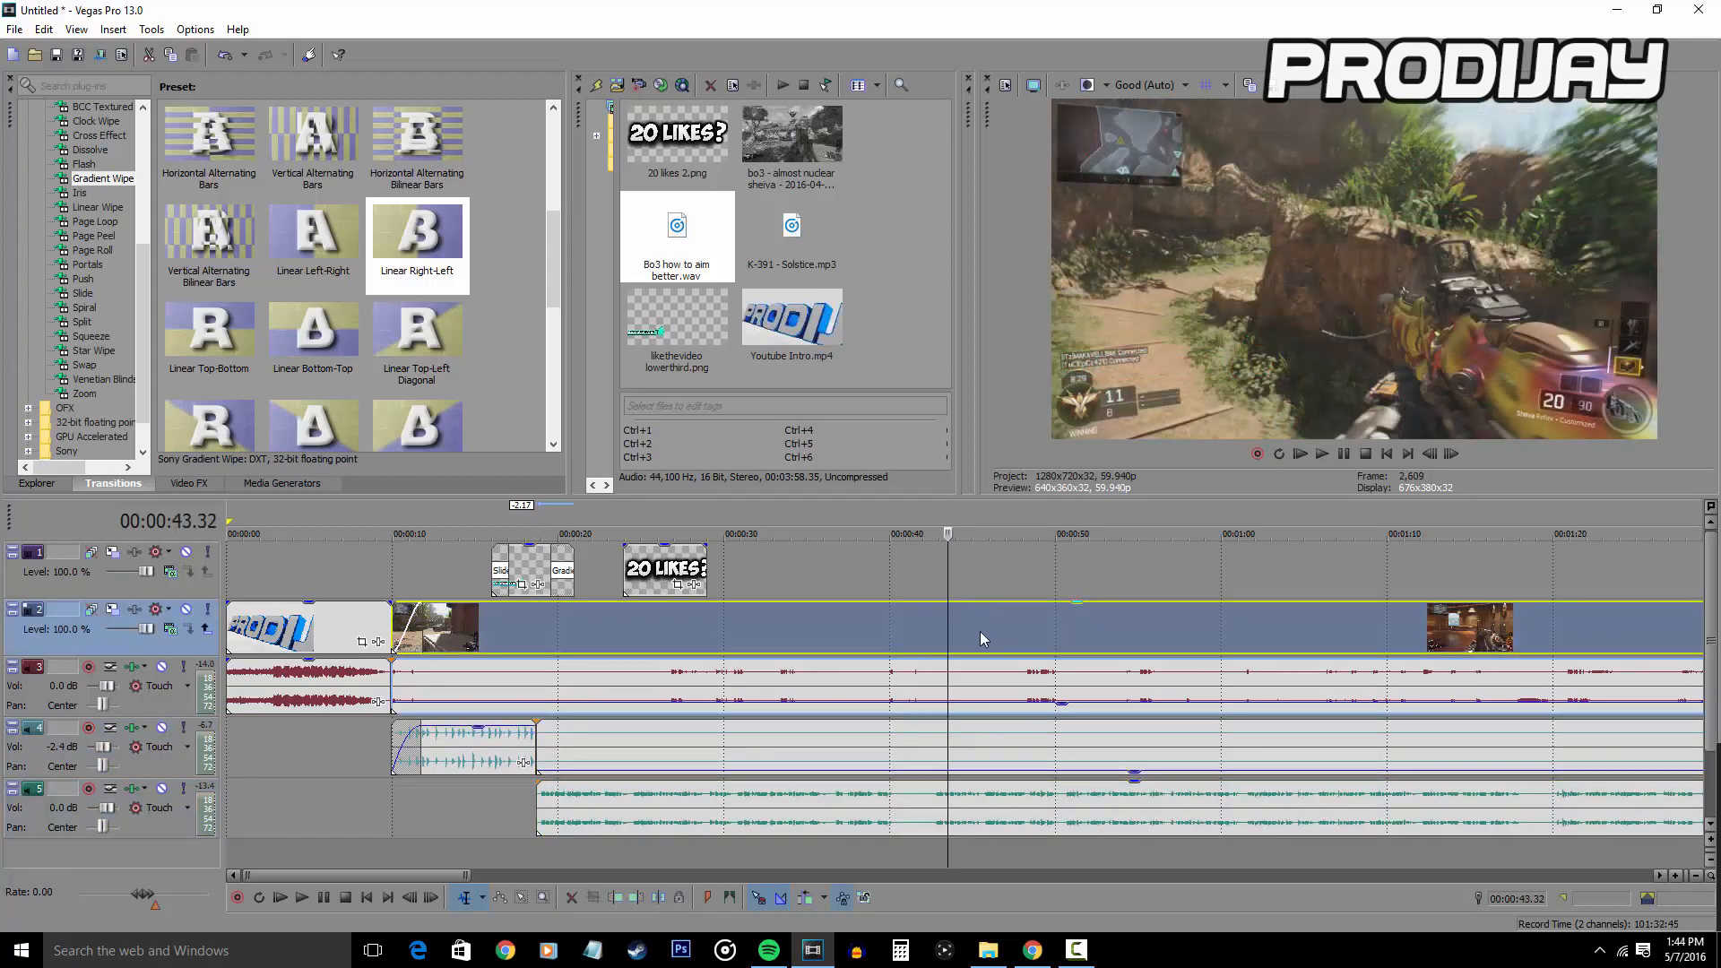
- Add Color Corrector (Secondary), Color Curves, Saturation Adjust and Sharpen to the gameplay clip's Video Event FX
{"action": "right_click", "coordinate": [983, 639]}
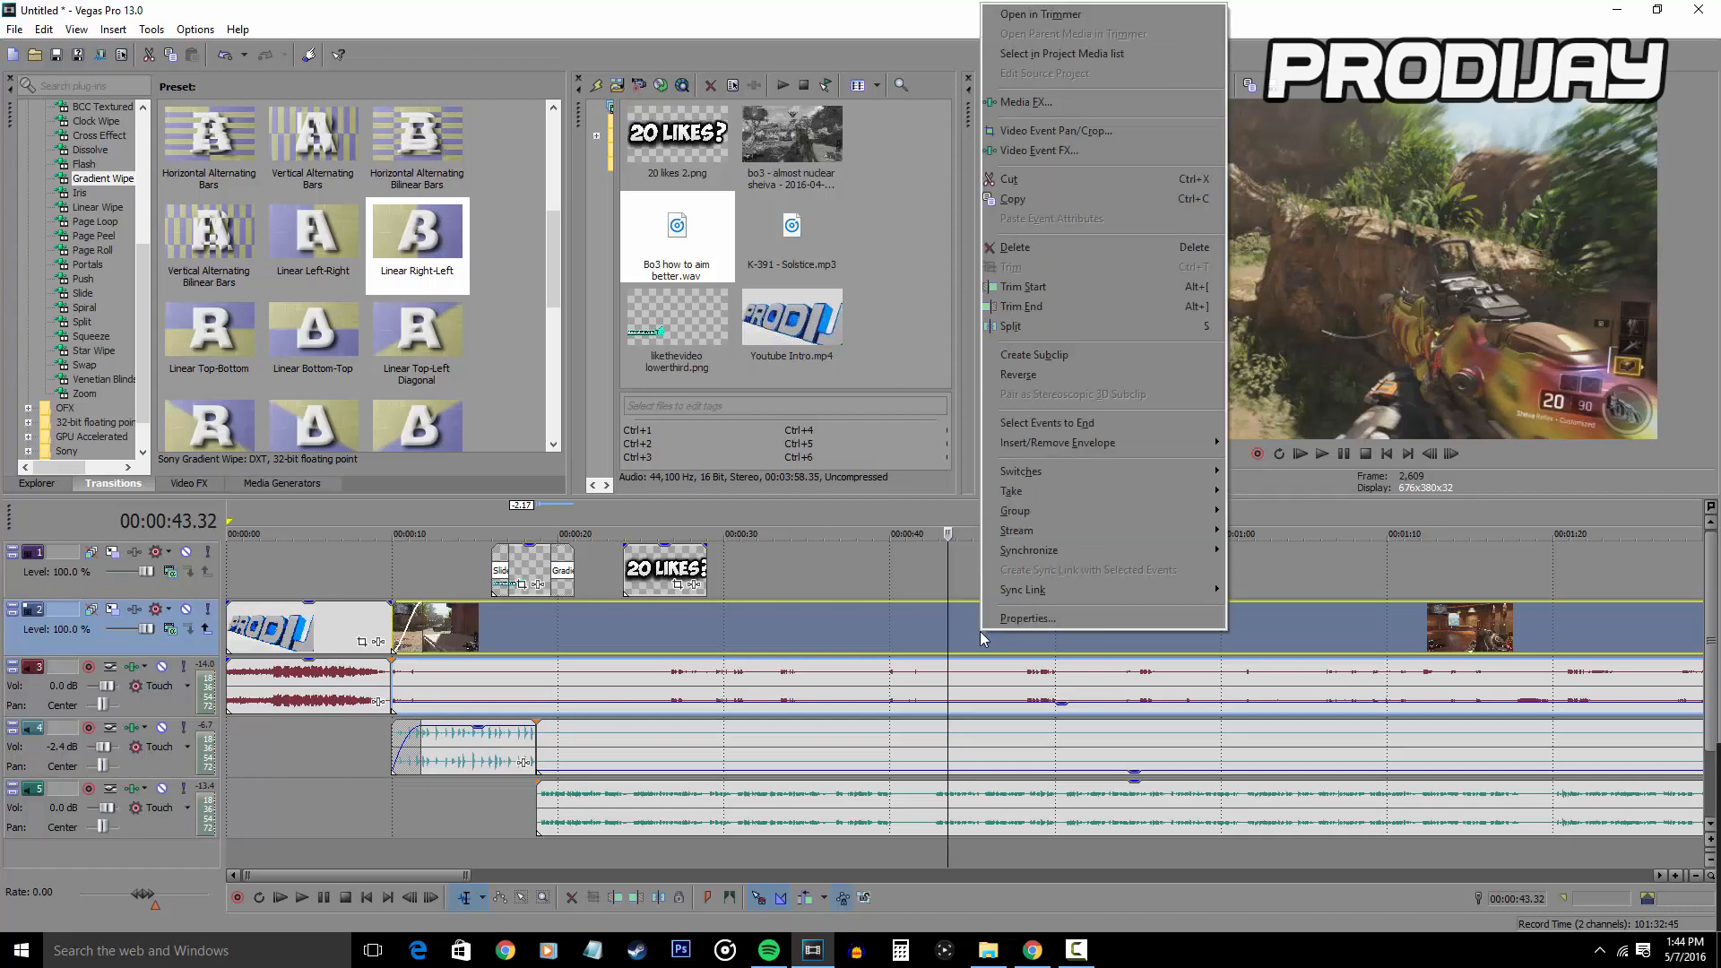
{"action": "mouse_move", "coordinate": [1087, 150]}
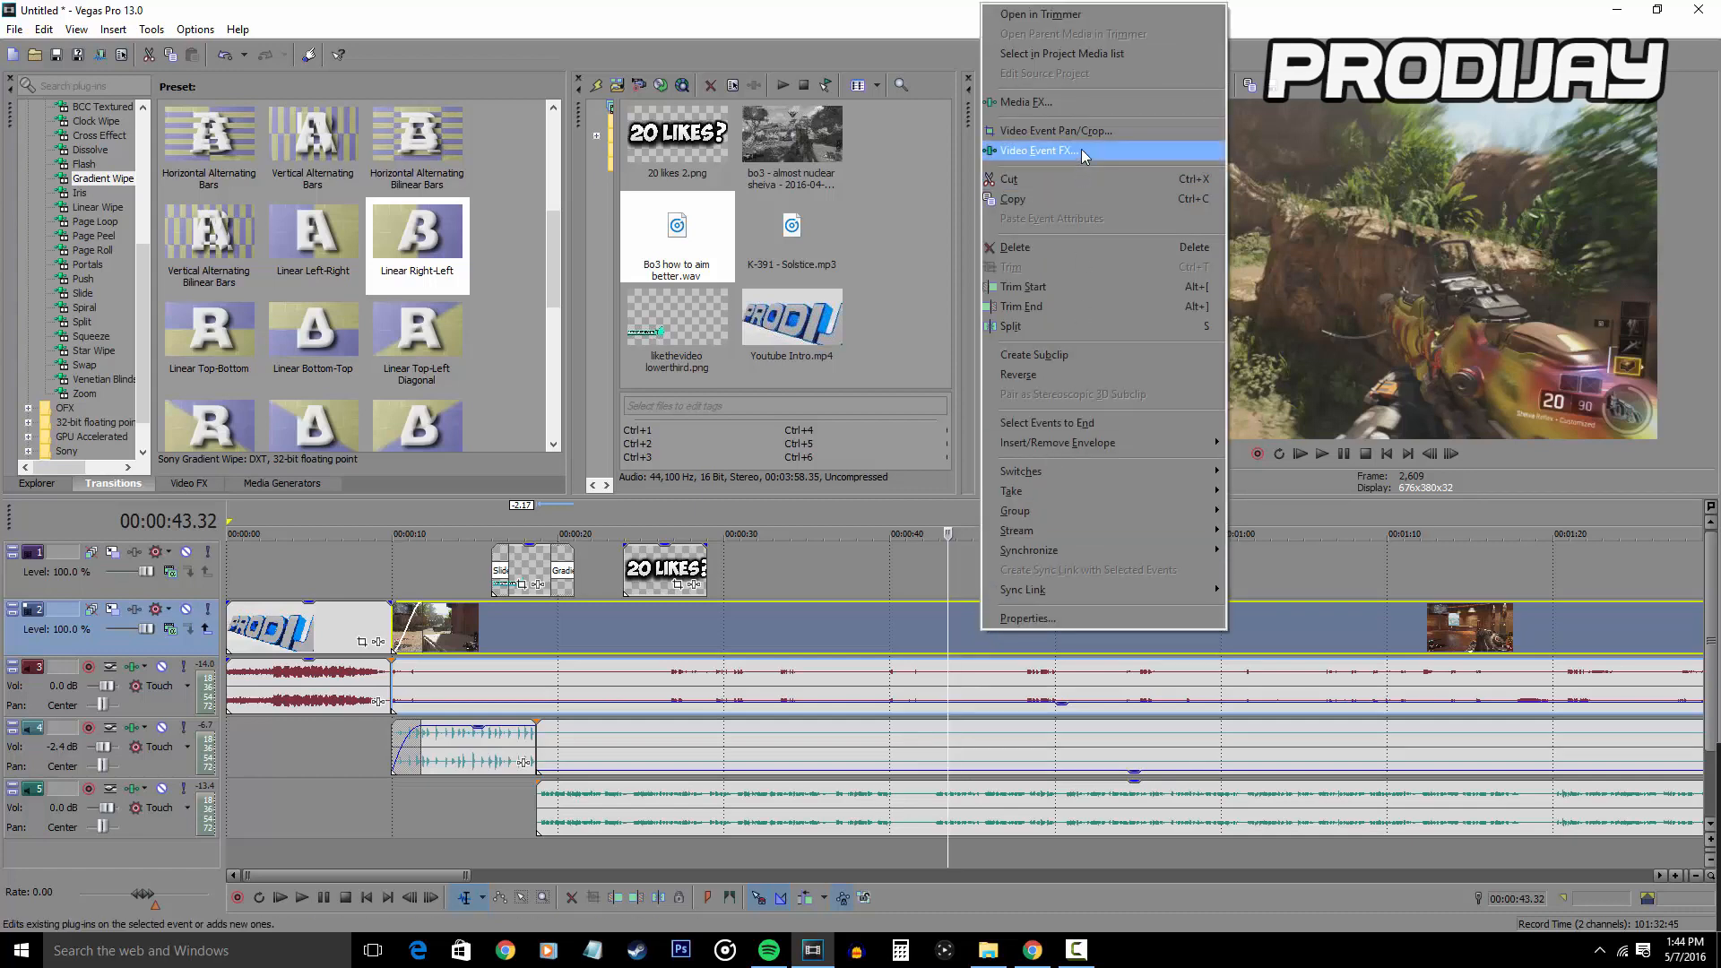
{"action": "left_click", "coordinate": [1040, 151]}
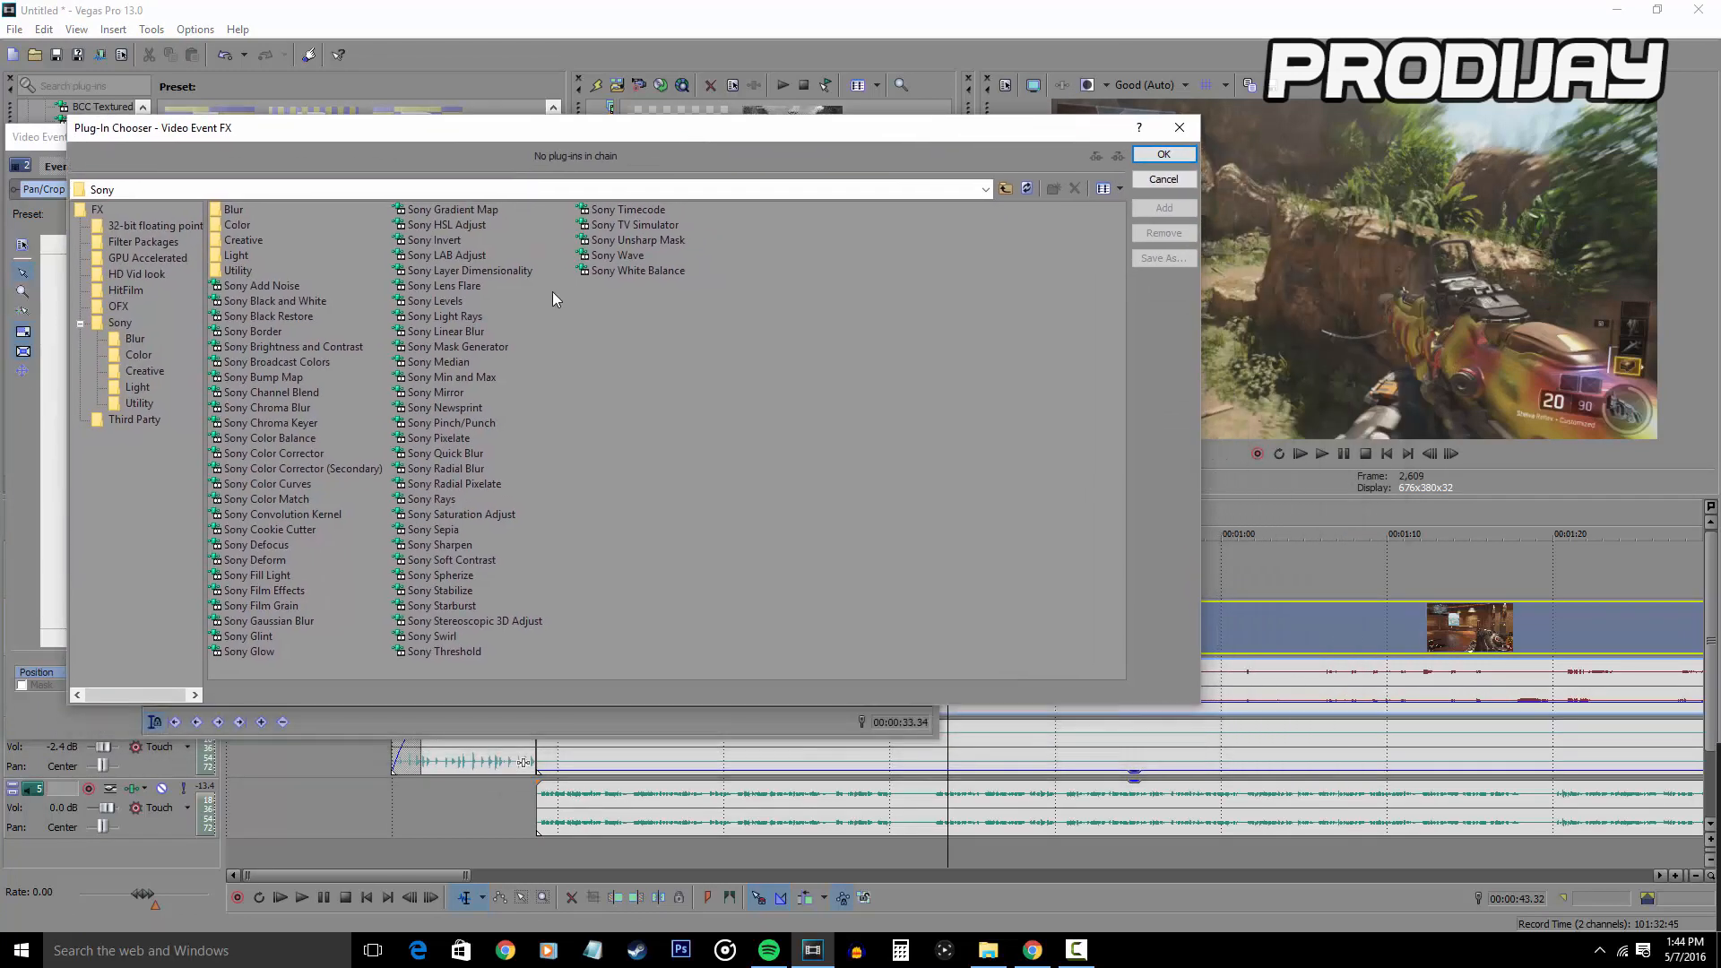
{"action": "mouse_move", "coordinate": [306, 477]}
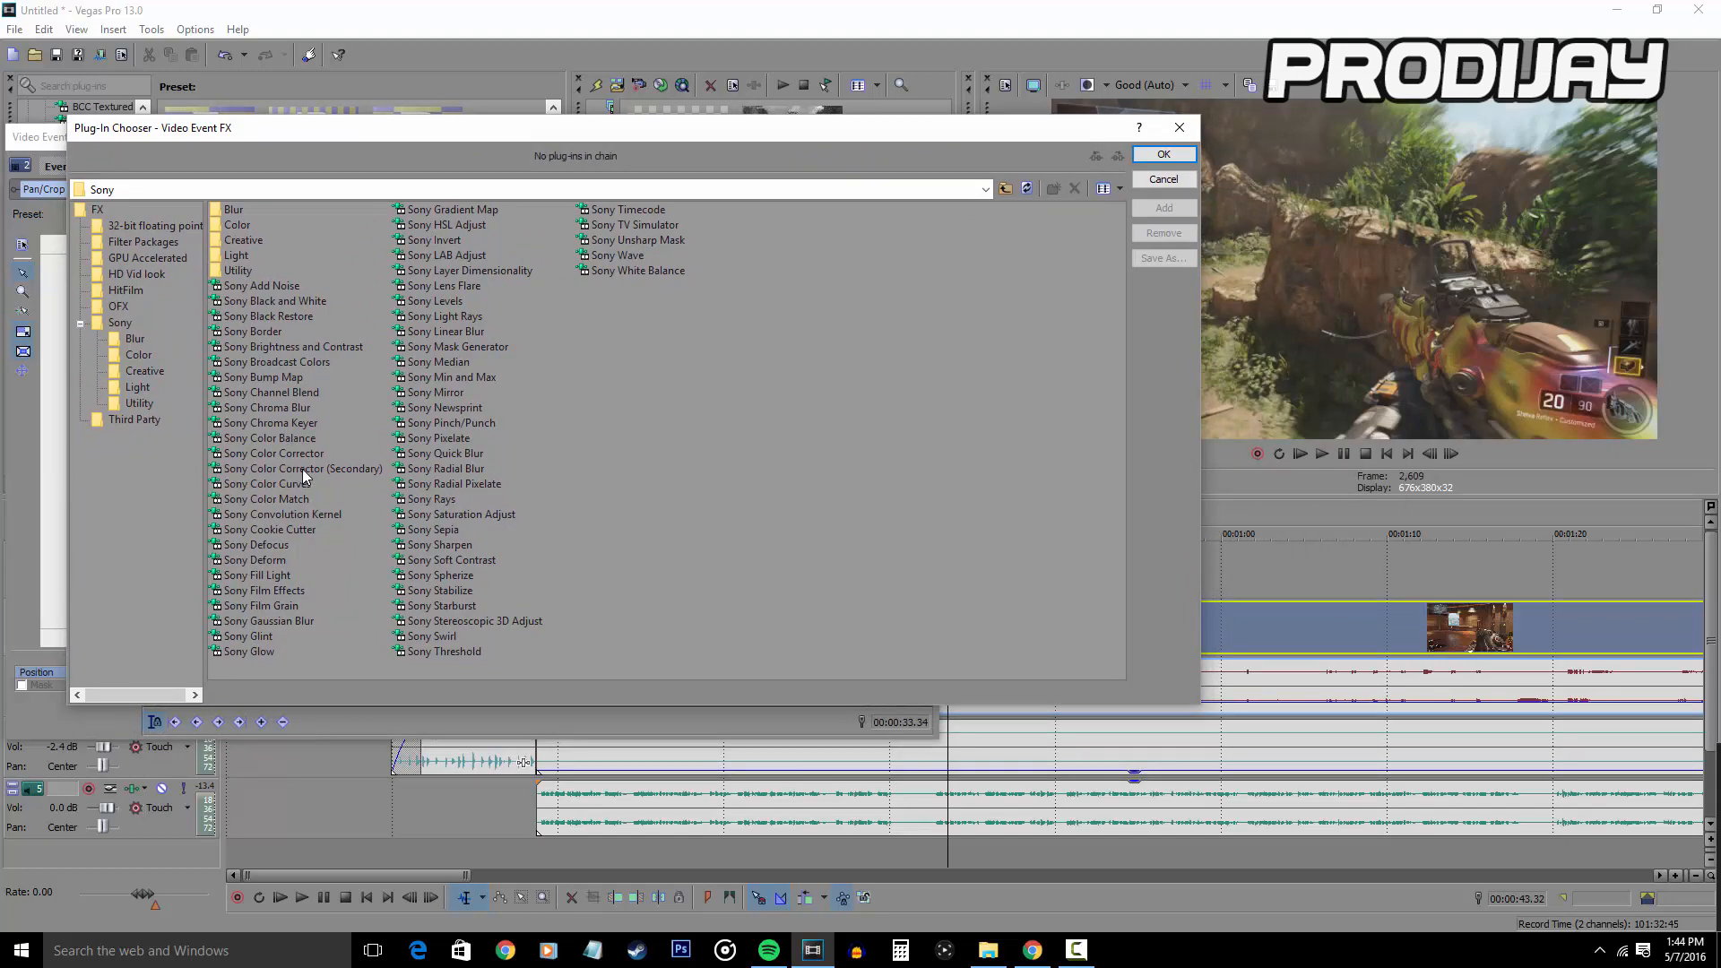
{"action": "left_click", "coordinate": [267, 484]}
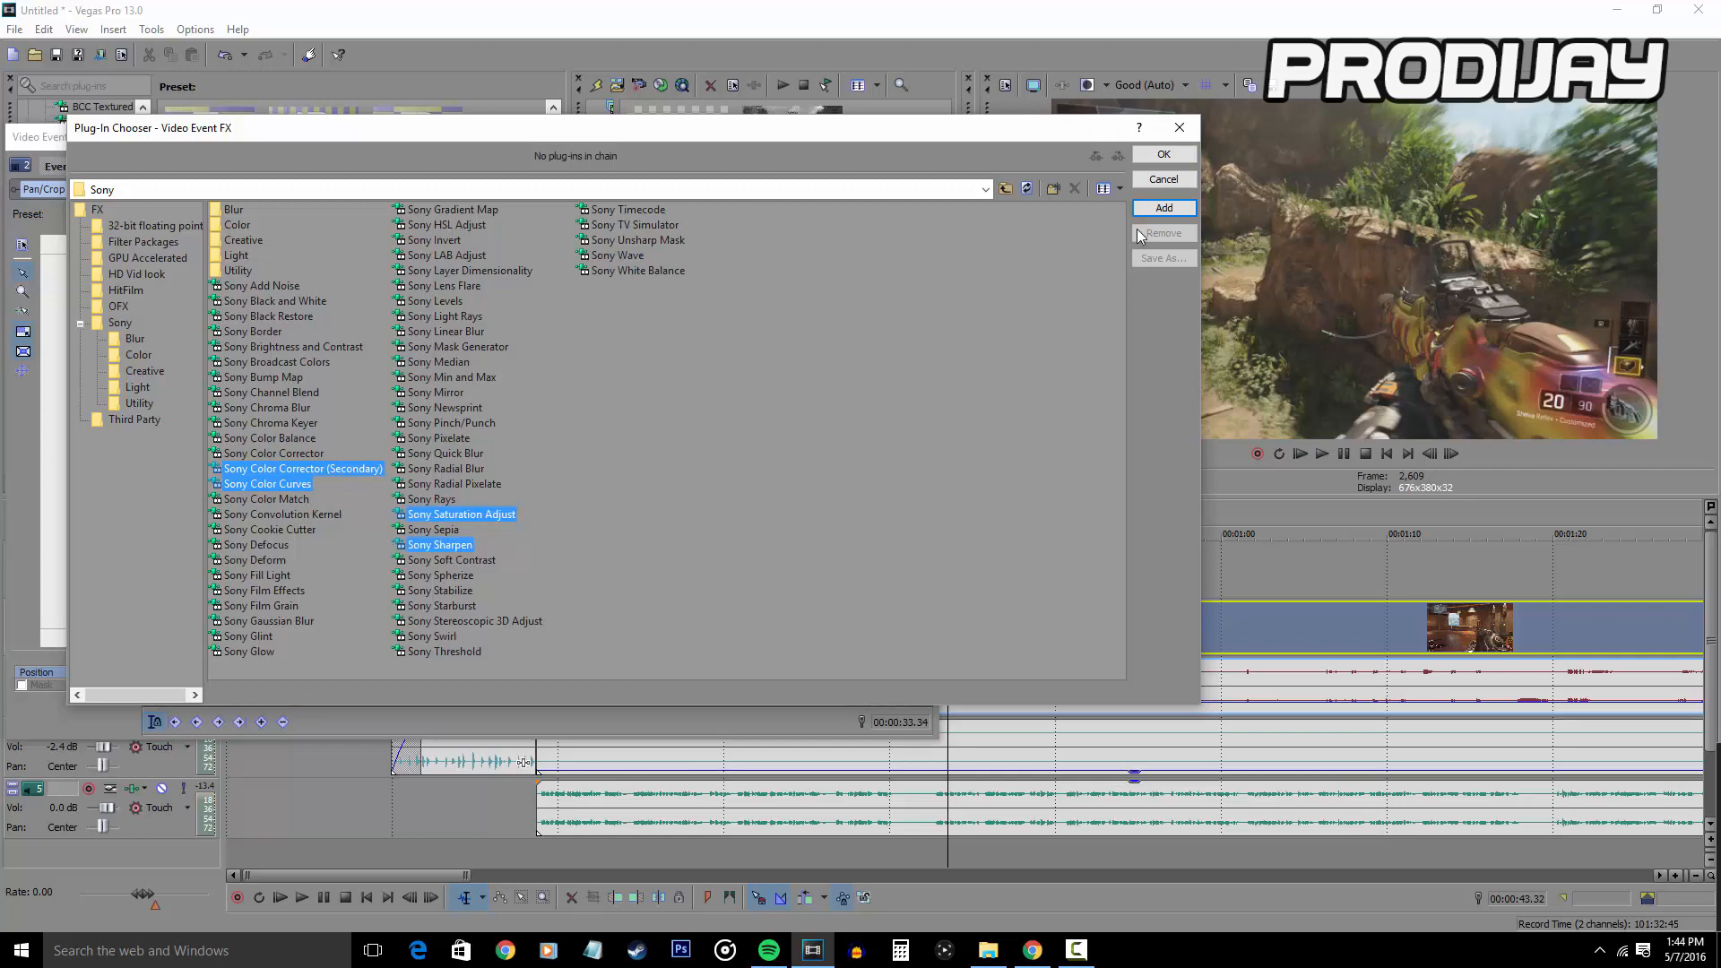
{"action": "left_click", "coordinate": [1164, 154]}
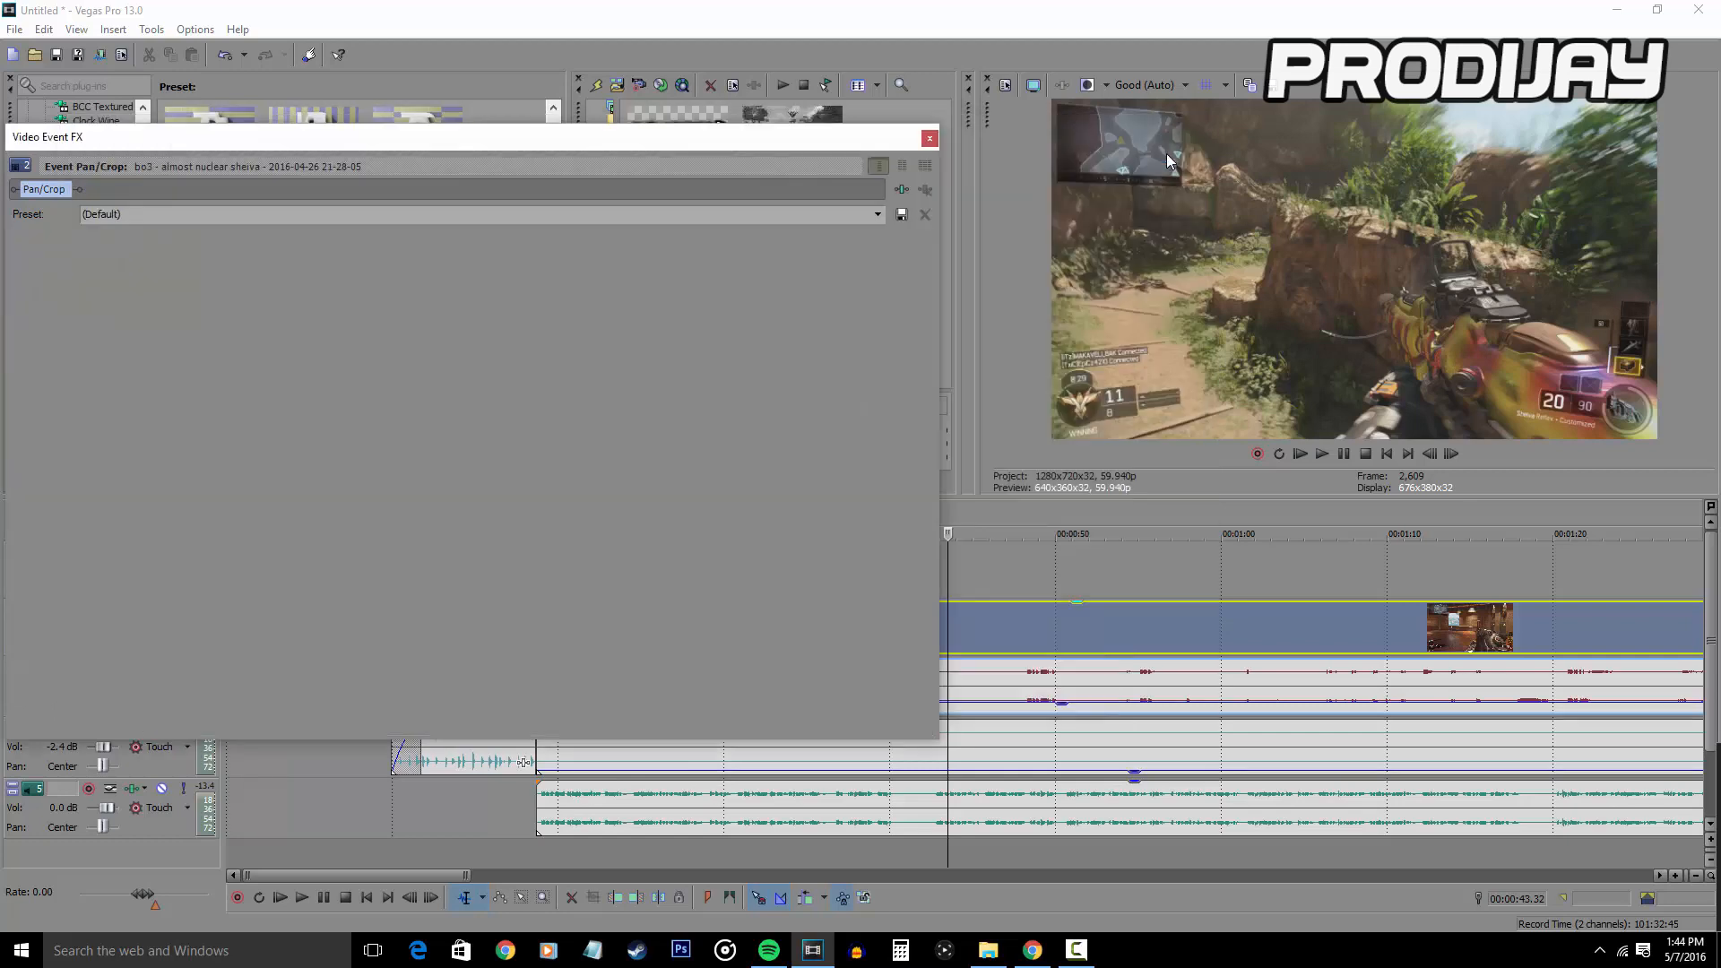
- Review the effect chain's settings and apply the HD SA preset to Saturation Adjust
{"action": "left_click", "coordinate": [161, 190]}
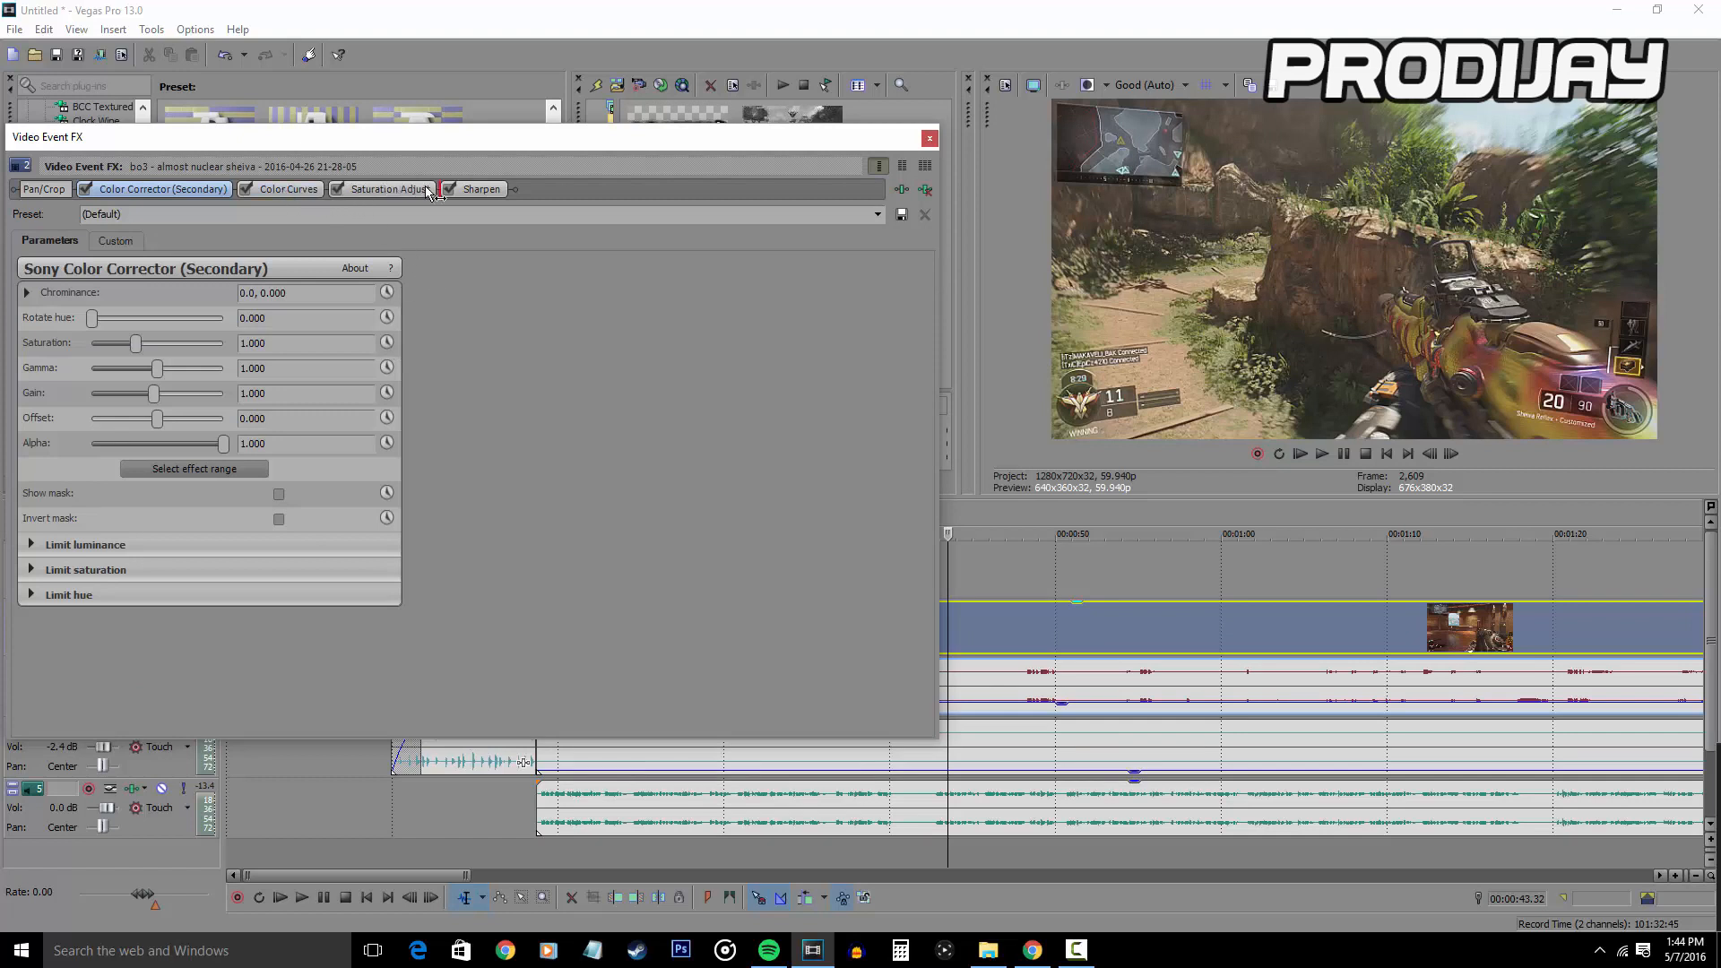
{"action": "left_click", "coordinate": [398, 190]}
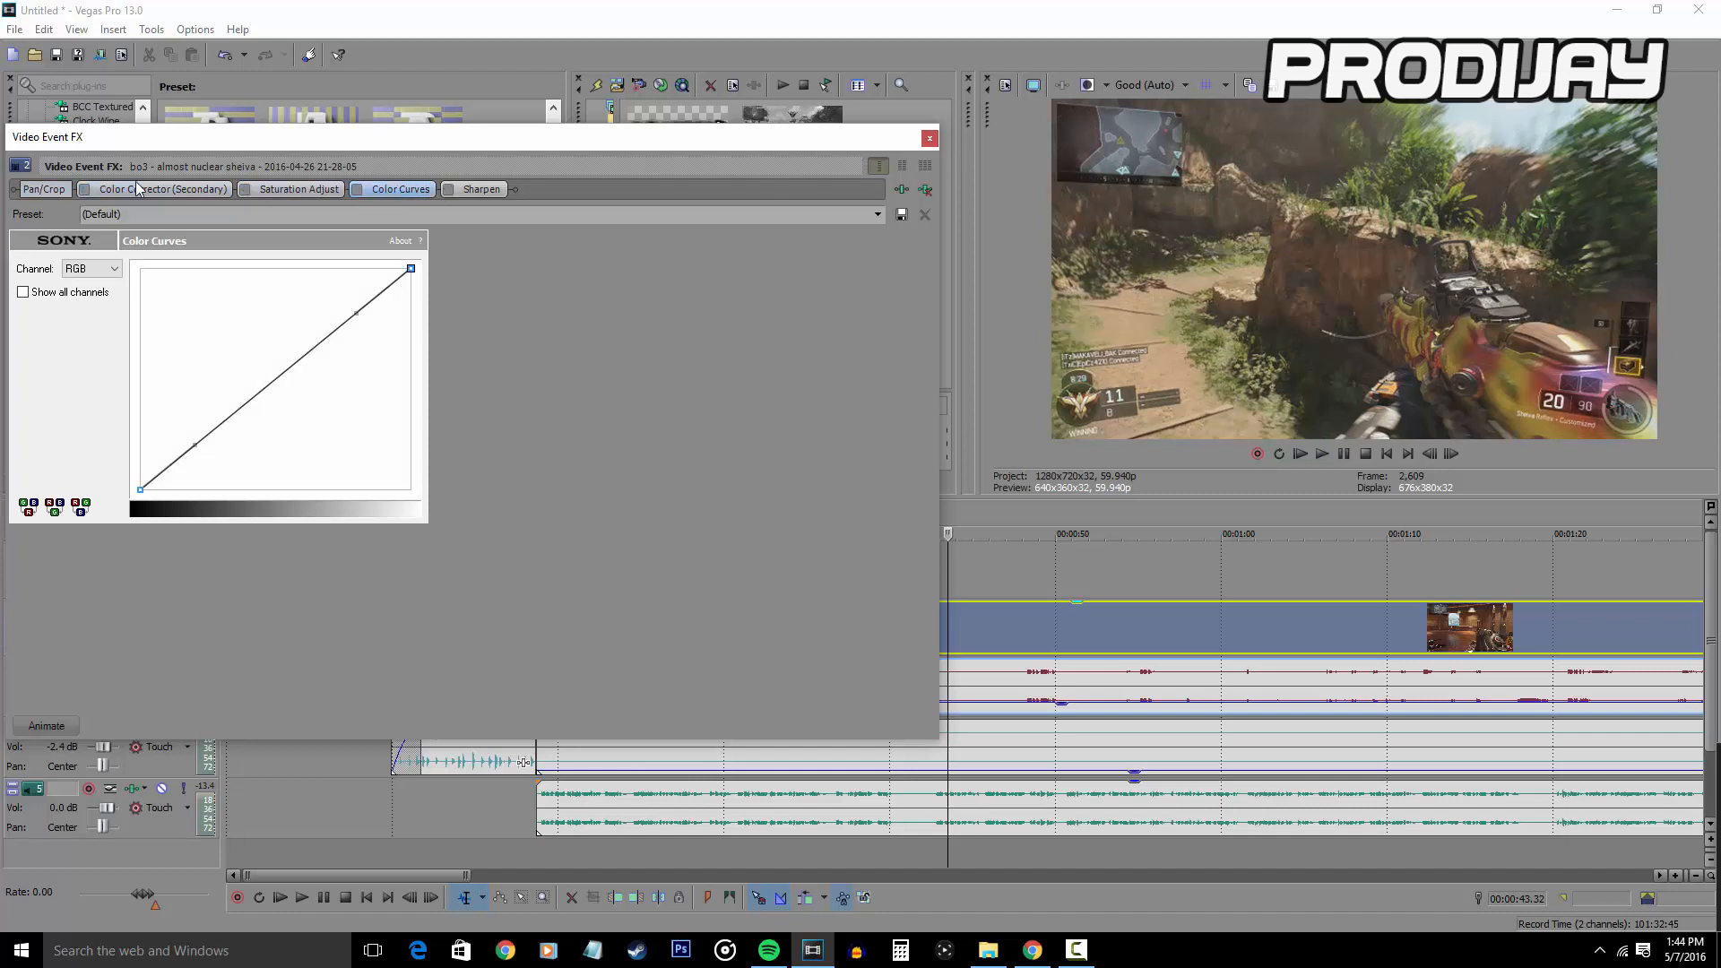
{"action": "left_click", "coordinate": [162, 190]}
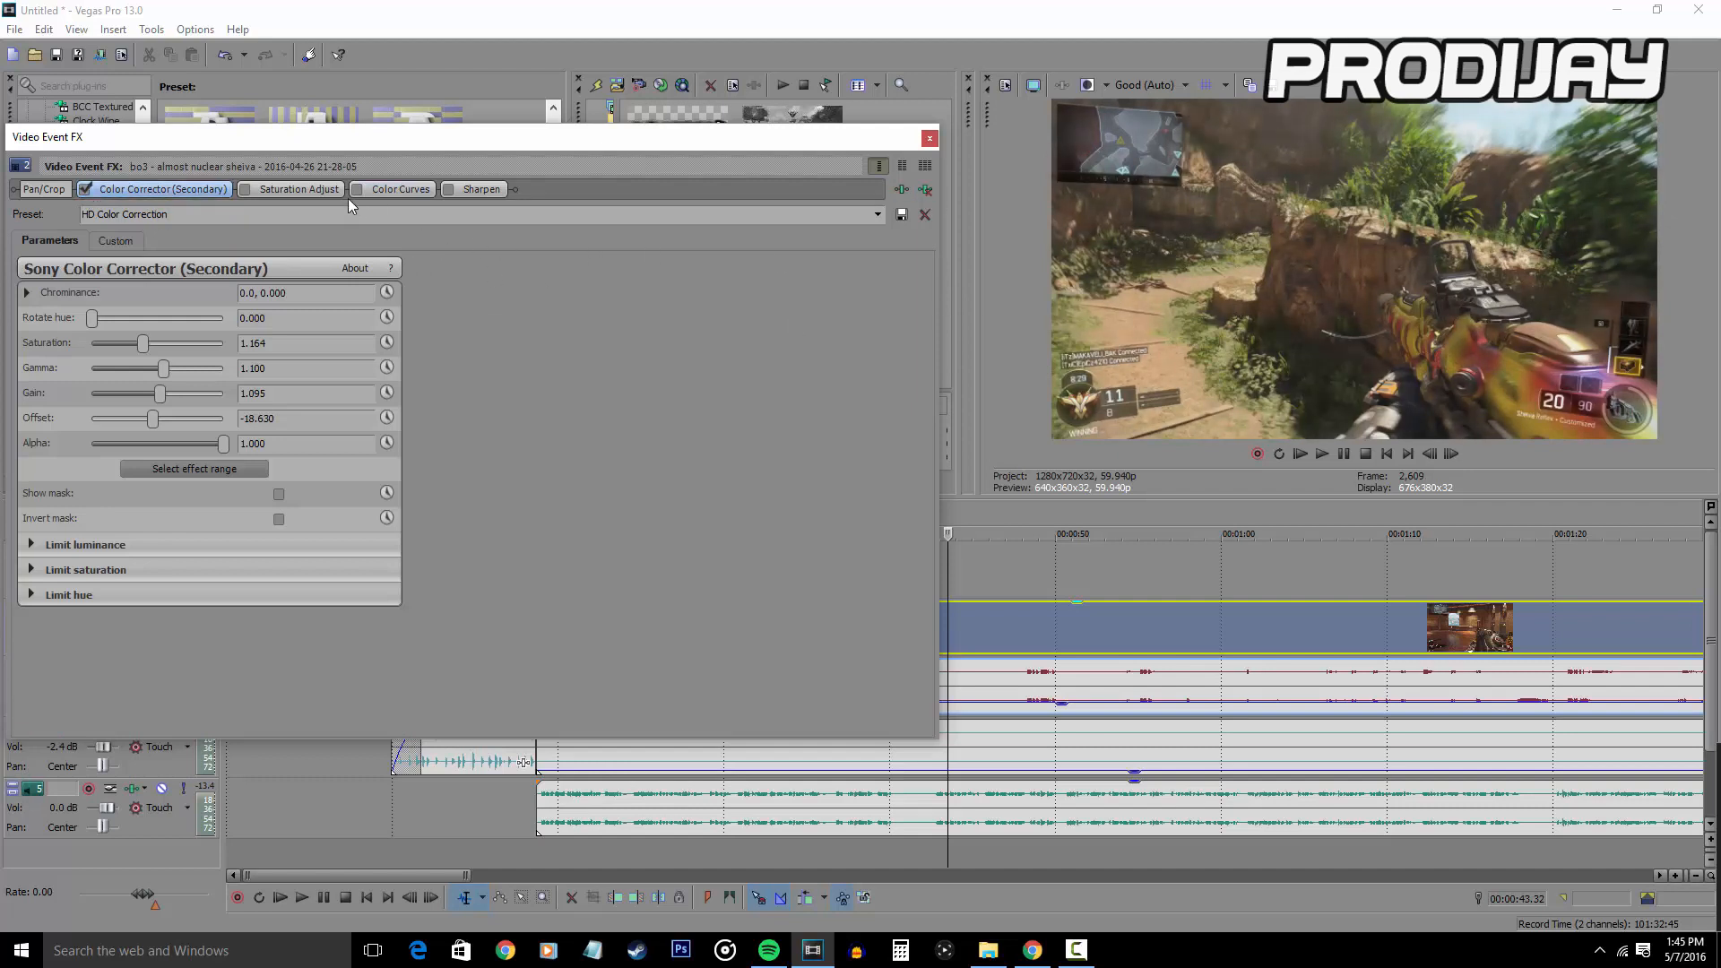
{"action": "left_click", "coordinate": [298, 190]}
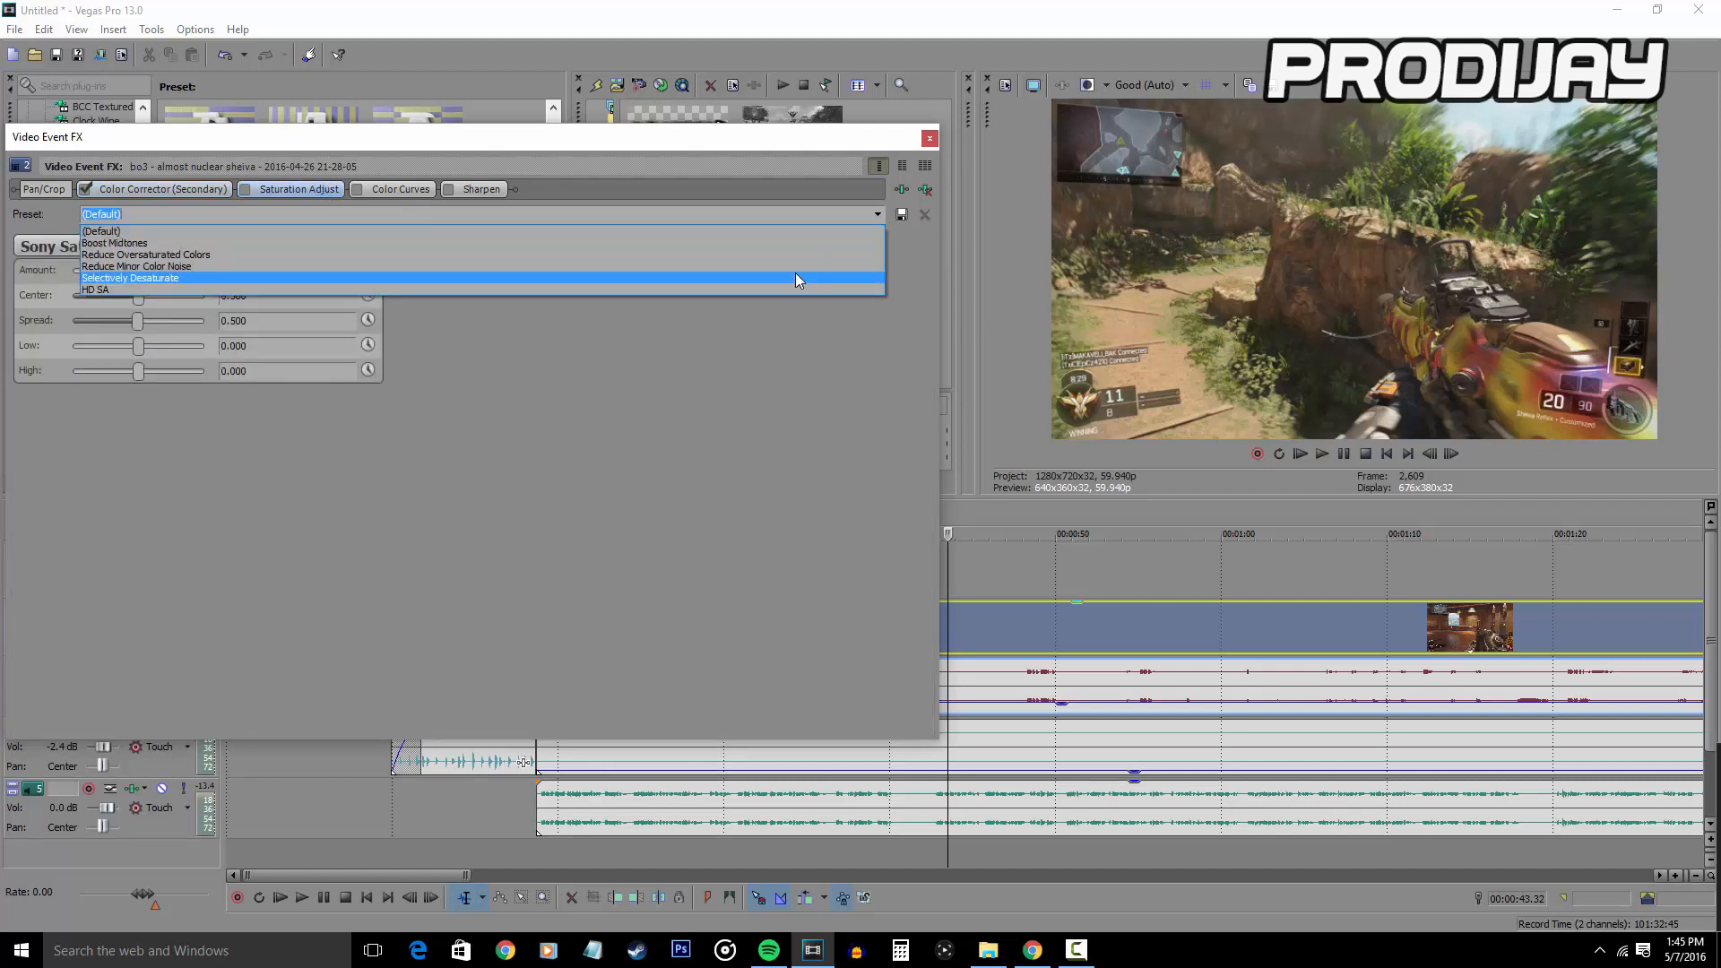
{"action": "left_click", "coordinate": [97, 289]}
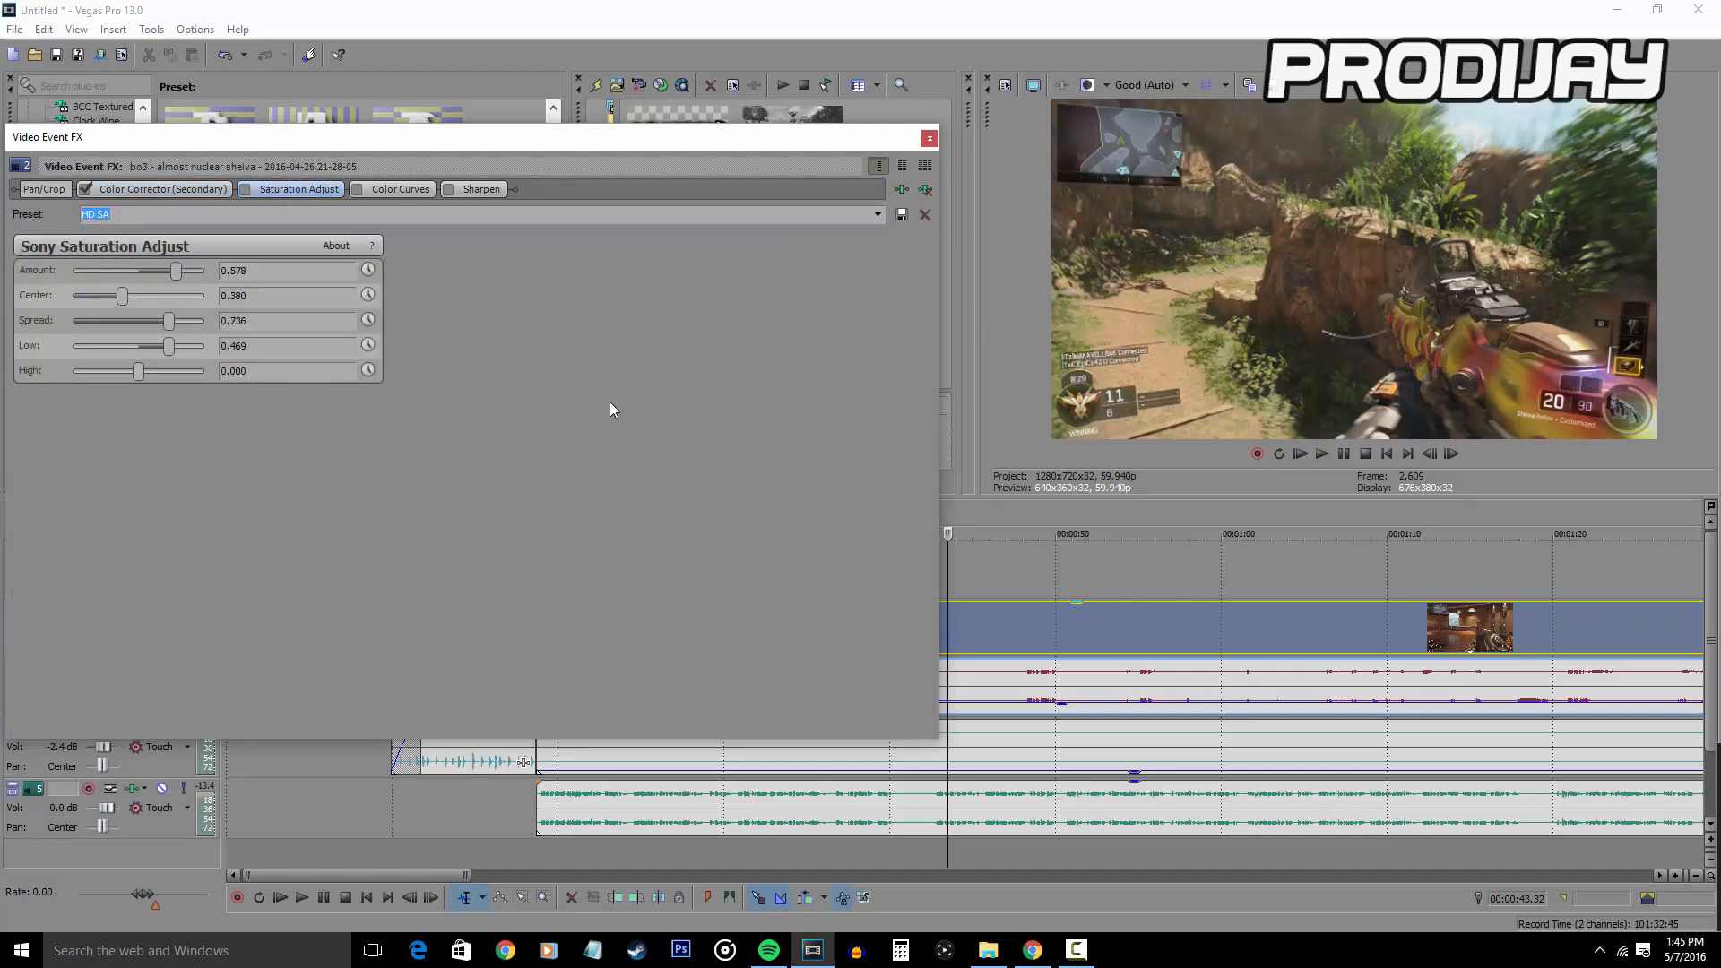
{"action": "mouse_move", "coordinate": [322, 396]}
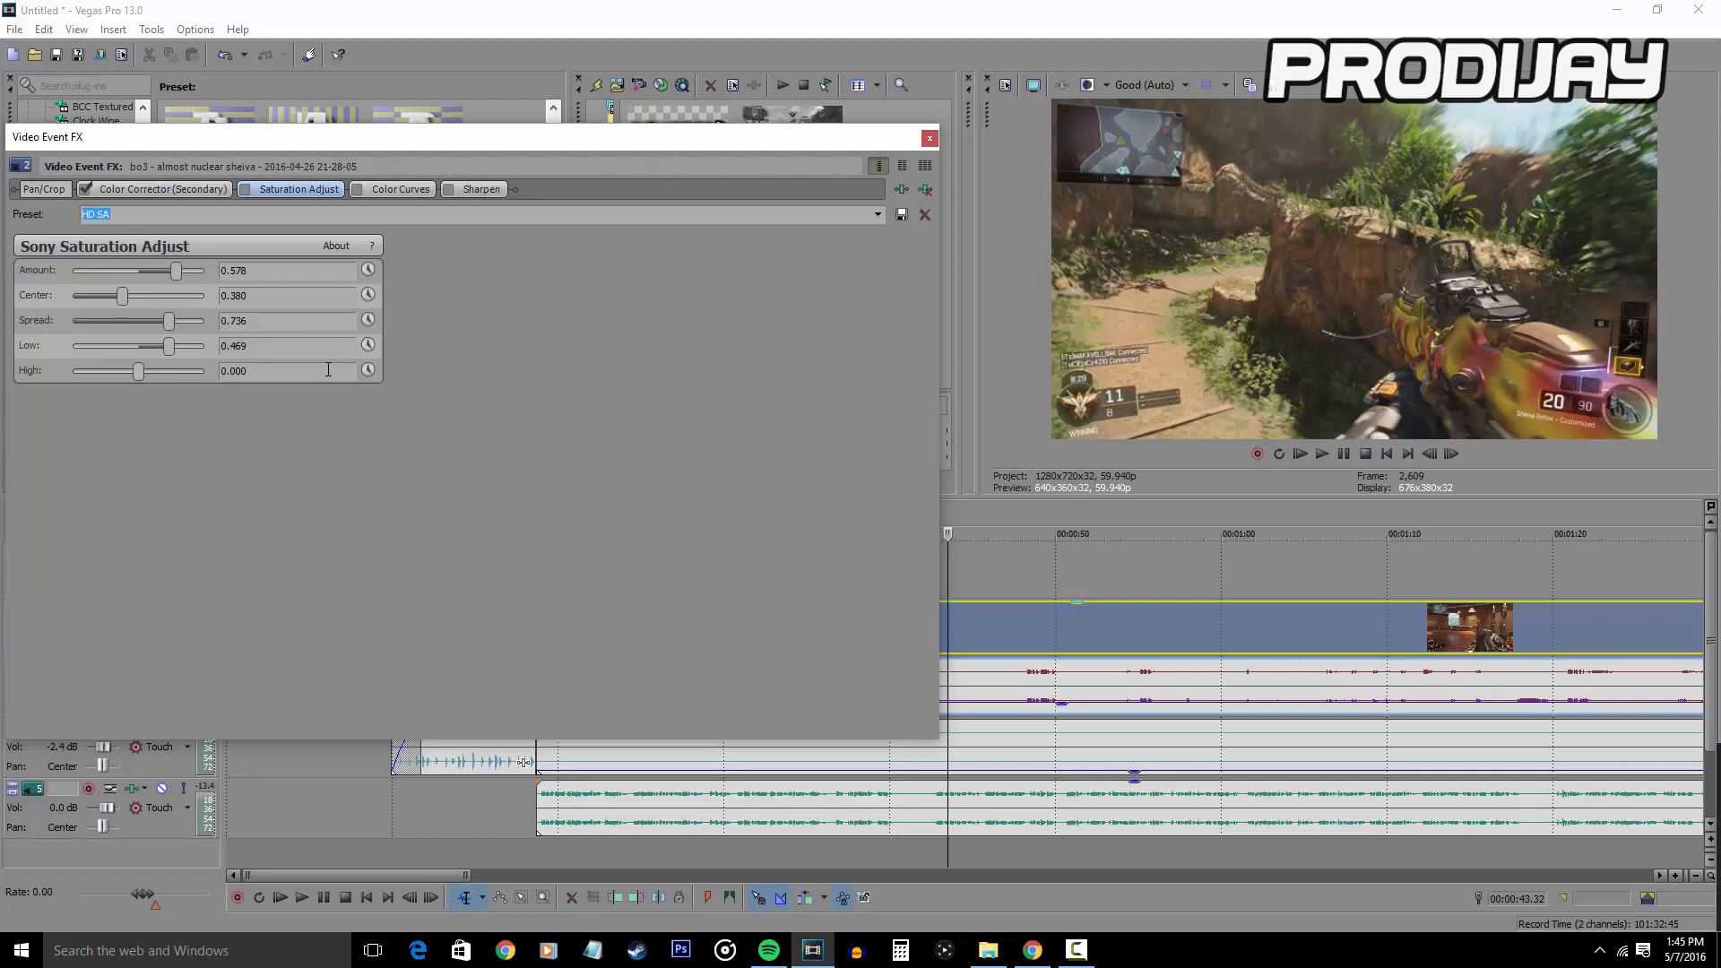
{"action": "mouse_move", "coordinate": [352, 195]}
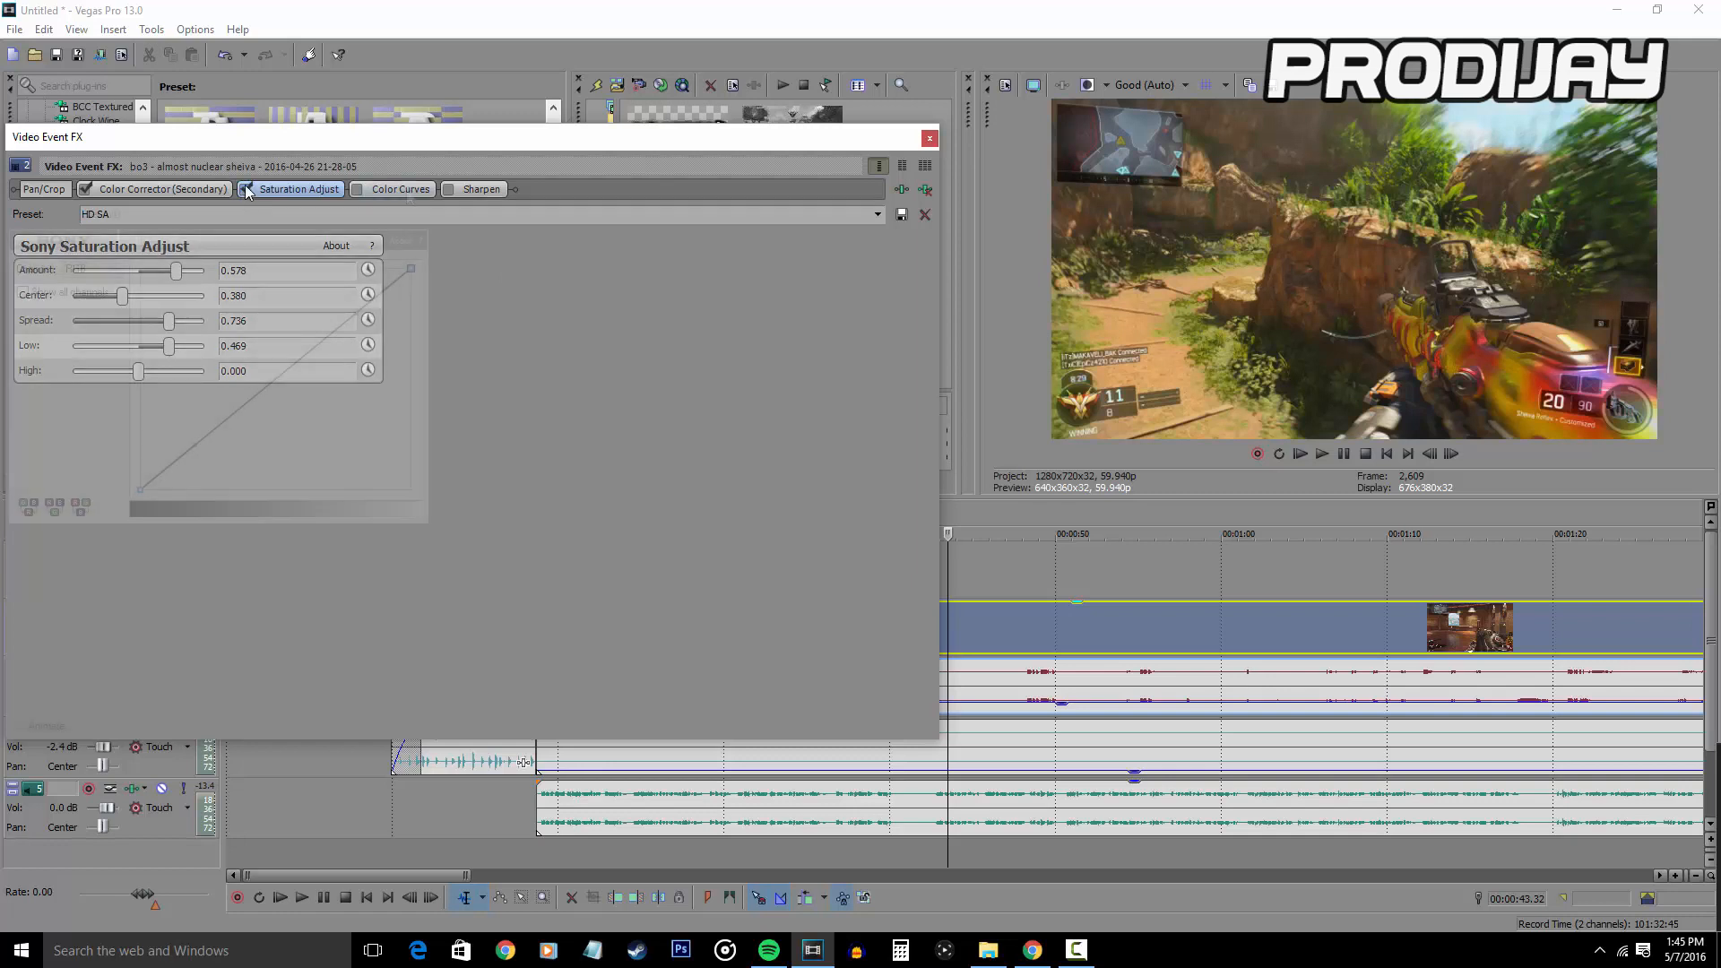
- Apply the HD Curve preset to the Color Curves effect
{"action": "left_click", "coordinate": [399, 189]}
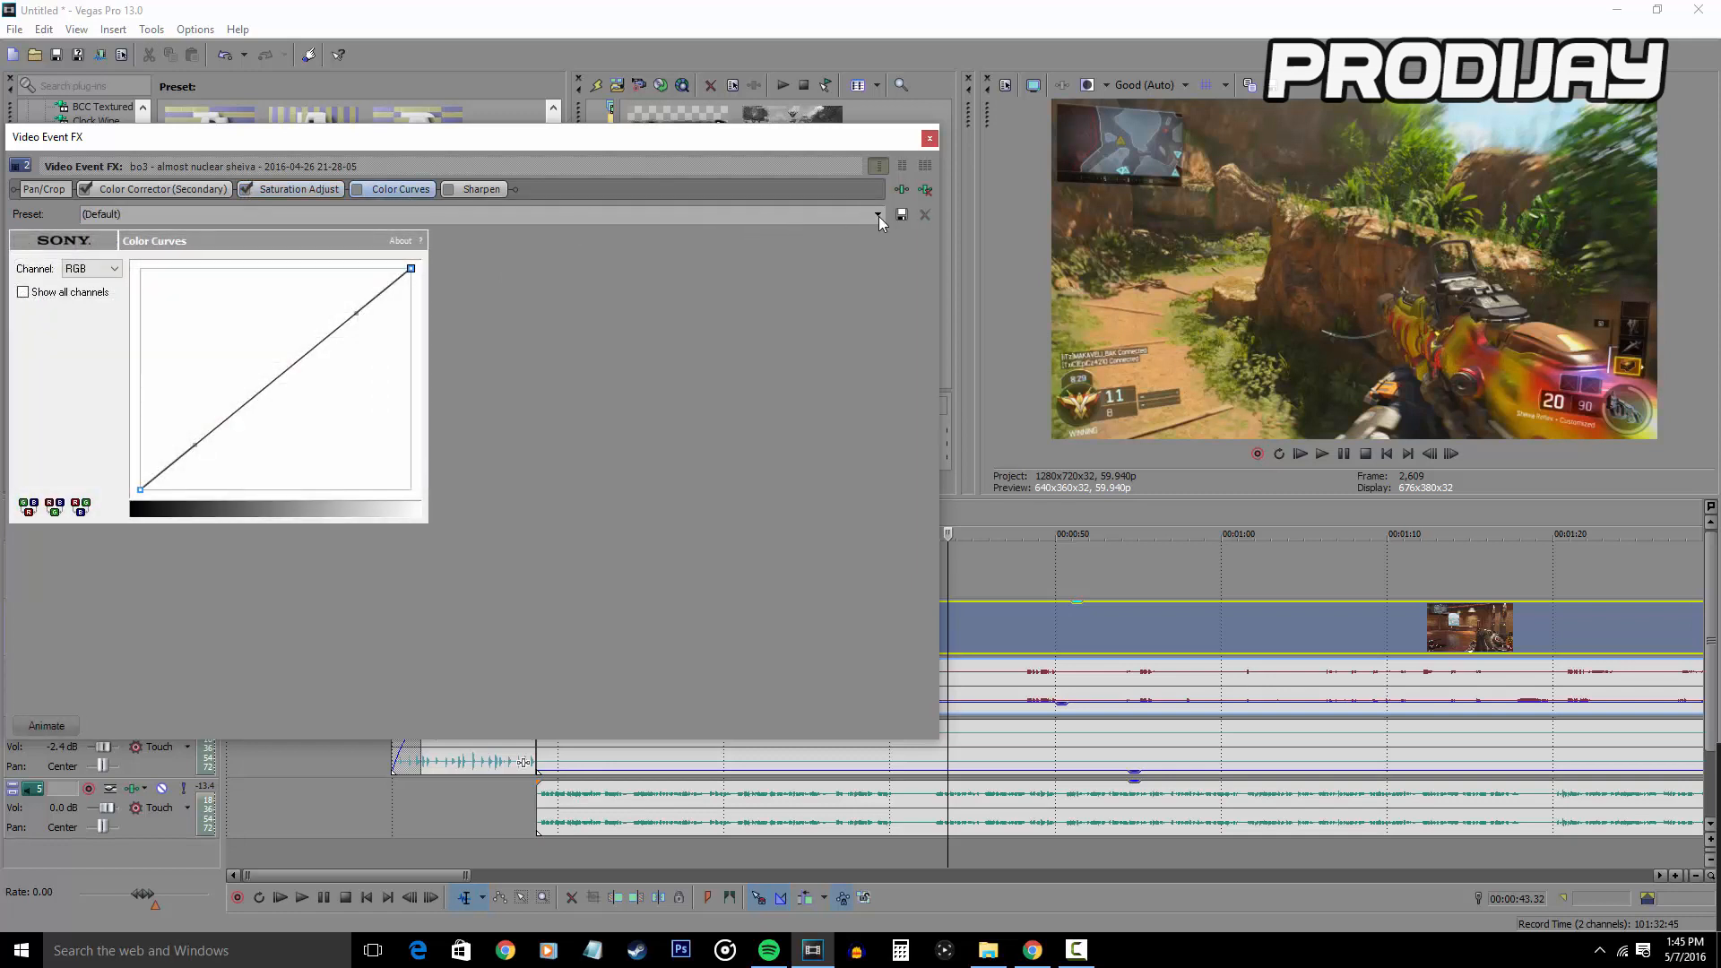
{"action": "left_click", "coordinate": [878, 215]}
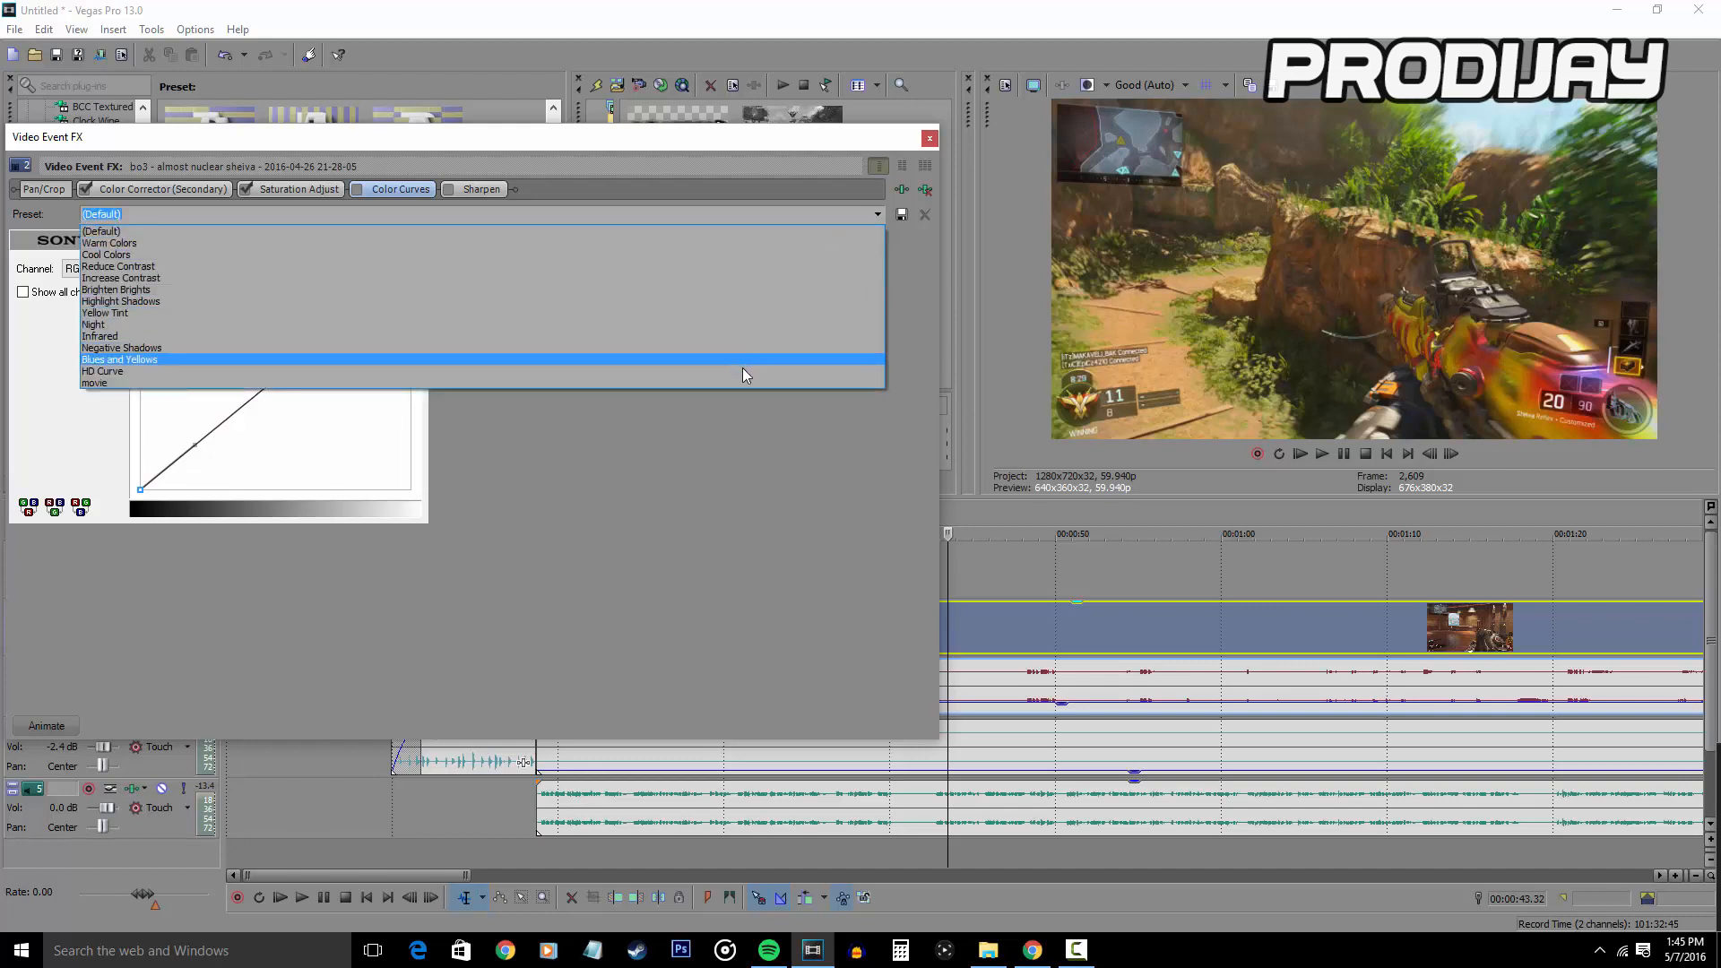
{"action": "left_click", "coordinate": [102, 370]}
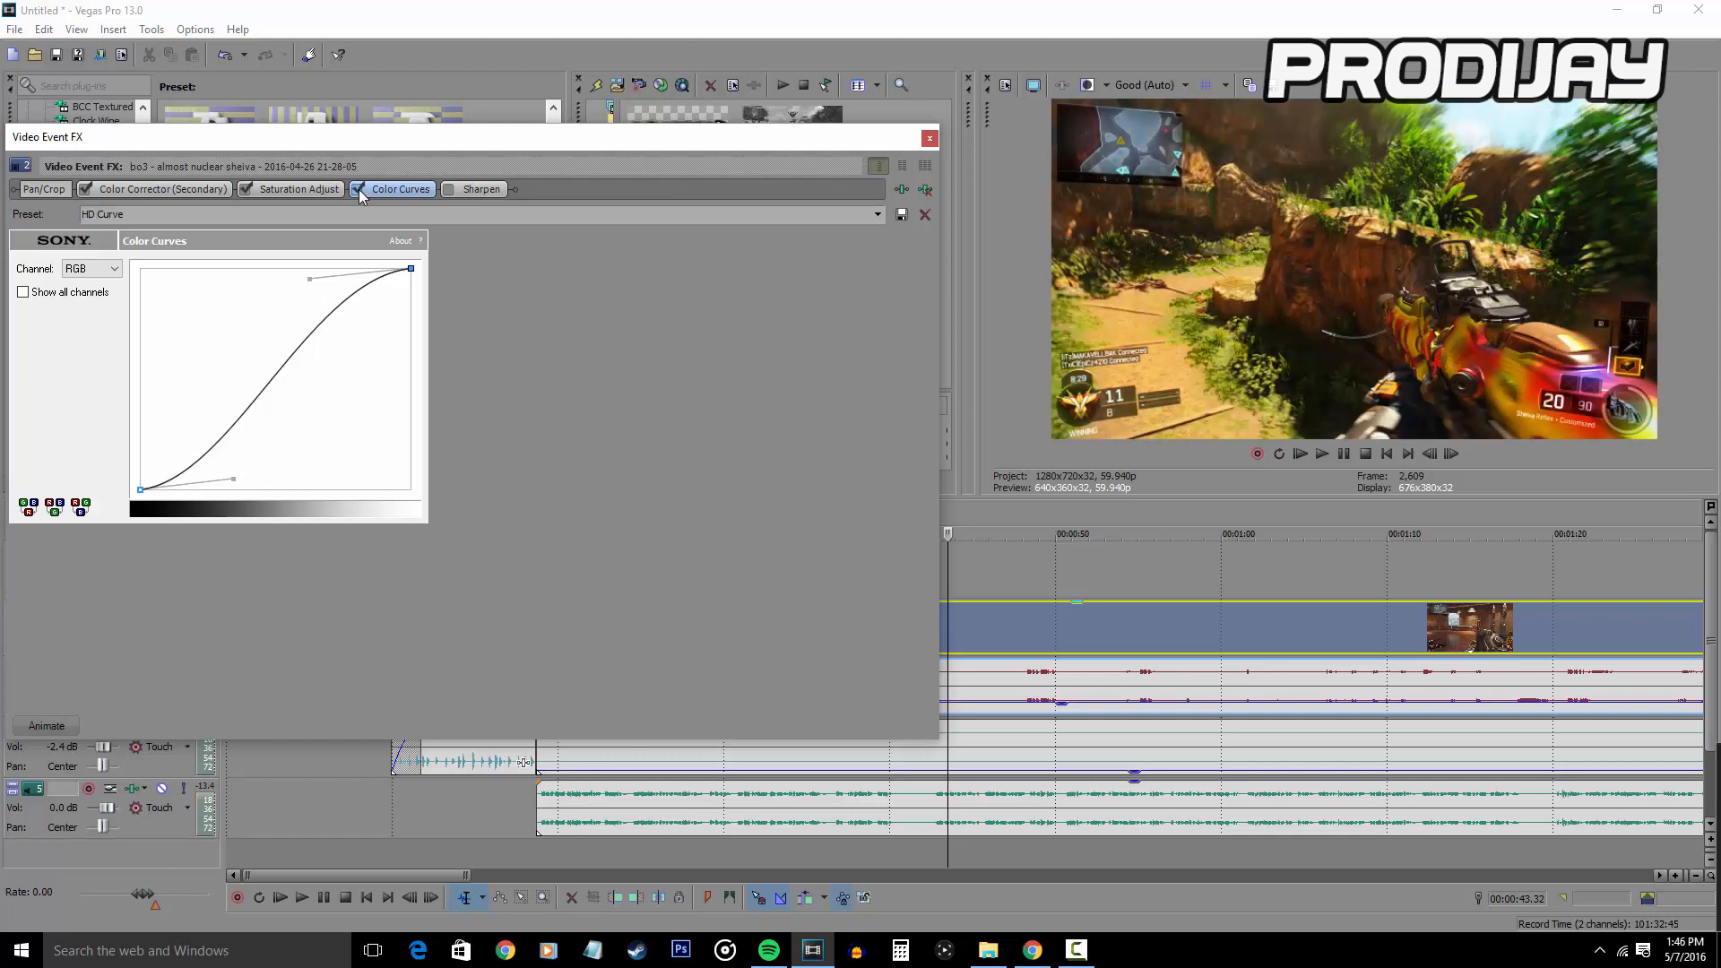
- Apply the HD Sharpen preset to the Sharpen effect
{"action": "left_click", "coordinate": [481, 191]}
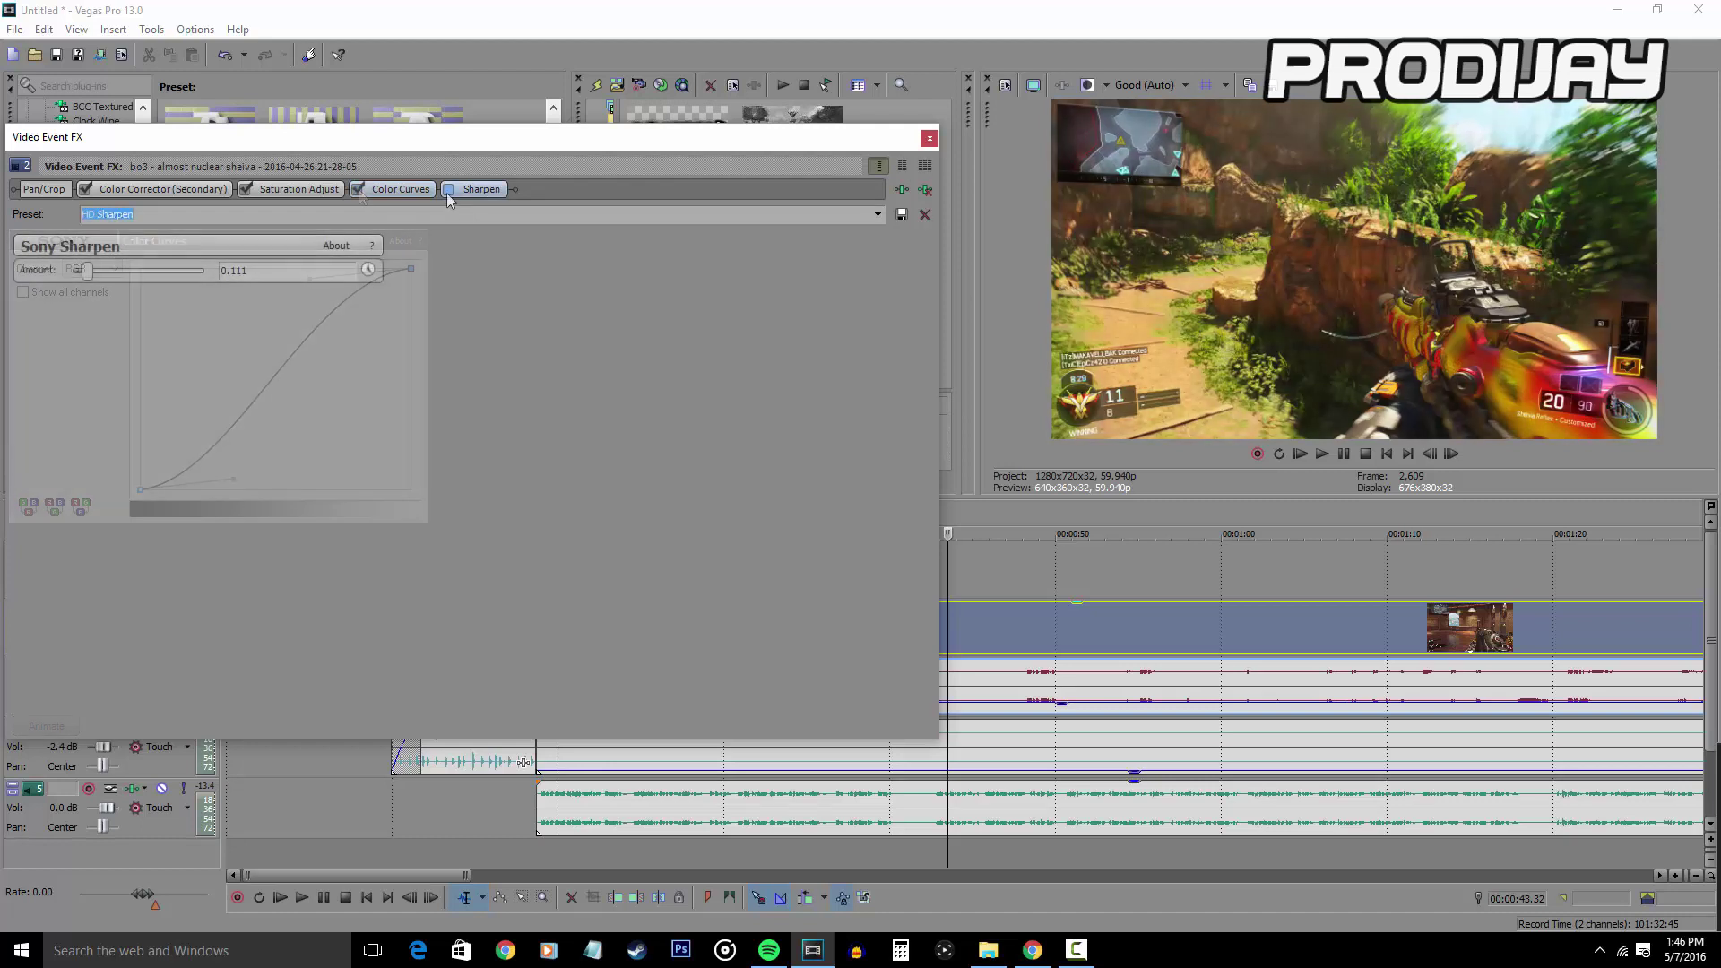
{"action": "left_click", "coordinate": [480, 190]}
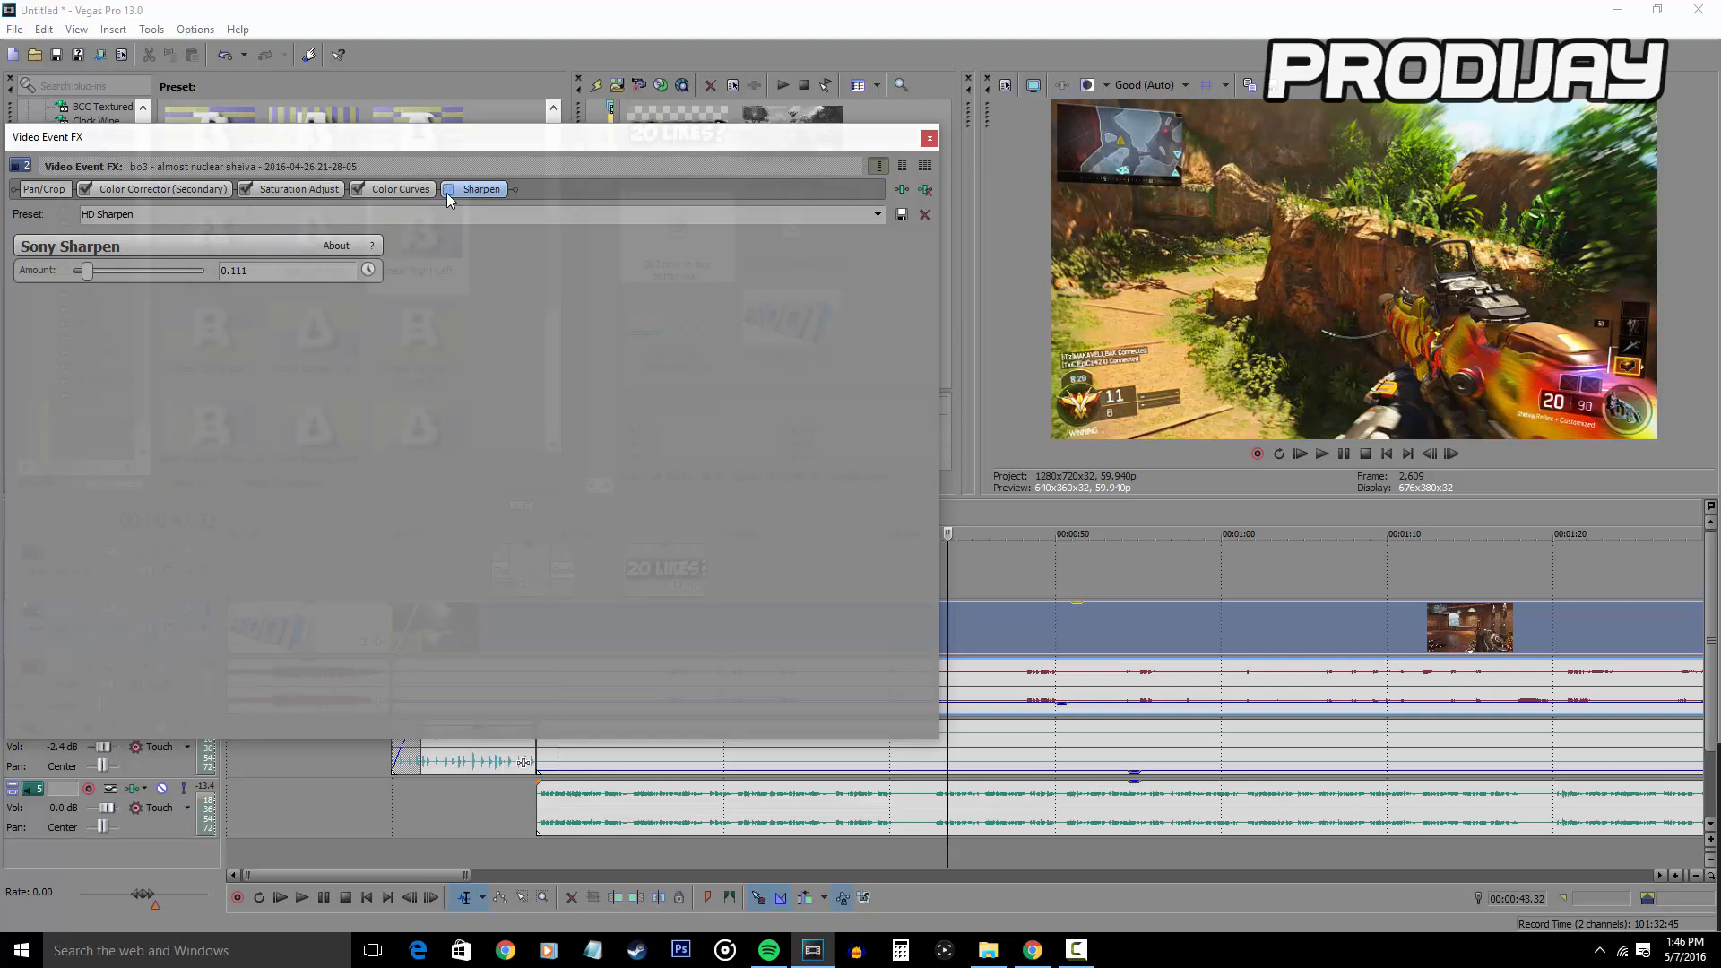
{"action": "left_click", "coordinate": [929, 138]}
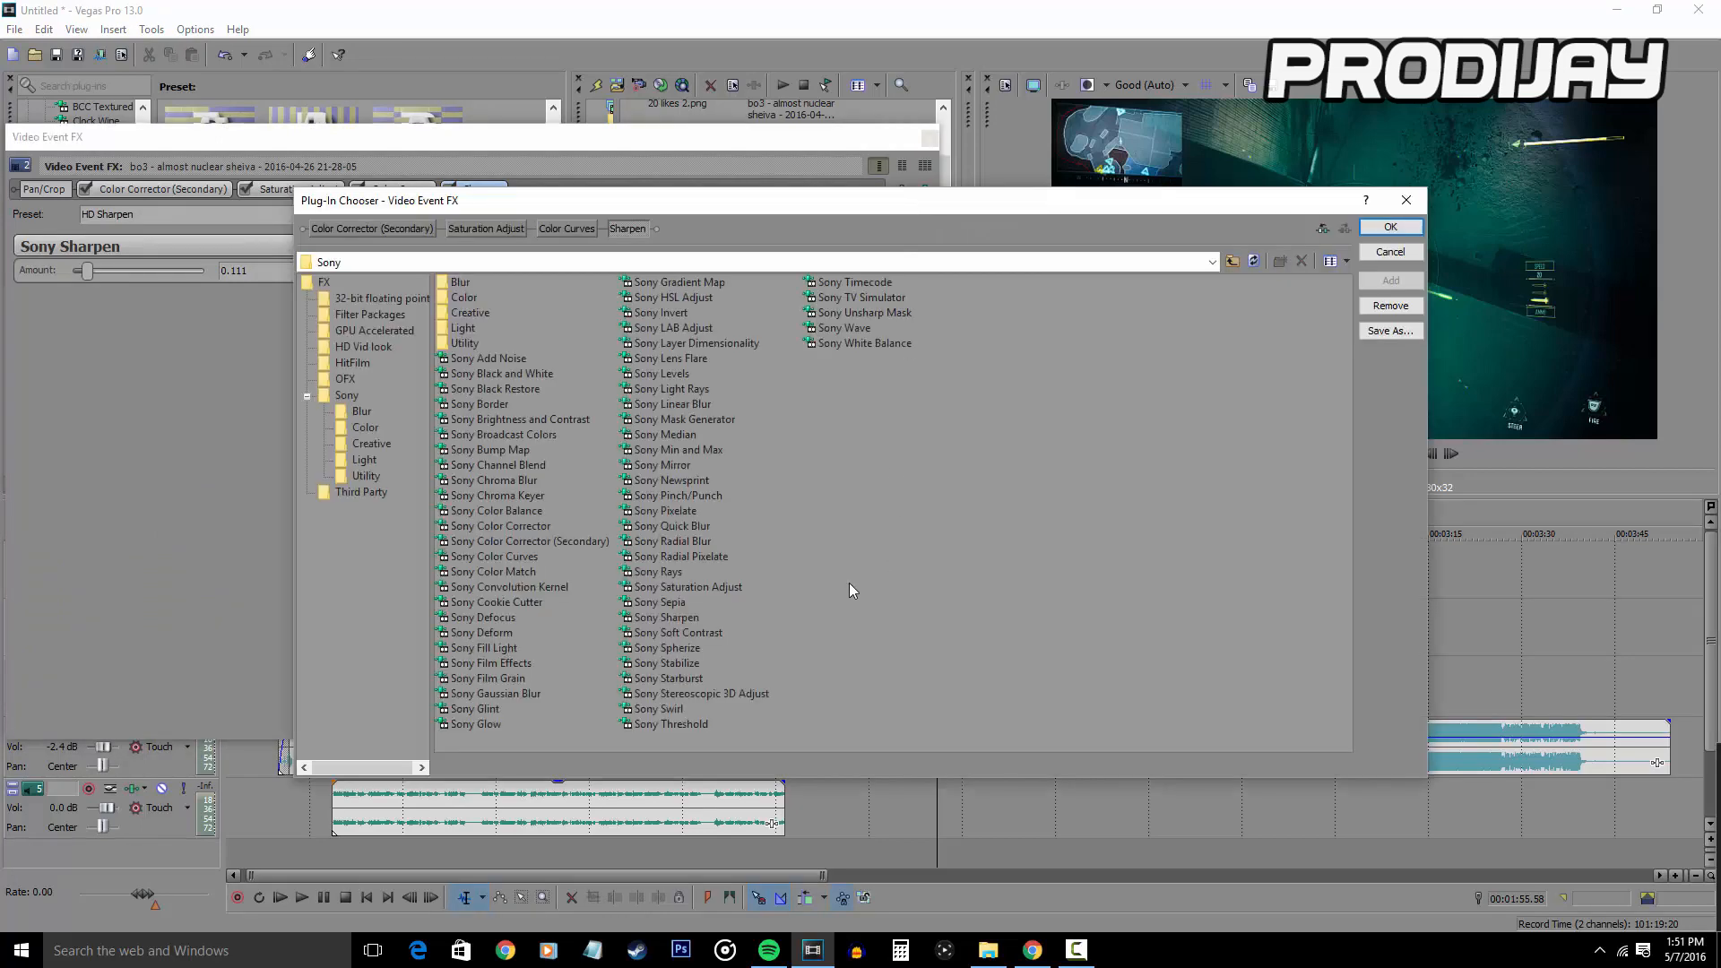
- Confirm the effect chain and return to the full project timeline
{"action": "left_click", "coordinate": [495, 692]}
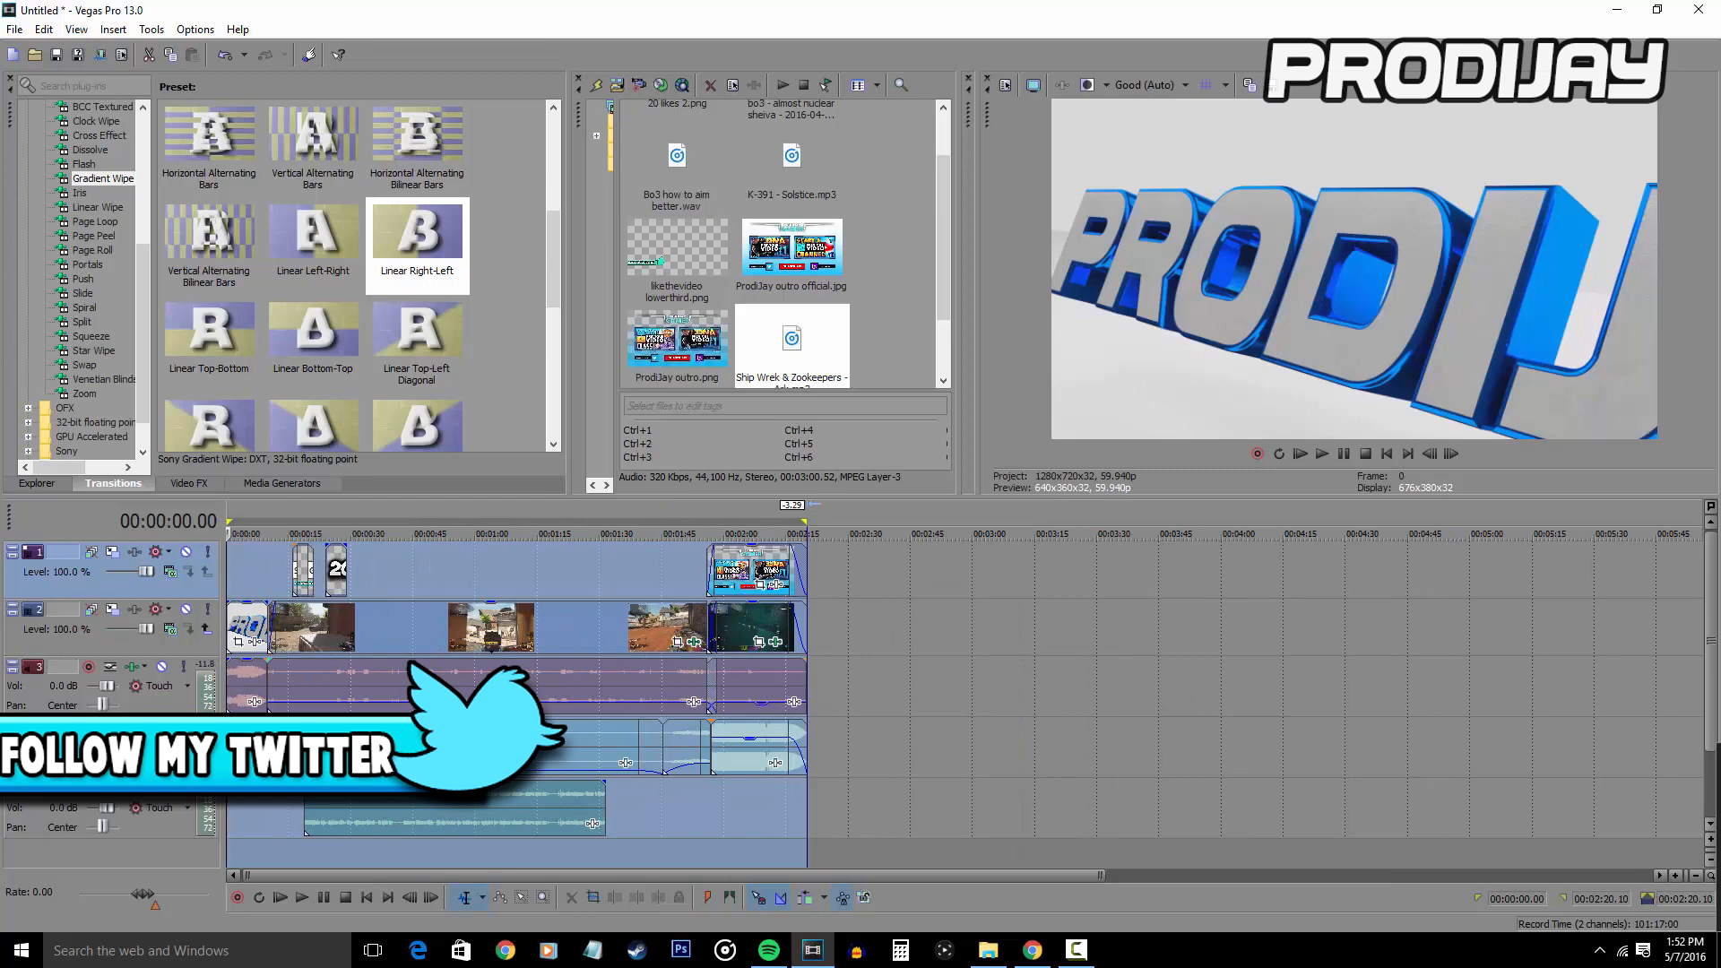
- Bring up Render As and browse the Sony AVC/MVC templates, keeping favourites only
{"action": "left_click", "coordinate": [15, 29]}
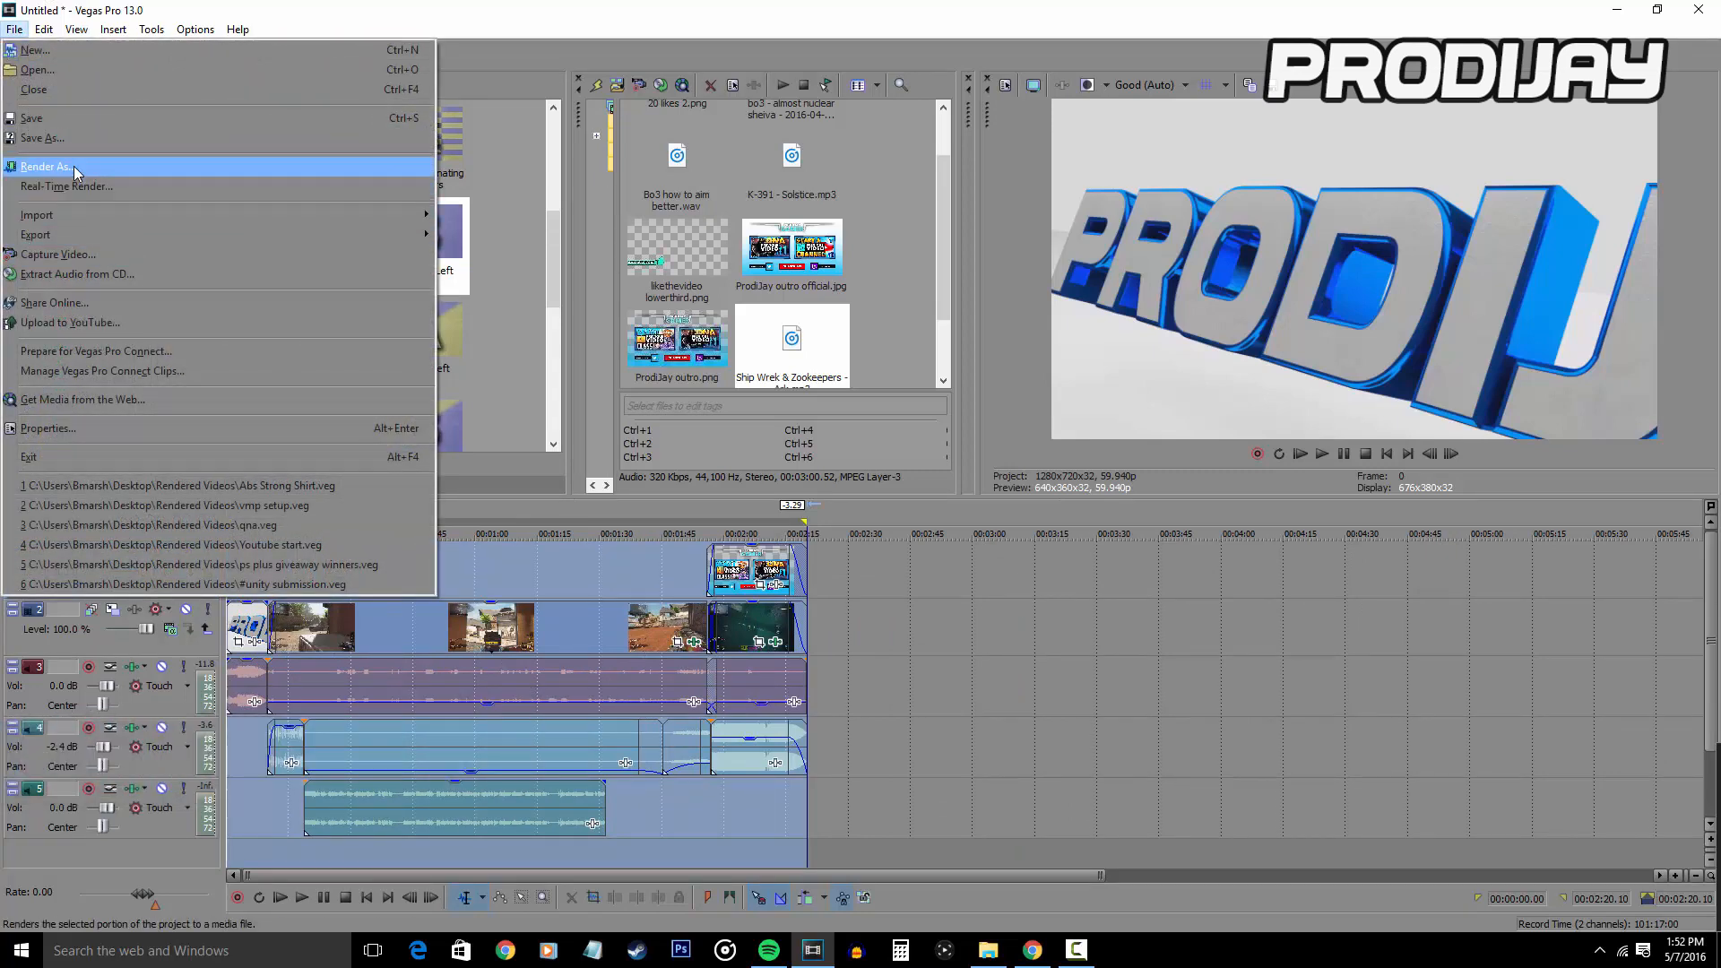
{"action": "left_click", "coordinate": [47, 167]}
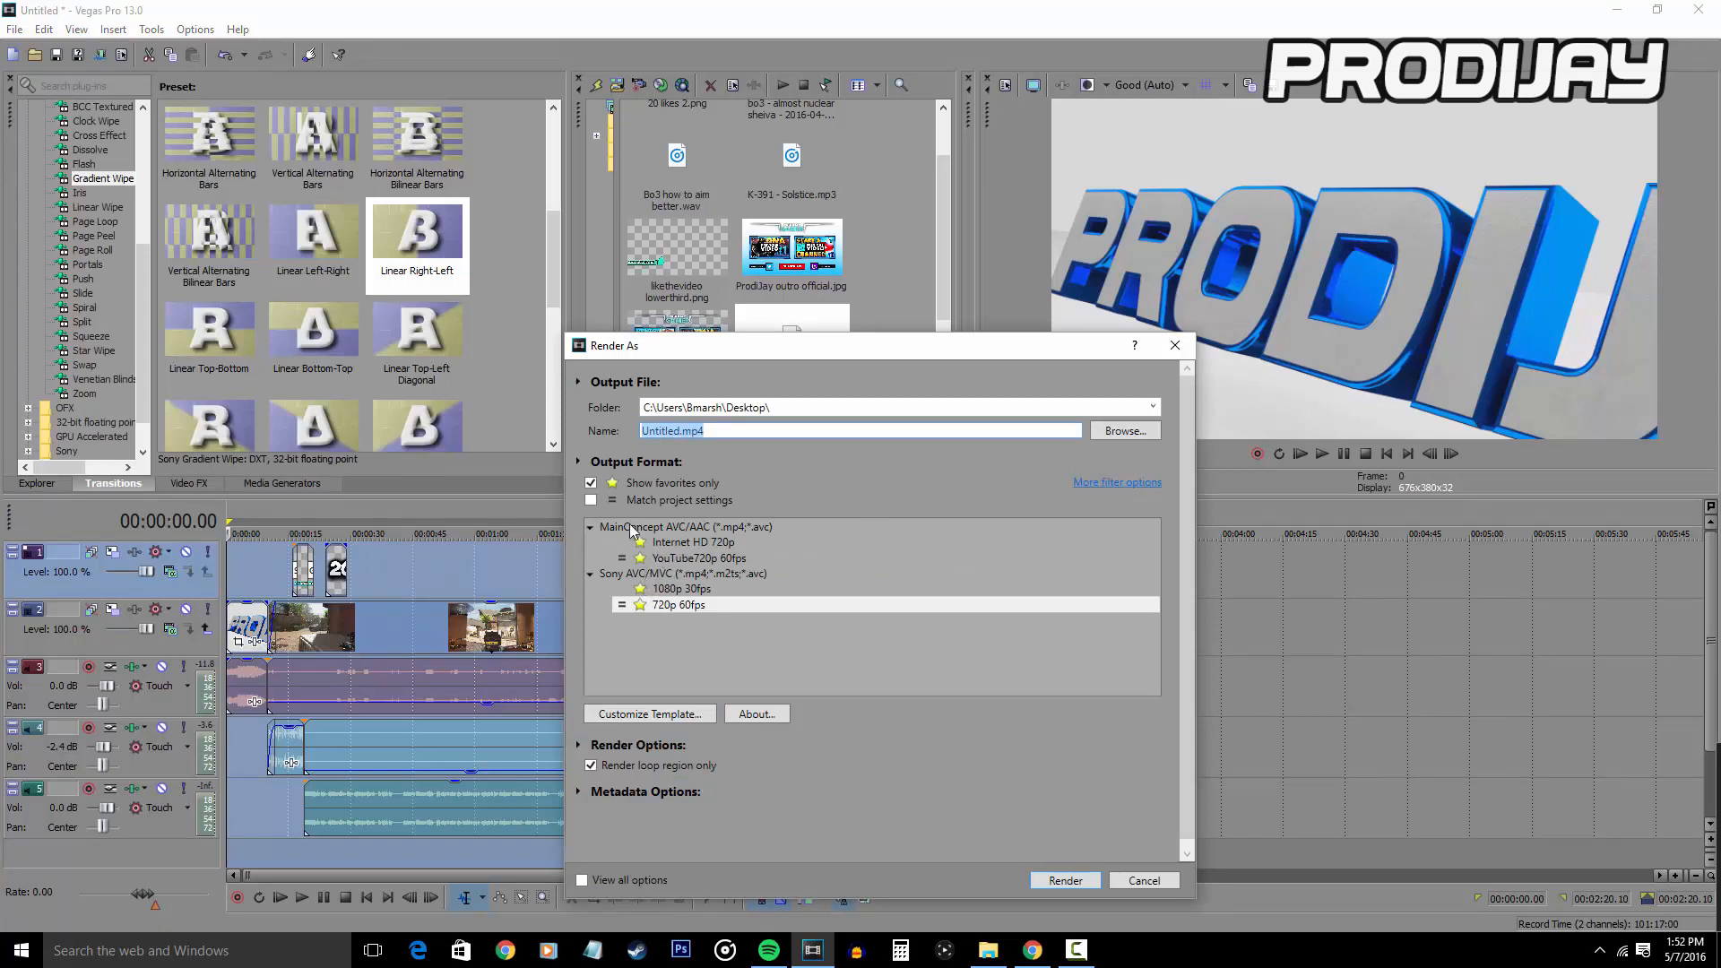
{"action": "mouse_move", "coordinate": [716, 527]}
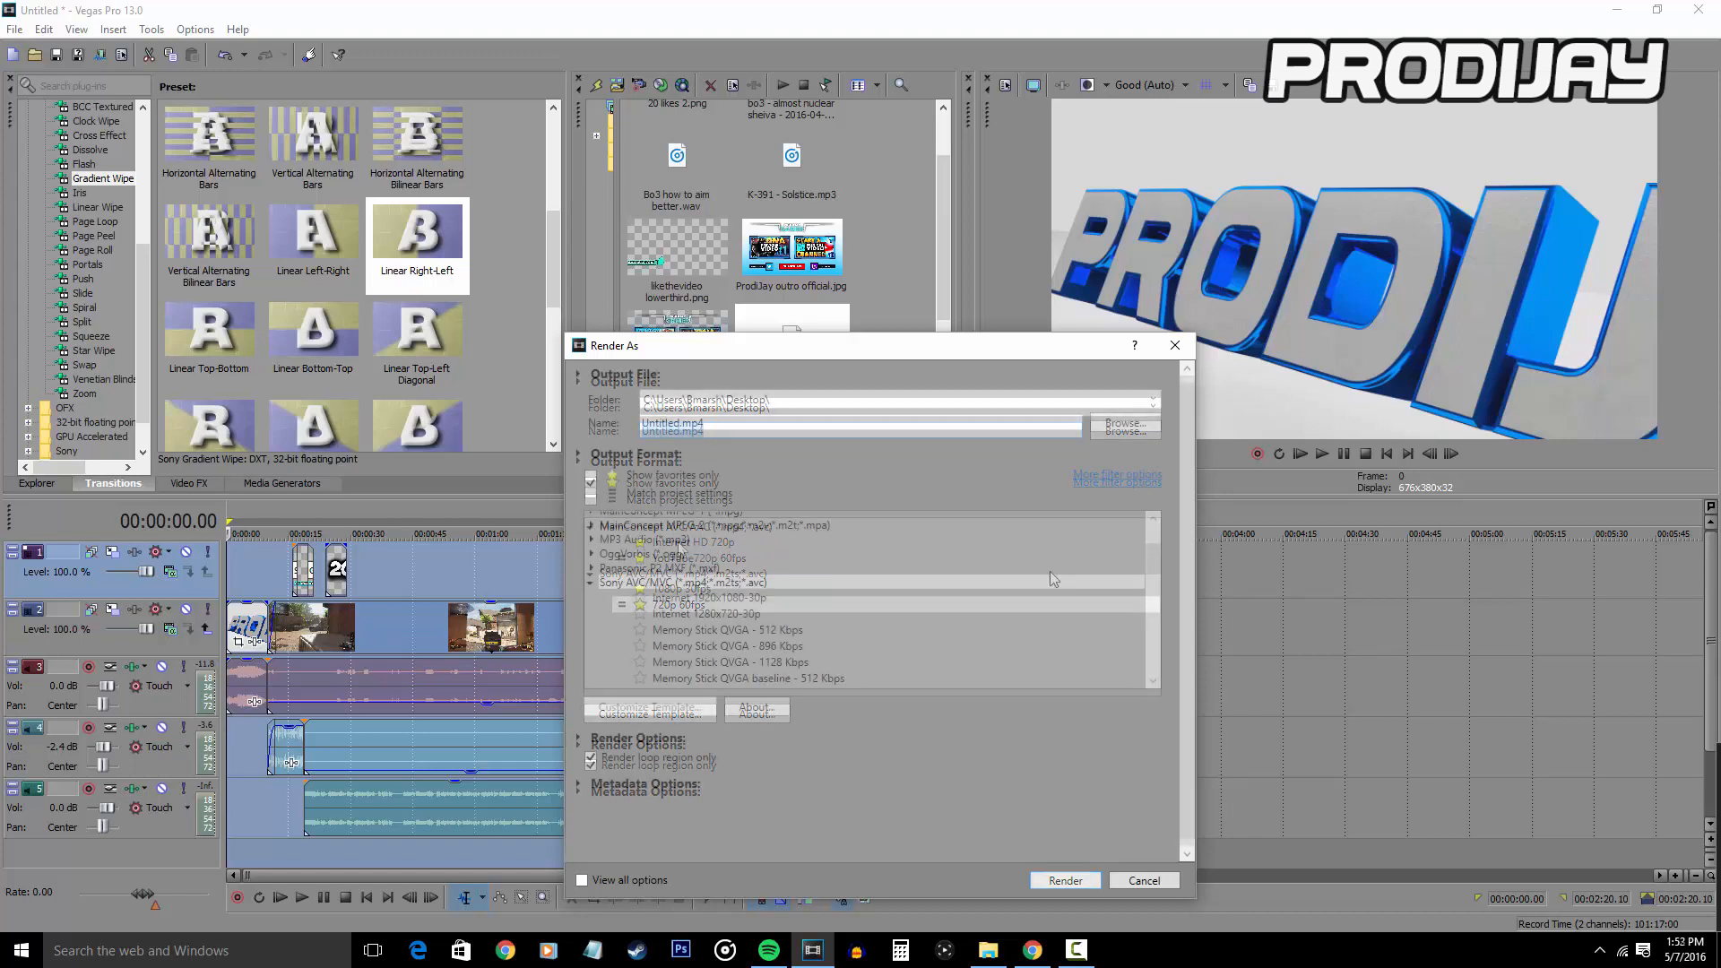
{"action": "scroll", "scroll_direction": "down", "scroll_amount": 3}
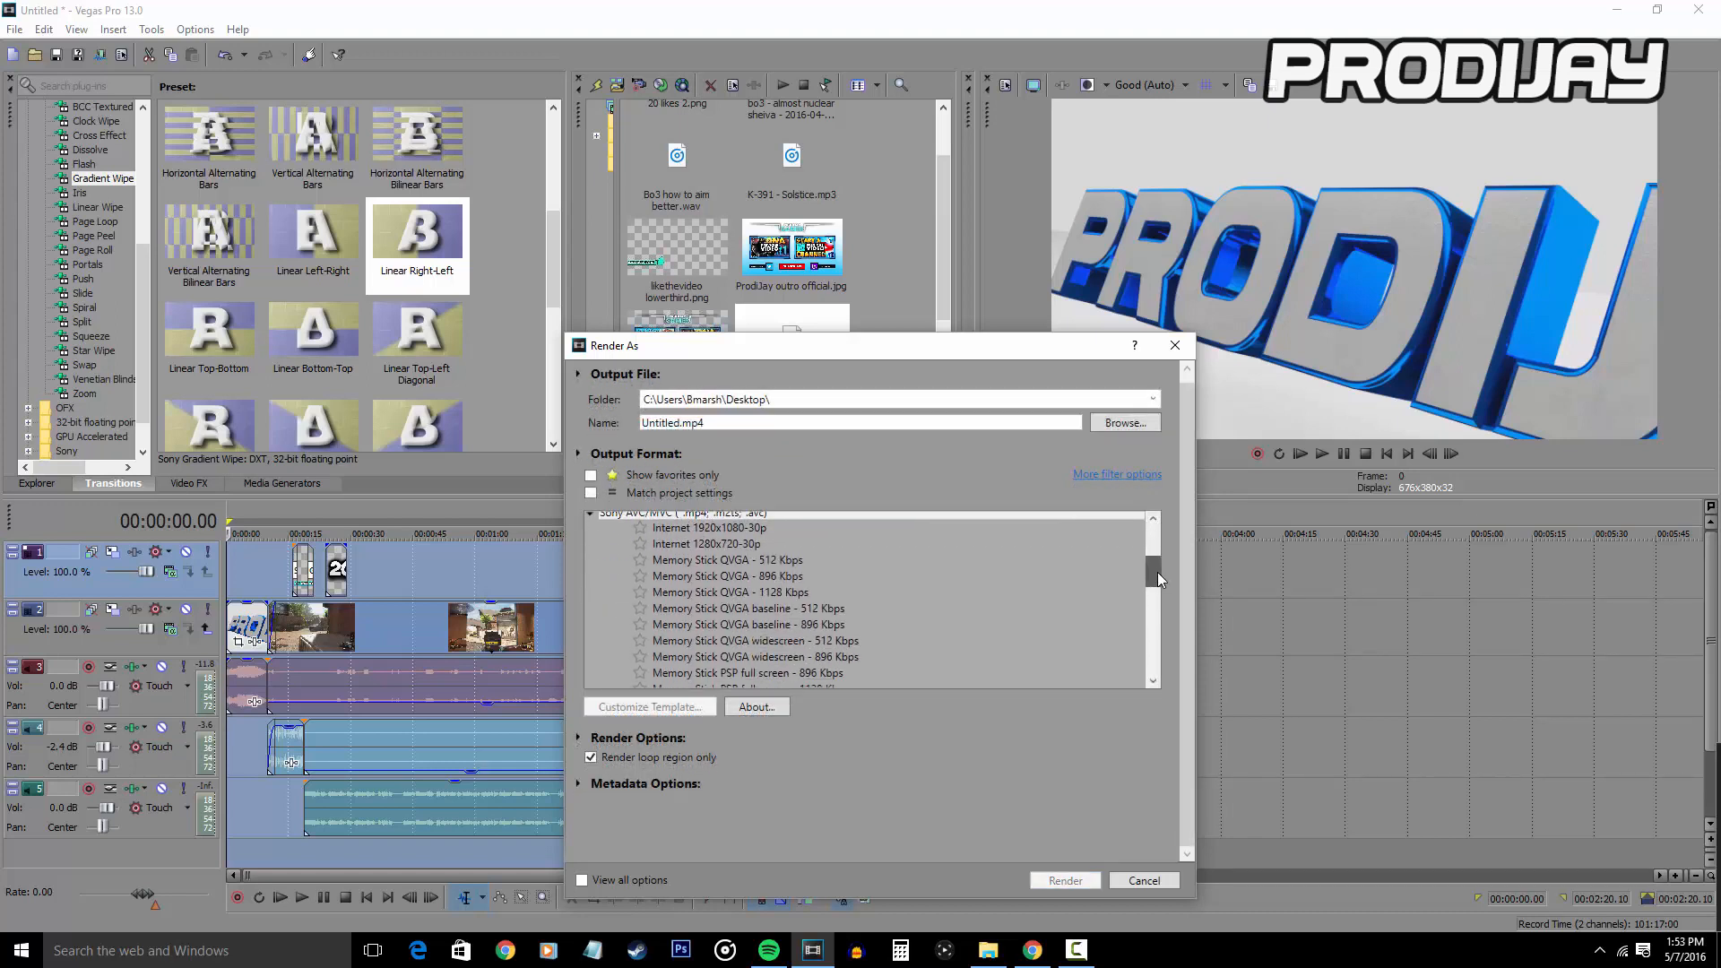
{"action": "scroll", "scroll_direction": "down", "scroll_amount": 3}
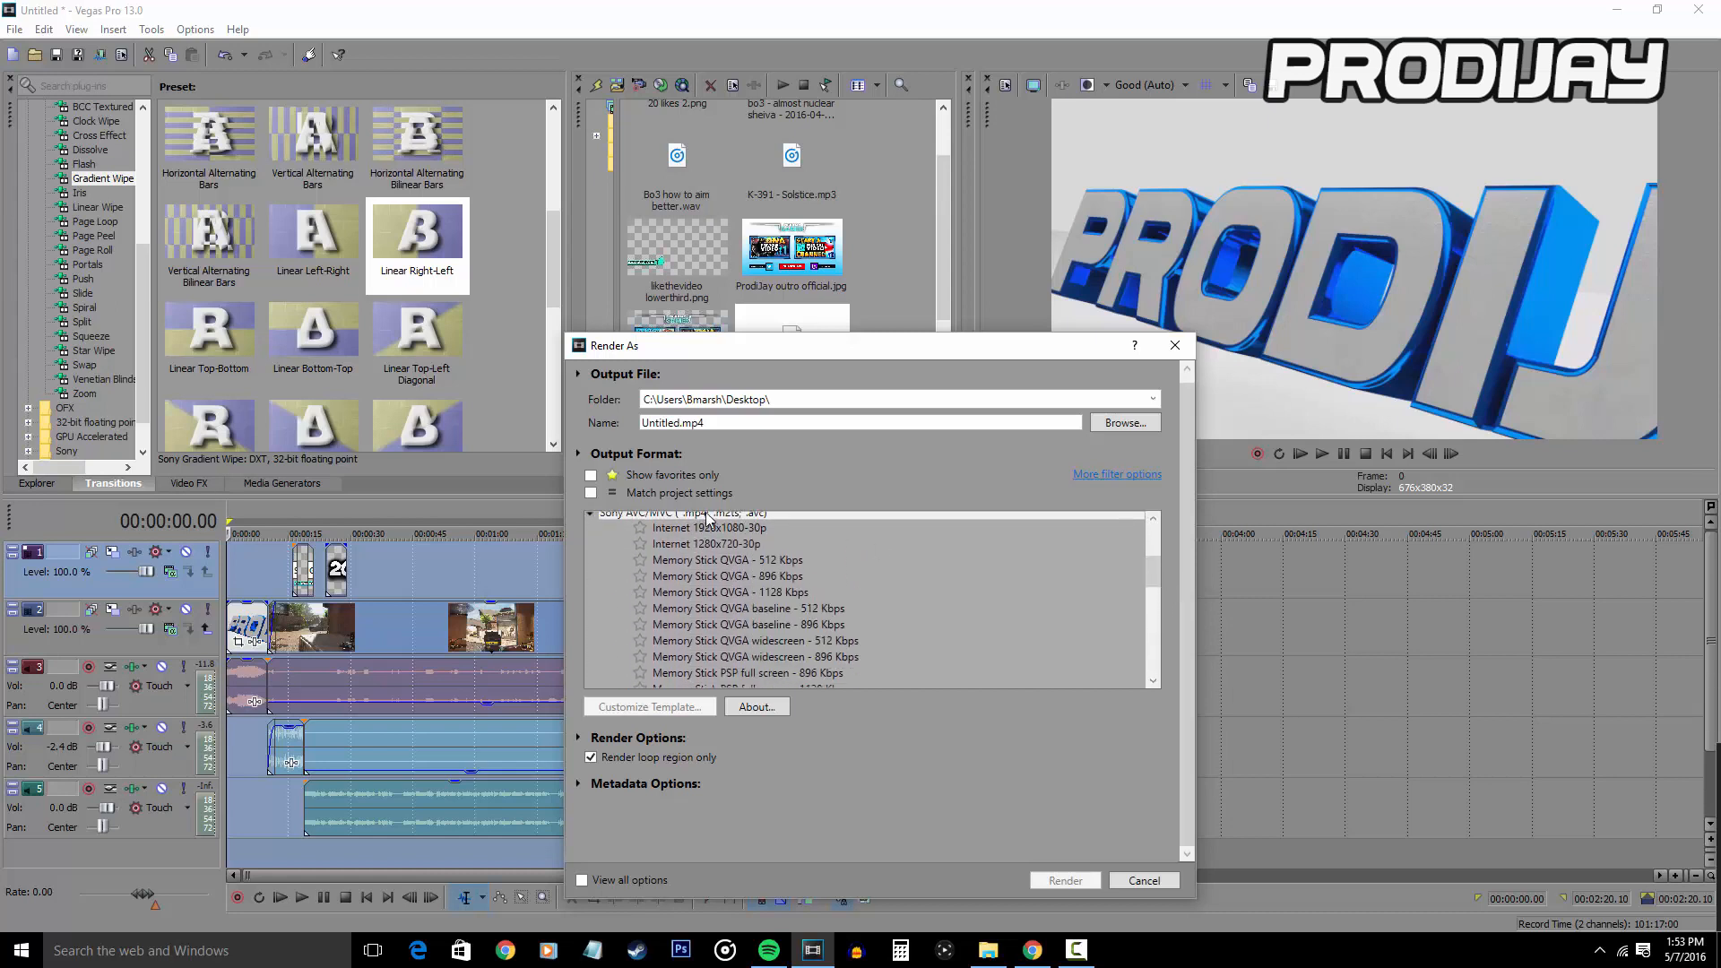
{"action": "left_click", "coordinate": [710, 527]}
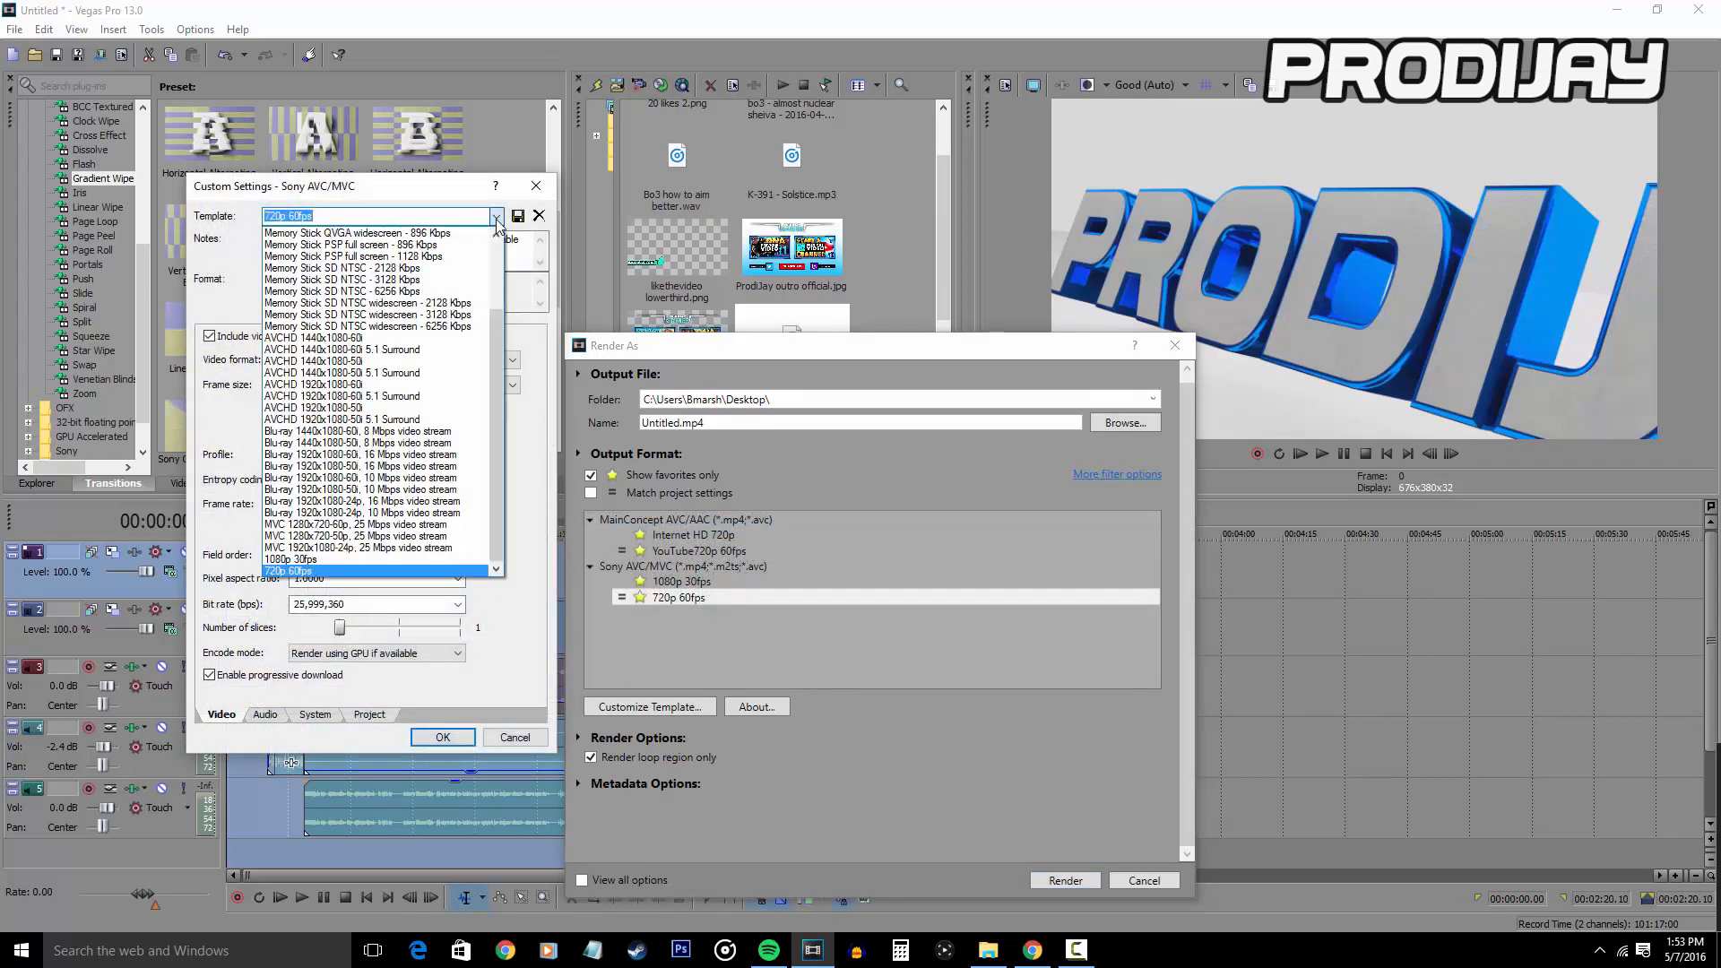
- Customise the 720p 60fps template with 59.940 frame rate and 16,000,000 bps video bit rate
{"action": "left_click", "coordinate": [287, 570]}
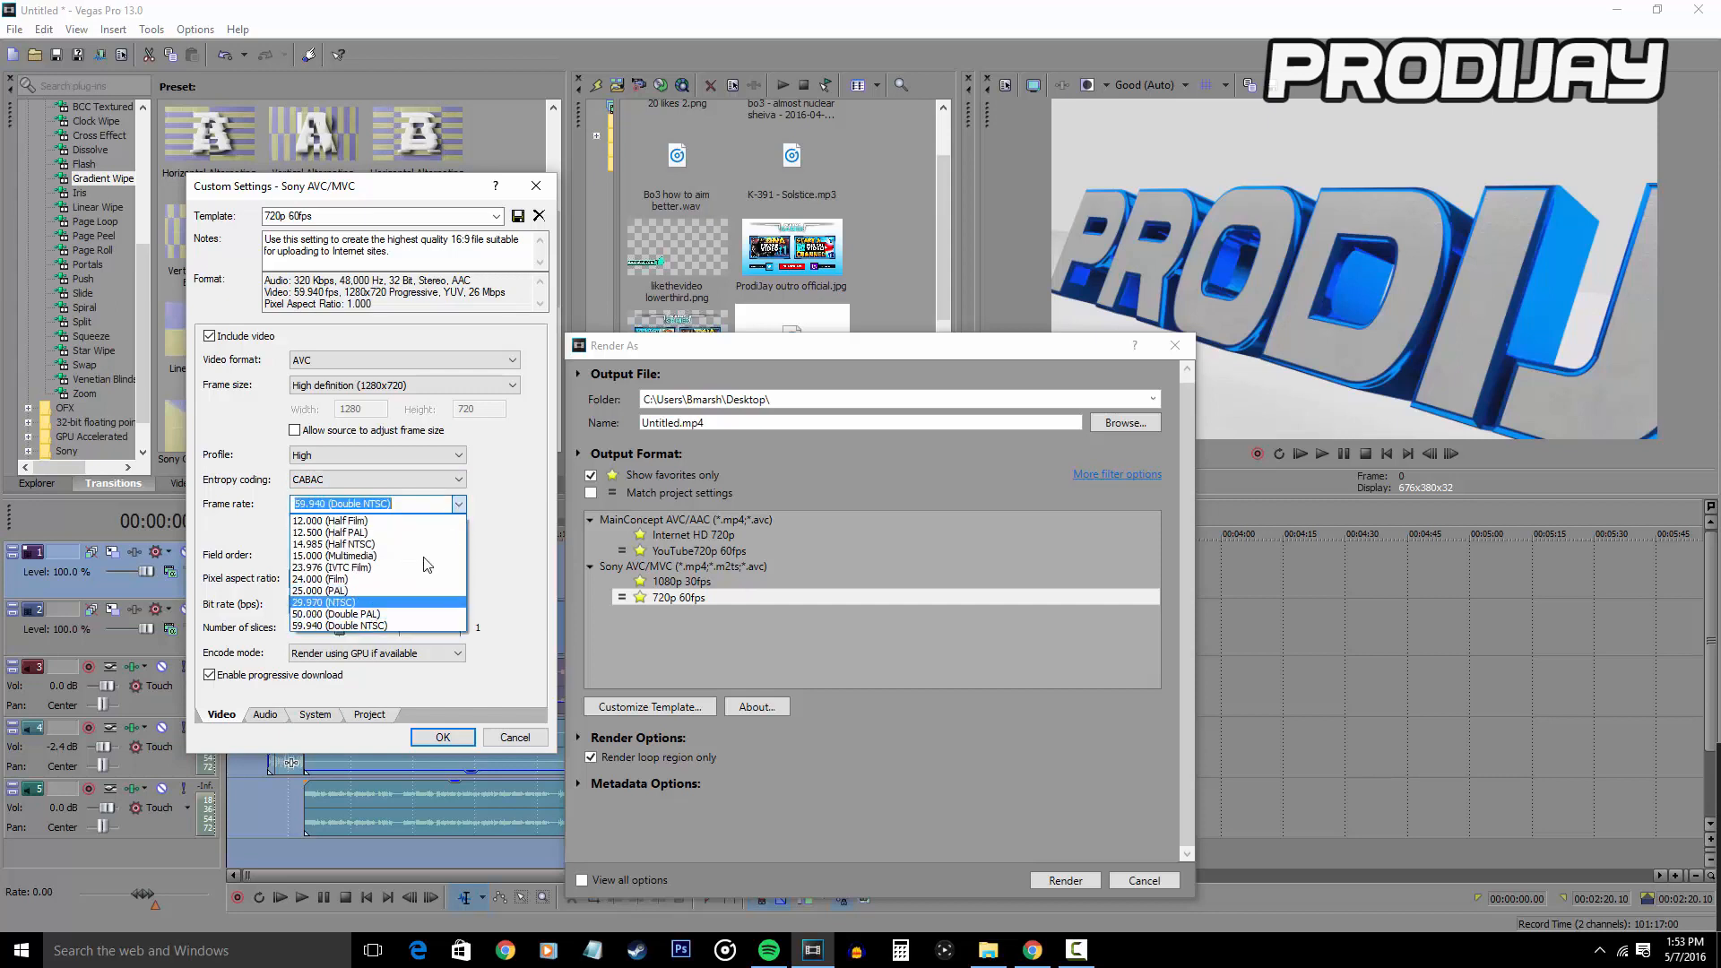
{"action": "left_click", "coordinate": [339, 626]}
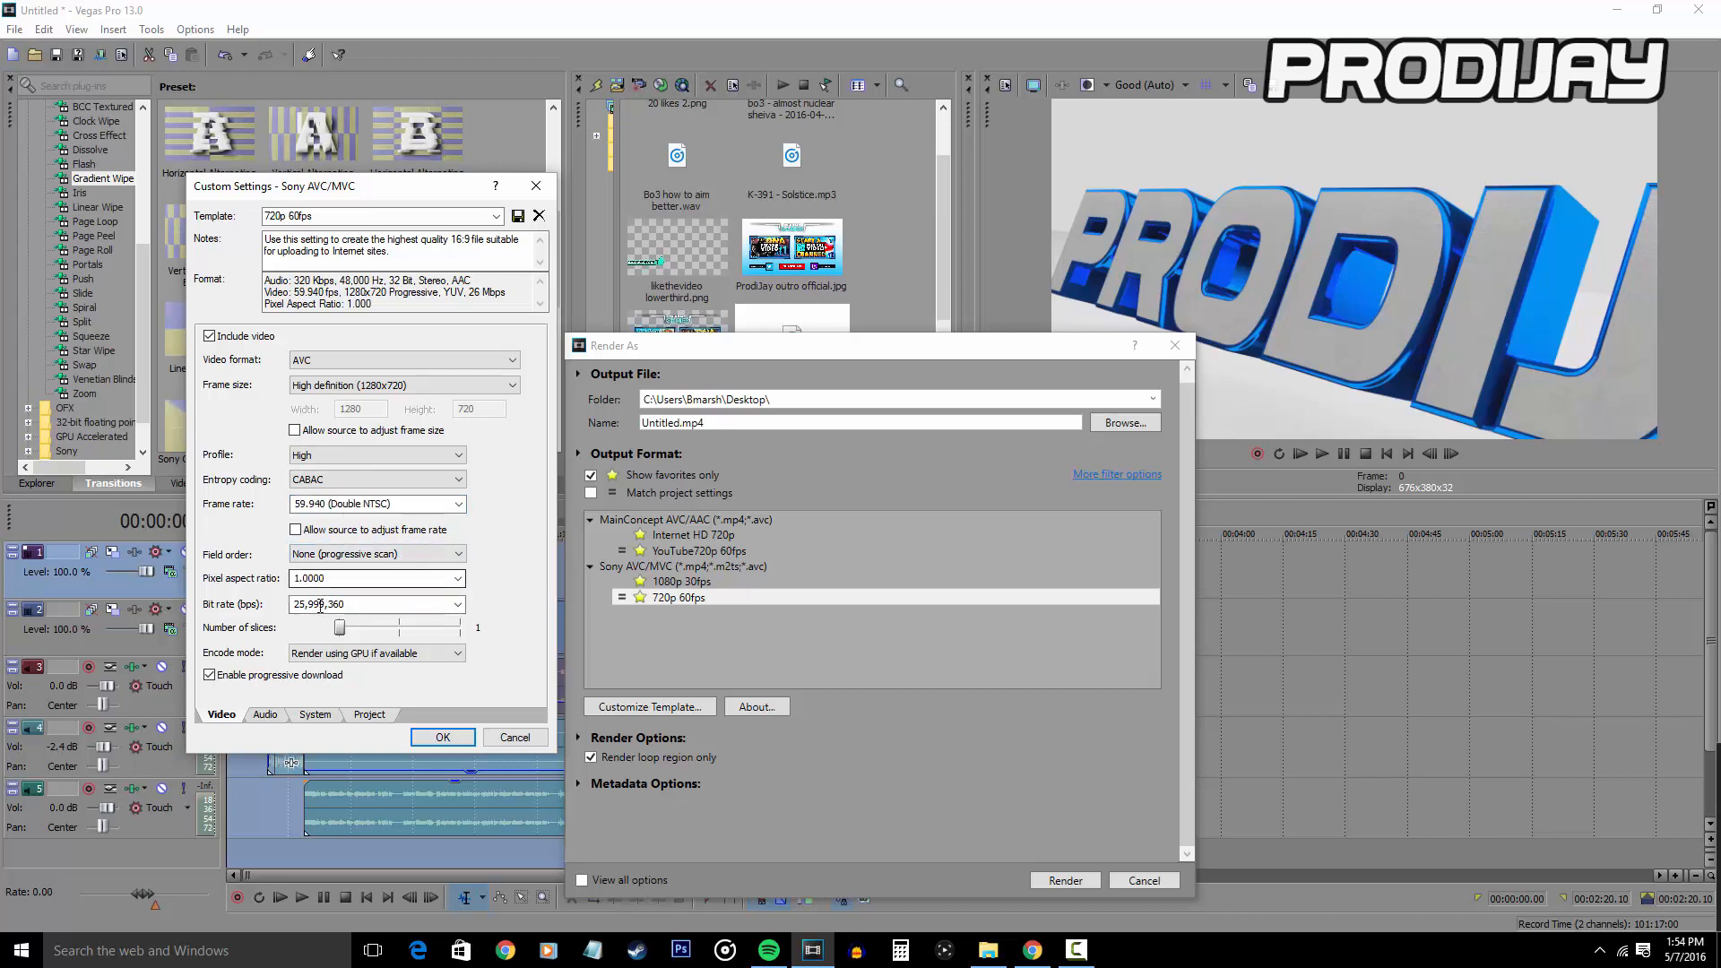
{"action": "left_click", "coordinate": [458, 604]}
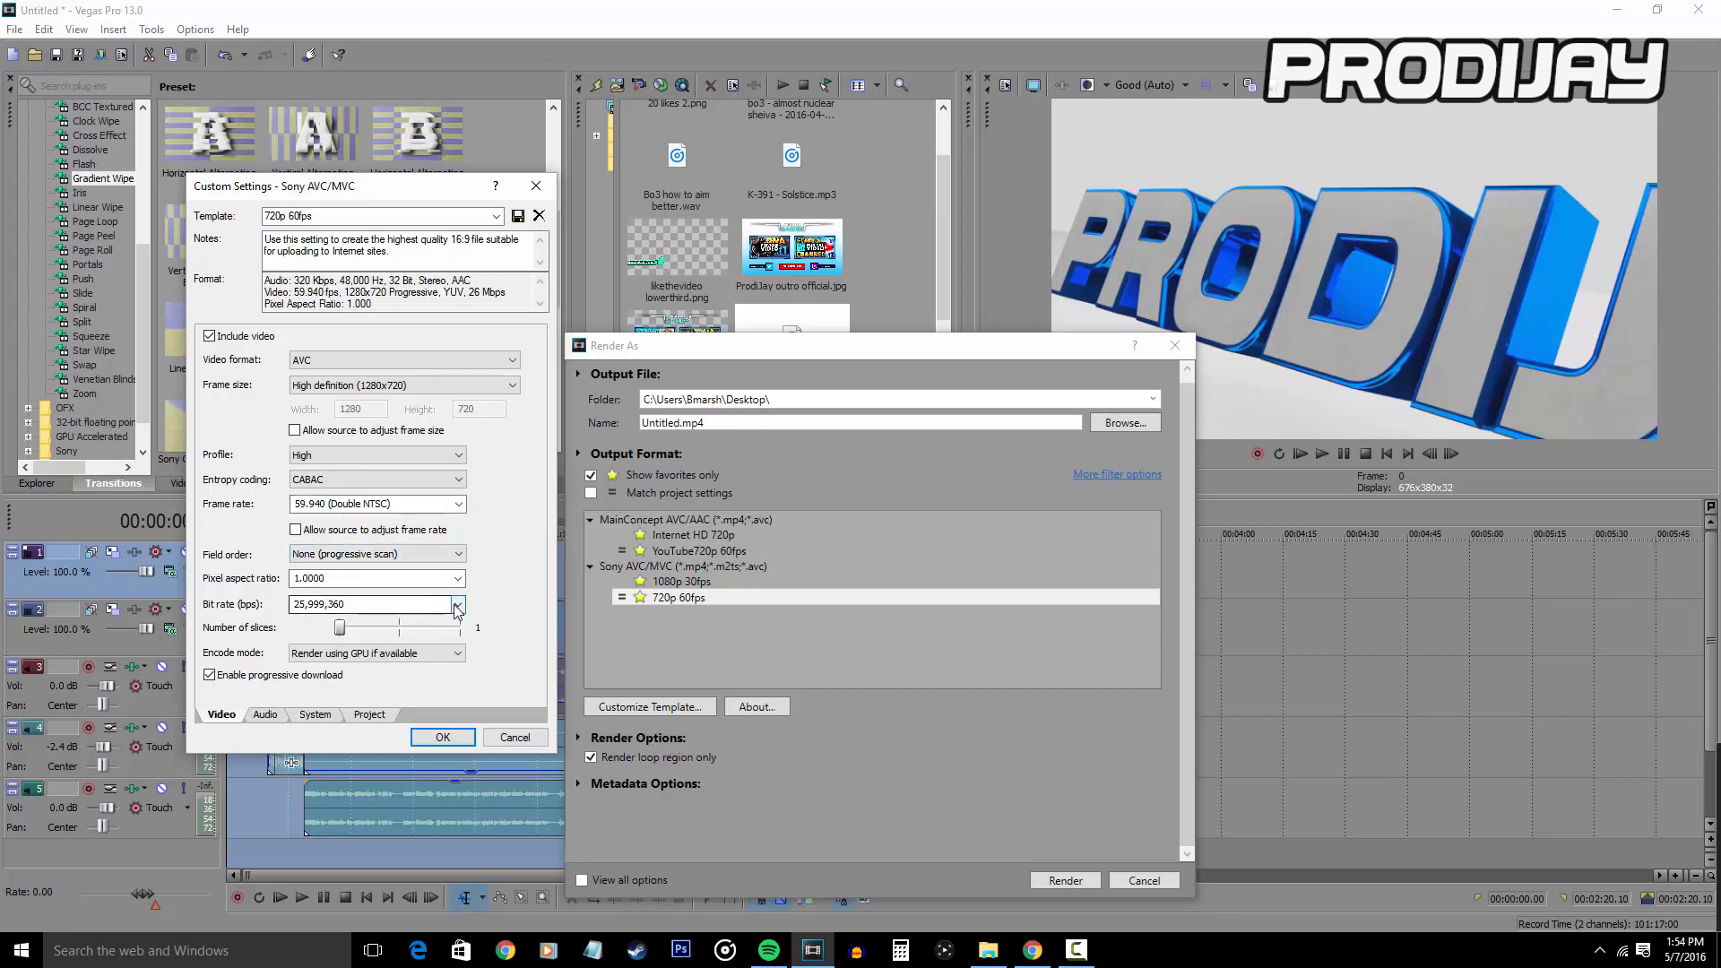
{"action": "triple_click", "coordinate": [359, 604]}
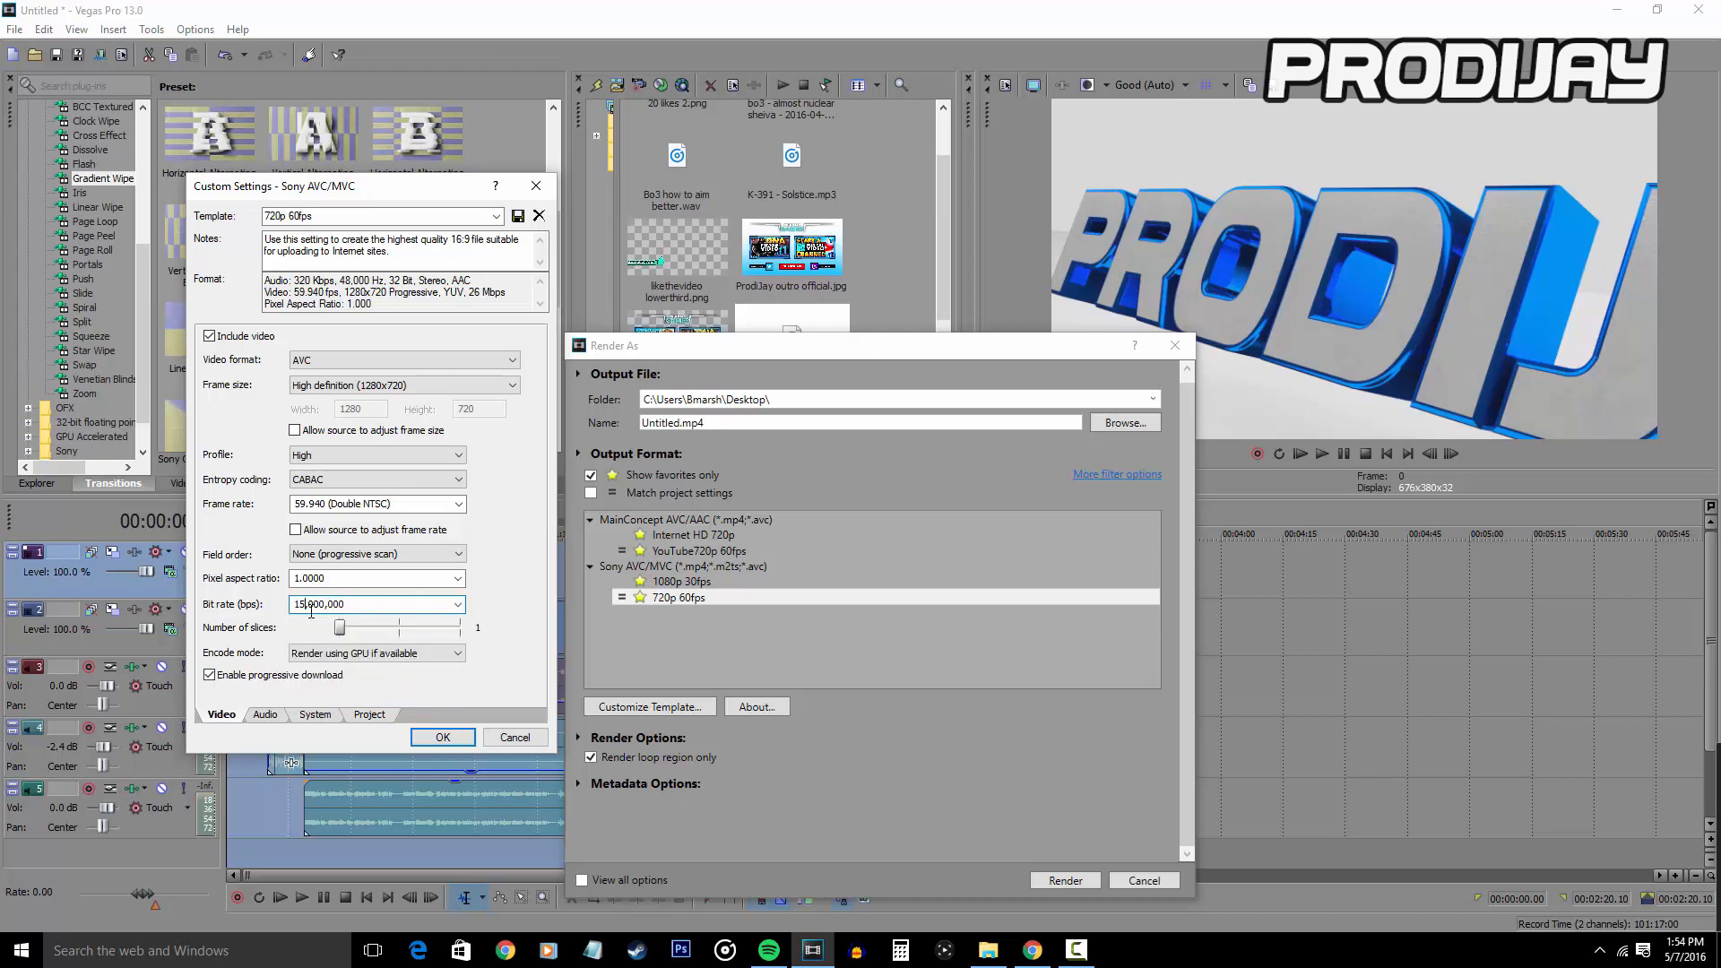
{"action": "type", "text": "16,000,000"}
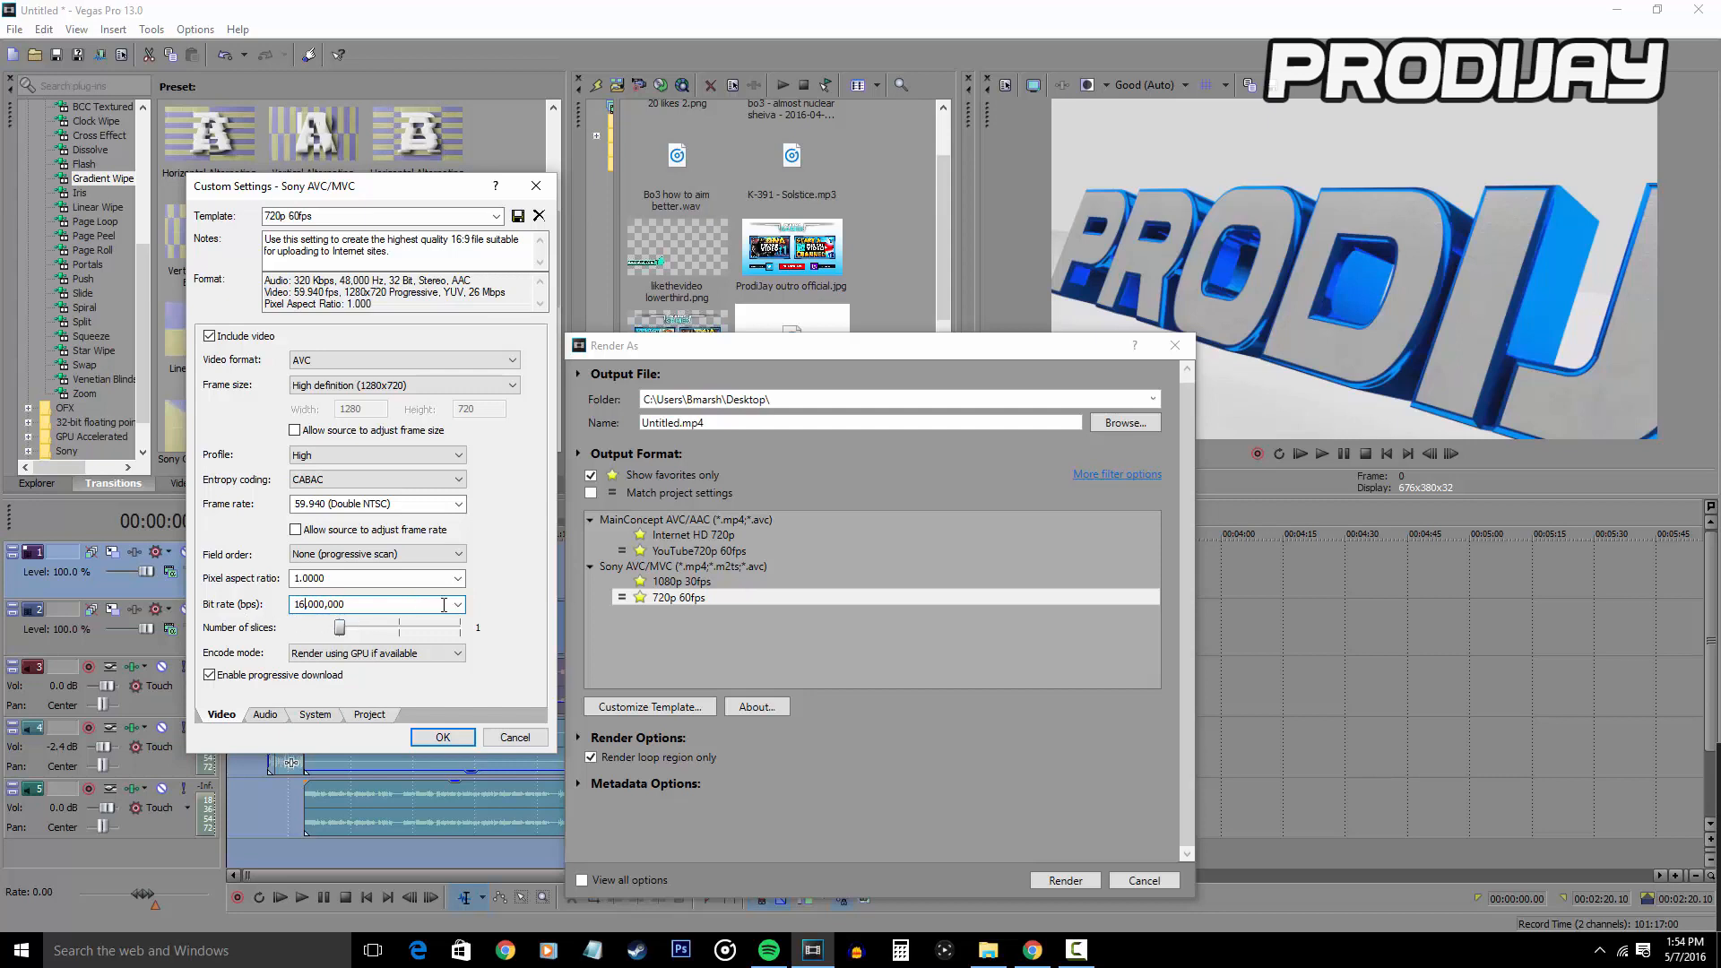
- Set the audio bit rate to 192,000 and review the System and Project settings
{"action": "left_click", "coordinate": [265, 714]}
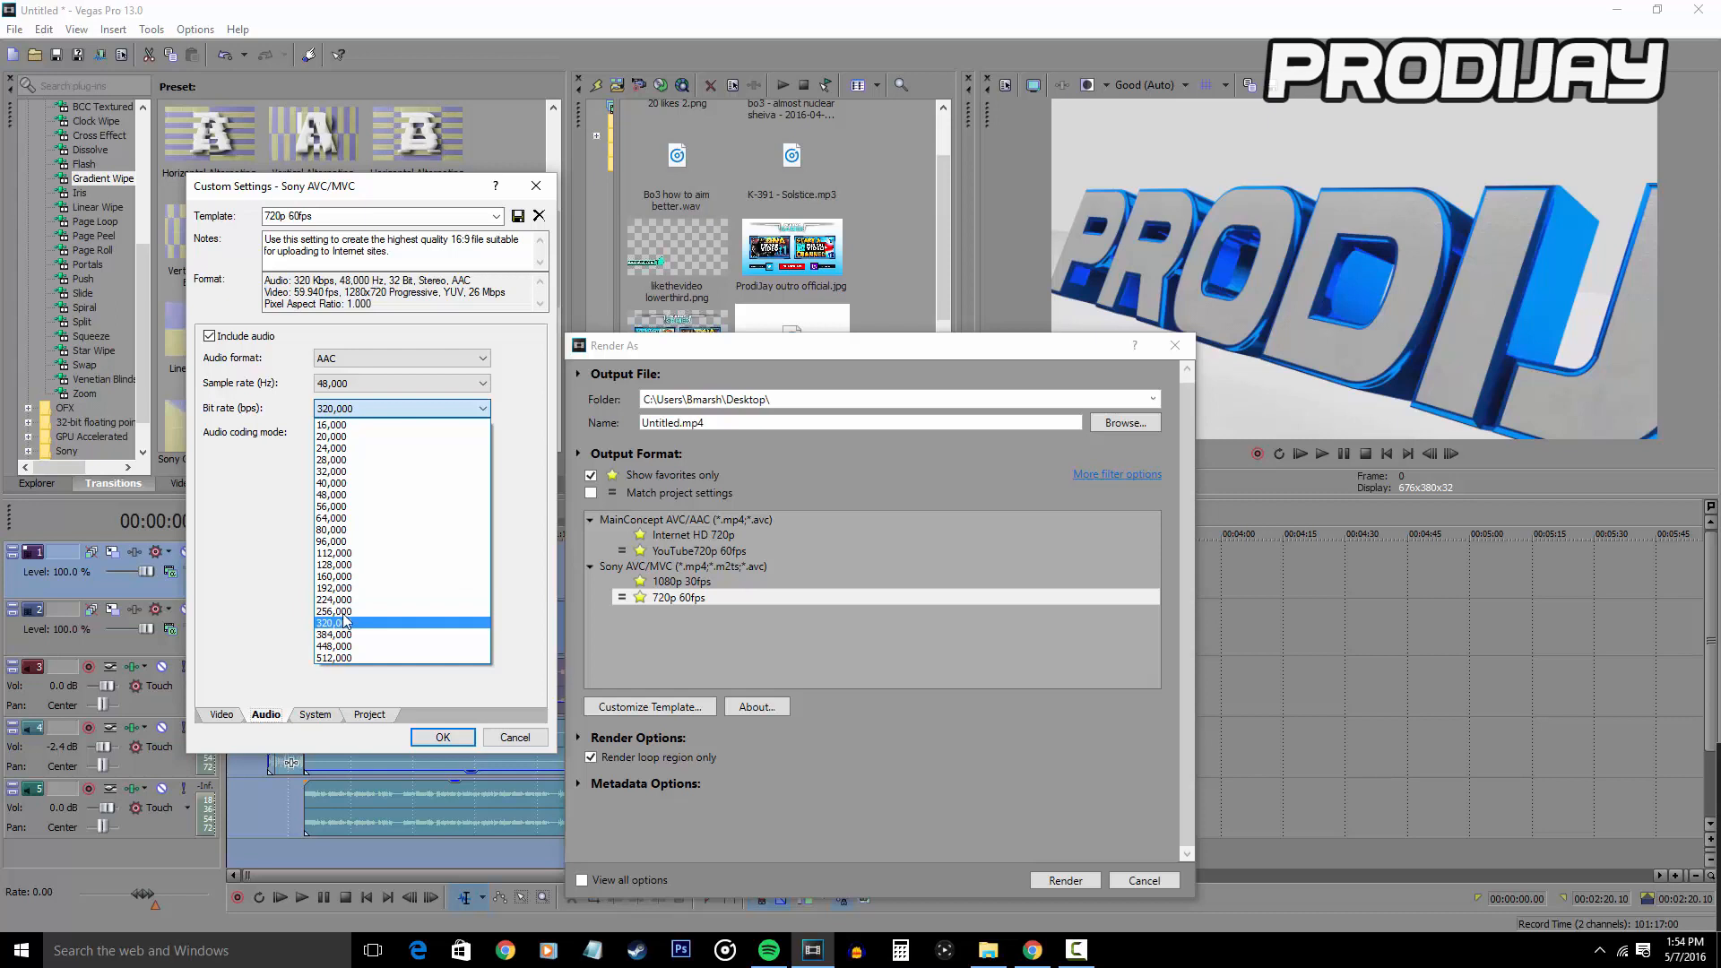
{"action": "left_click", "coordinate": [334, 589]}
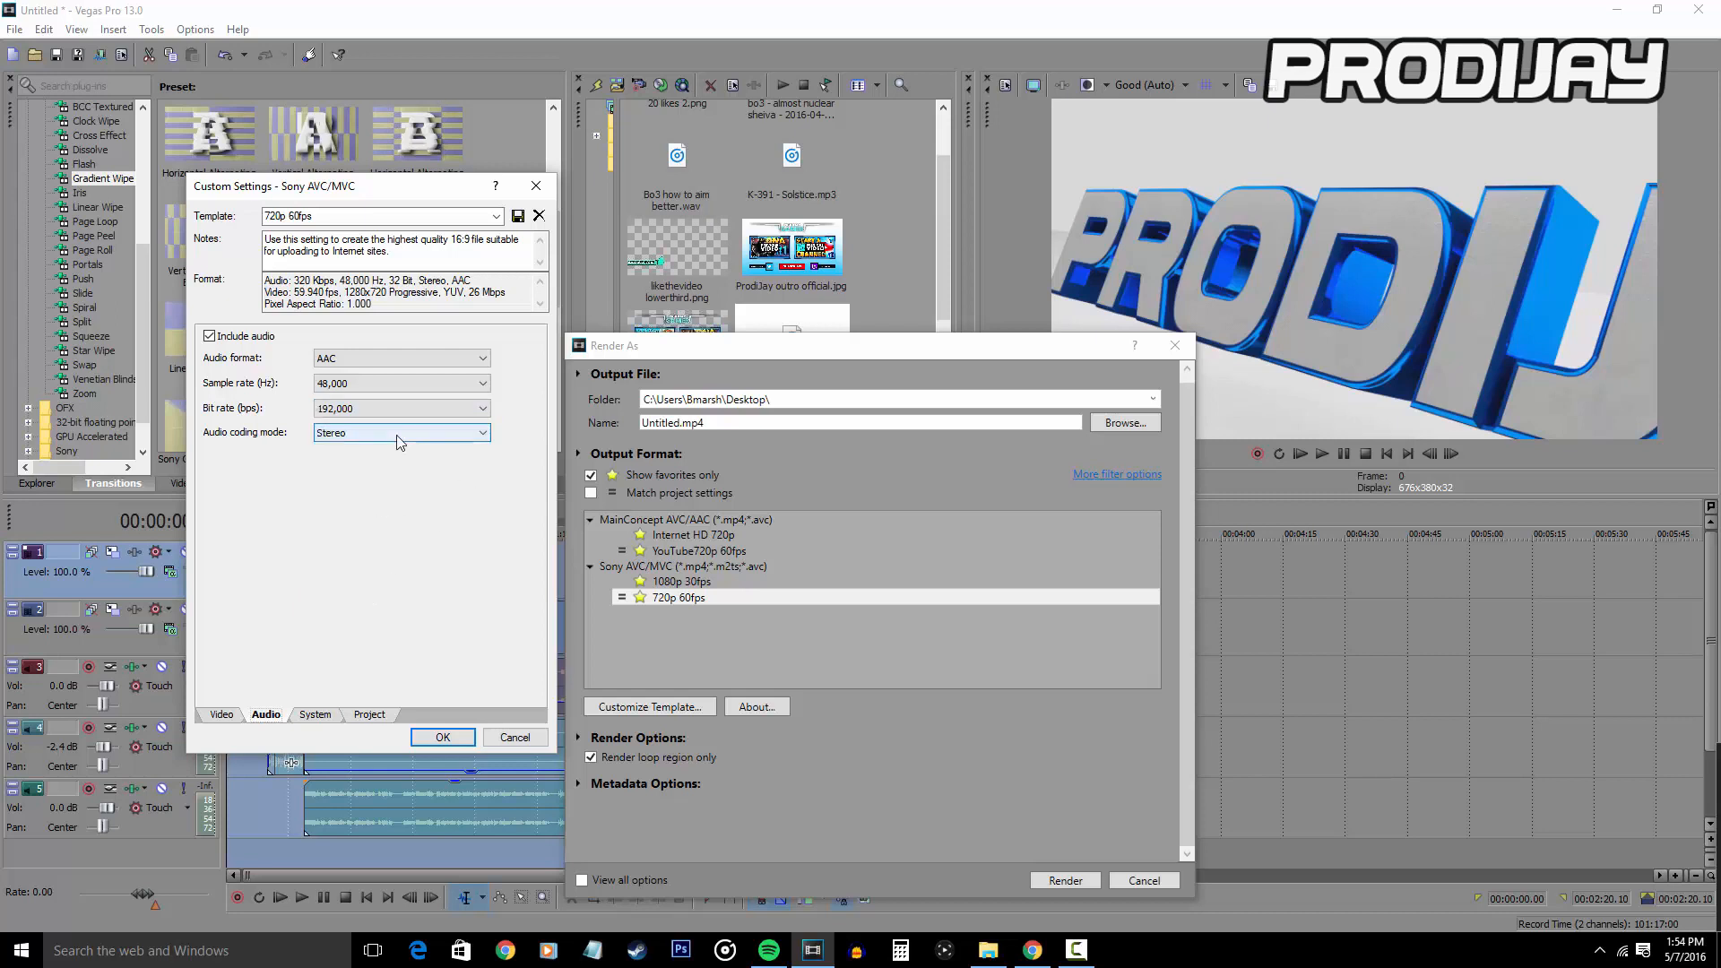
{"action": "left_click", "coordinate": [316, 714]}
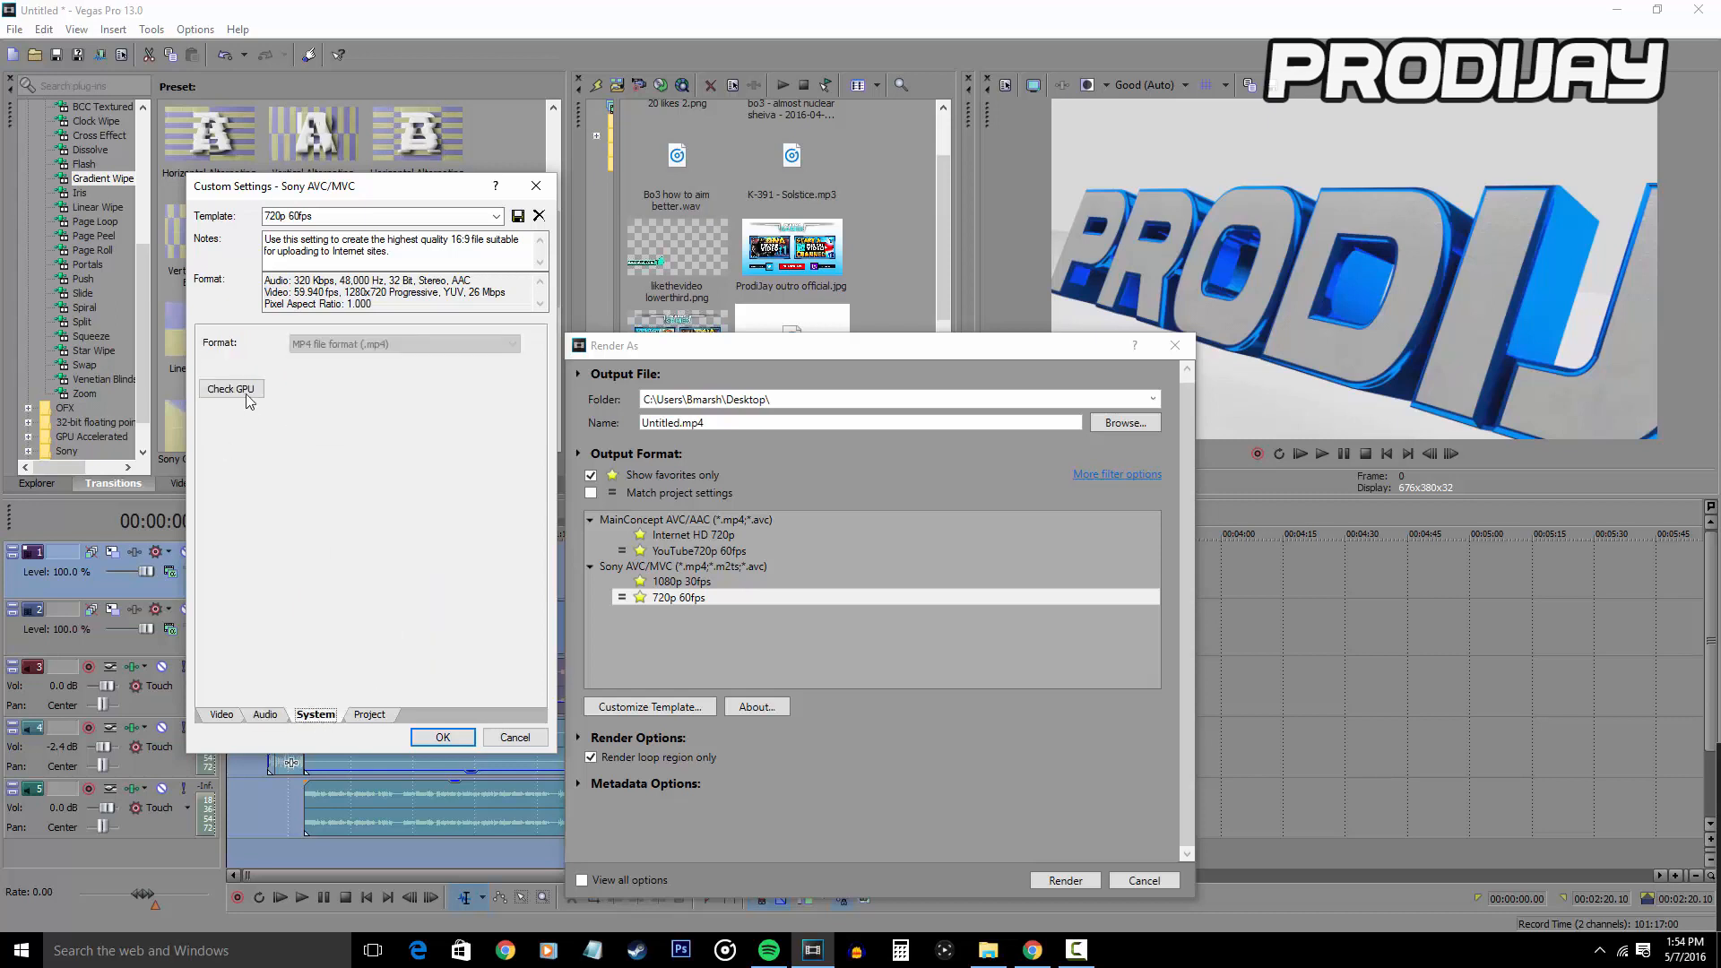
{"action": "left_click", "coordinate": [369, 713]}
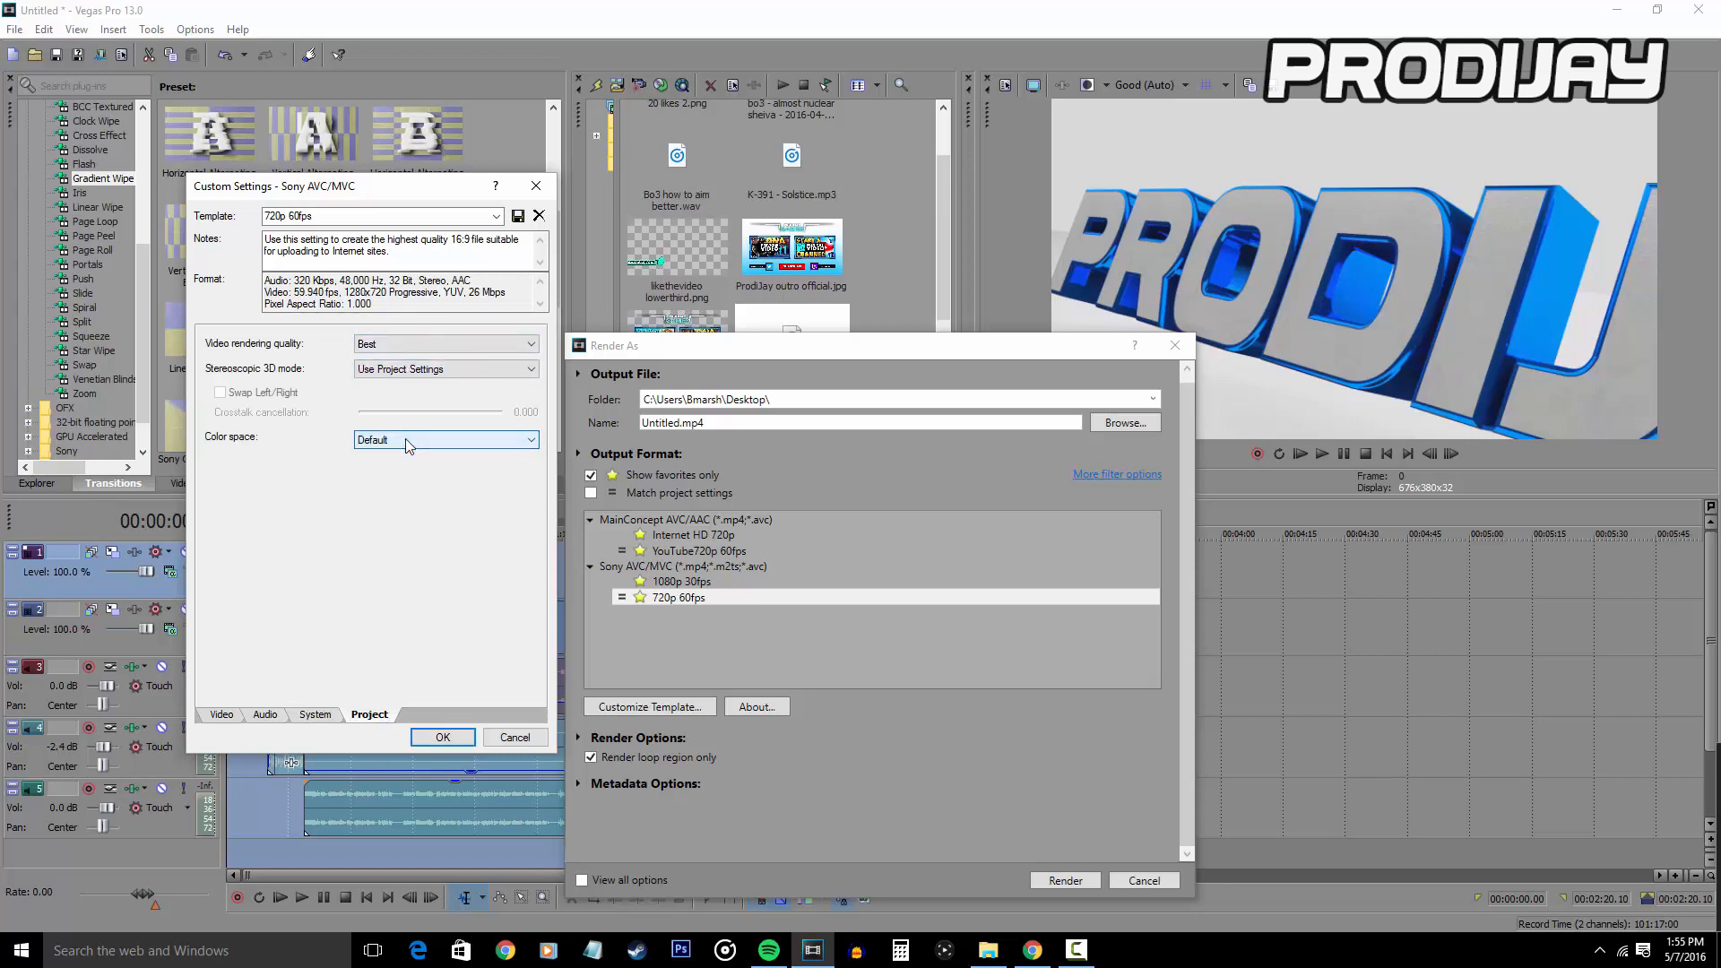
{"action": "left_click", "coordinate": [220, 714]}
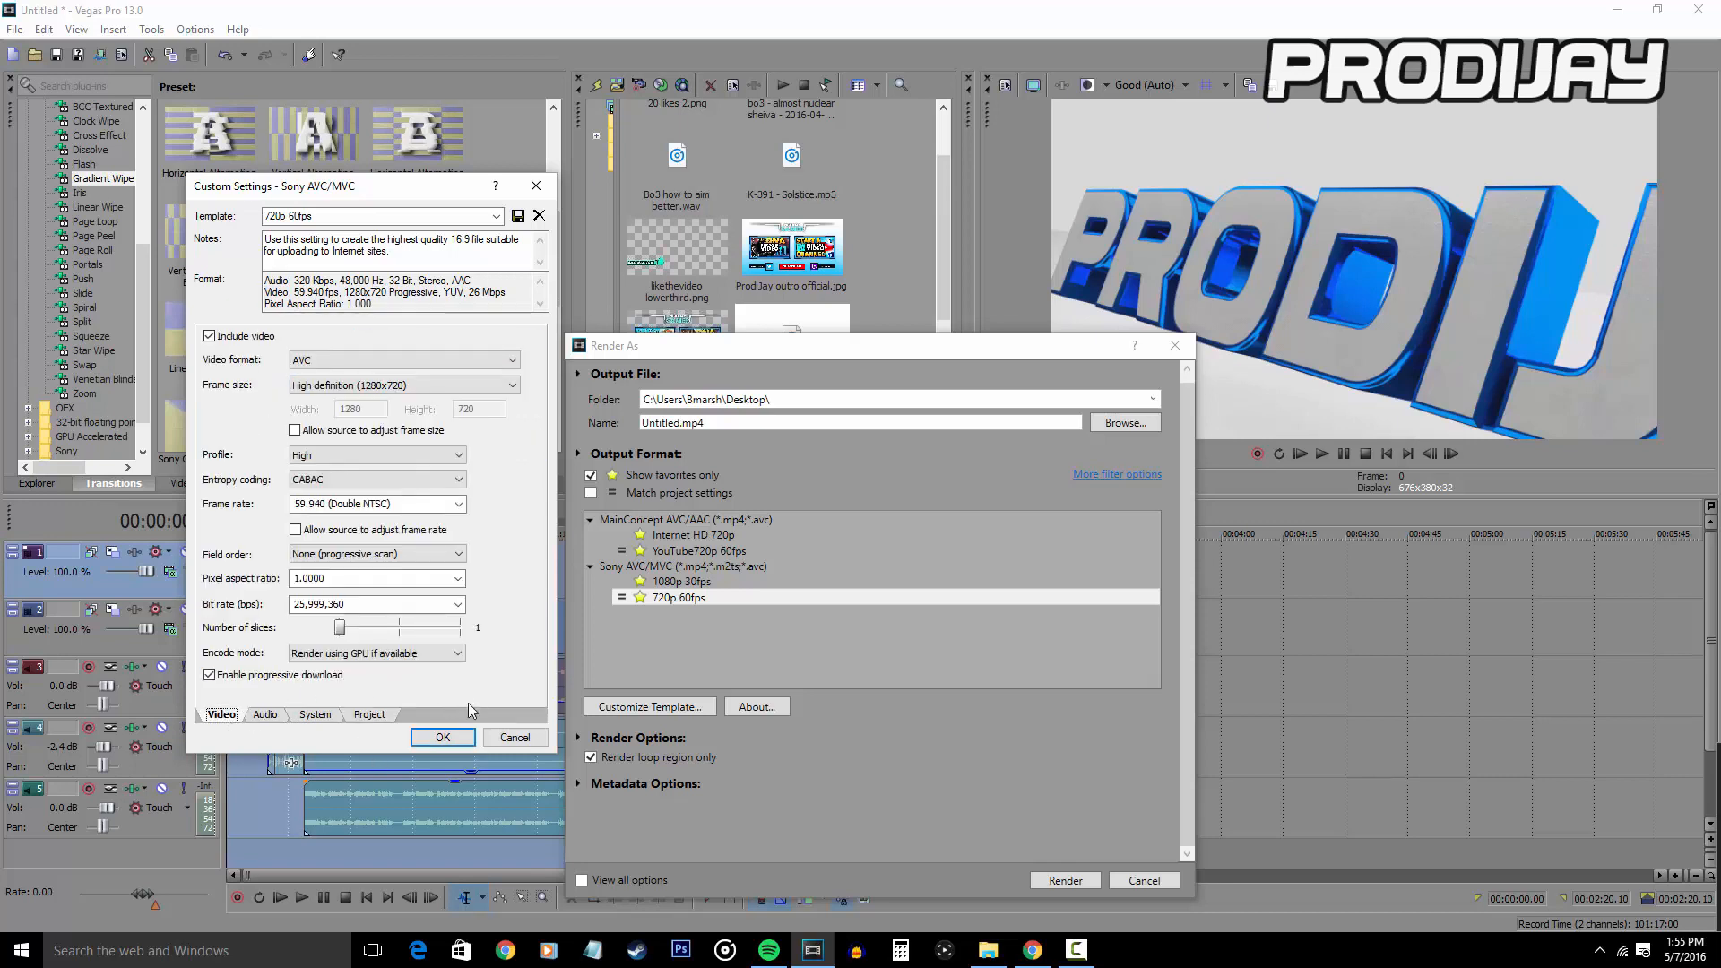
- Save the customised template and select the new custom 720p 60fps entry
{"action": "left_click", "coordinate": [441, 737]}
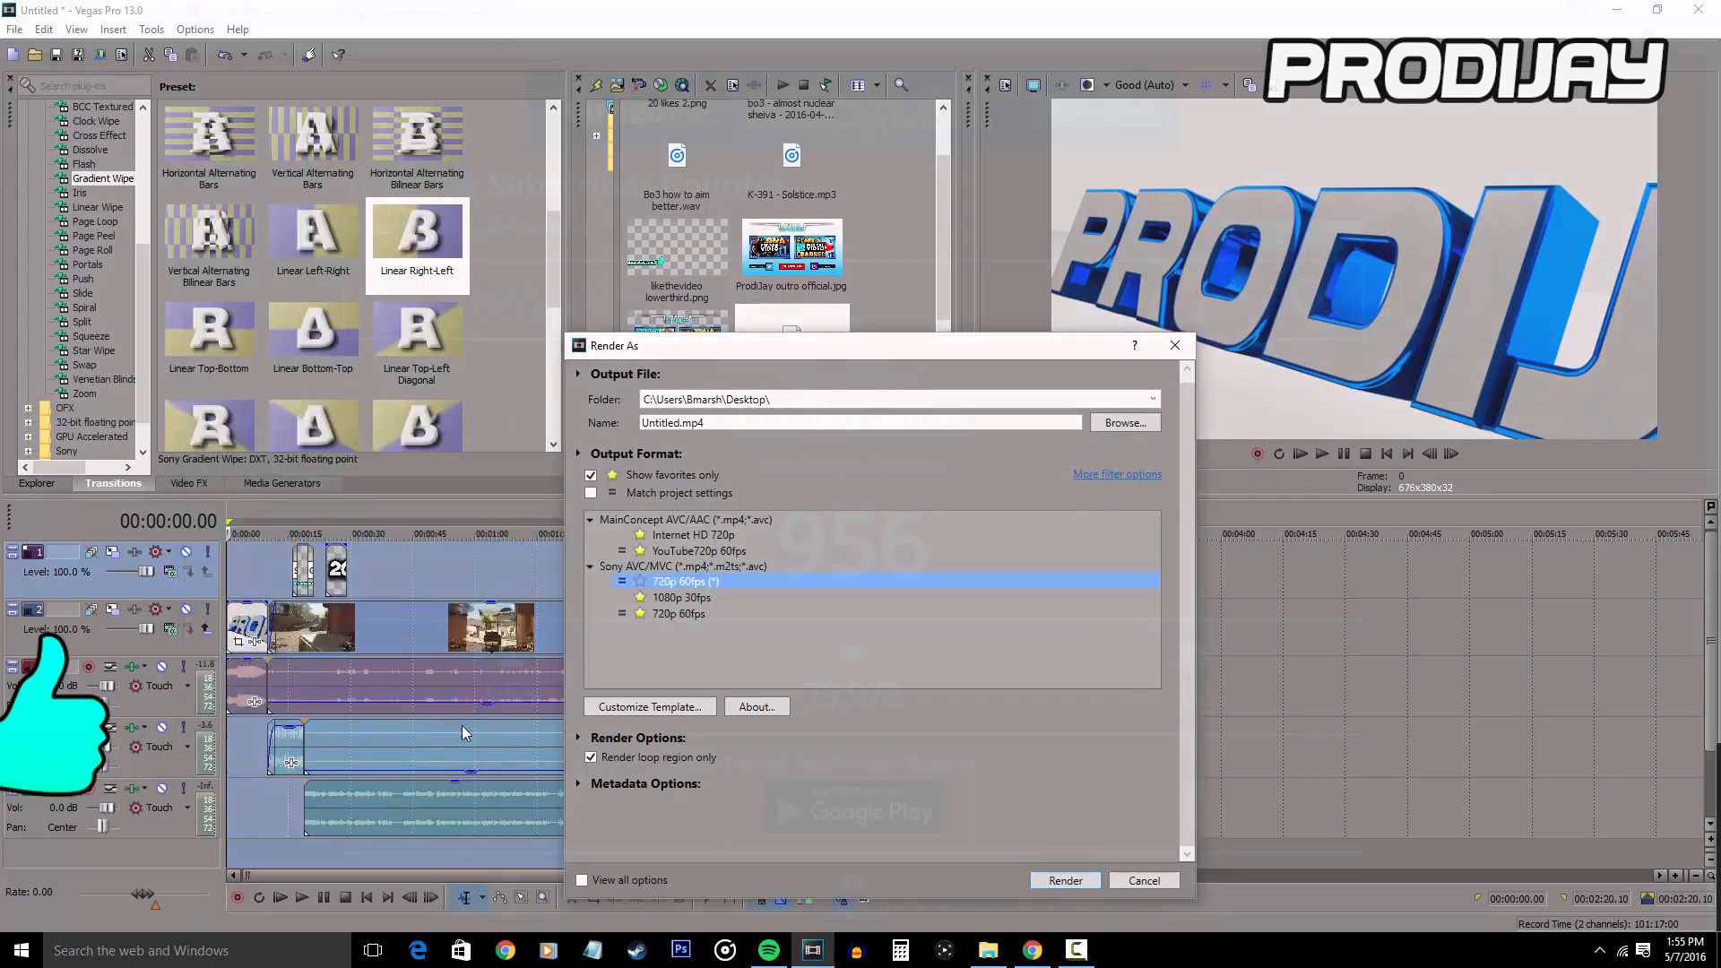
{"action": "left_click", "coordinate": [1033, 950]}
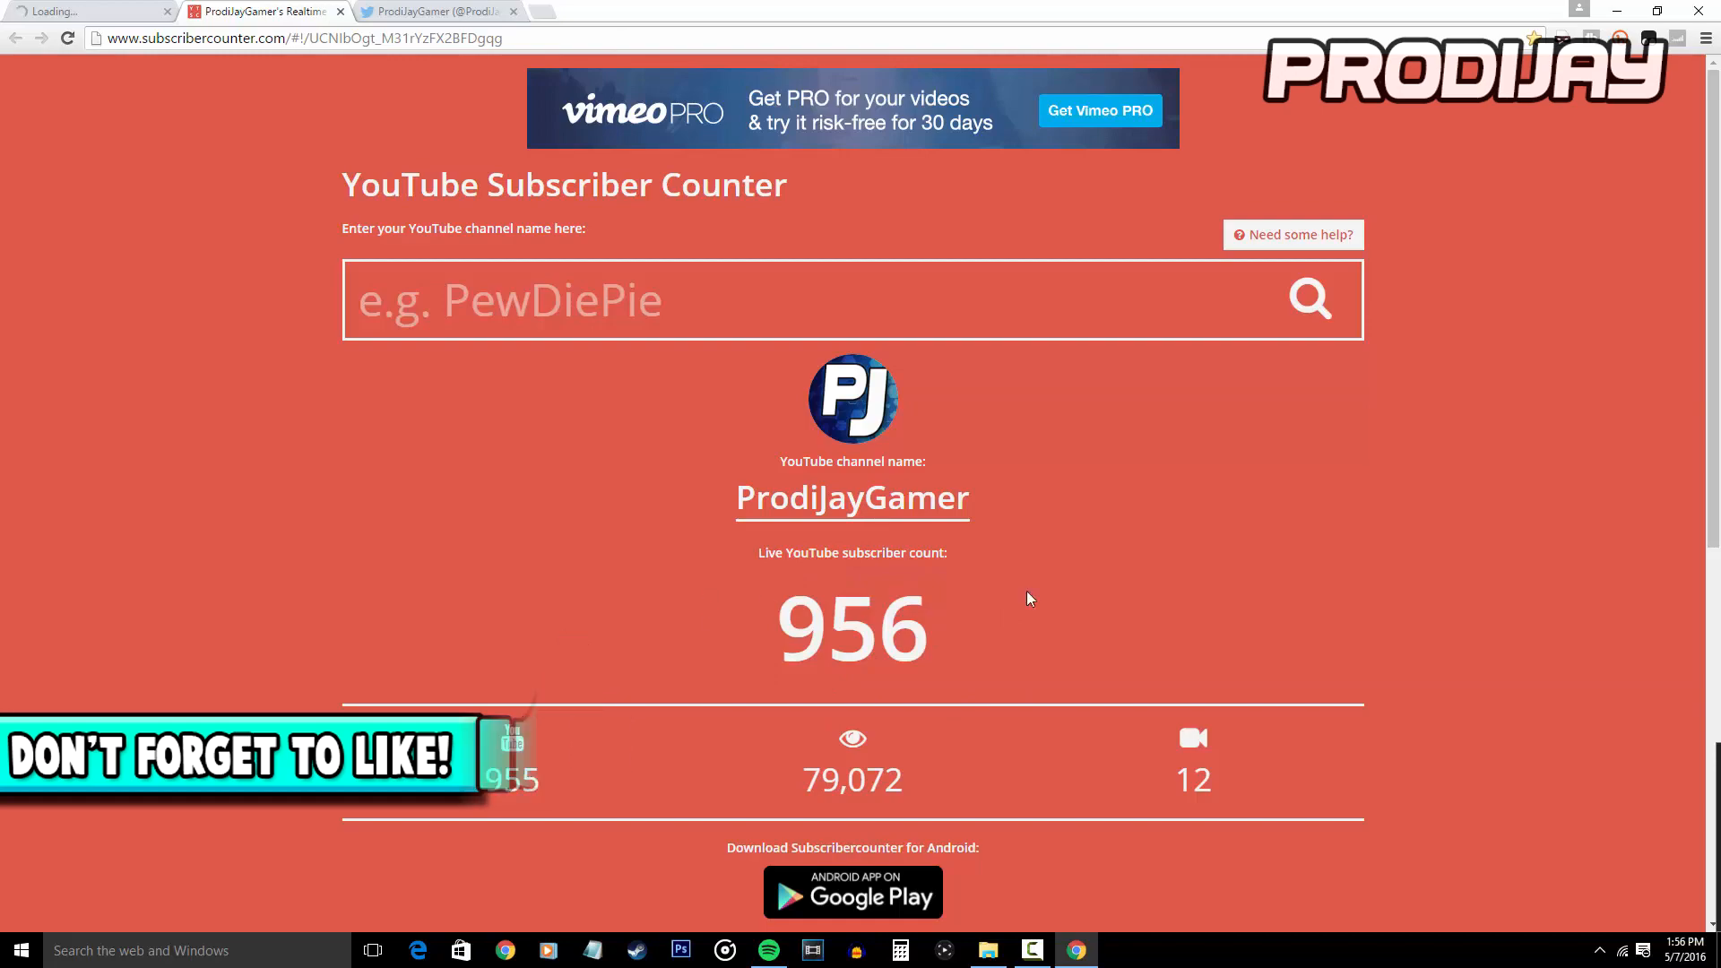
- Switch to the ProdiJayGamer Twitter profile and scroll to the 900-subscribers tweet
{"action": "left_click", "coordinate": [445, 11]}
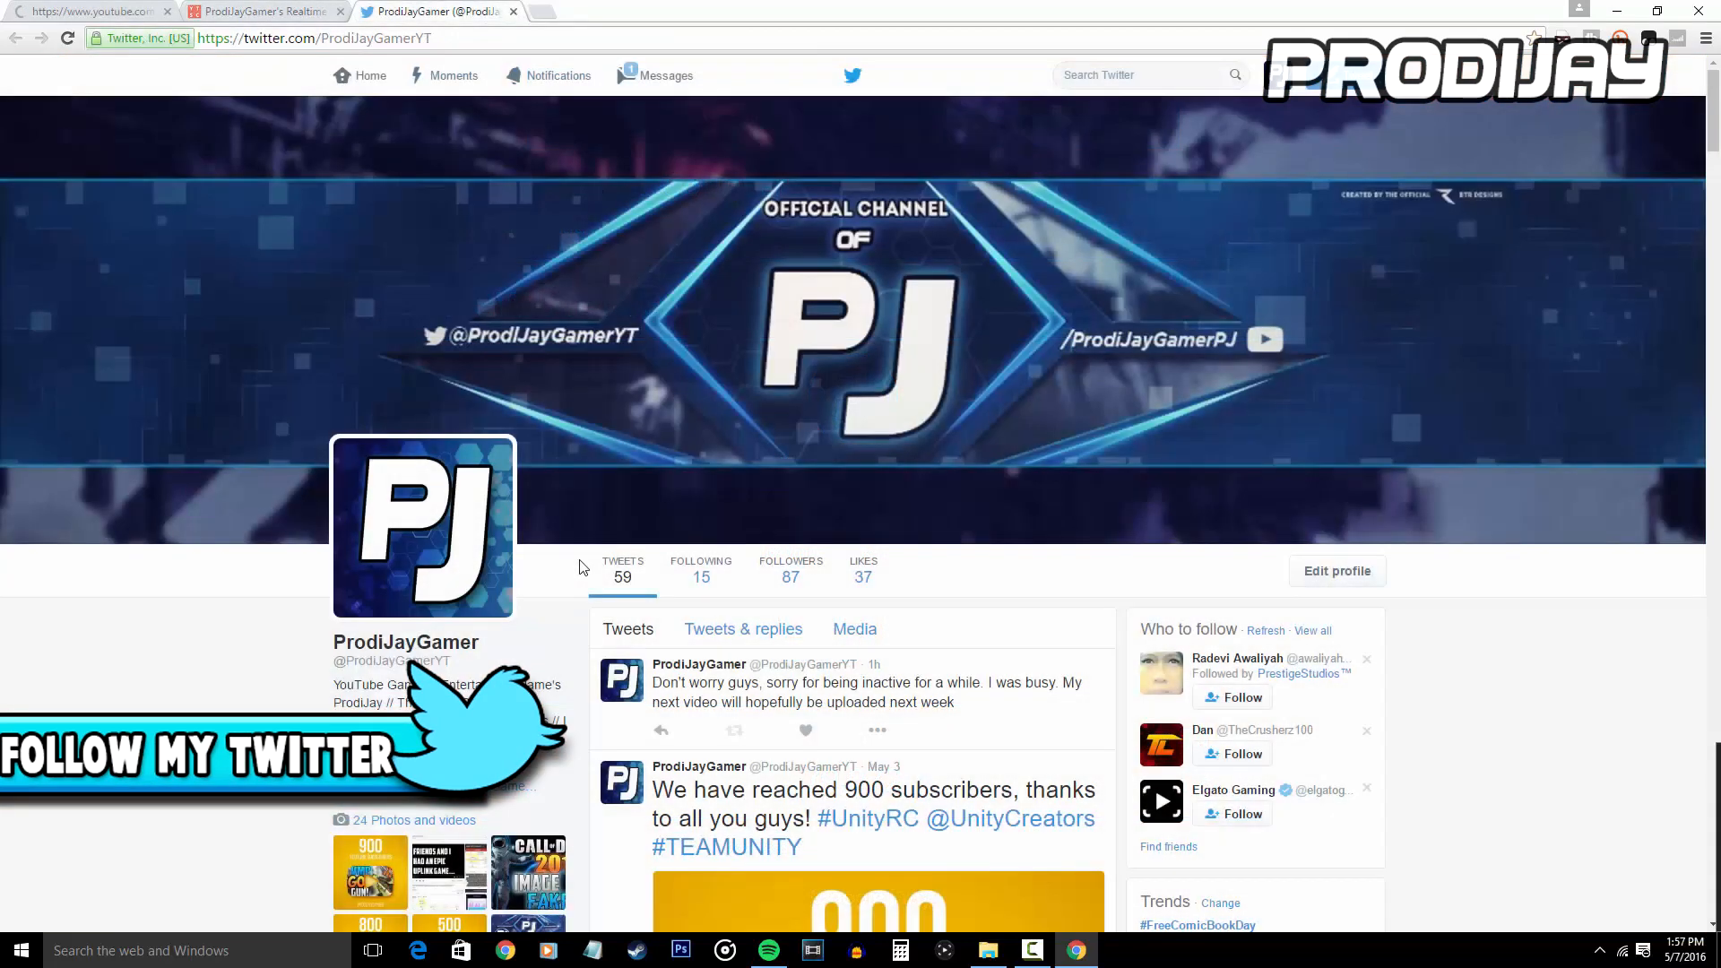
{"action": "scroll", "scroll_direction": "down", "scroll_amount": 3}
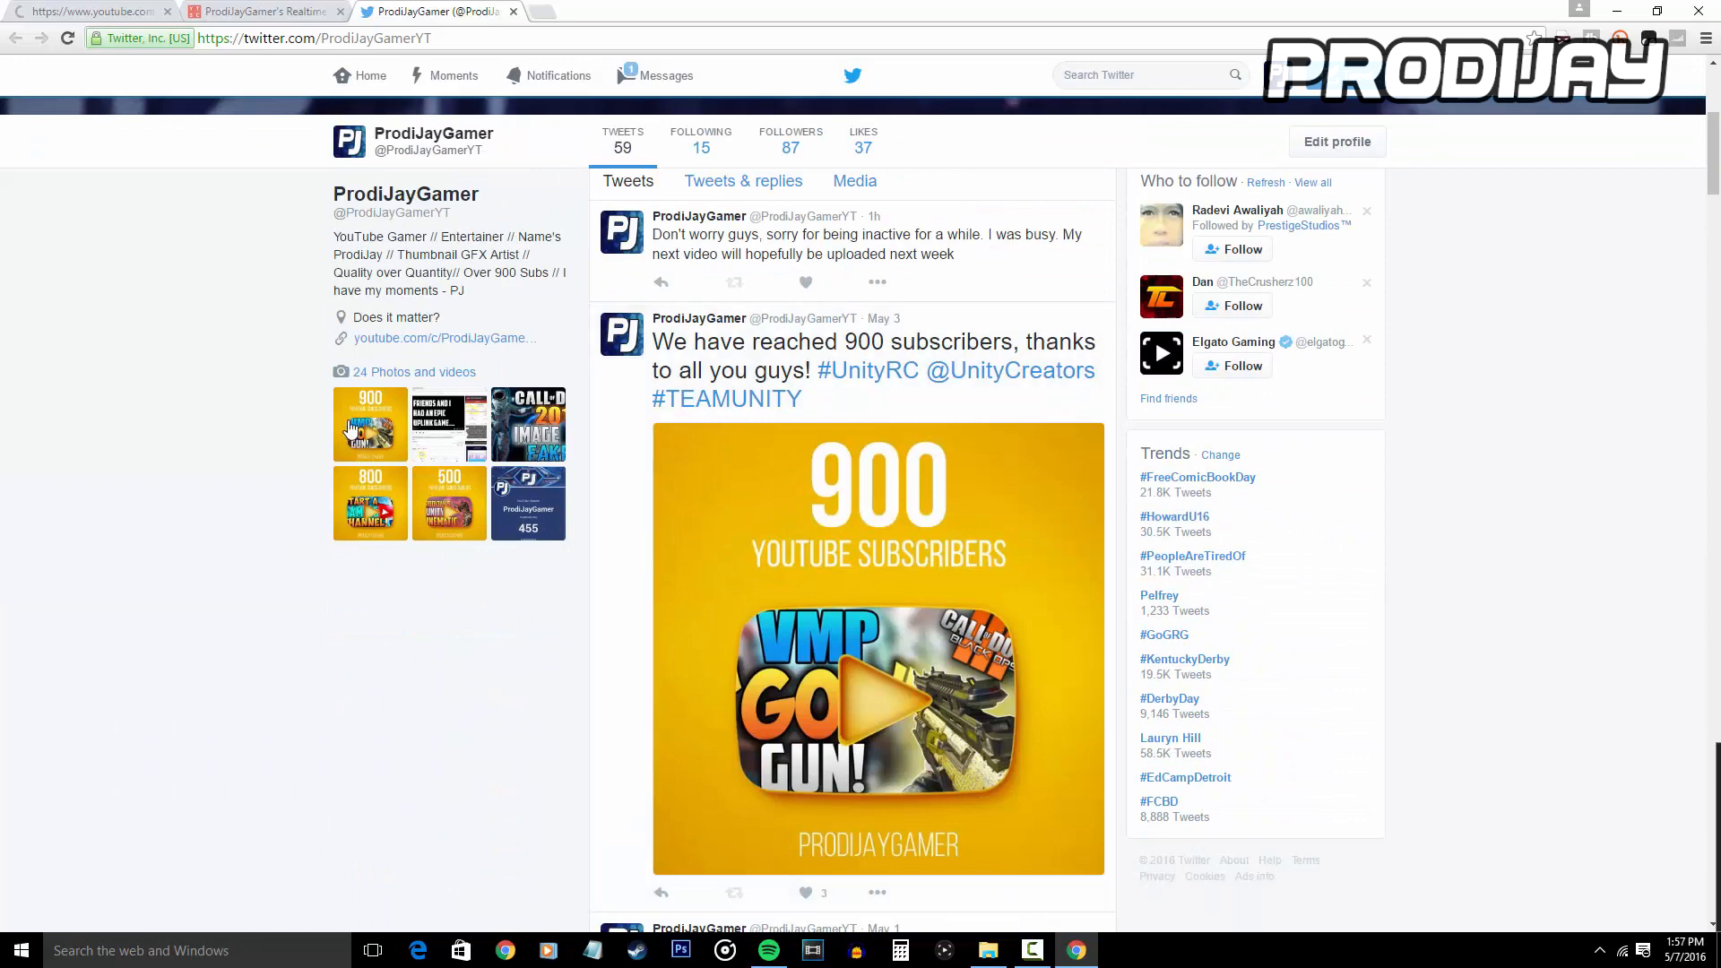
{"action": "mouse_move", "coordinate": [597, 594]}
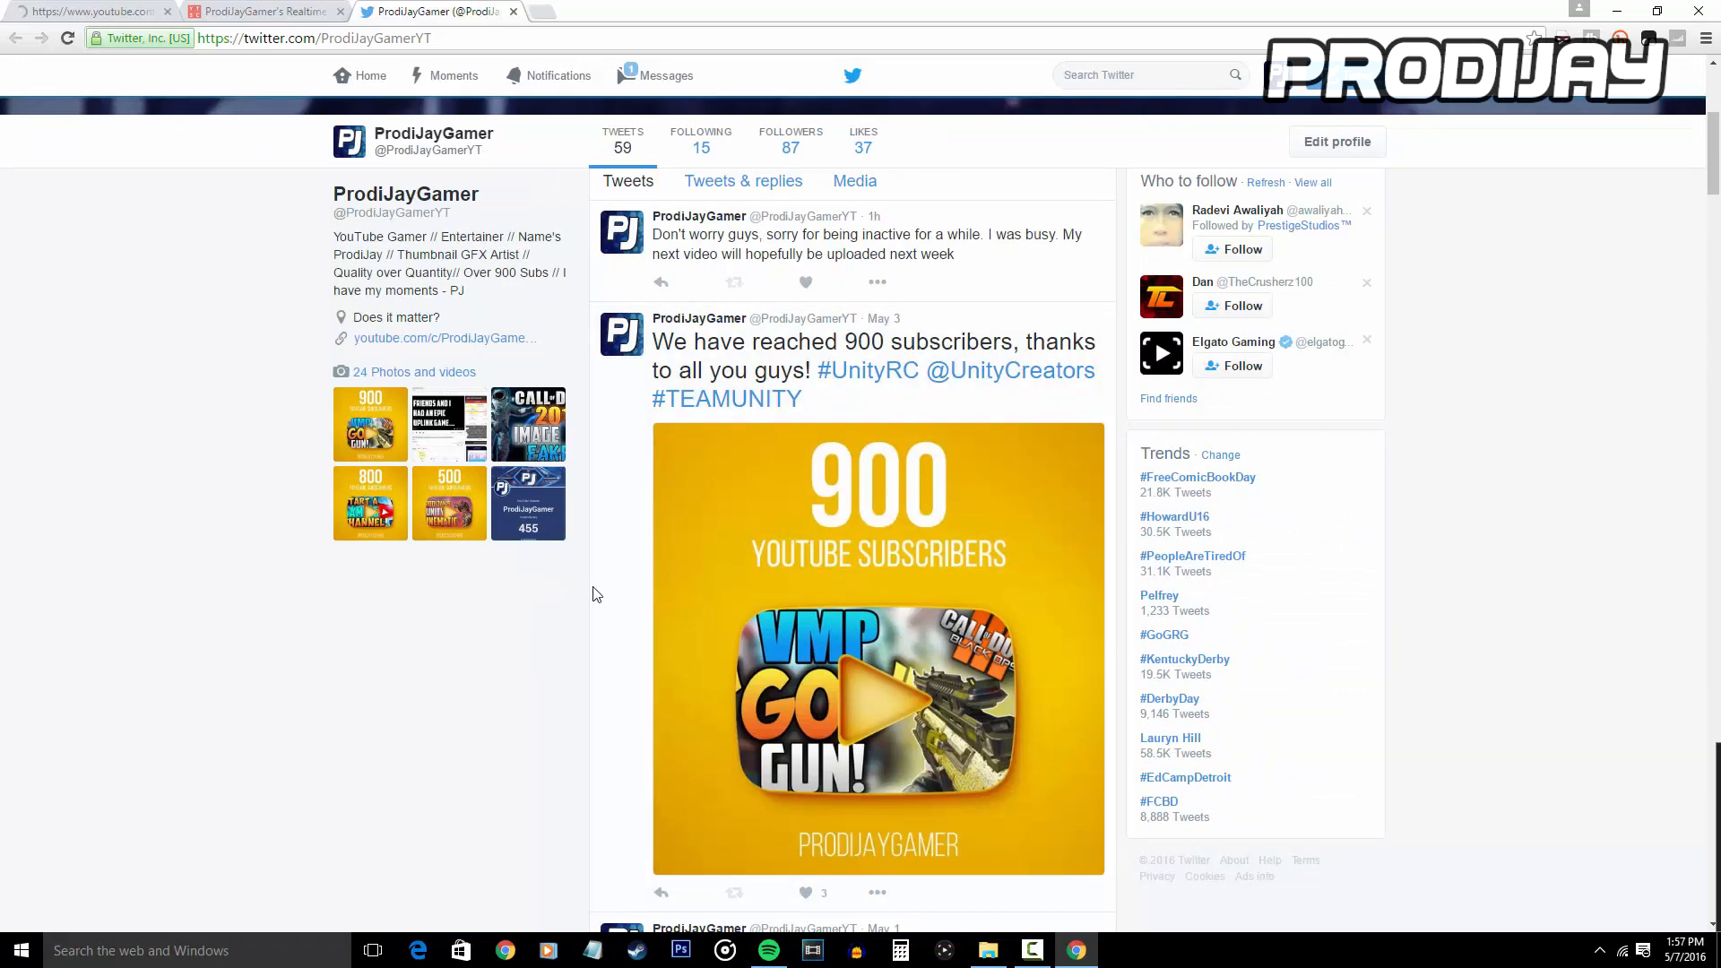